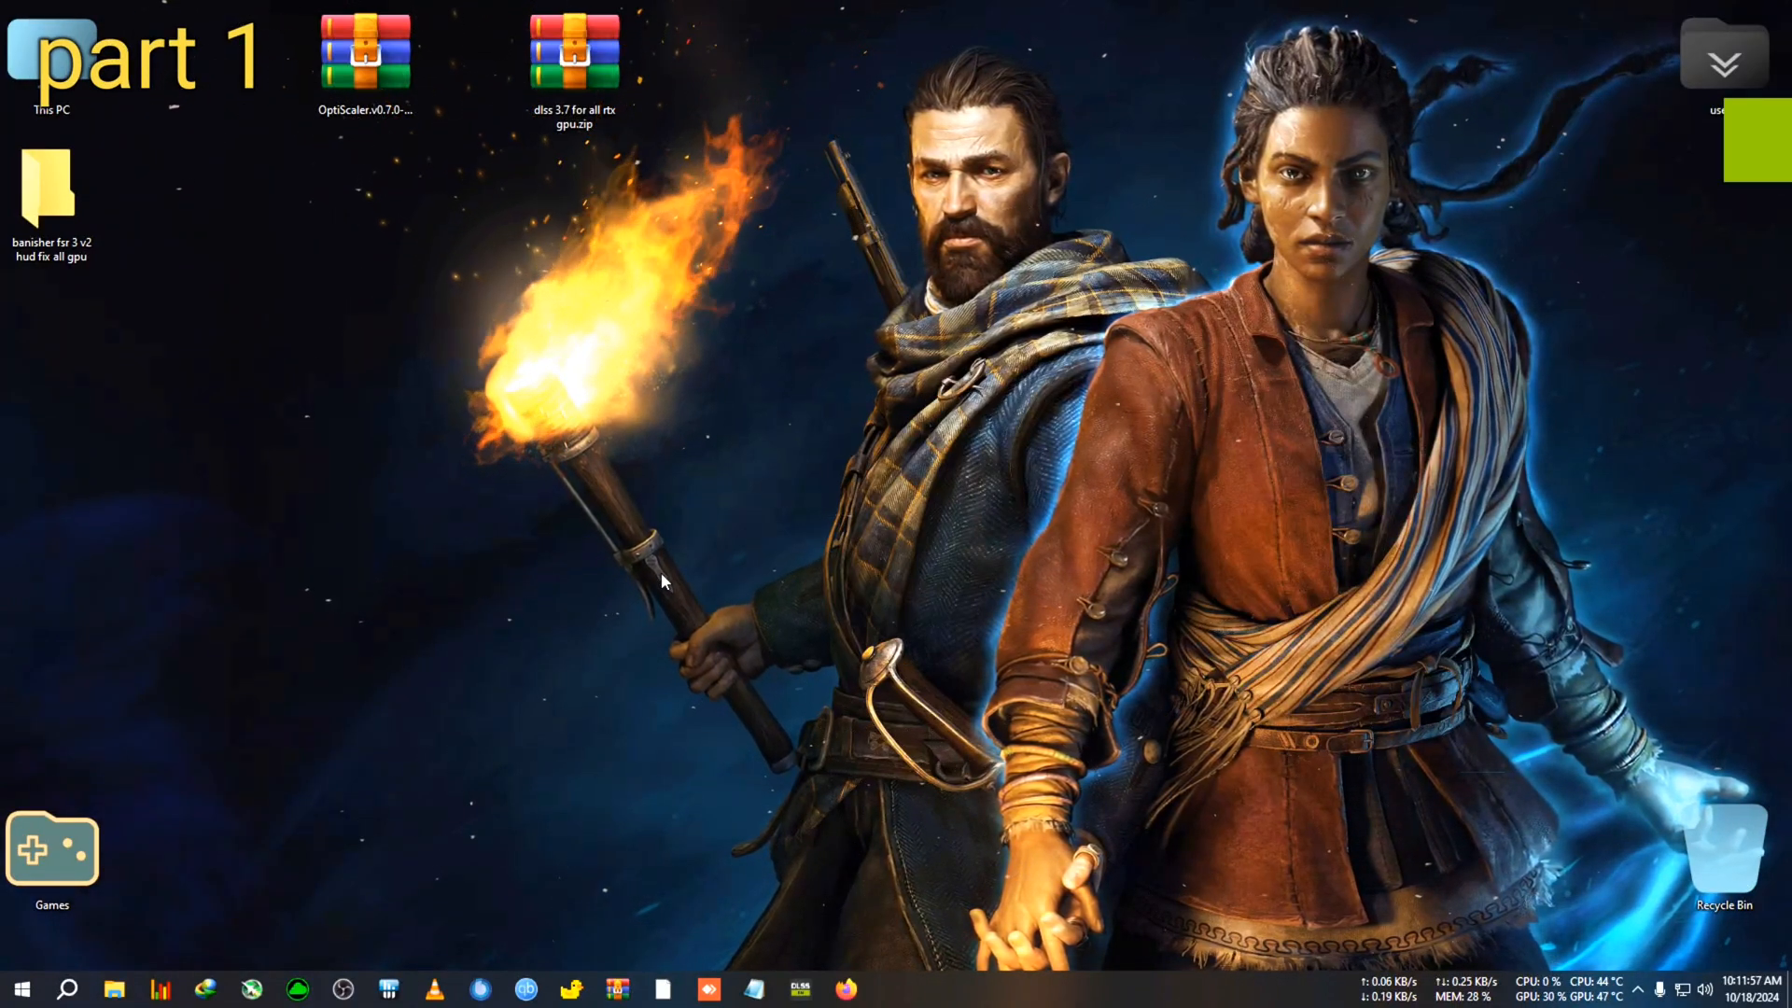
mouse_move(931, 531)
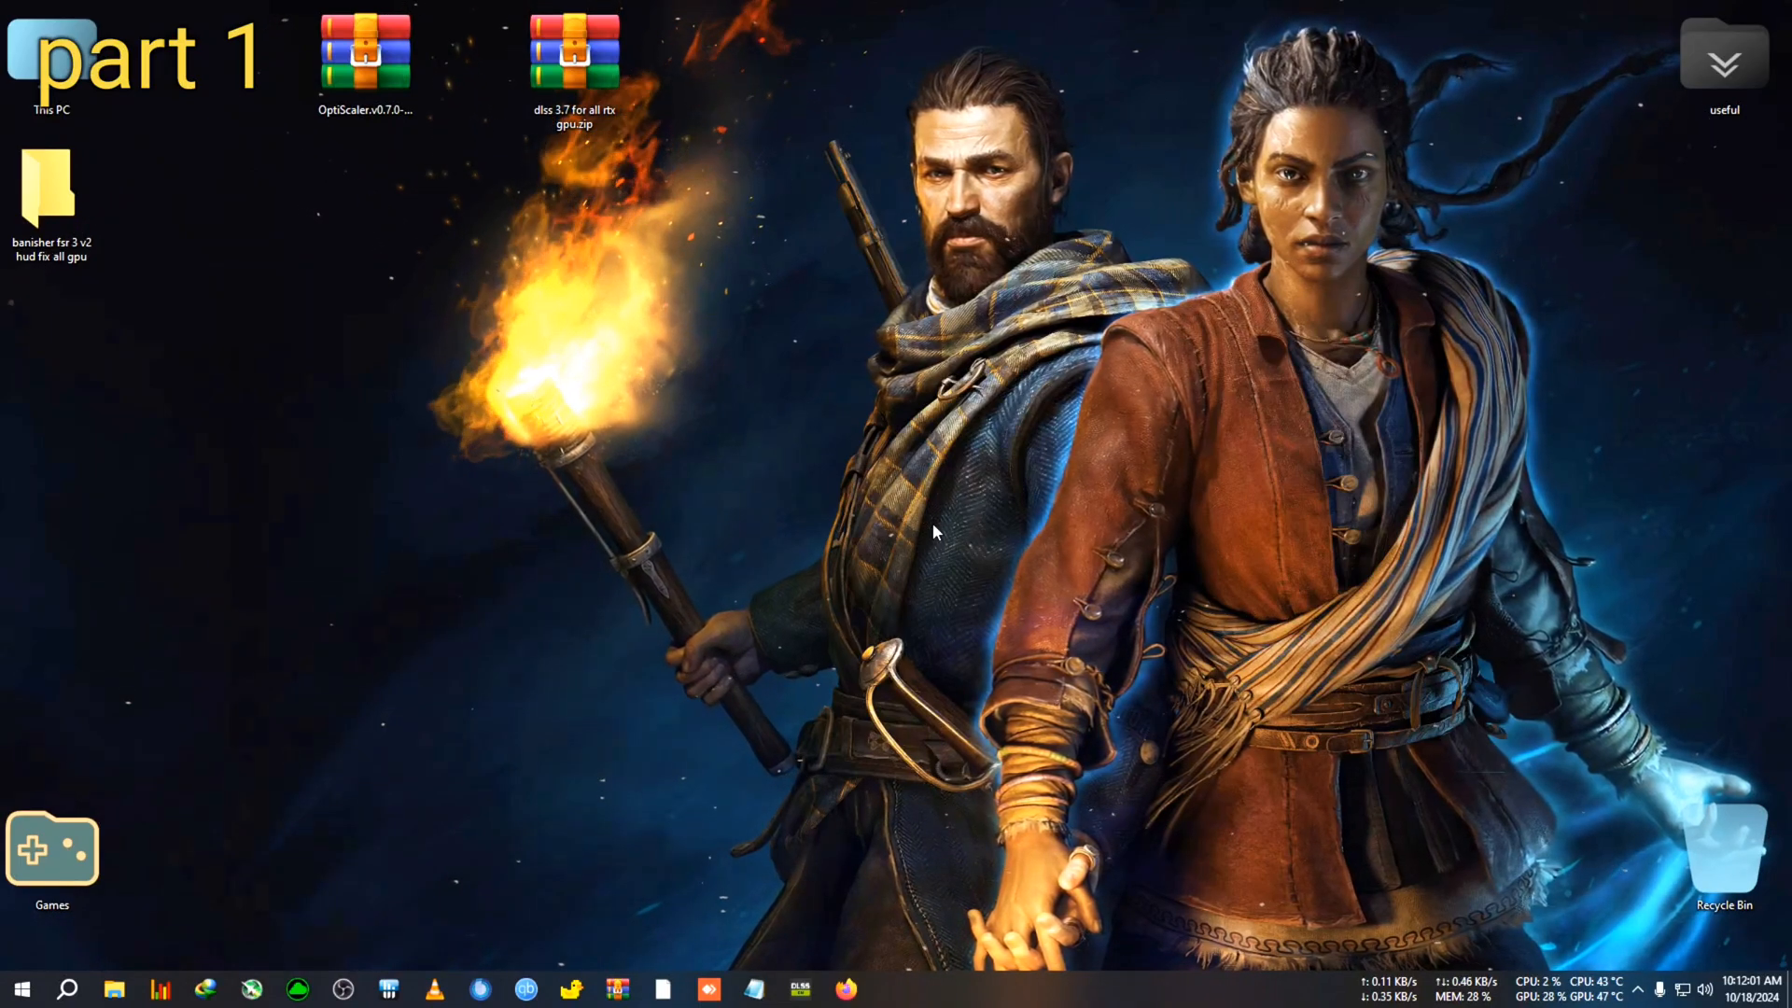
mouse_move(657, 497)
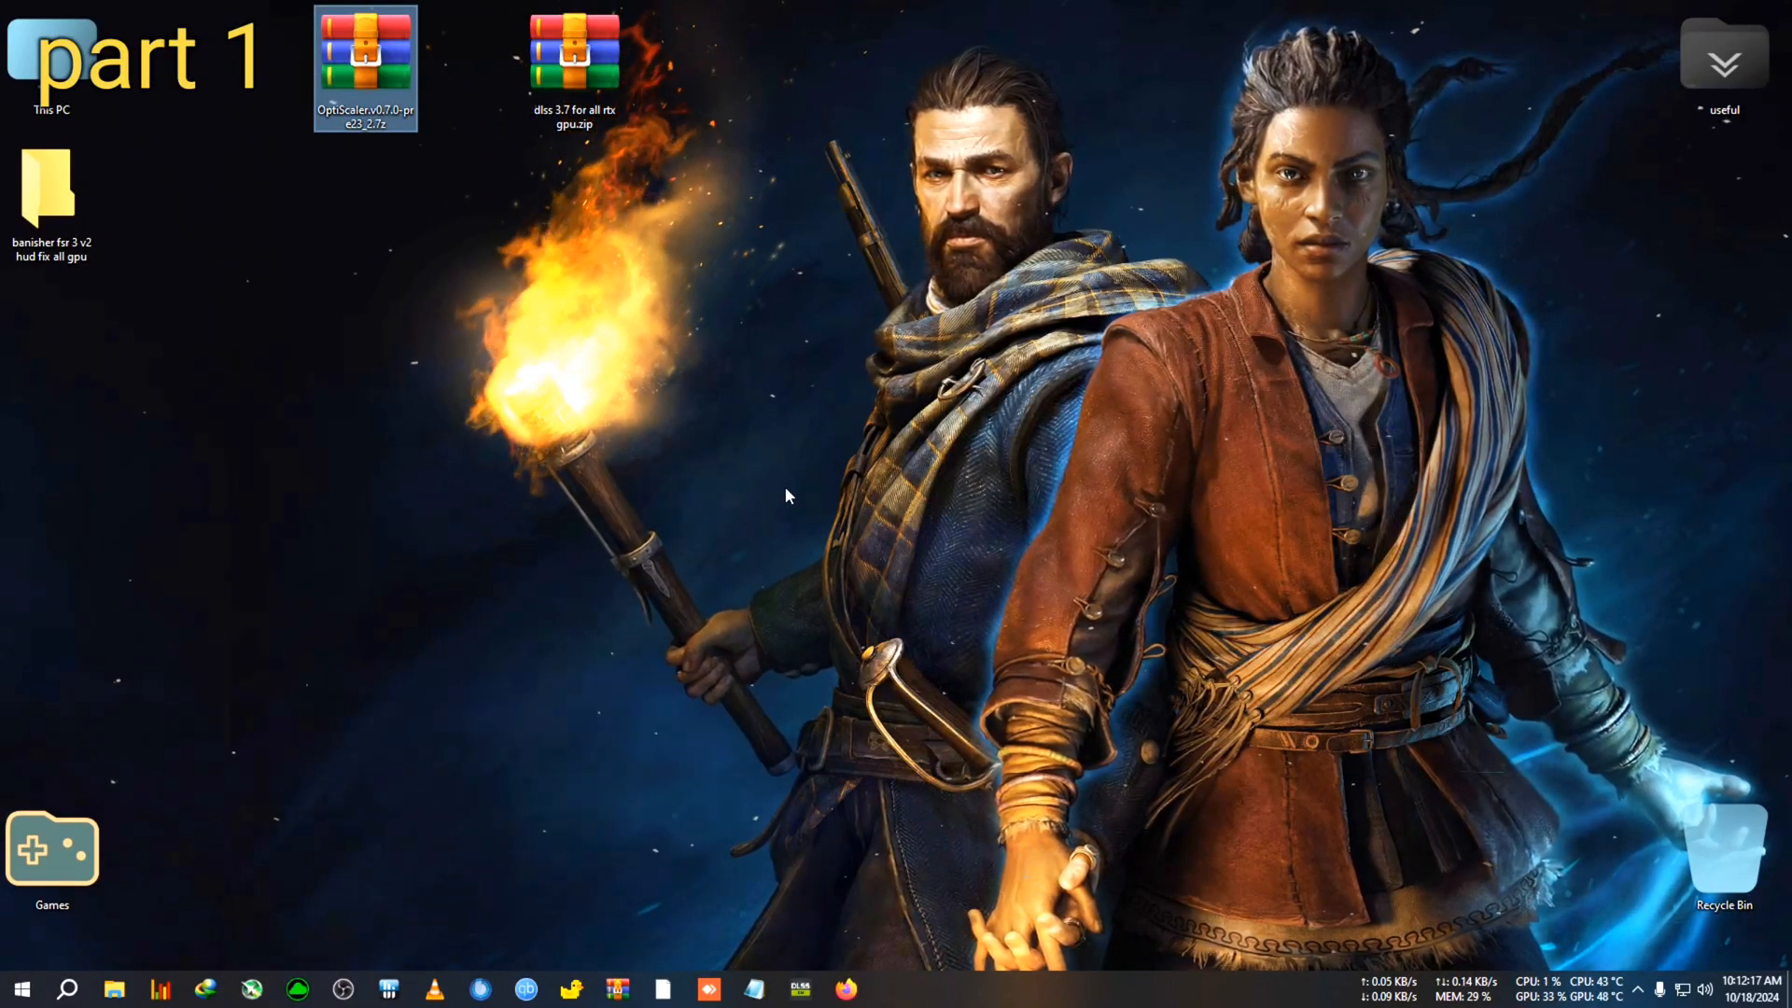
mouse_move(745, 437)
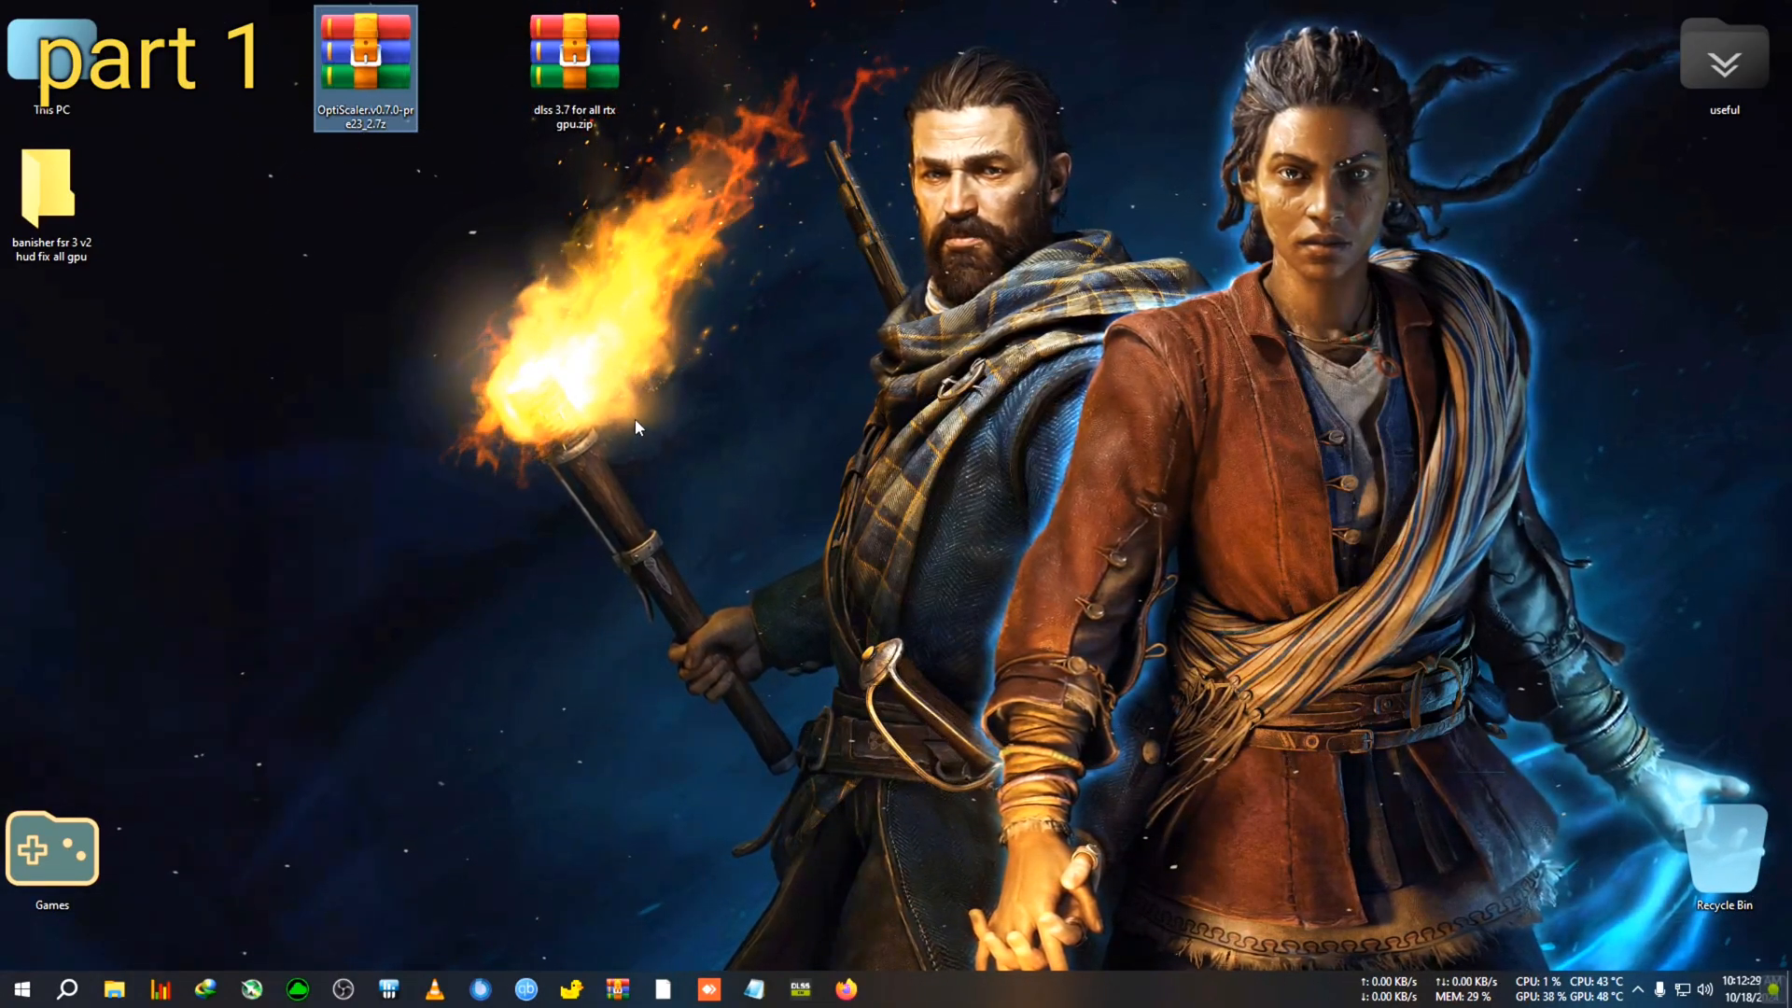
mouse_move(648, 418)
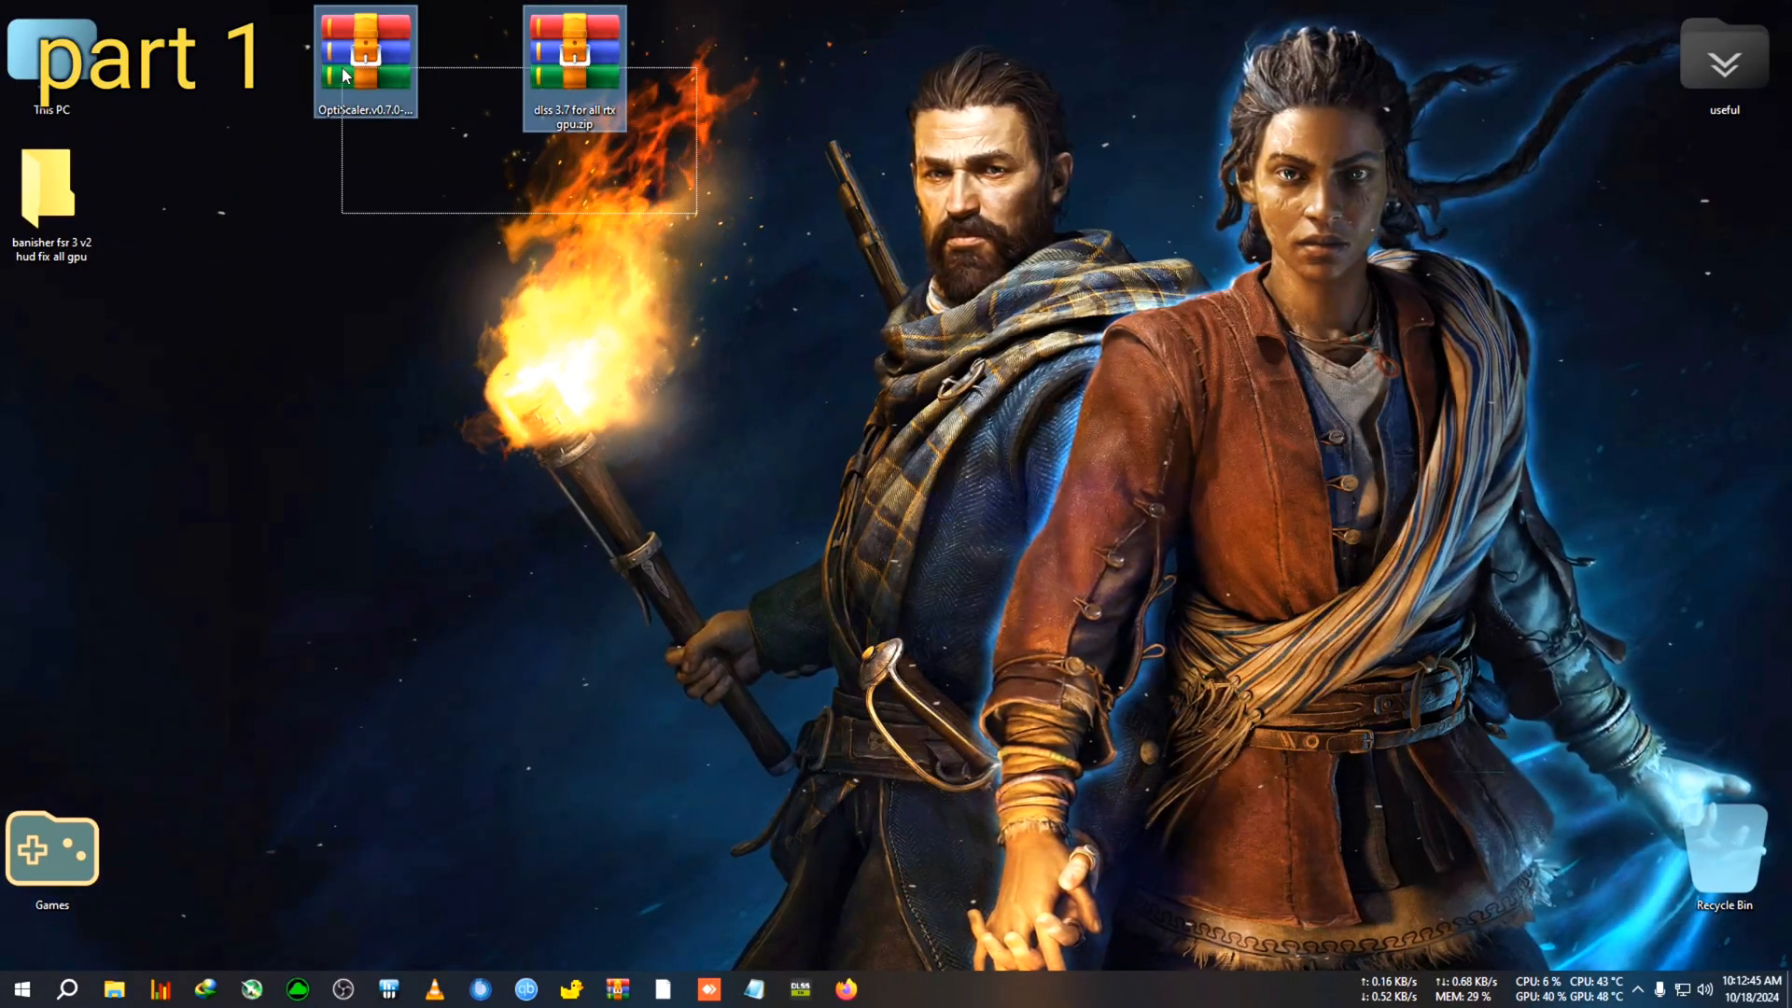
- Select the OptiScaler and DLSS 3.7 archives, then find Graphics settings via a 'gpu' search
click(786, 314)
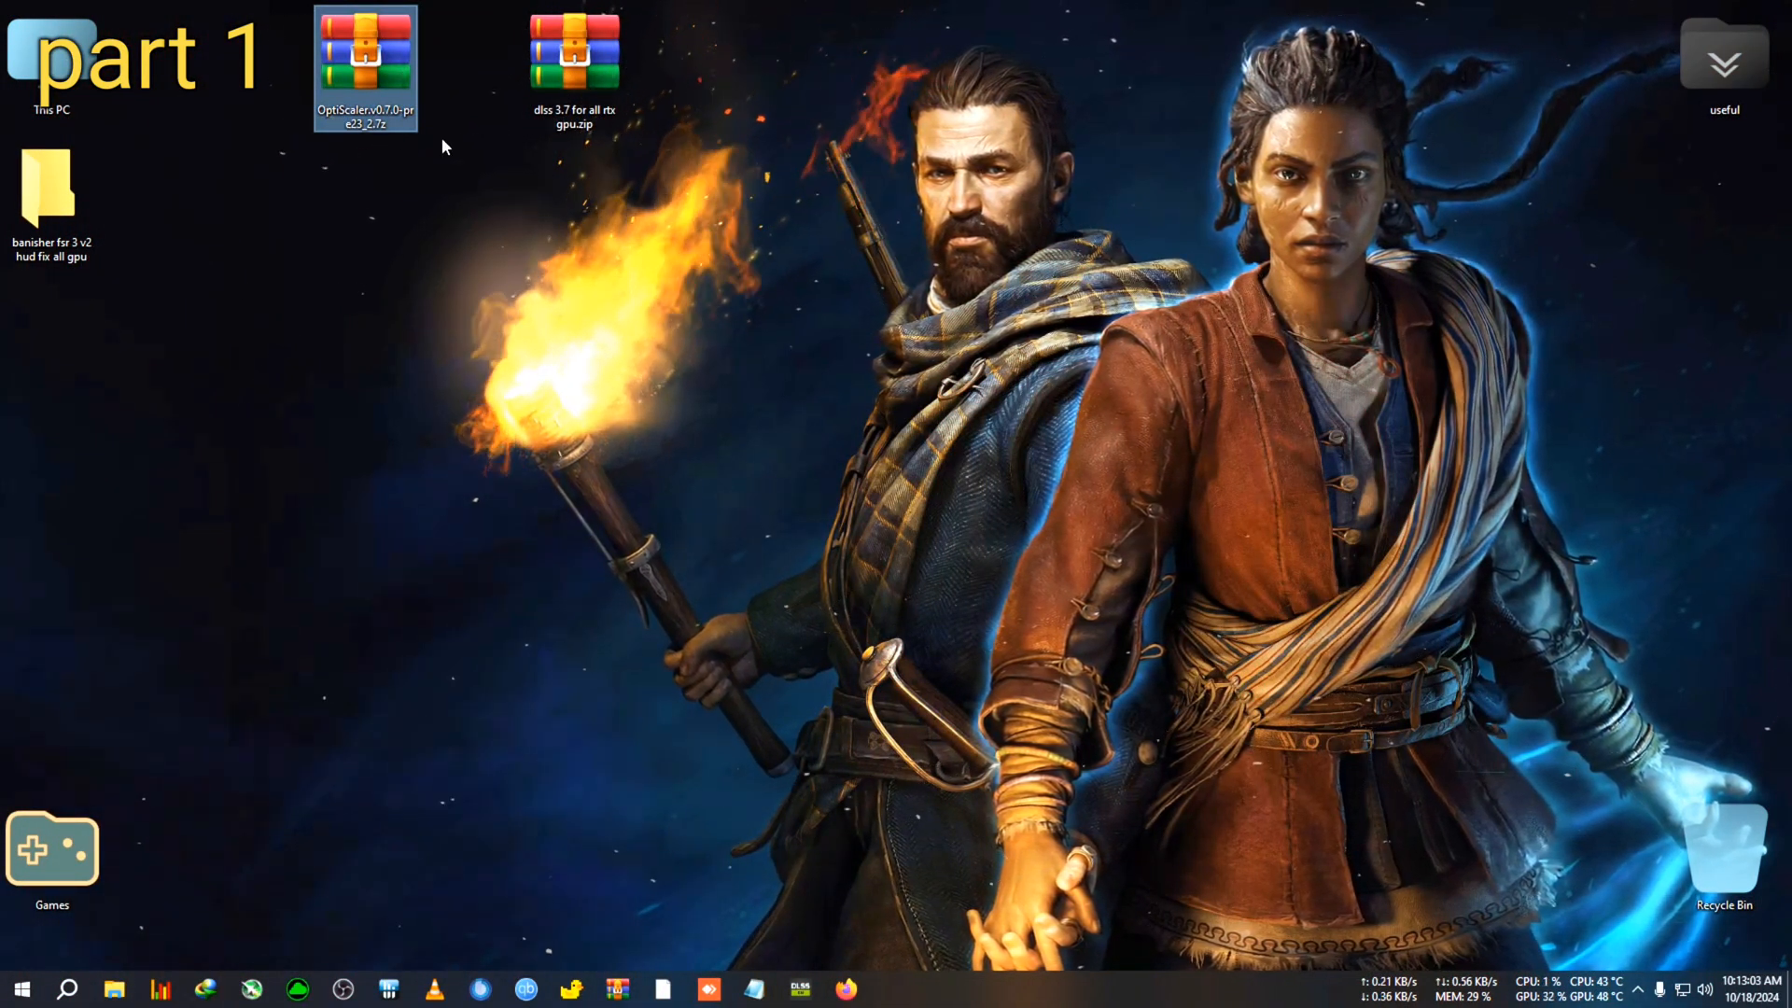
mouse_move(366, 66)
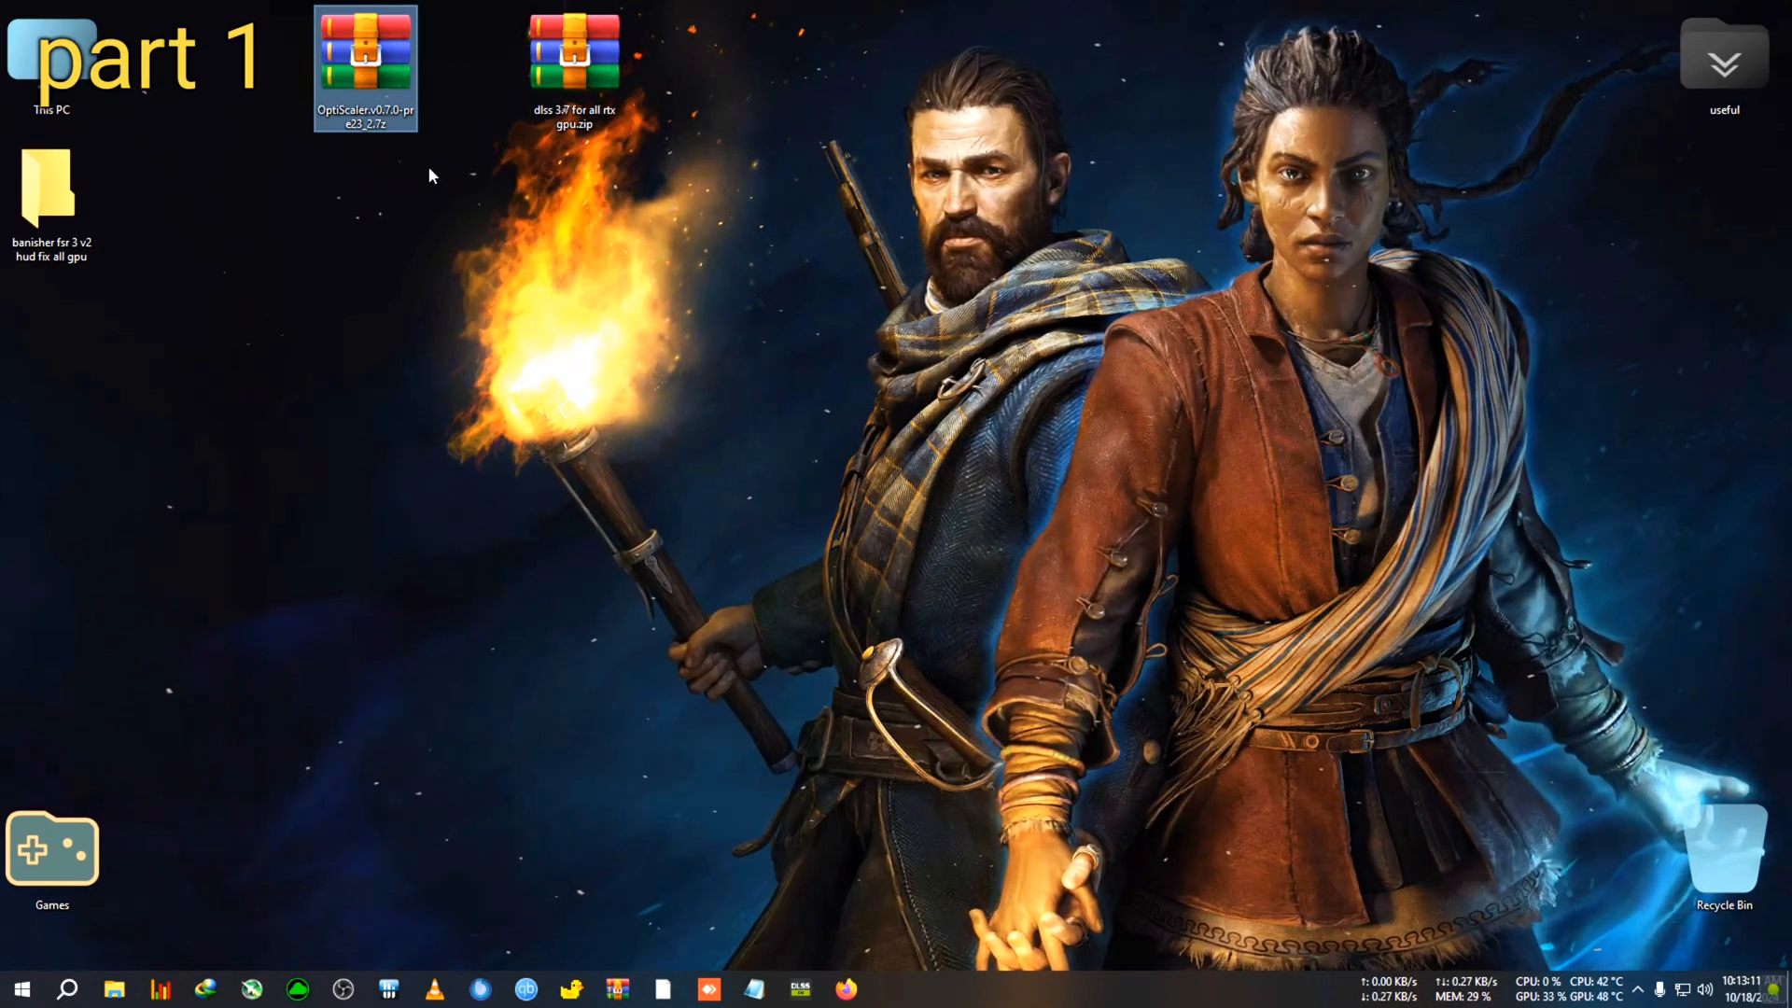
mouse_move(483, 236)
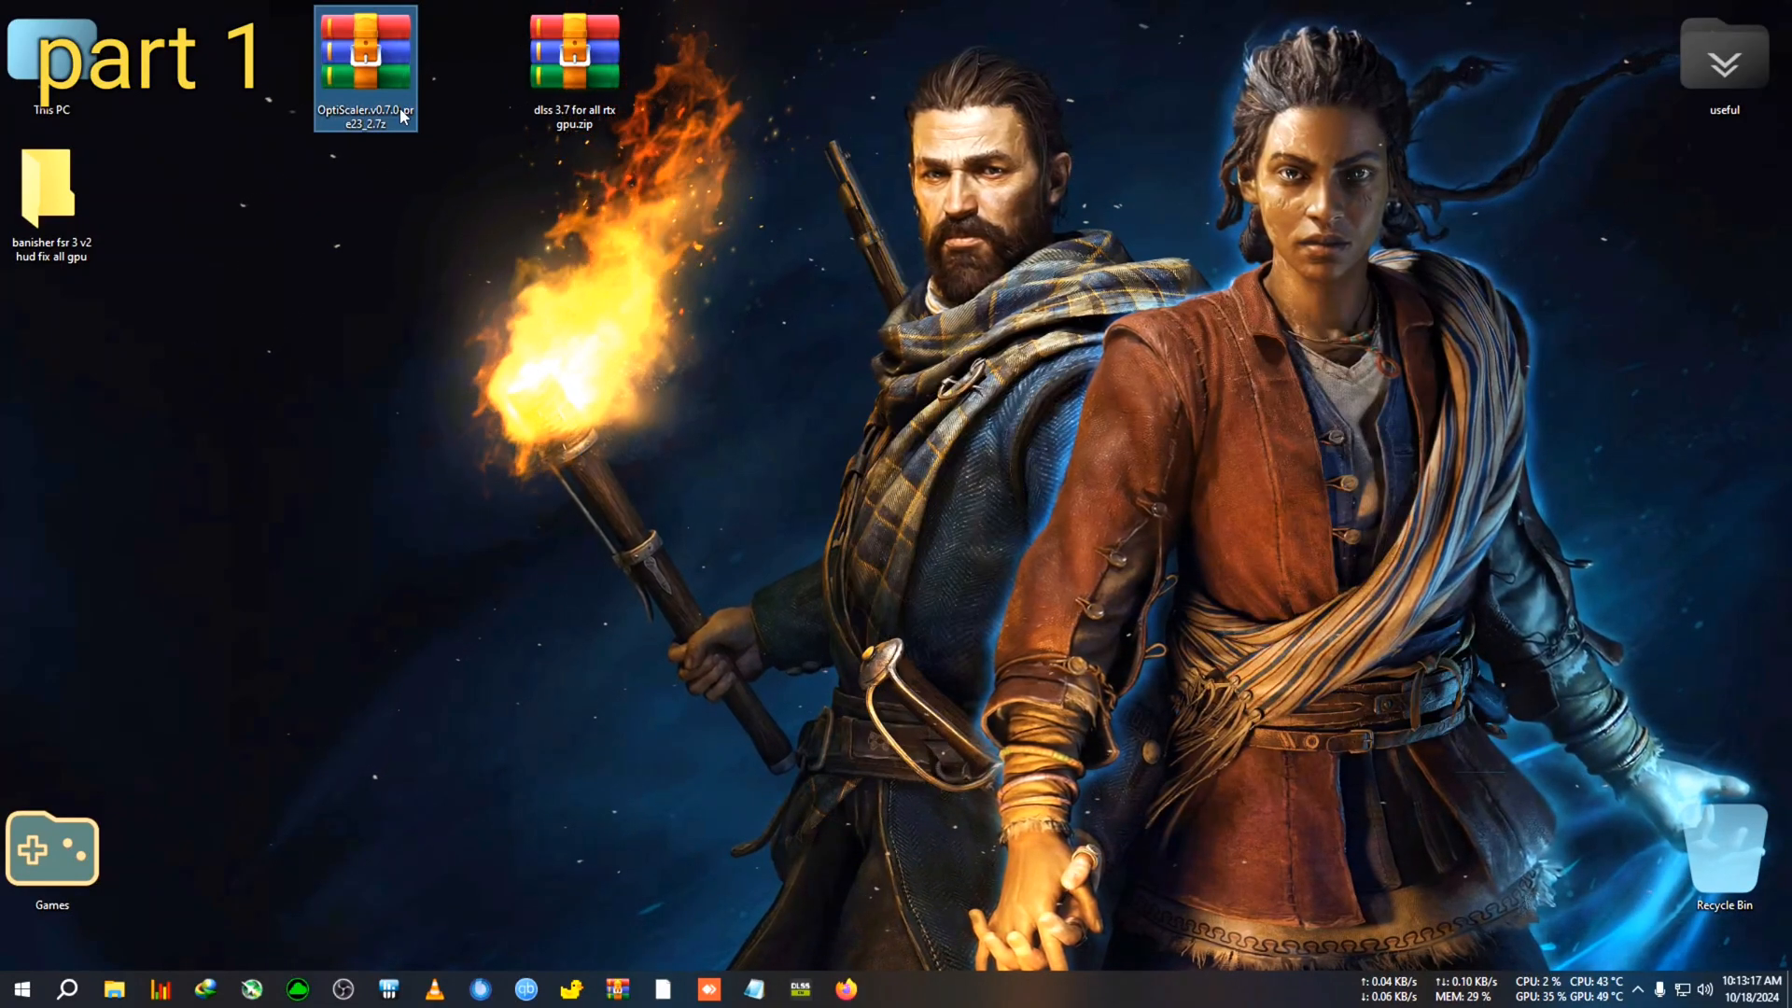
mouse_move(366, 68)
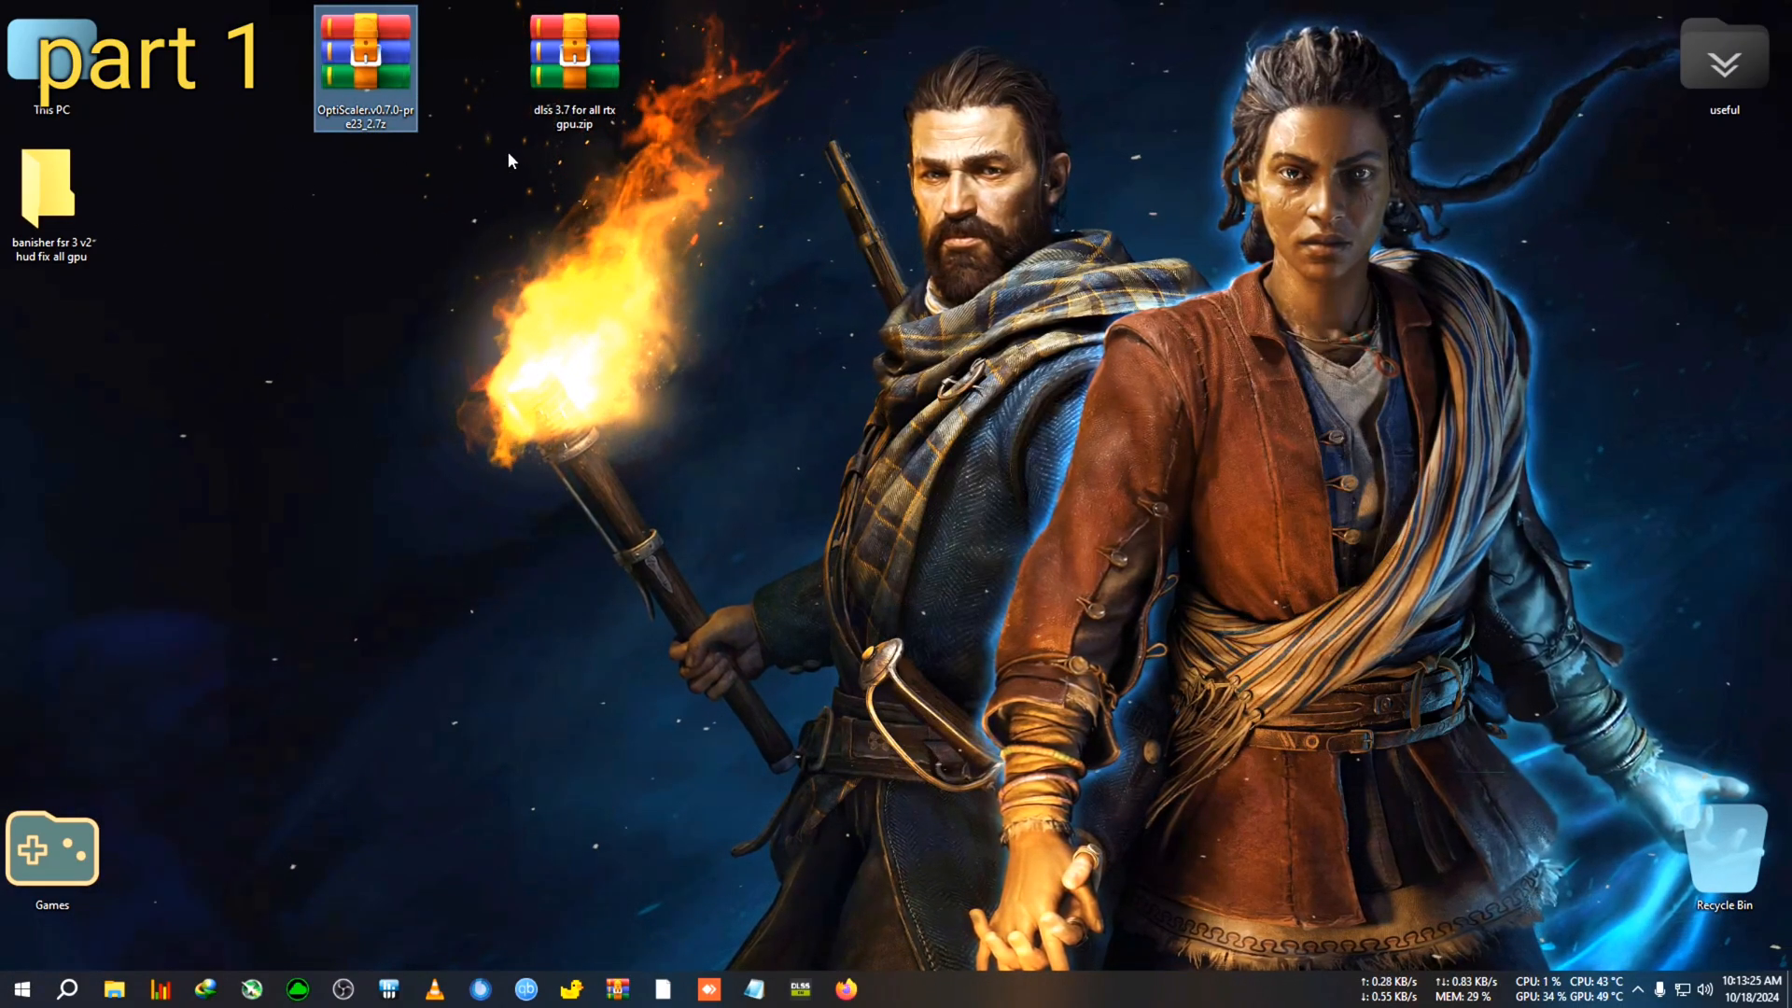
click(575, 57)
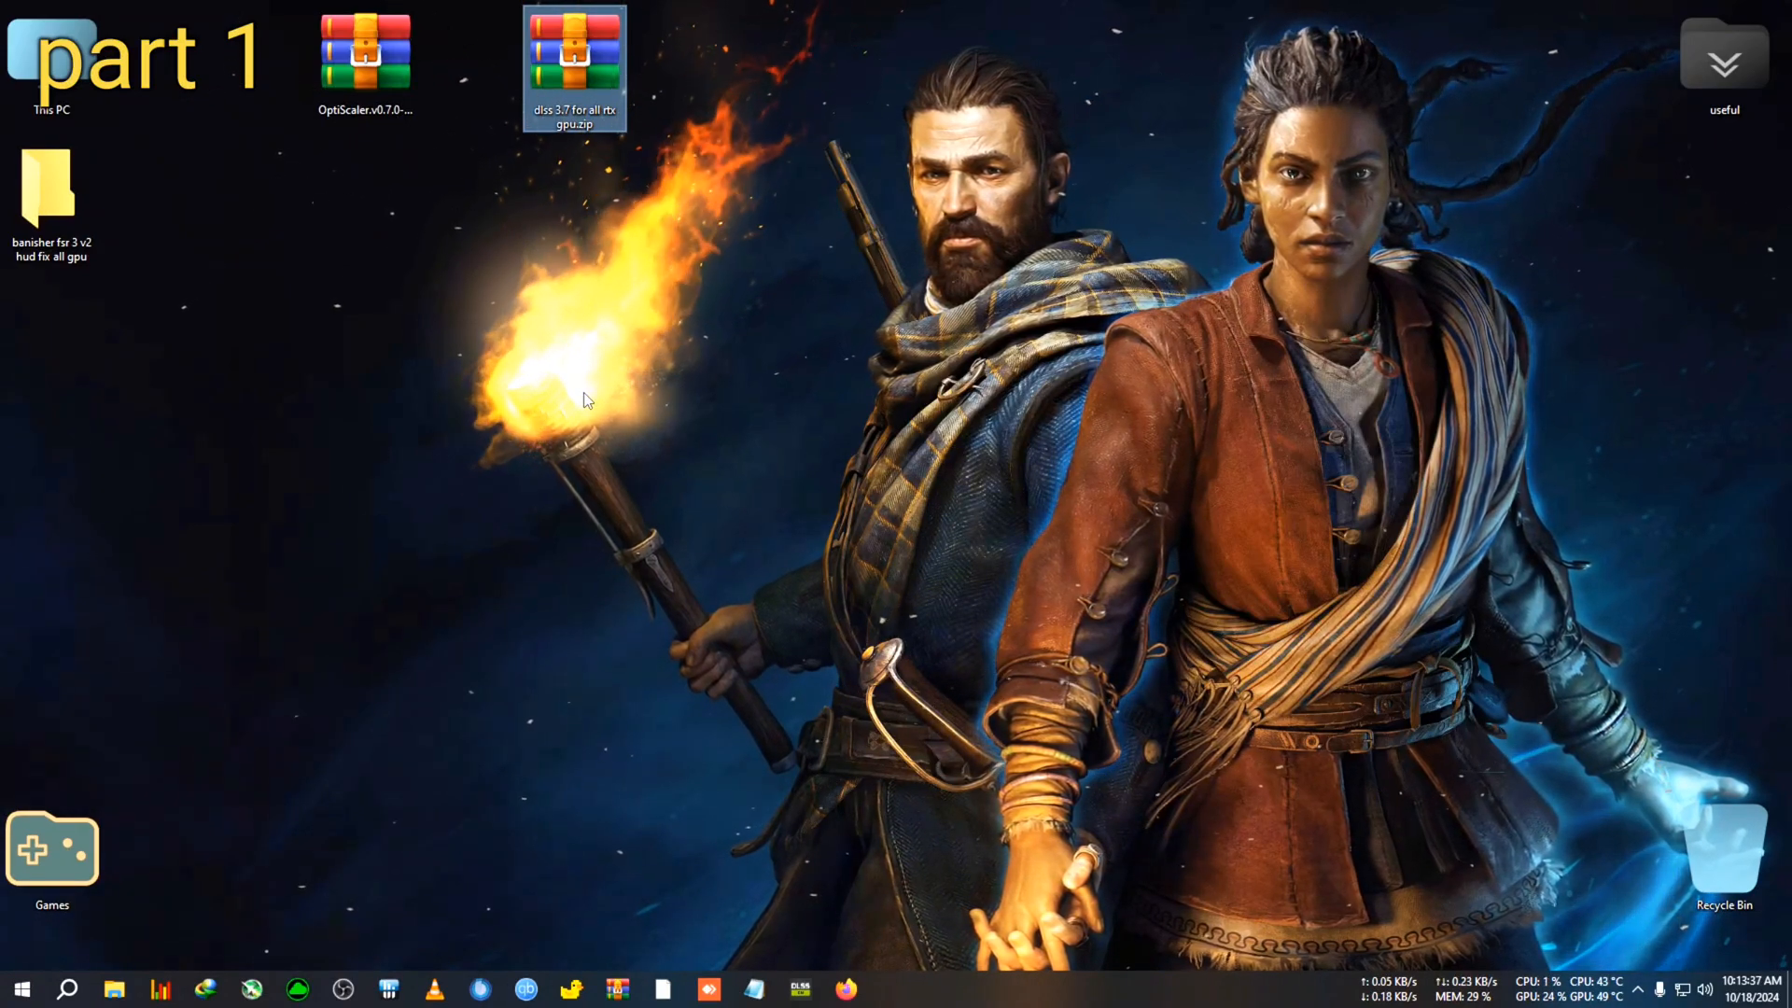
mouse_move(382, 488)
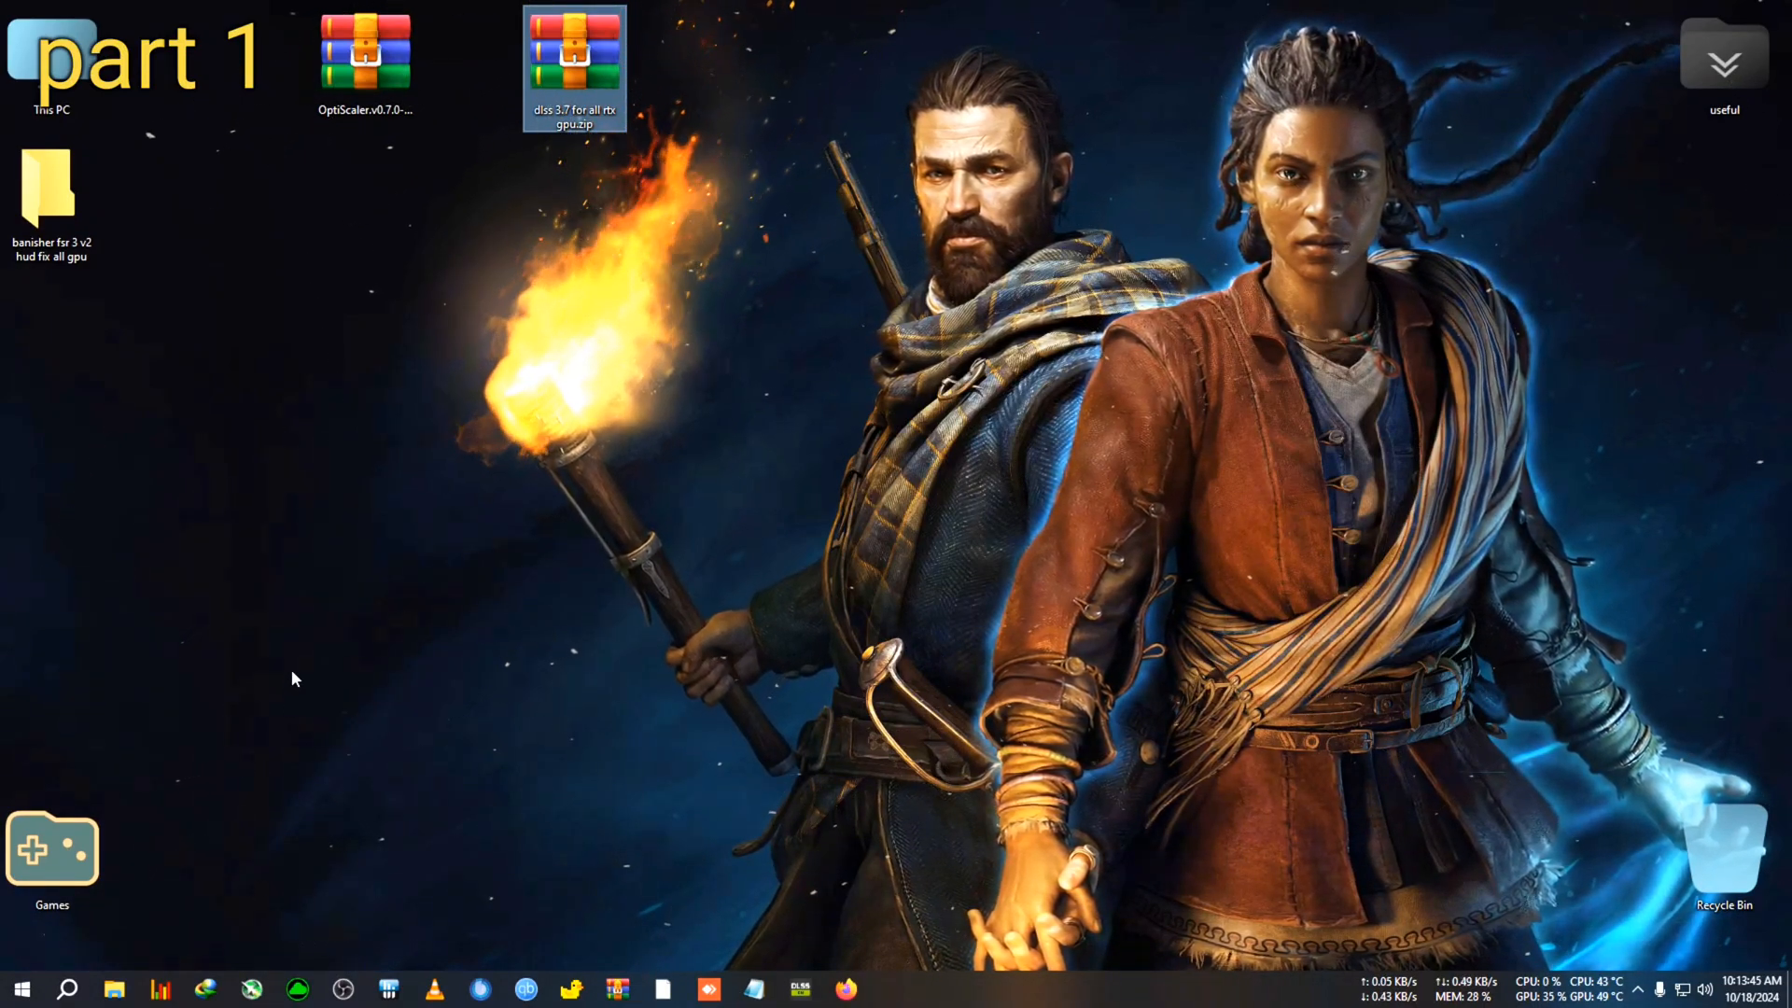
click(66, 988)
text(graphic)
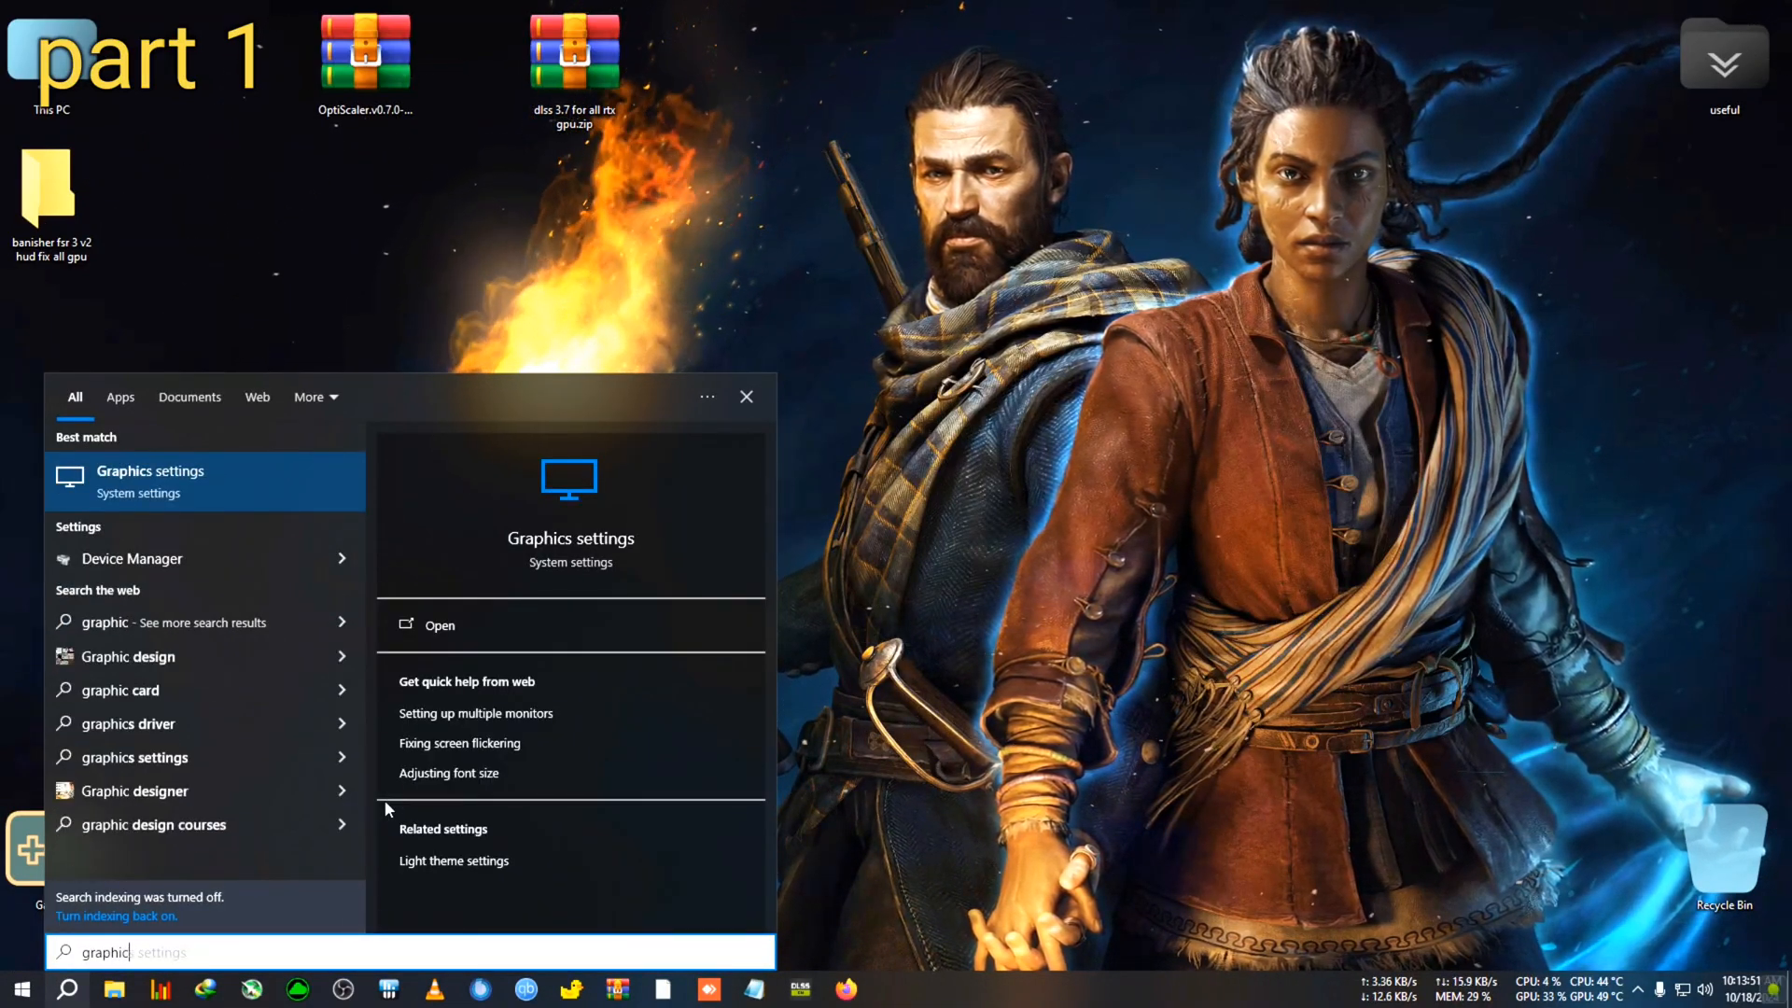
text(gpu)
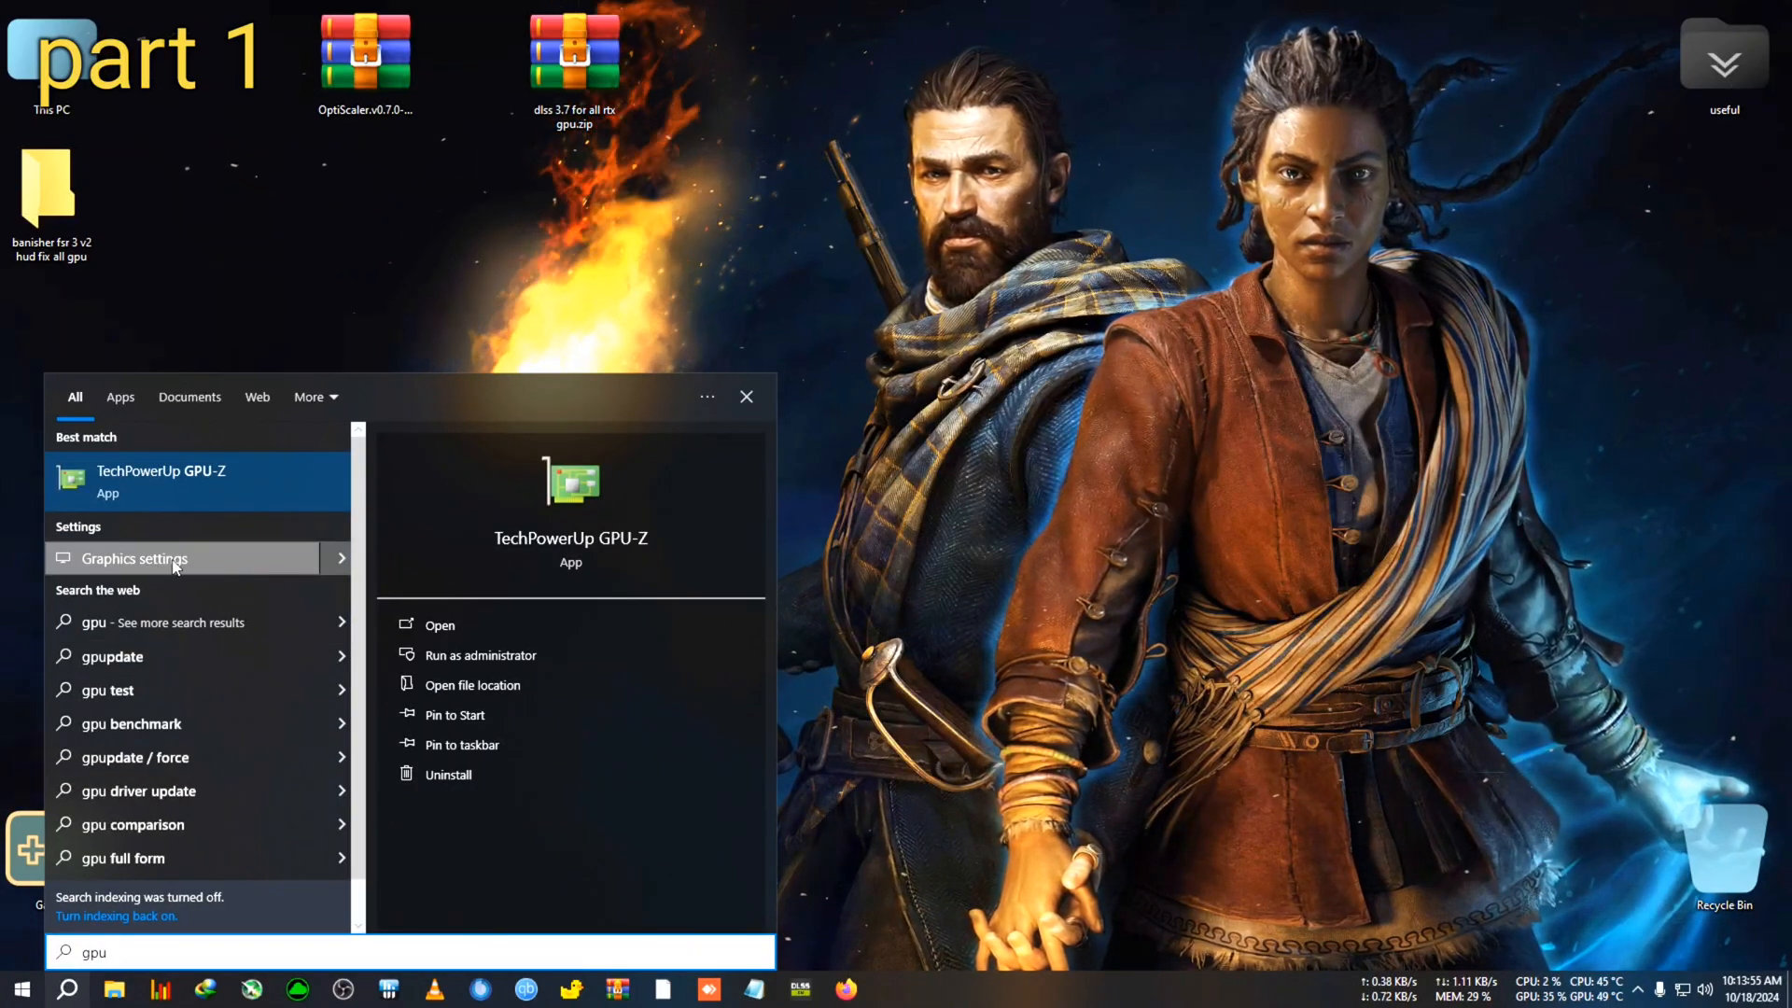
click(133, 560)
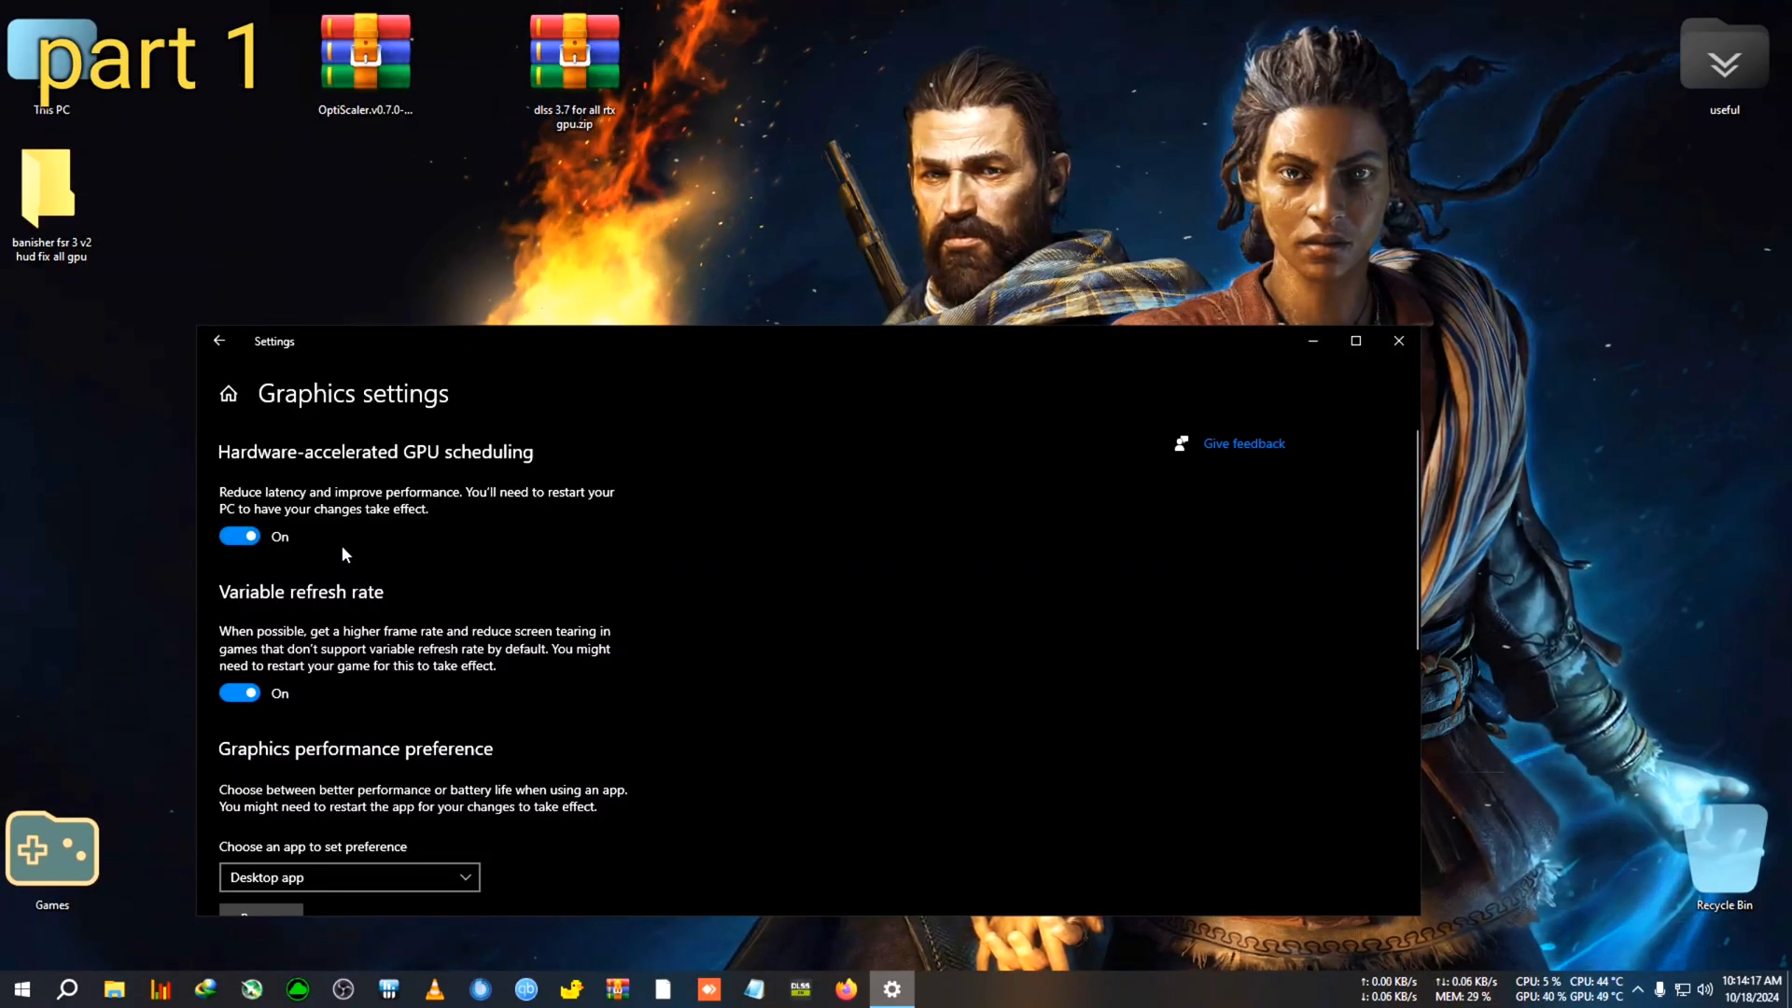
scroll(down, 3)
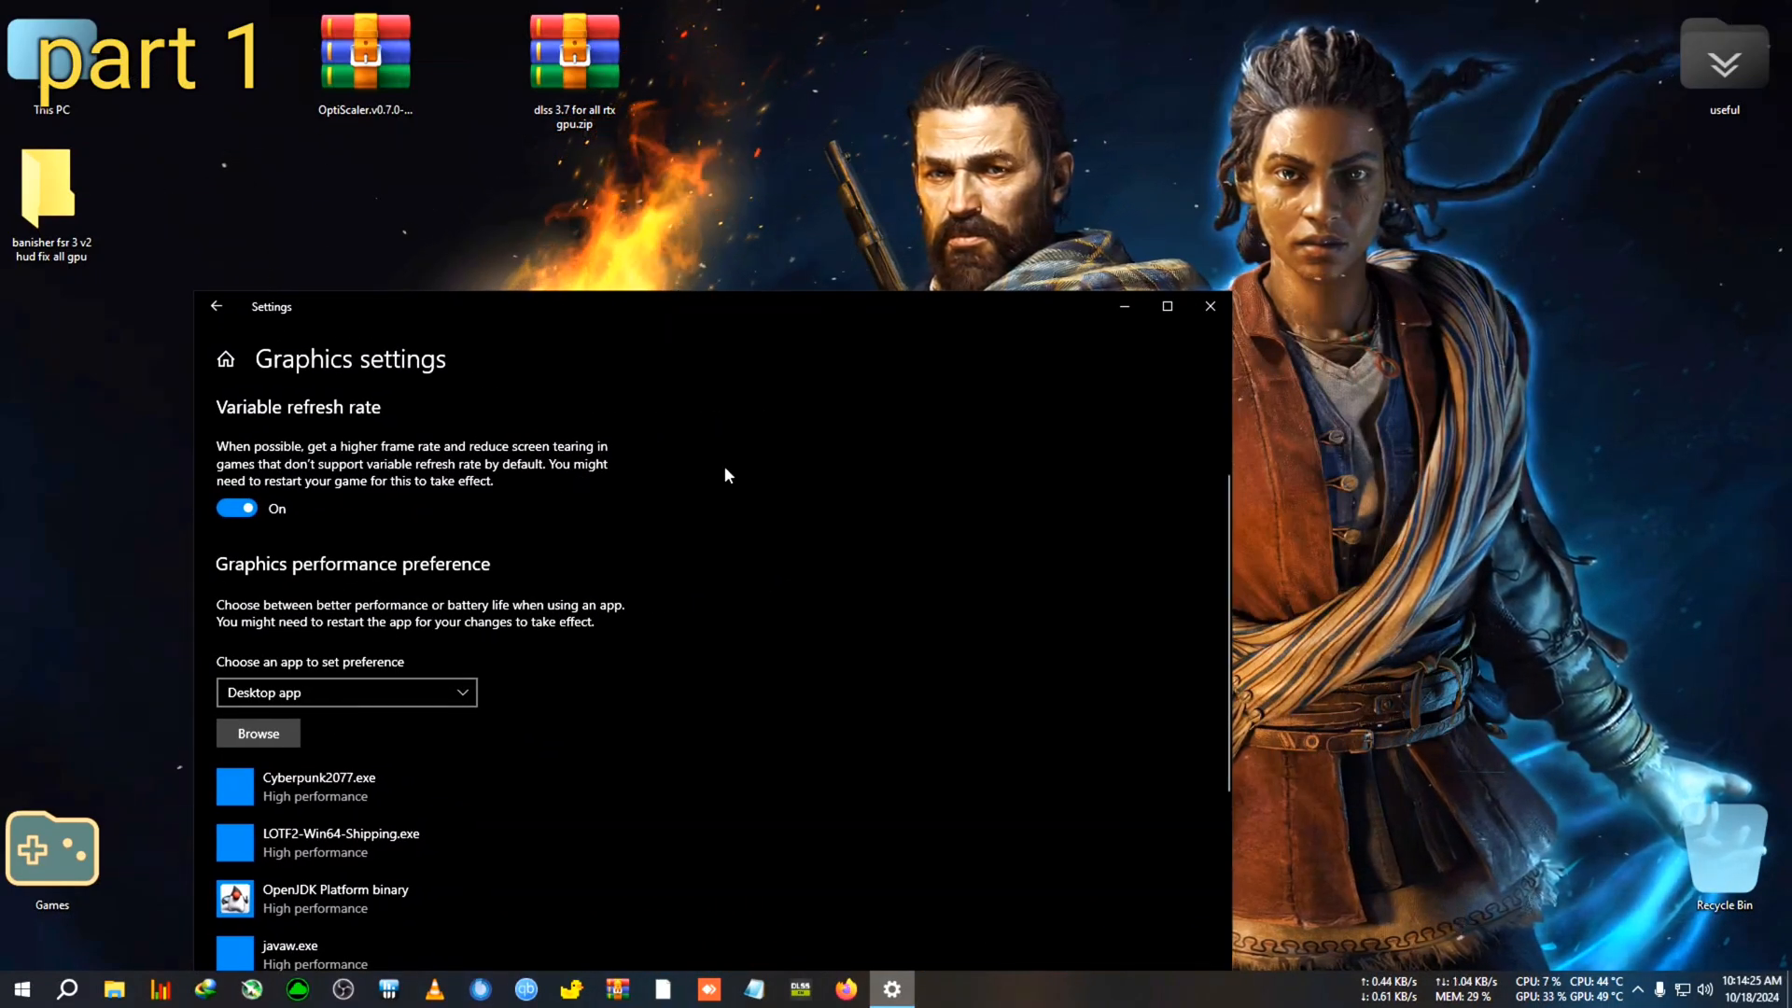
mouse_move(839, 483)
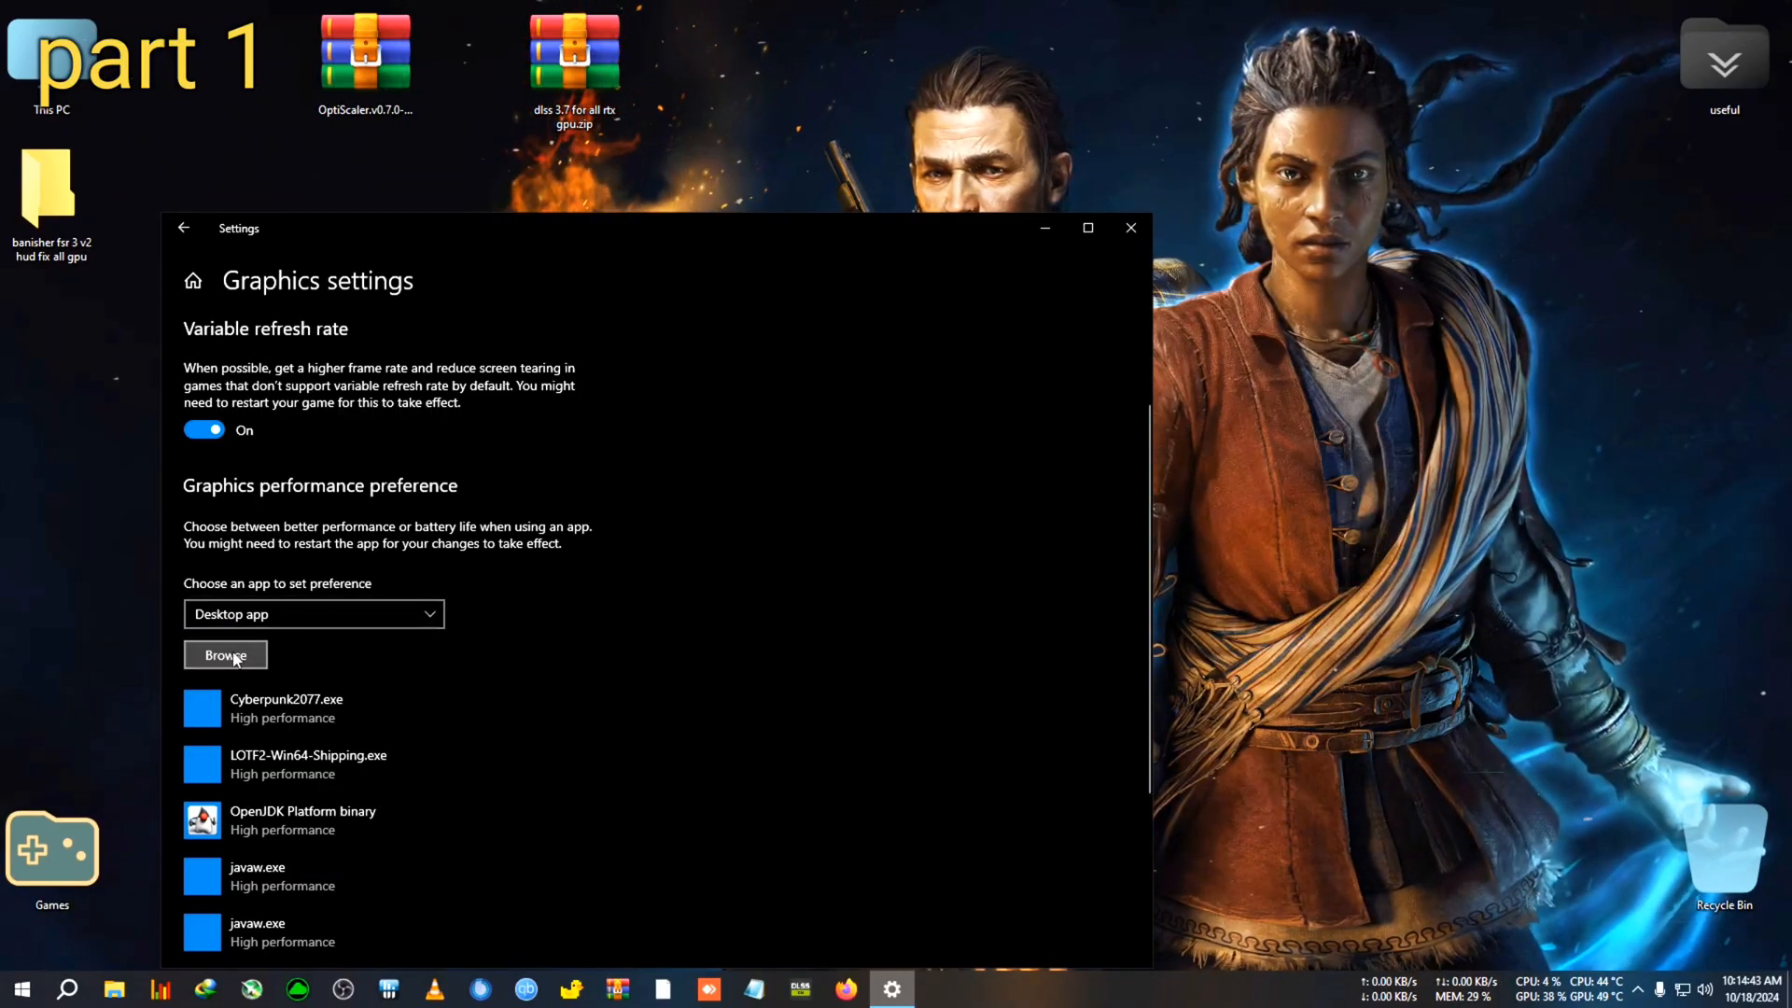
- Browse F:\CHANNEL GAMES\Banishers.Ghosts.of.New.Eden to Win64 and add Banishers-Win64-Shipping.exe
click(224, 656)
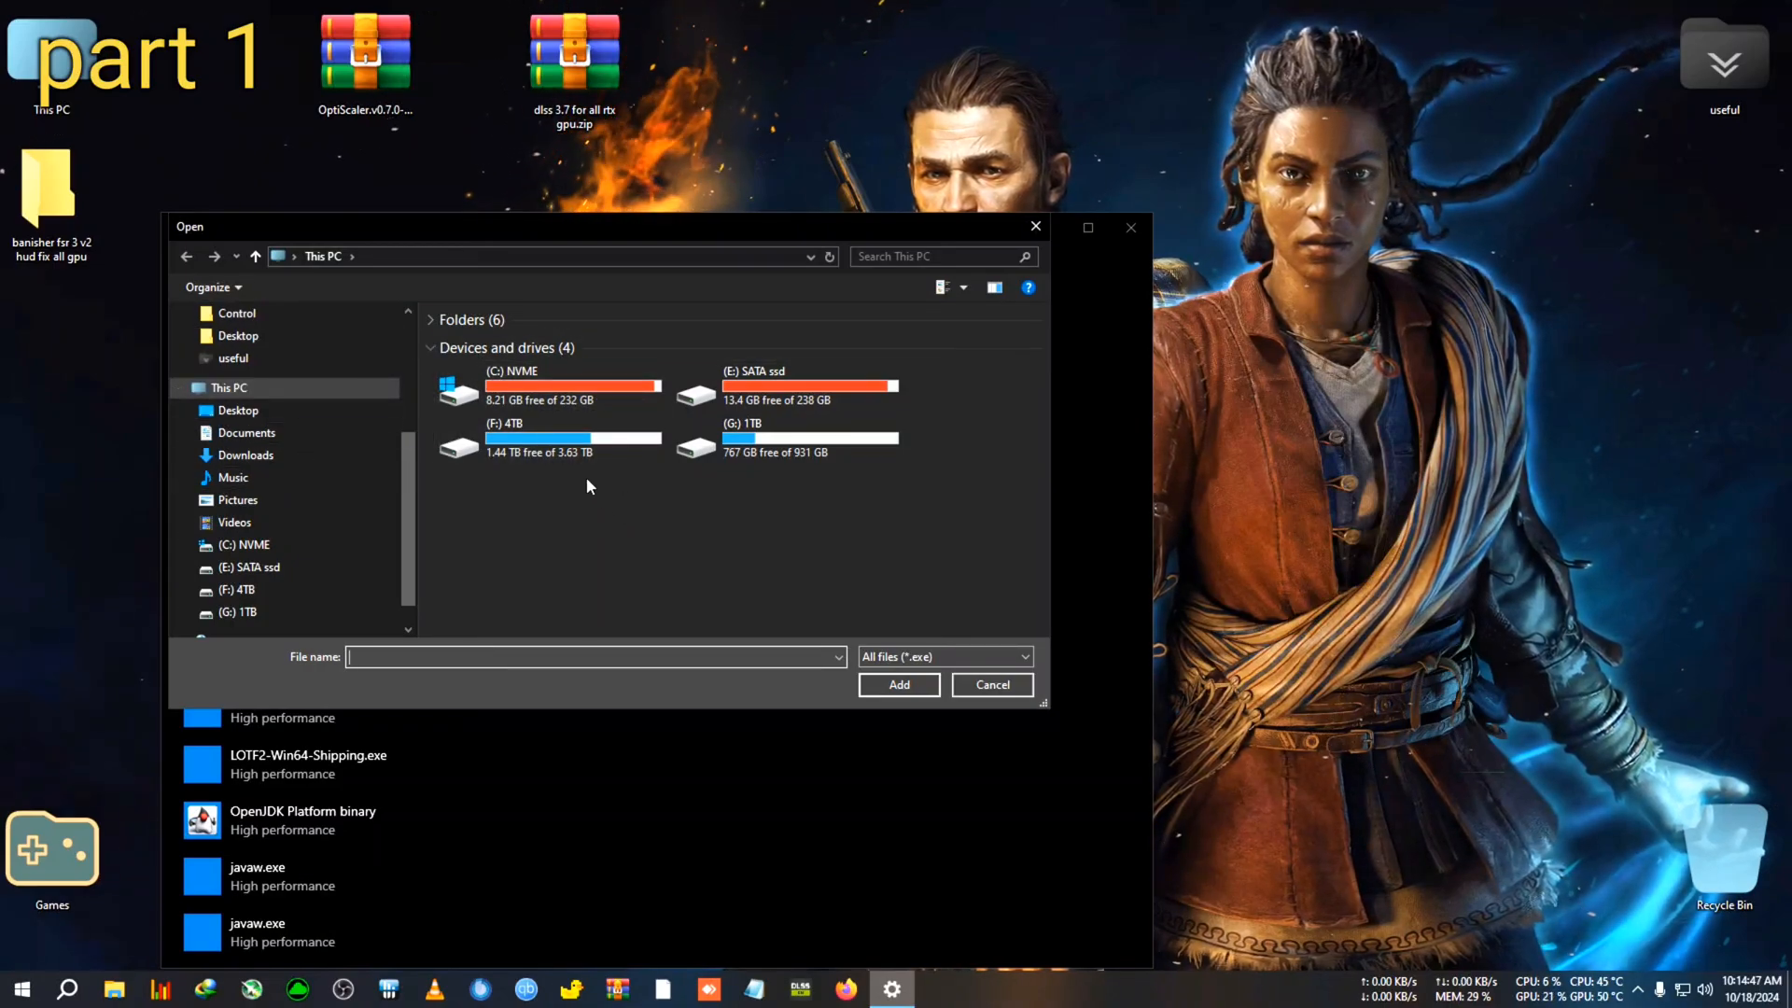
double_click(458, 446)
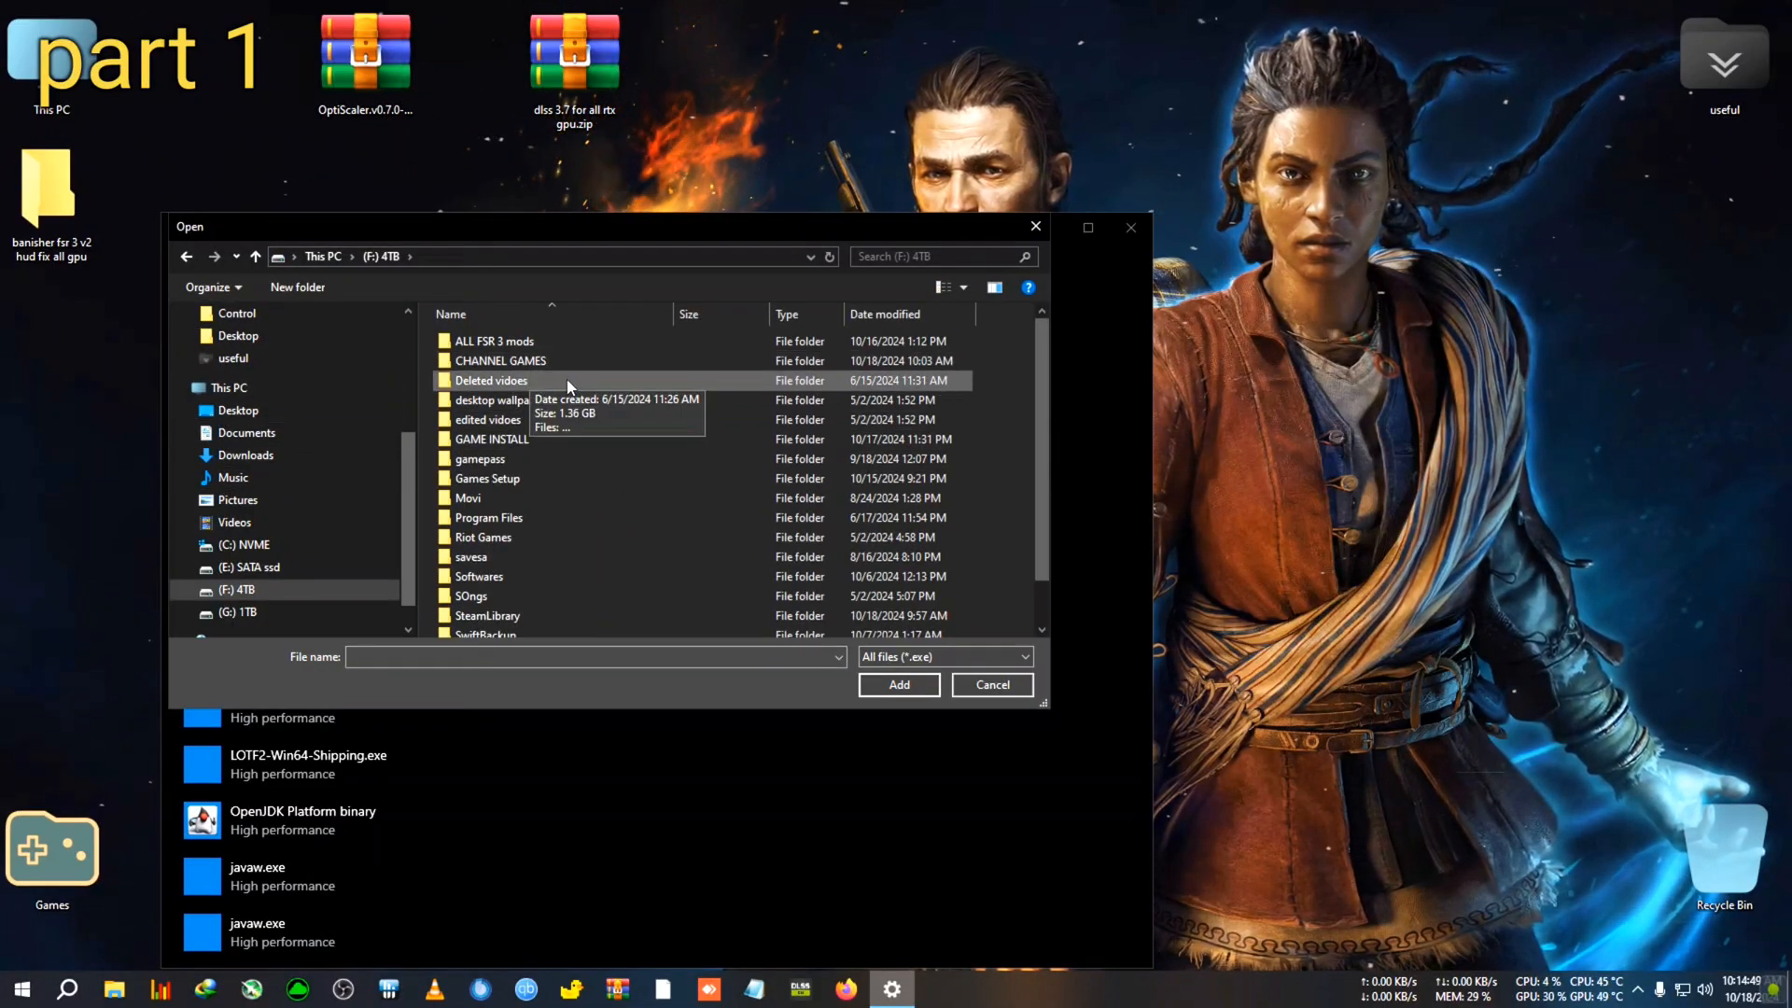
double_click(499, 360)
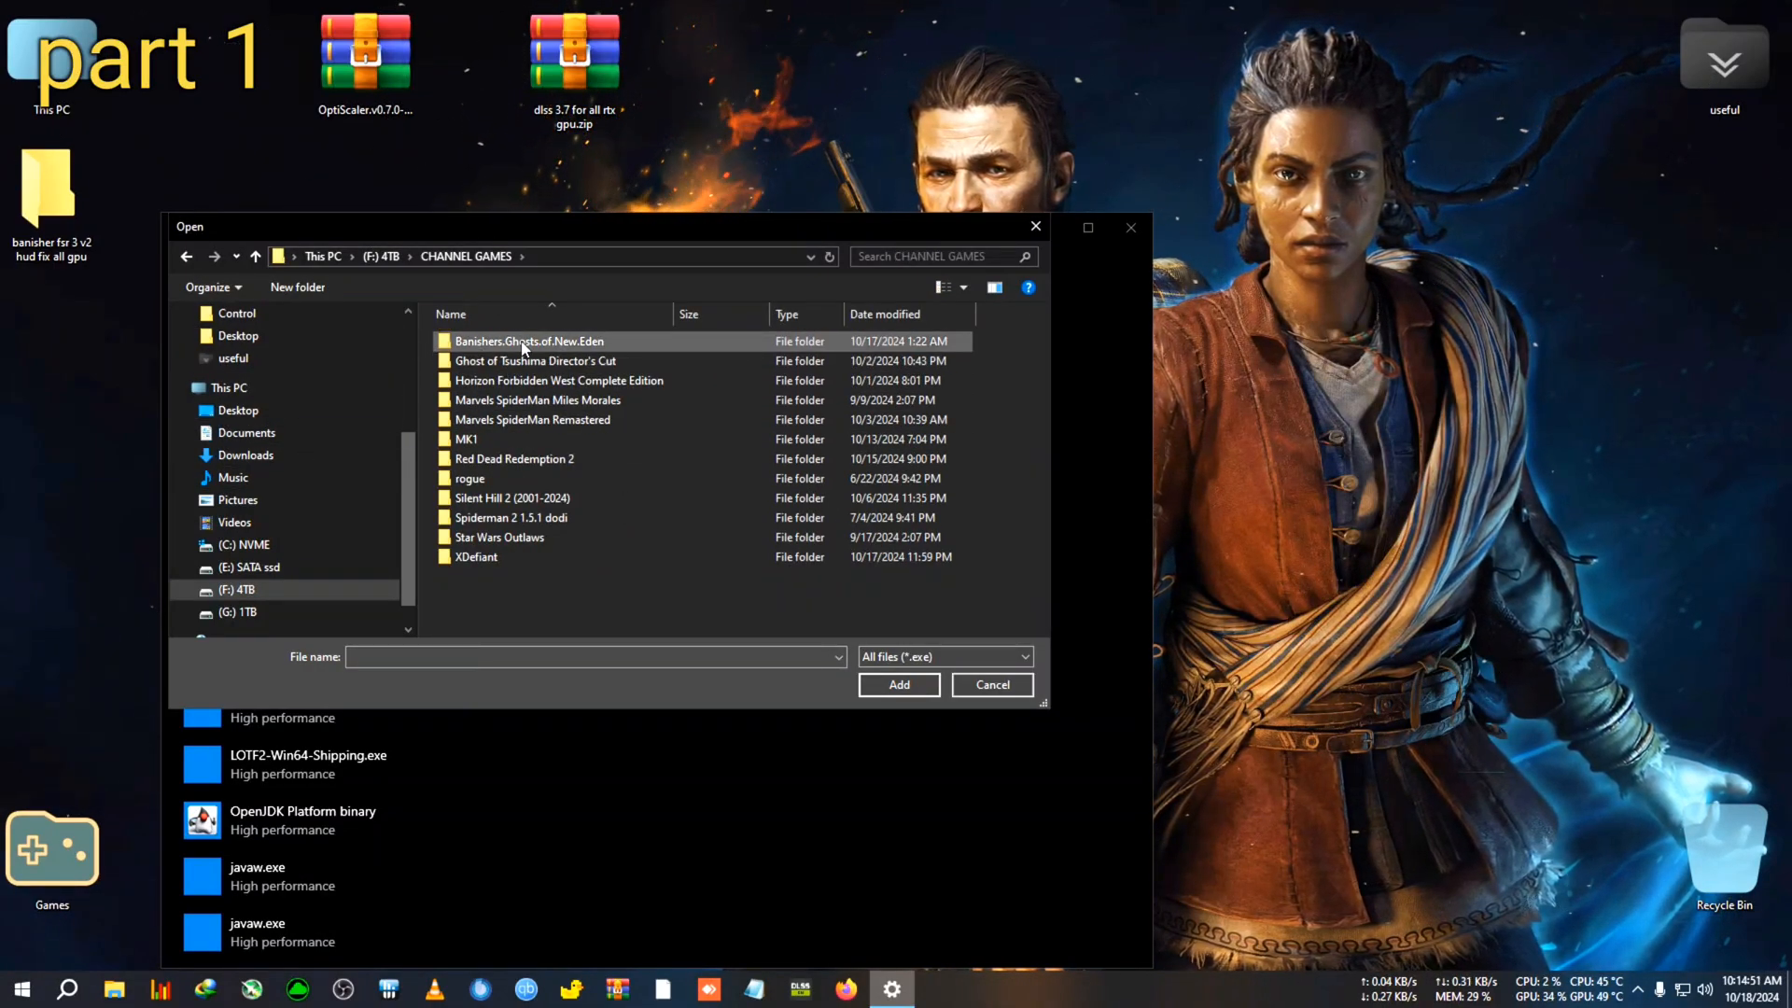
double_click(529, 340)
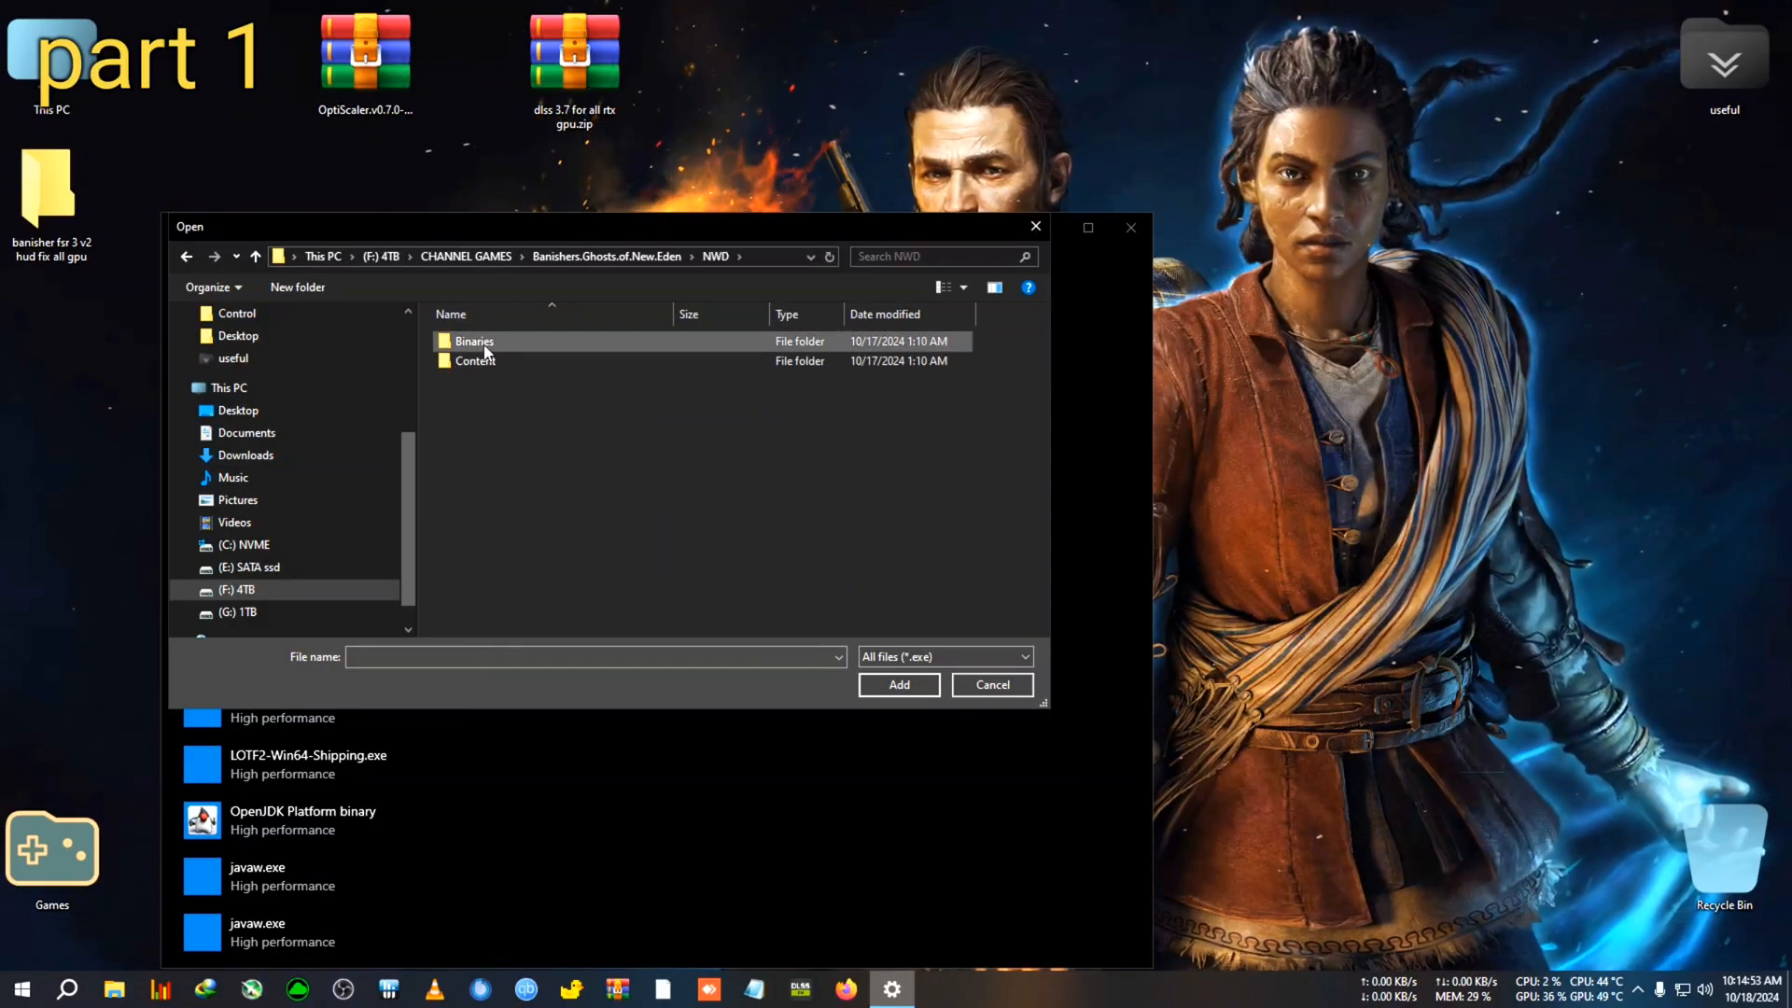
double_click(474, 340)
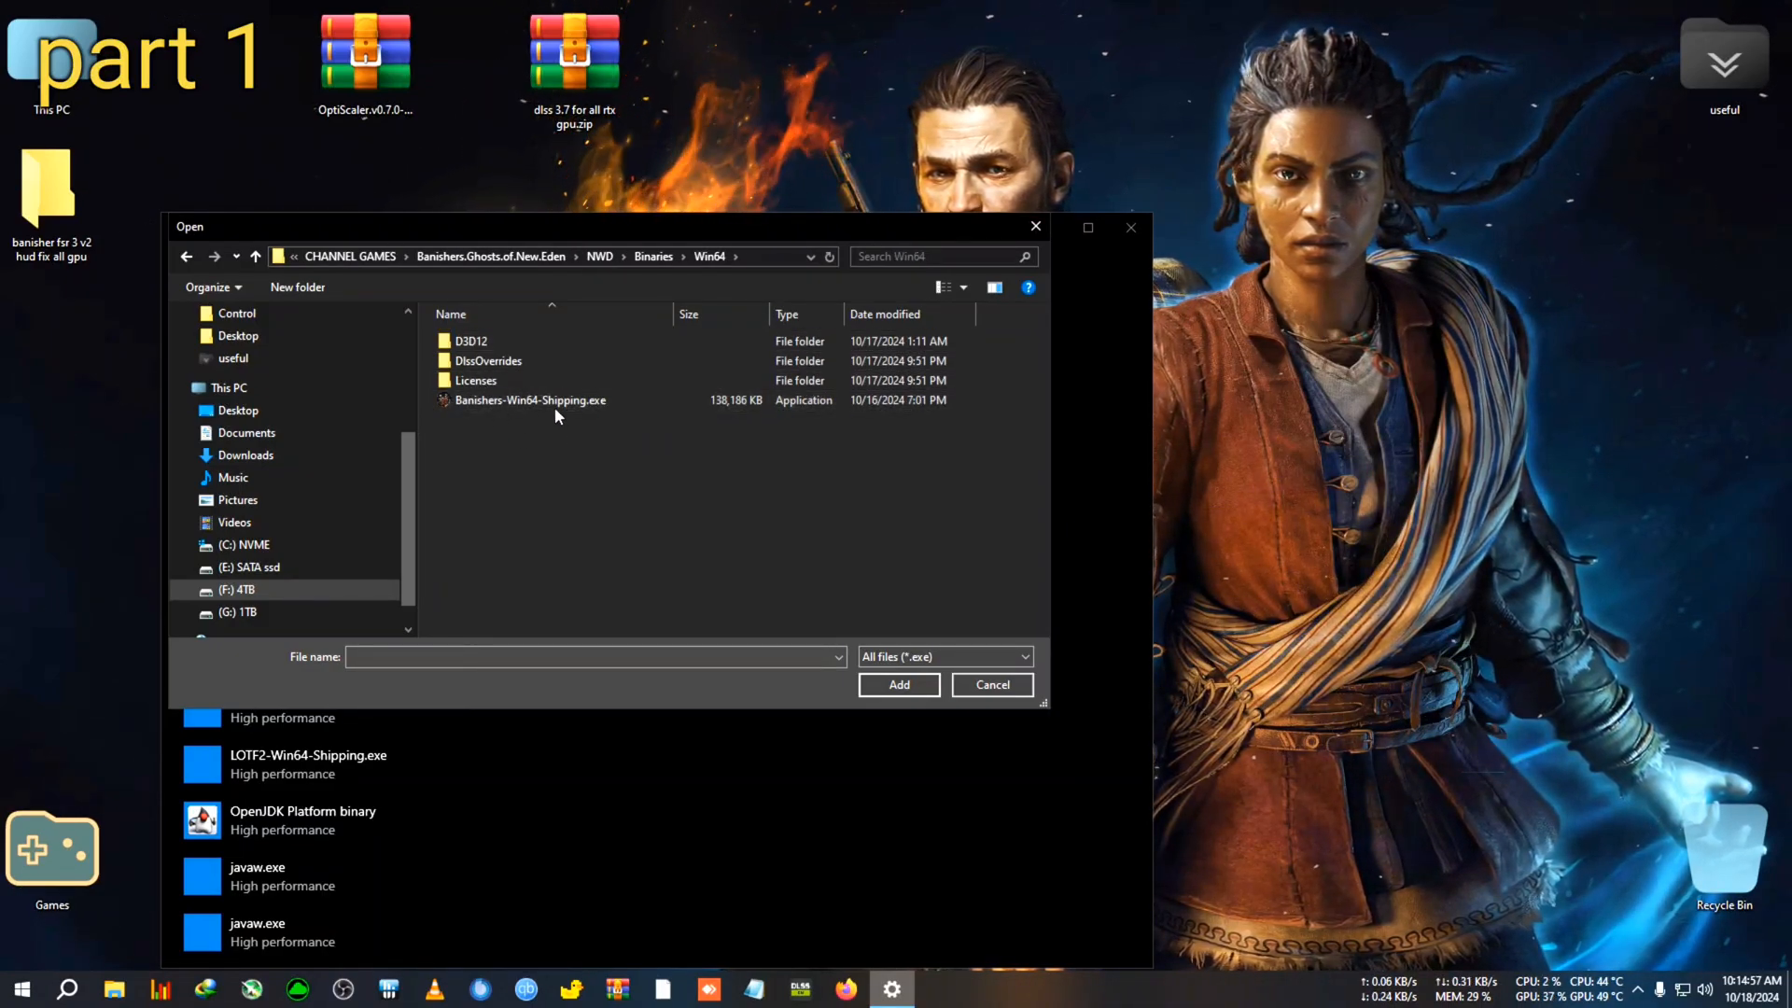
click(530, 400)
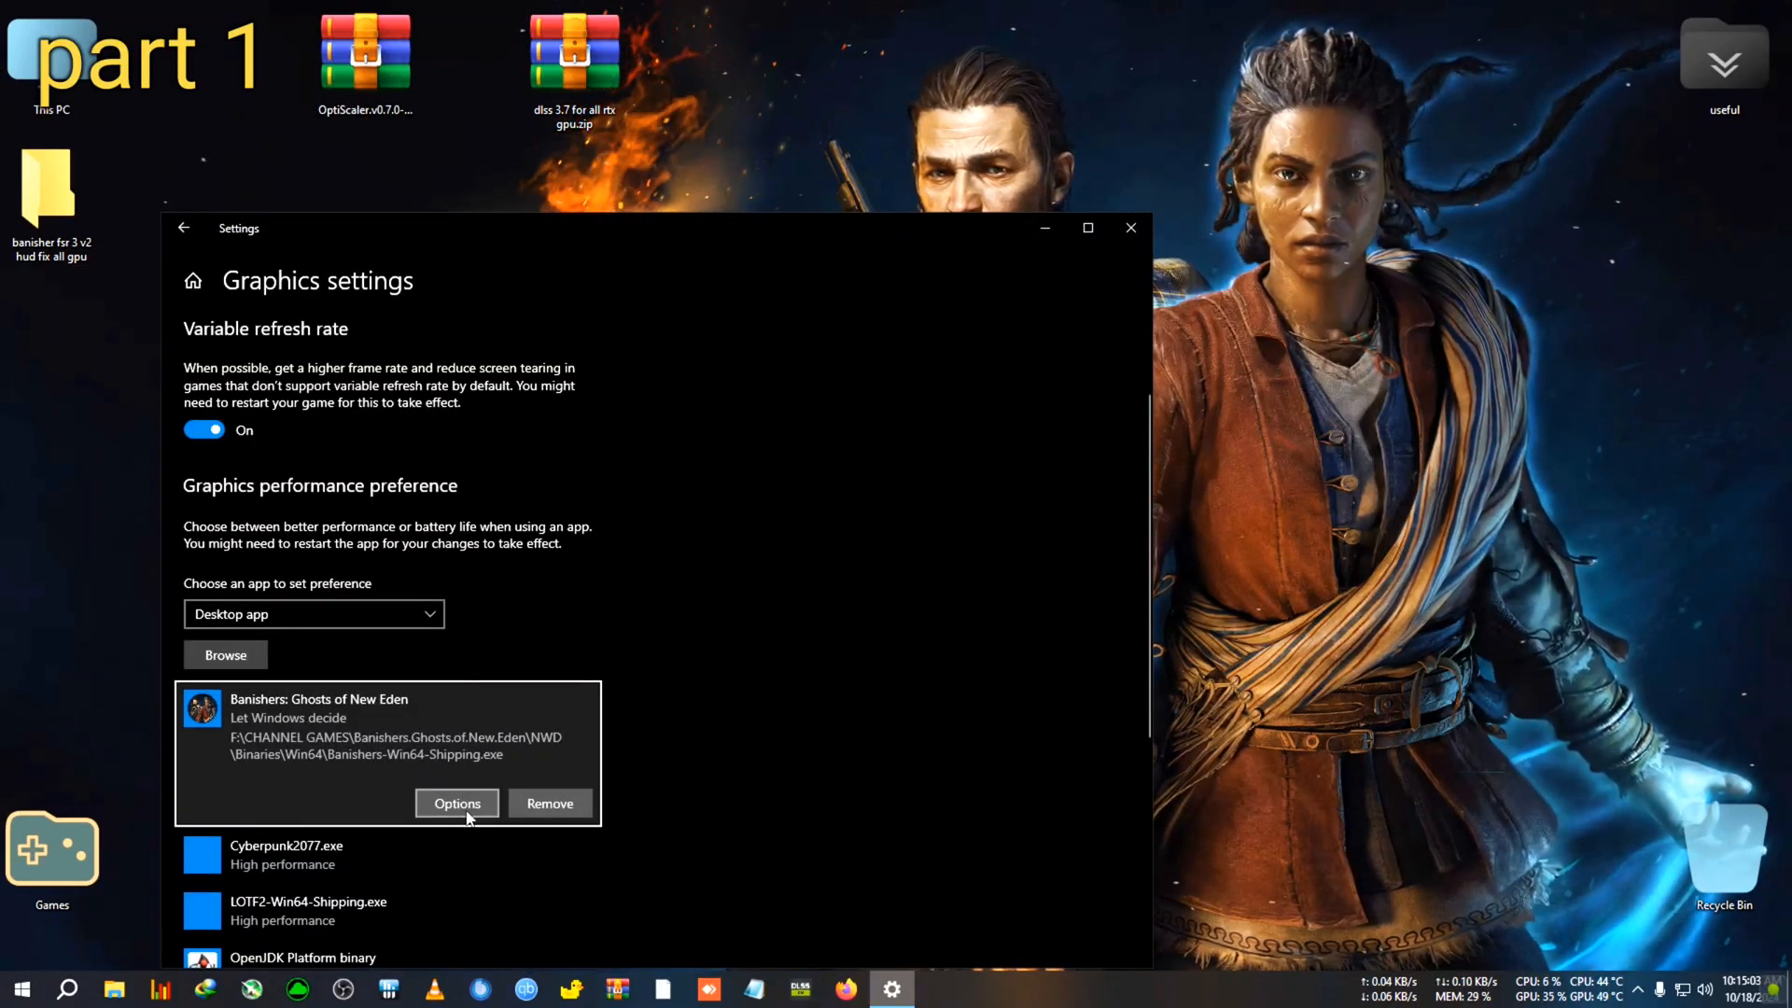
- Set the Banishers executable's graphics preference to High performance and save it
click(456, 803)
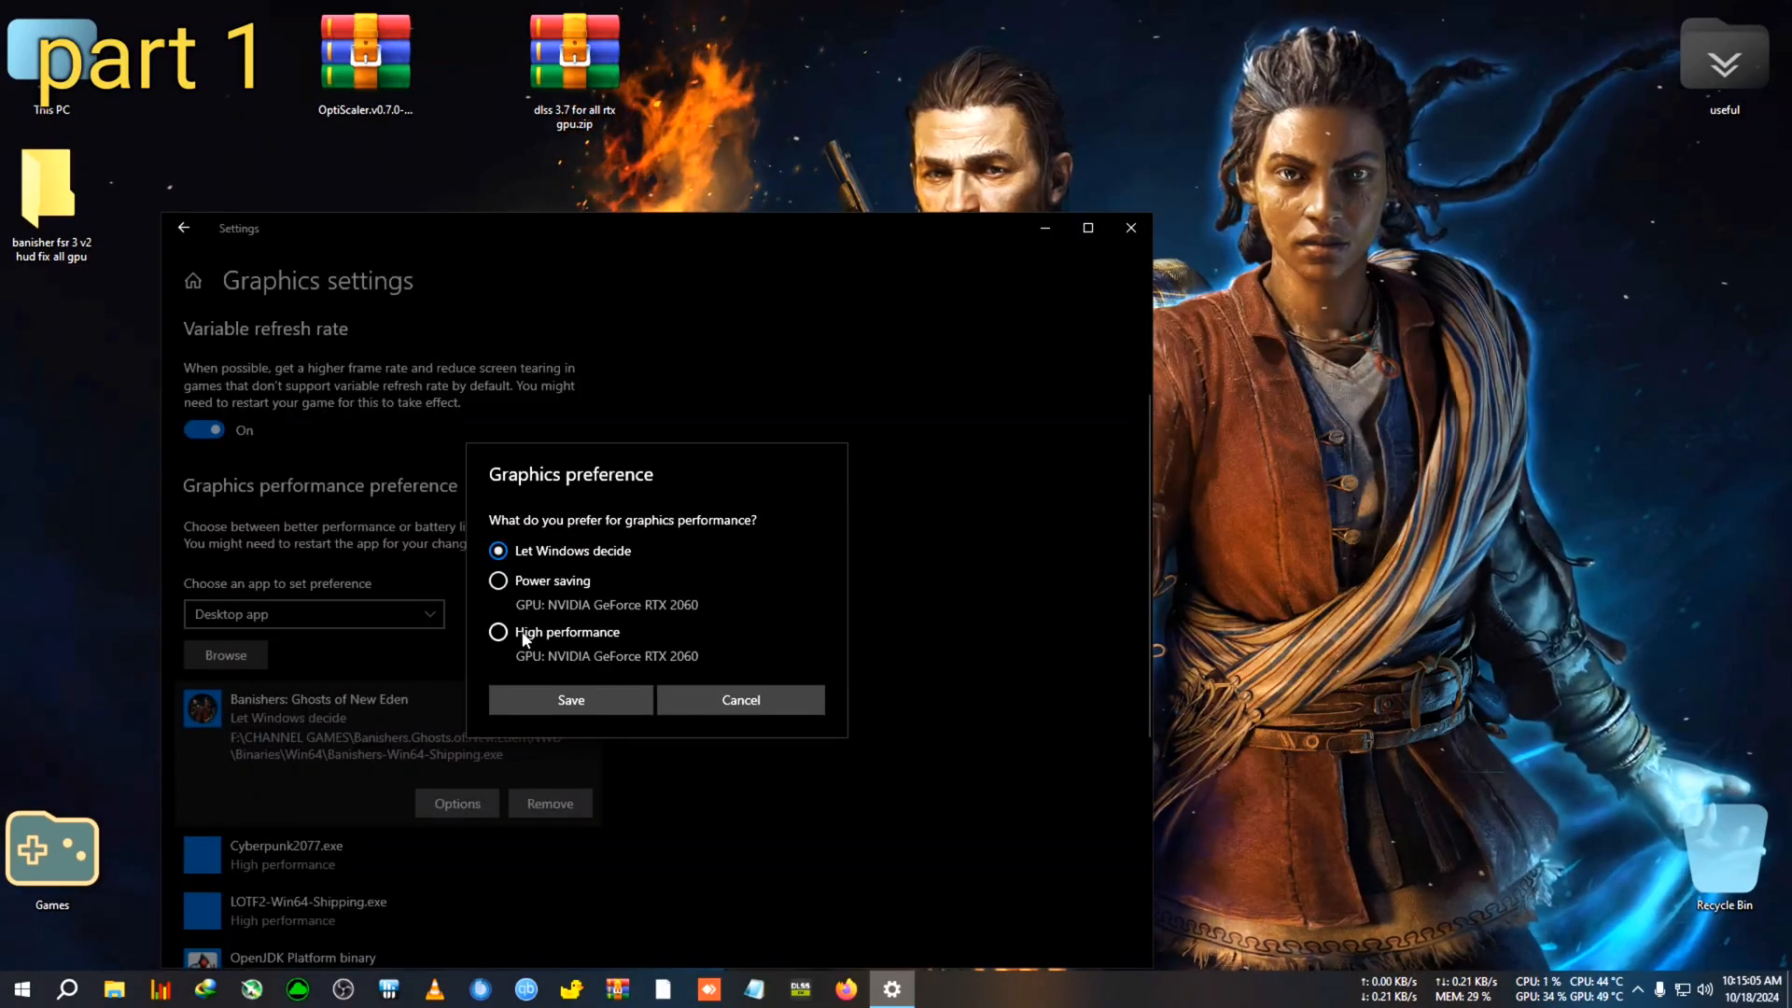
click(498, 632)
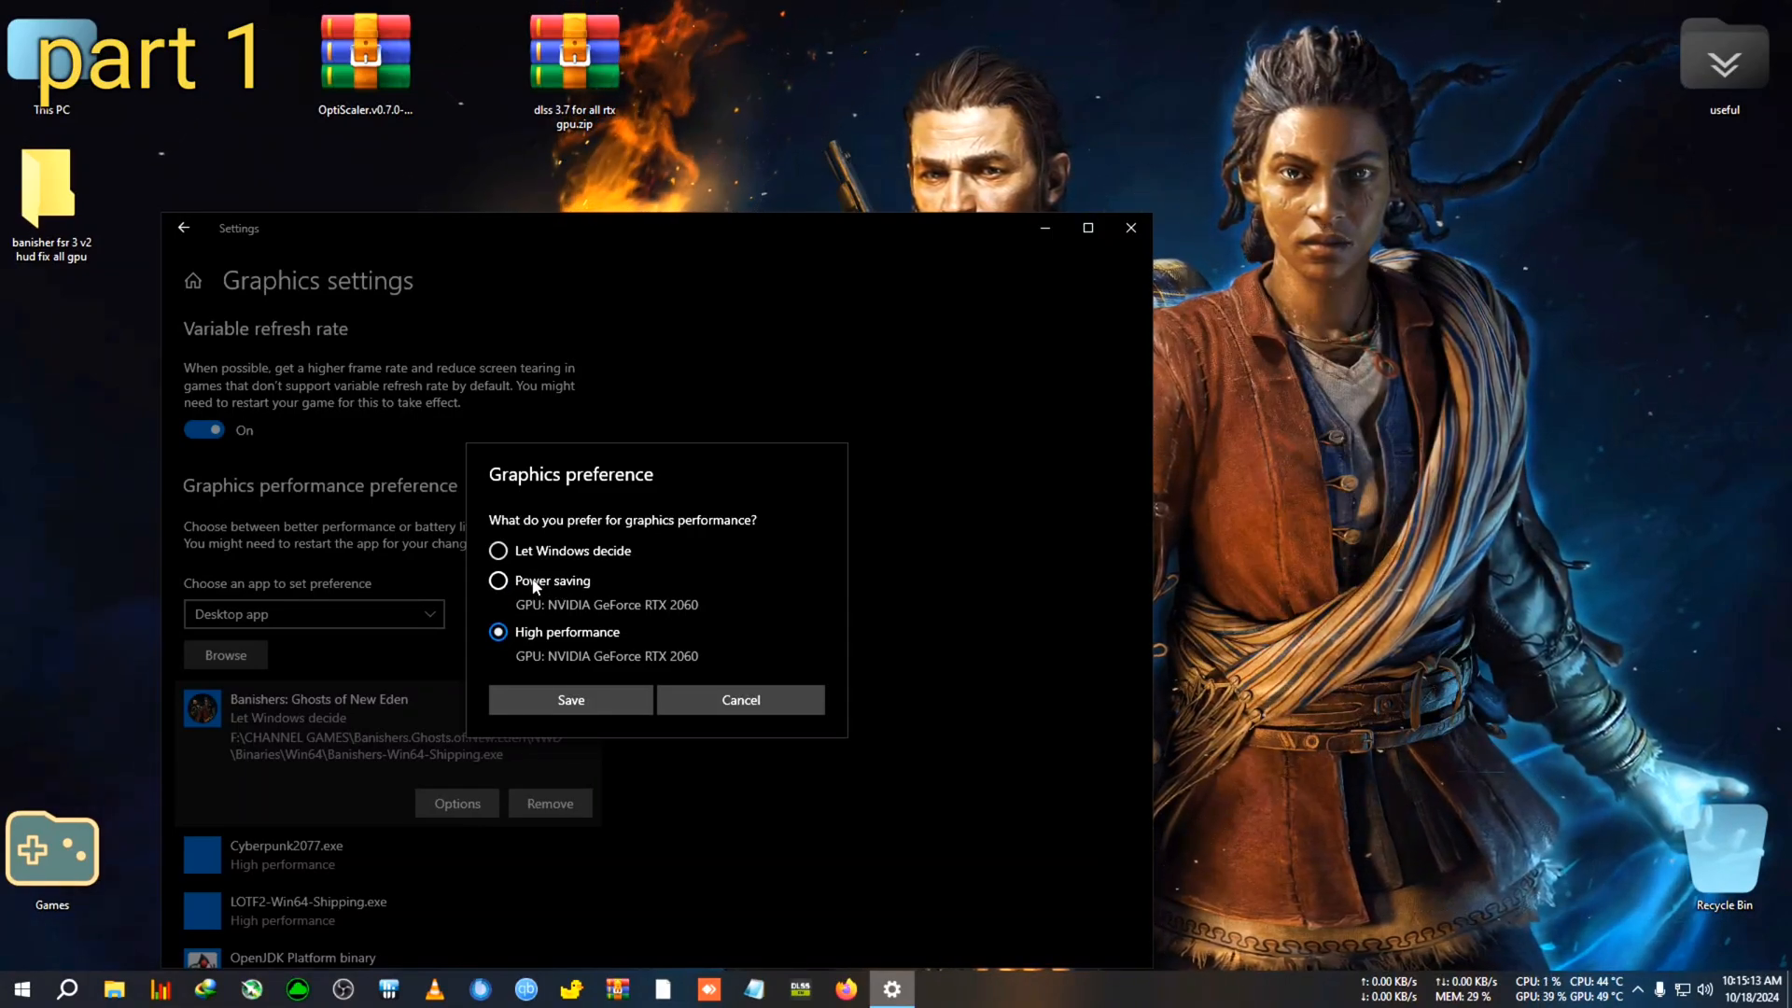
click(499, 581)
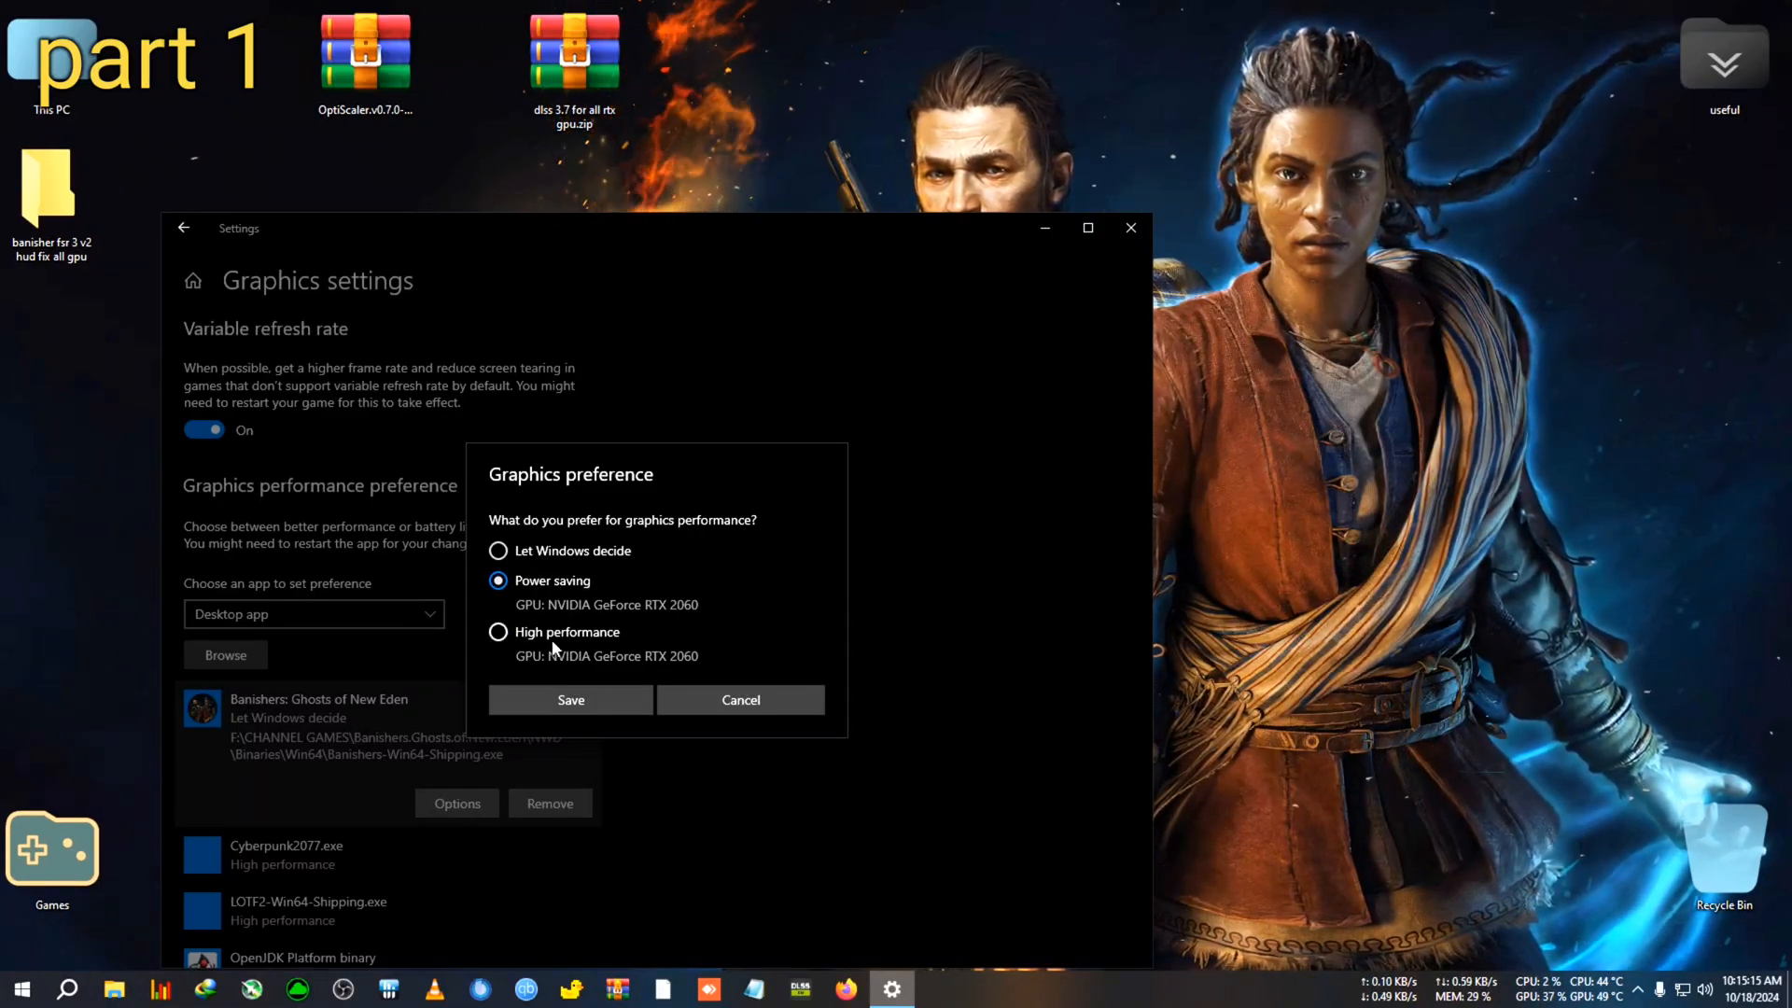
click(498, 632)
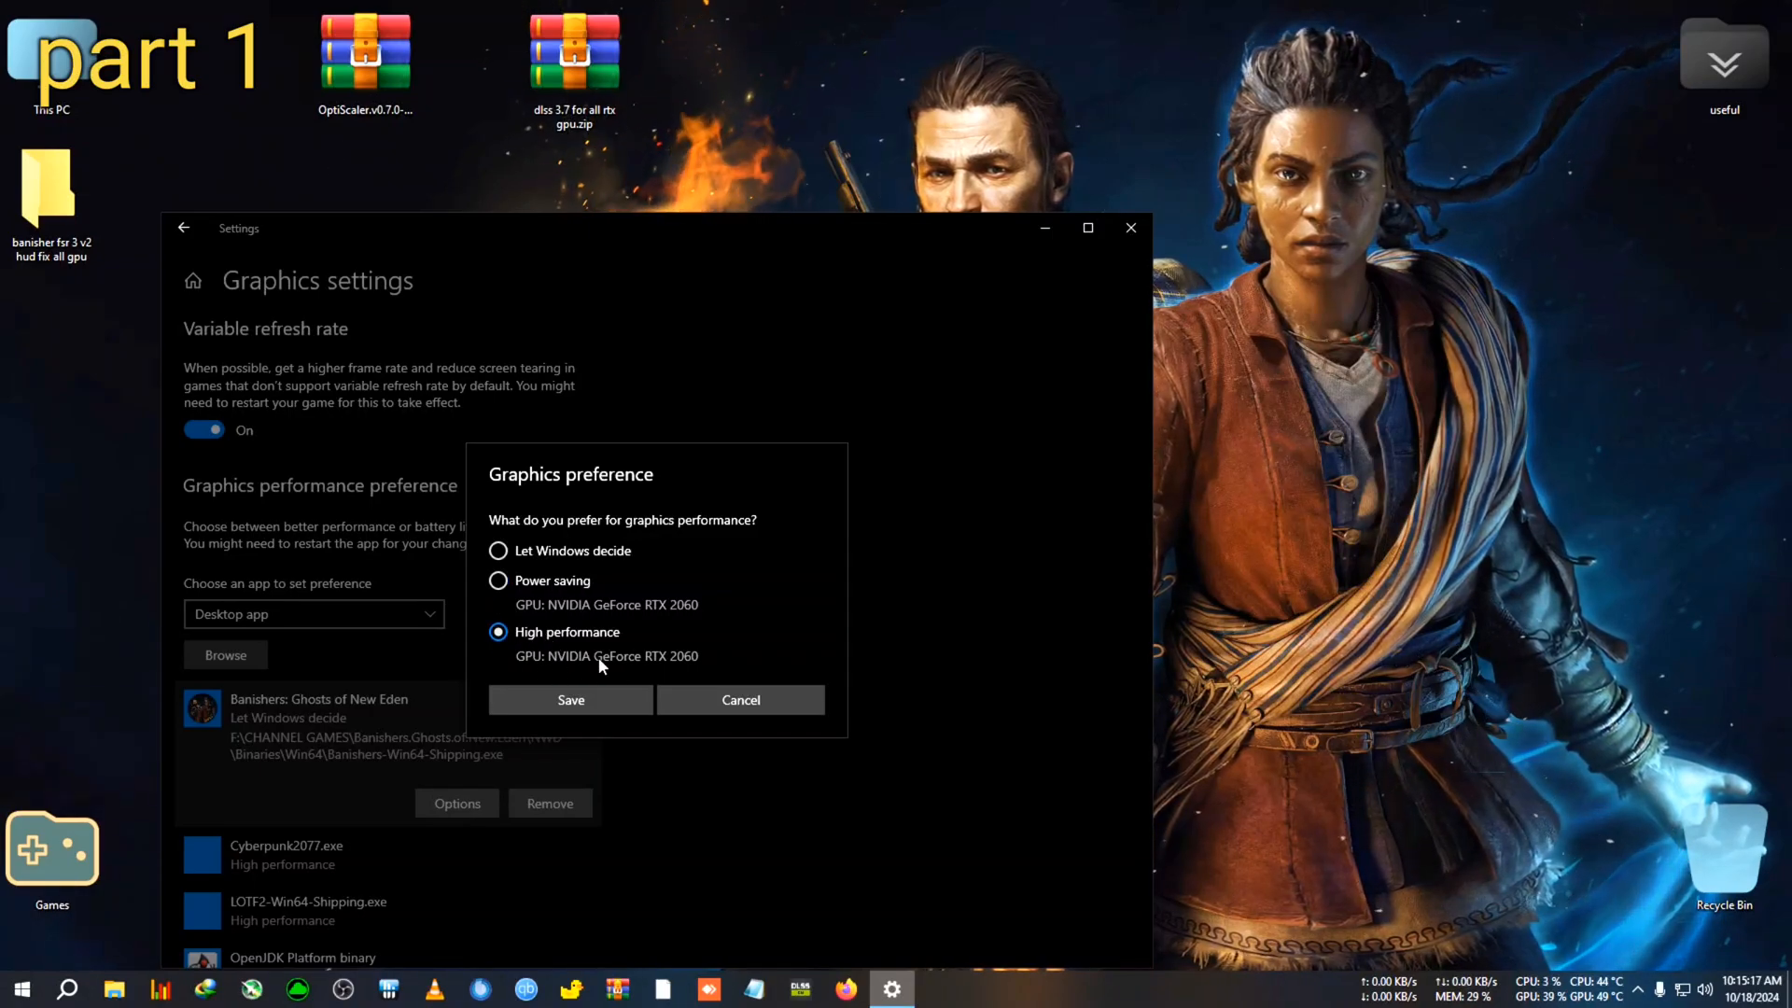
click(570, 699)
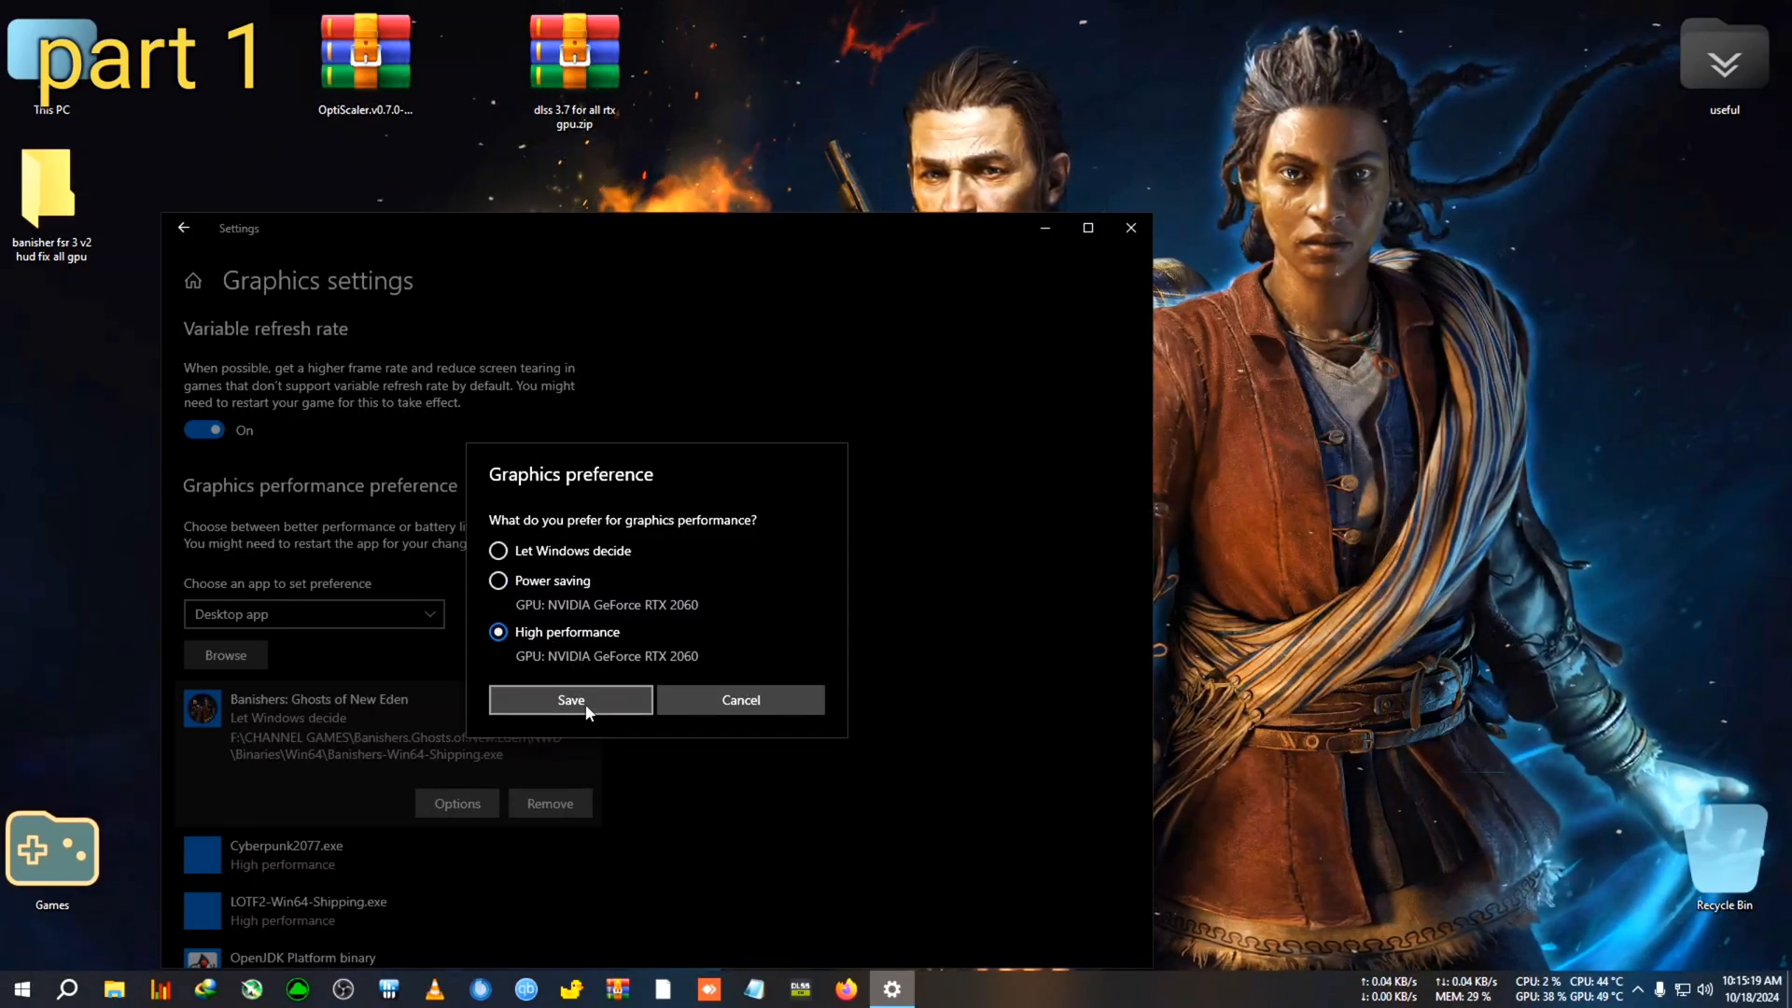
click(571, 699)
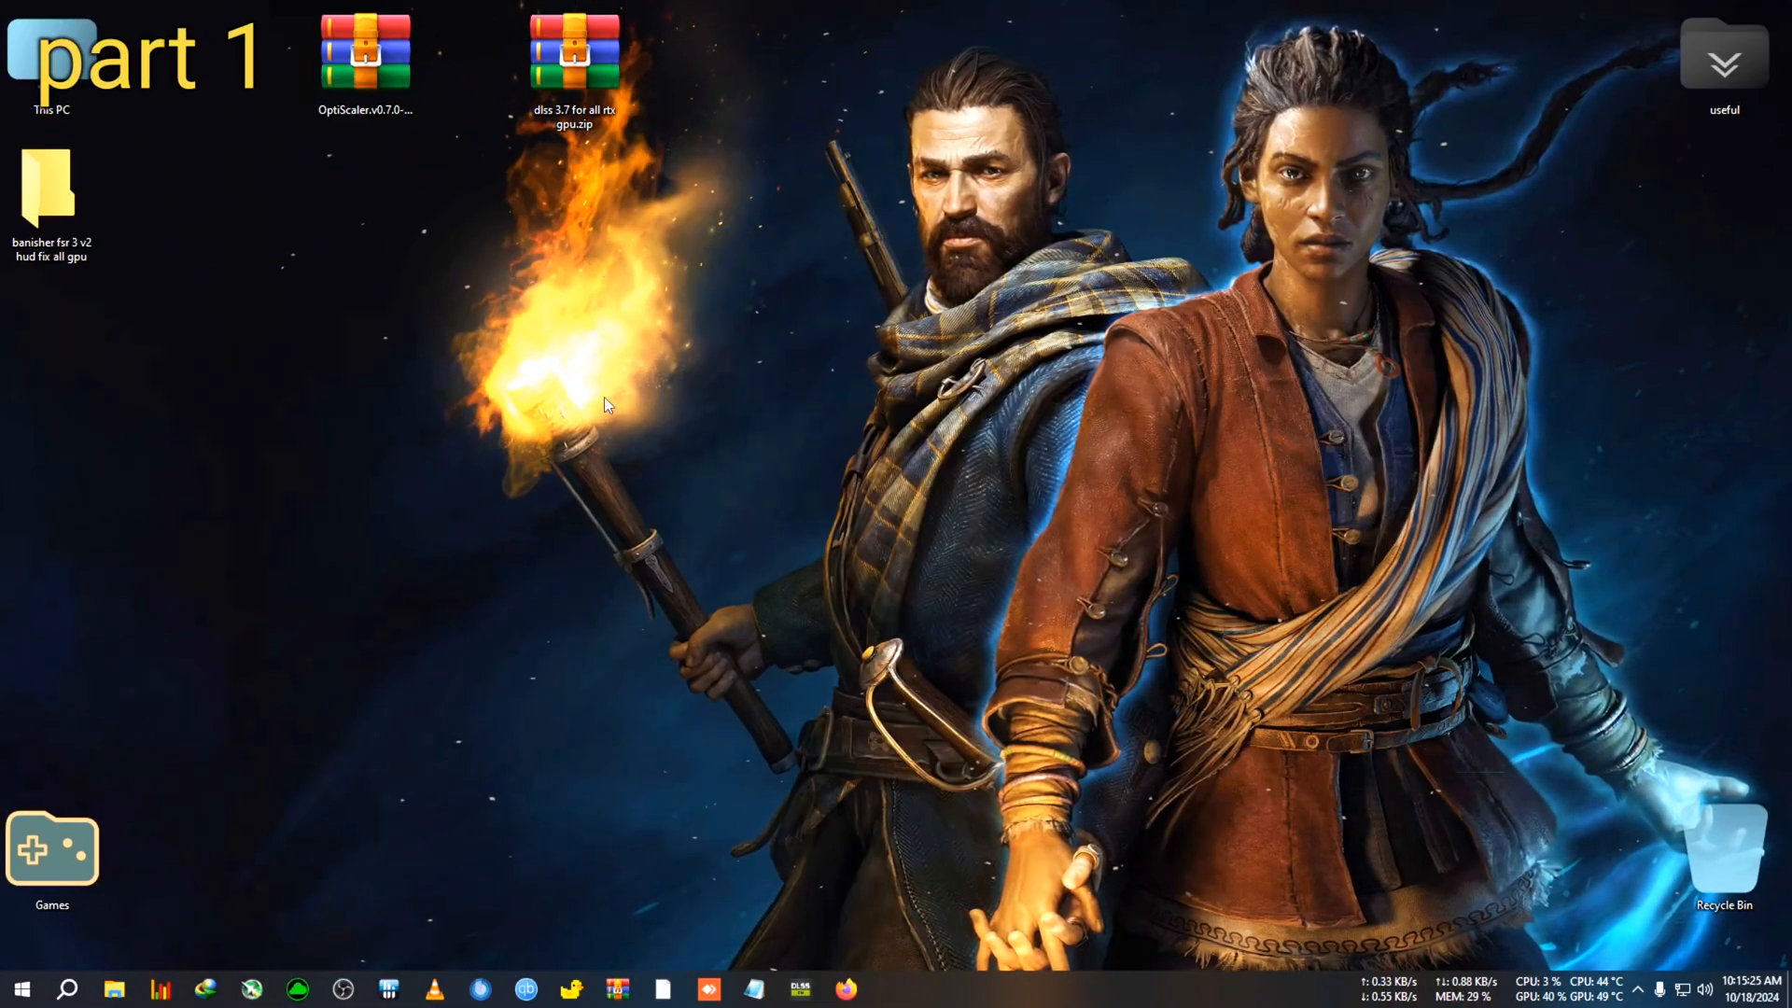
mouse_move(457, 309)
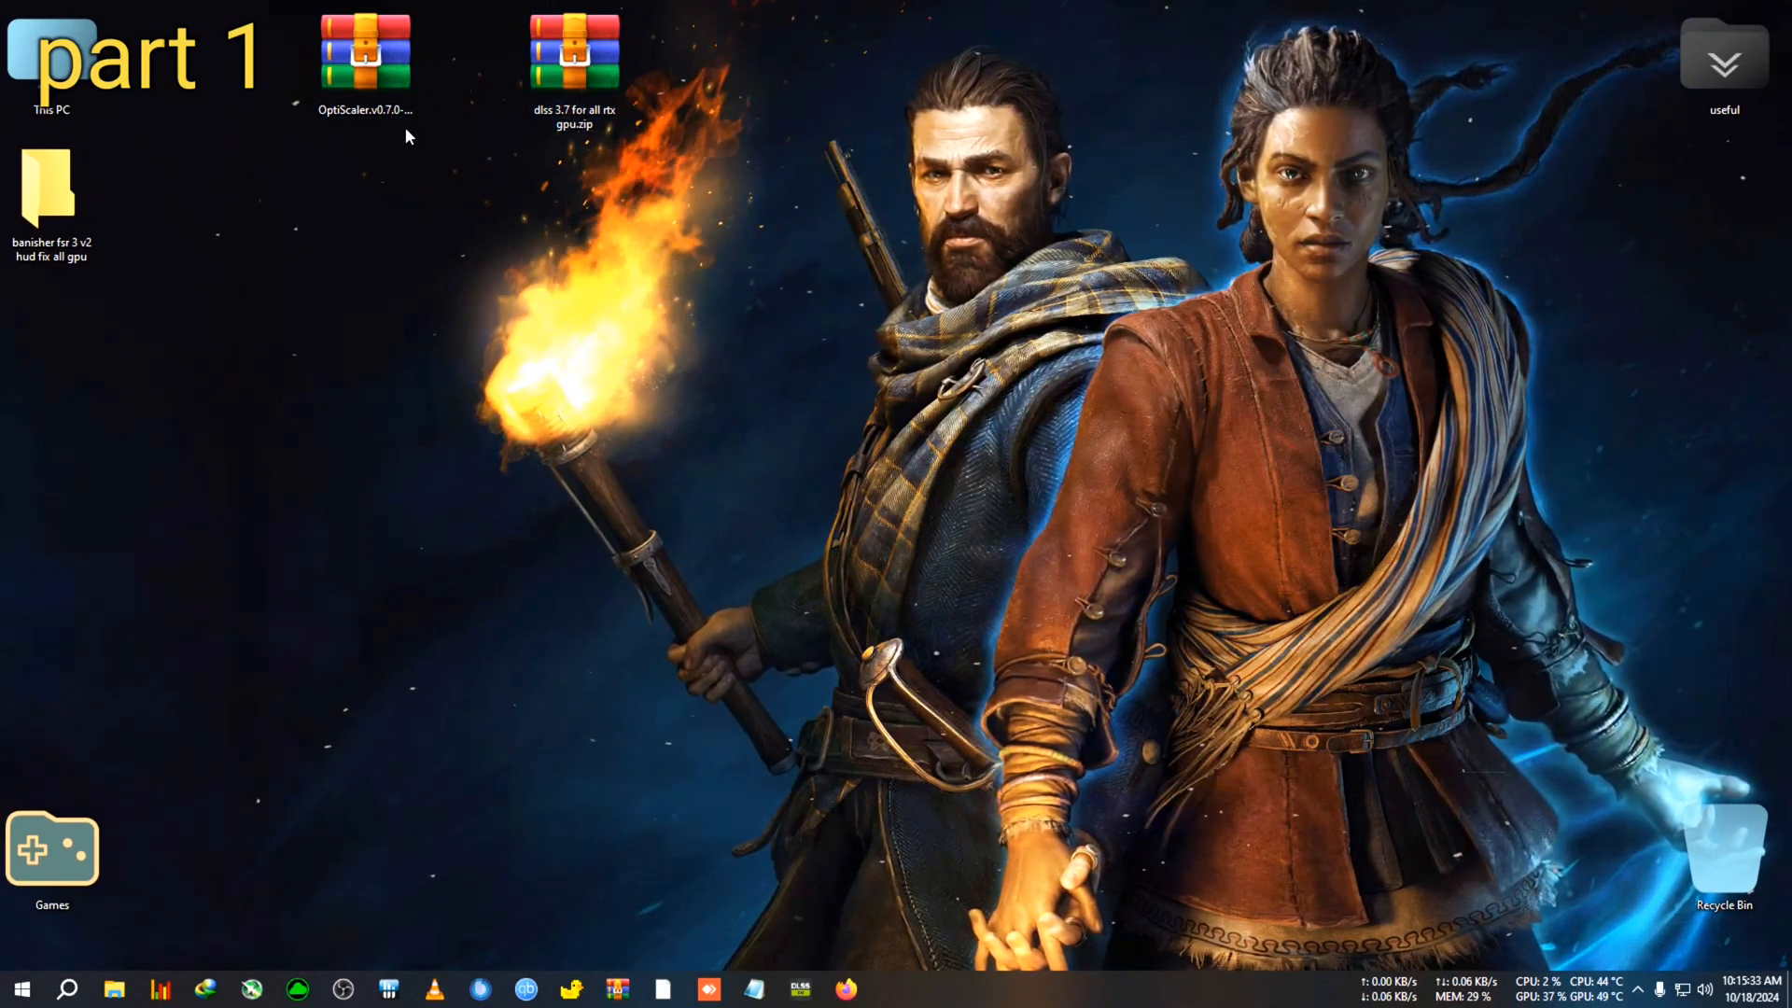
- Extract the OptiScaler and DLSS 3.7 archives to their own desktop folders
right_click(364, 51)
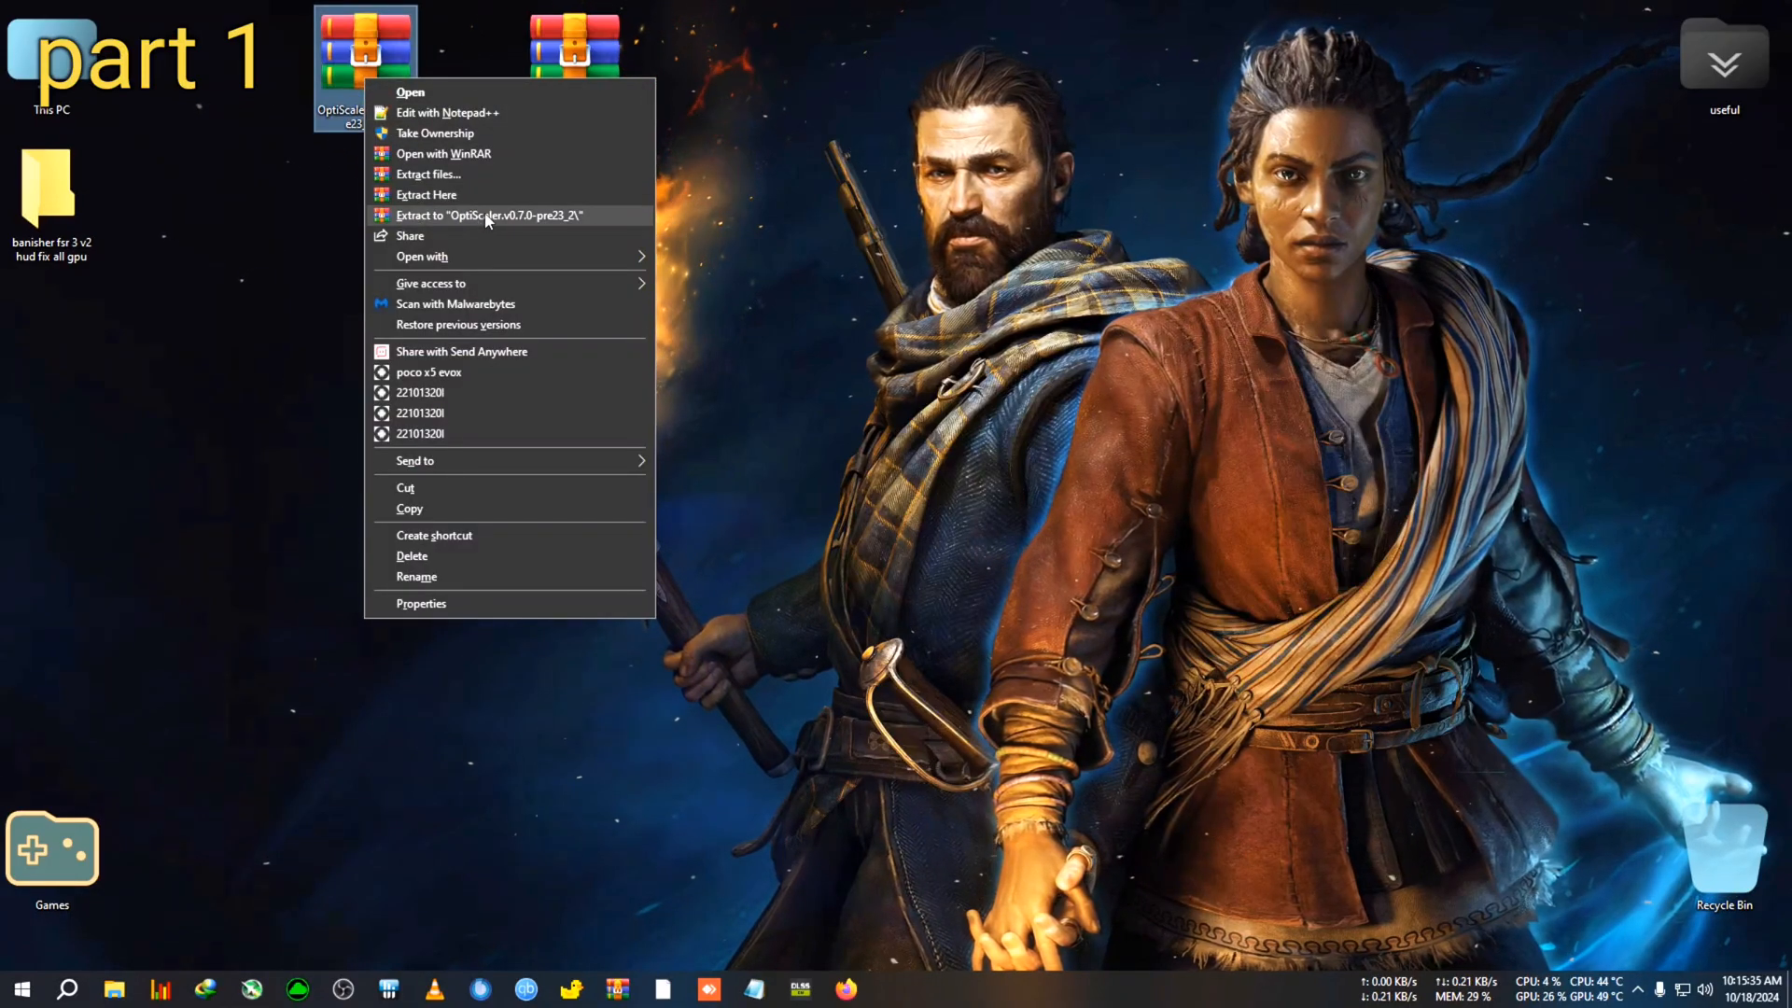
click(489, 215)
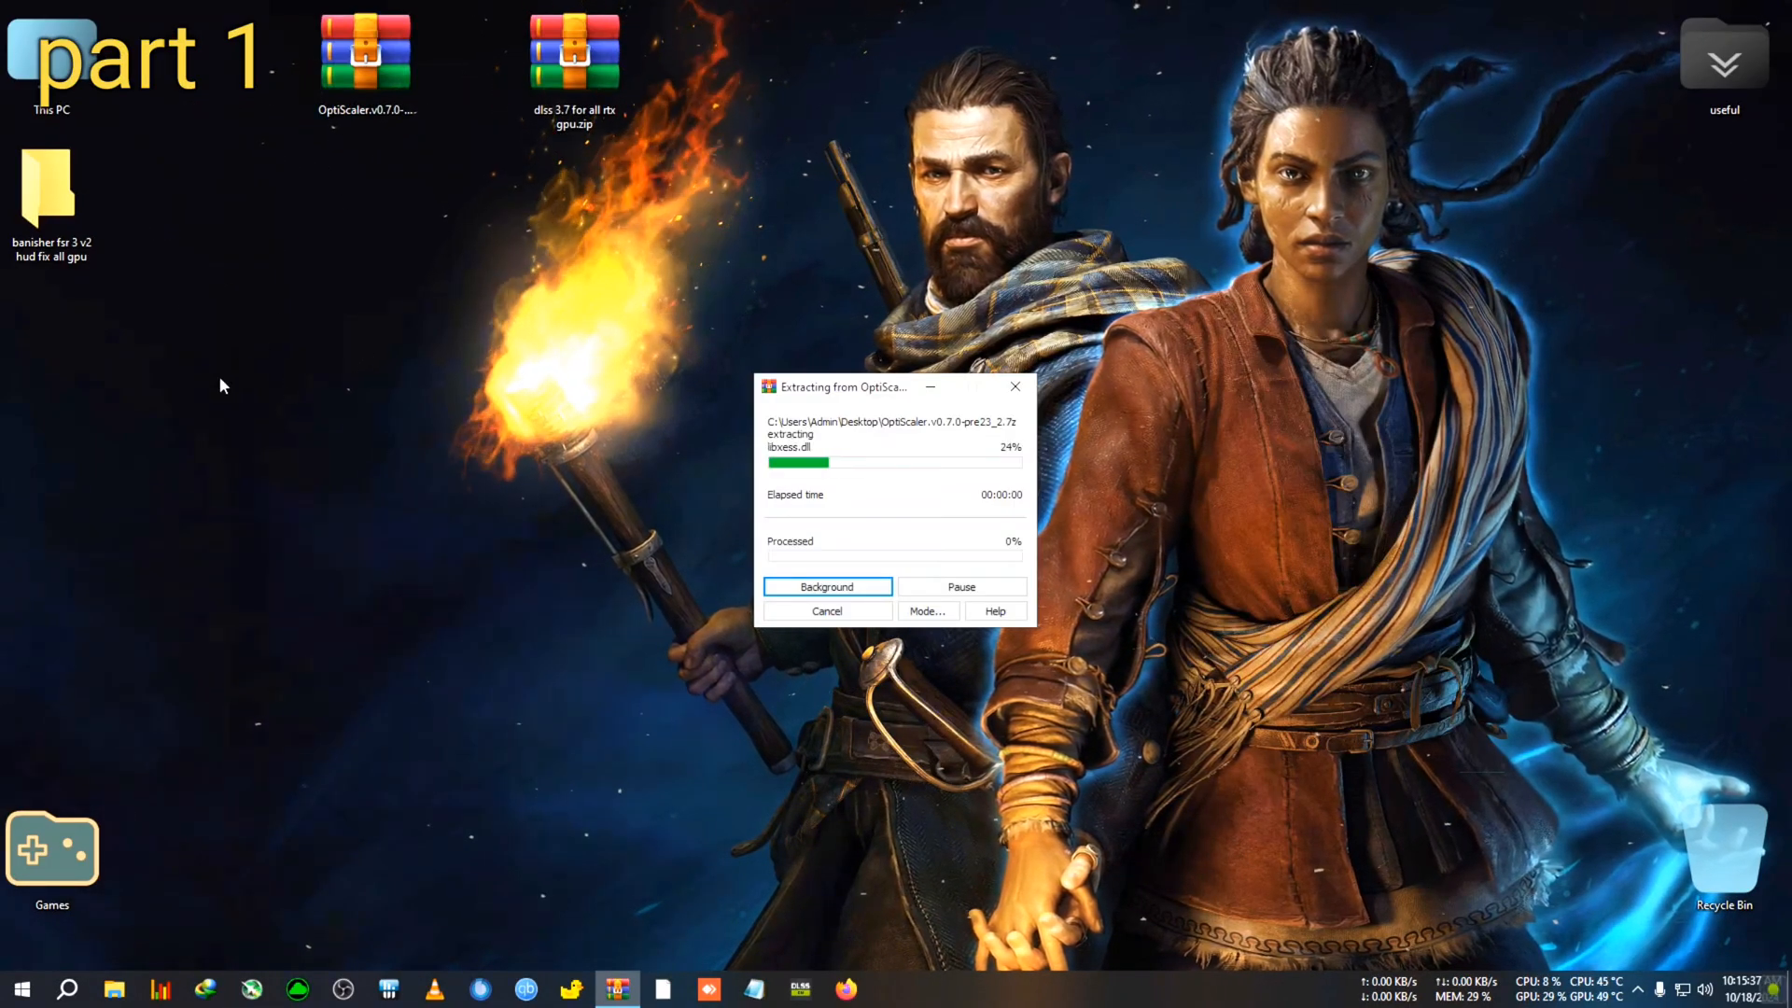
right_click(574, 51)
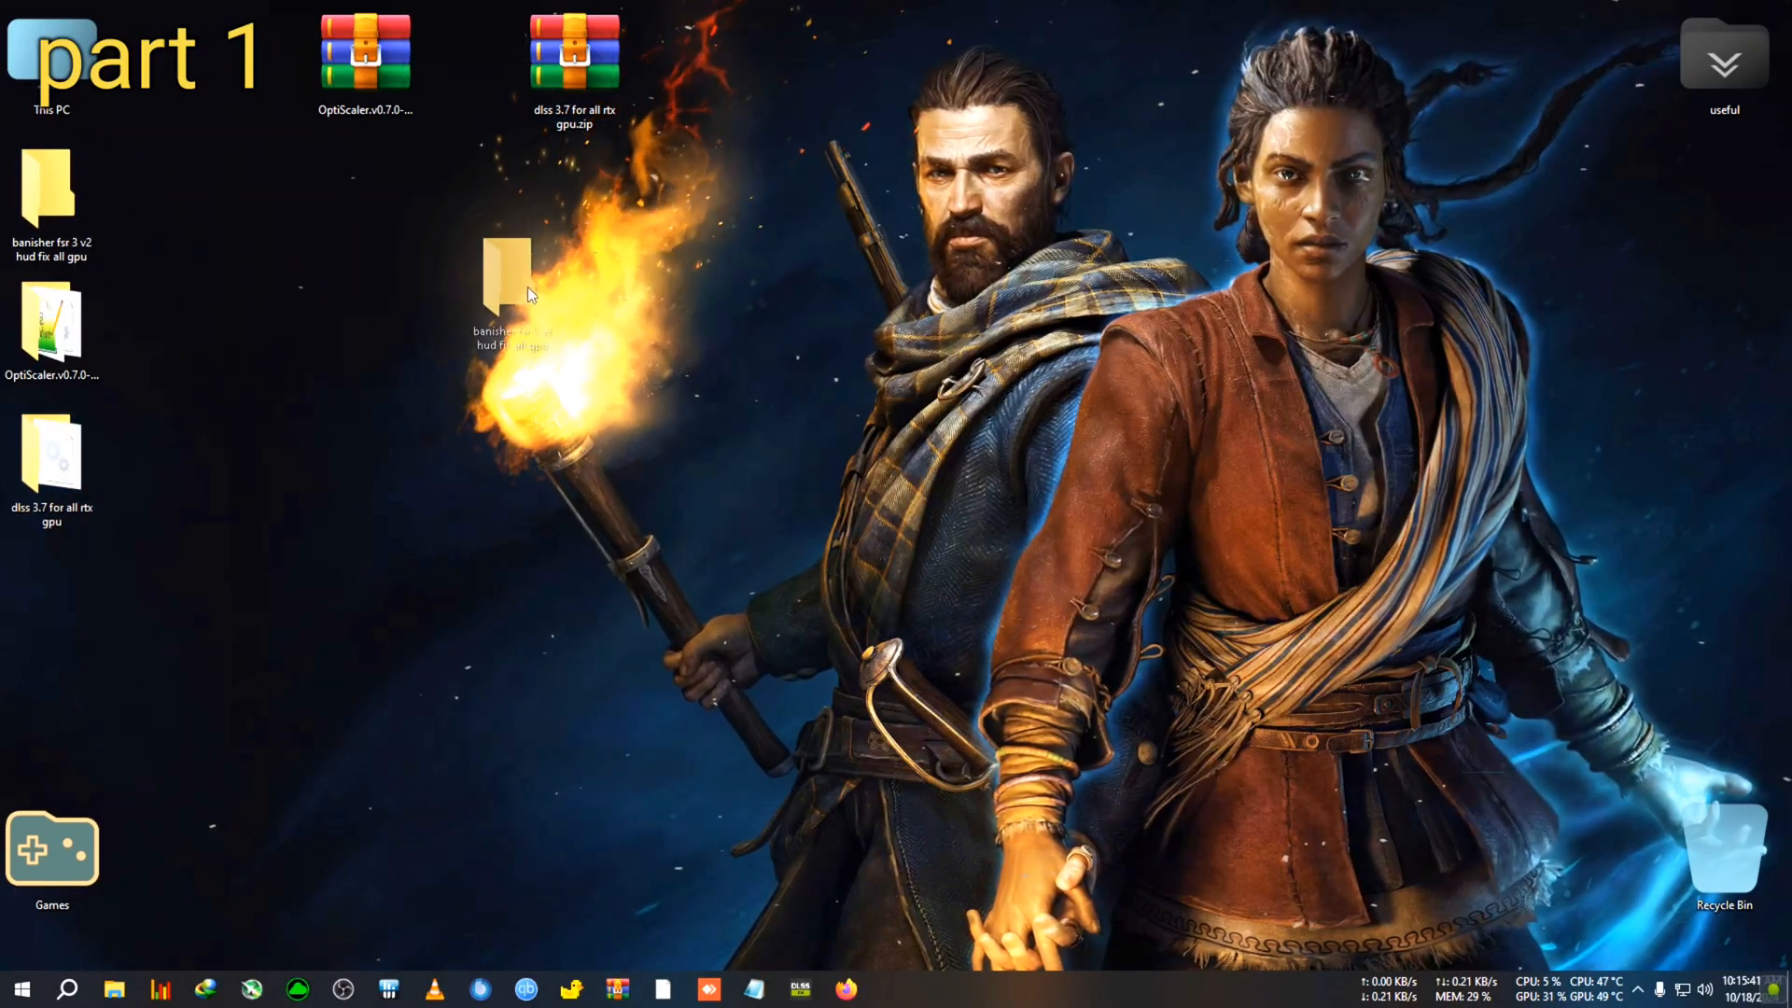
double_click(506, 286)
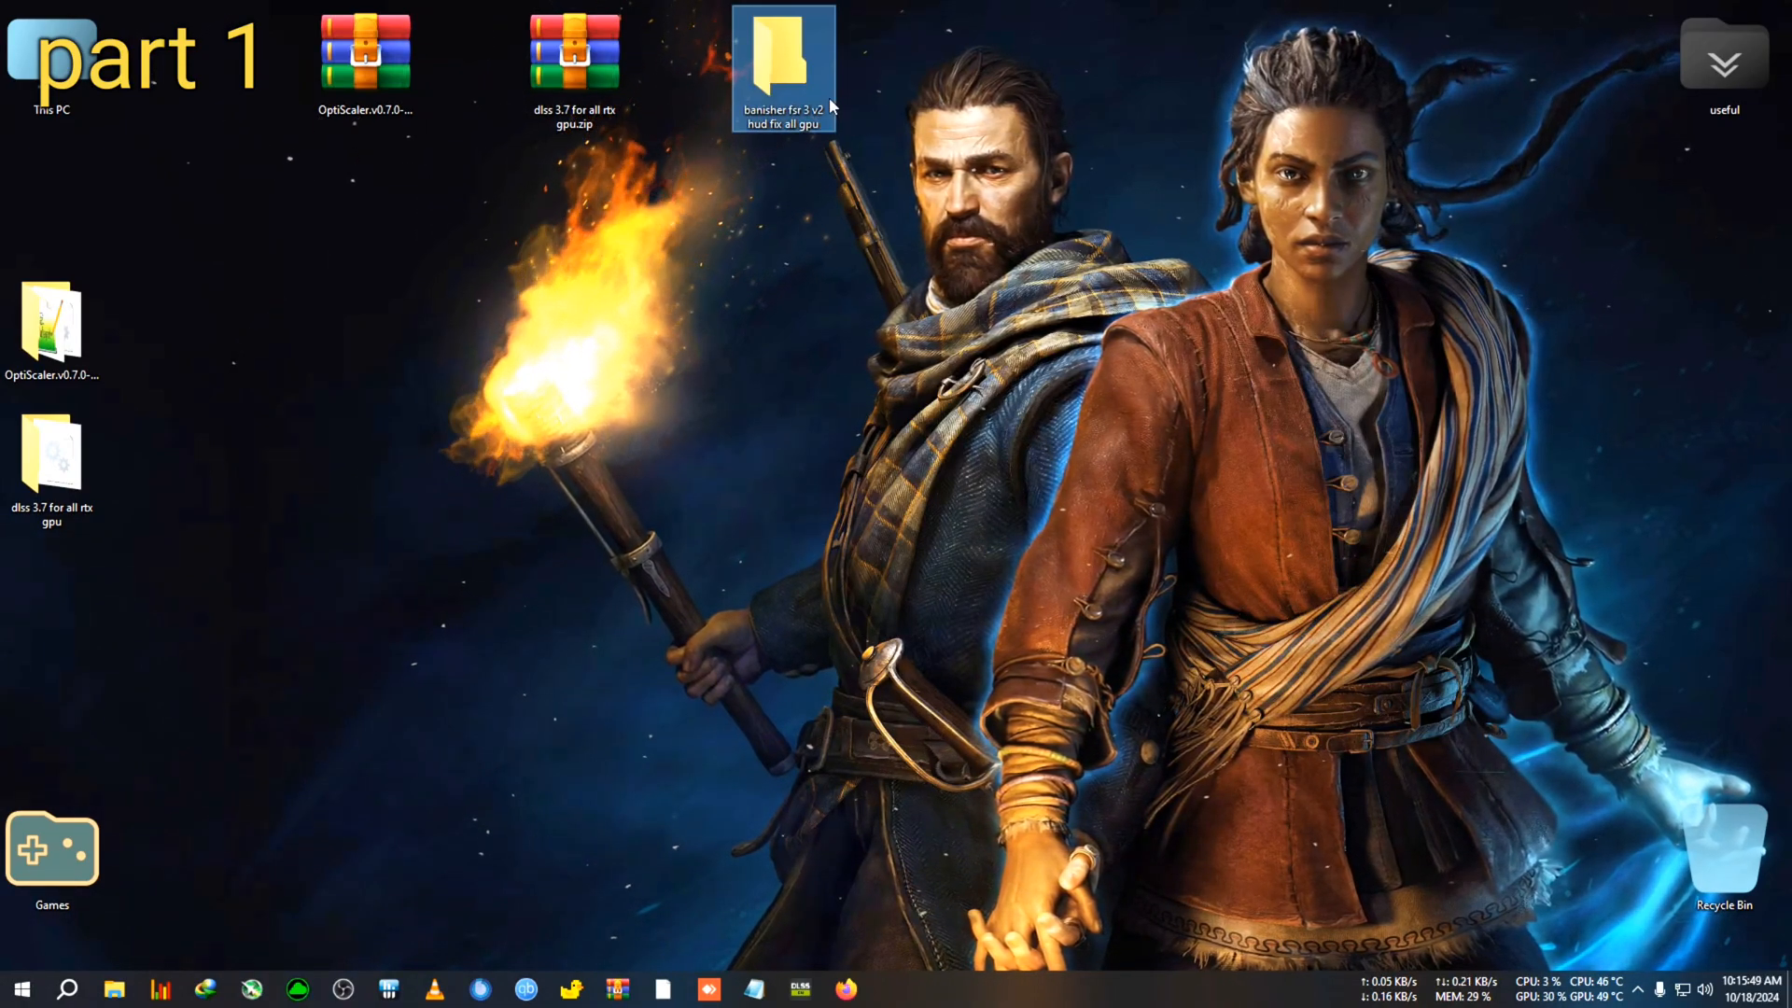
click(52, 326)
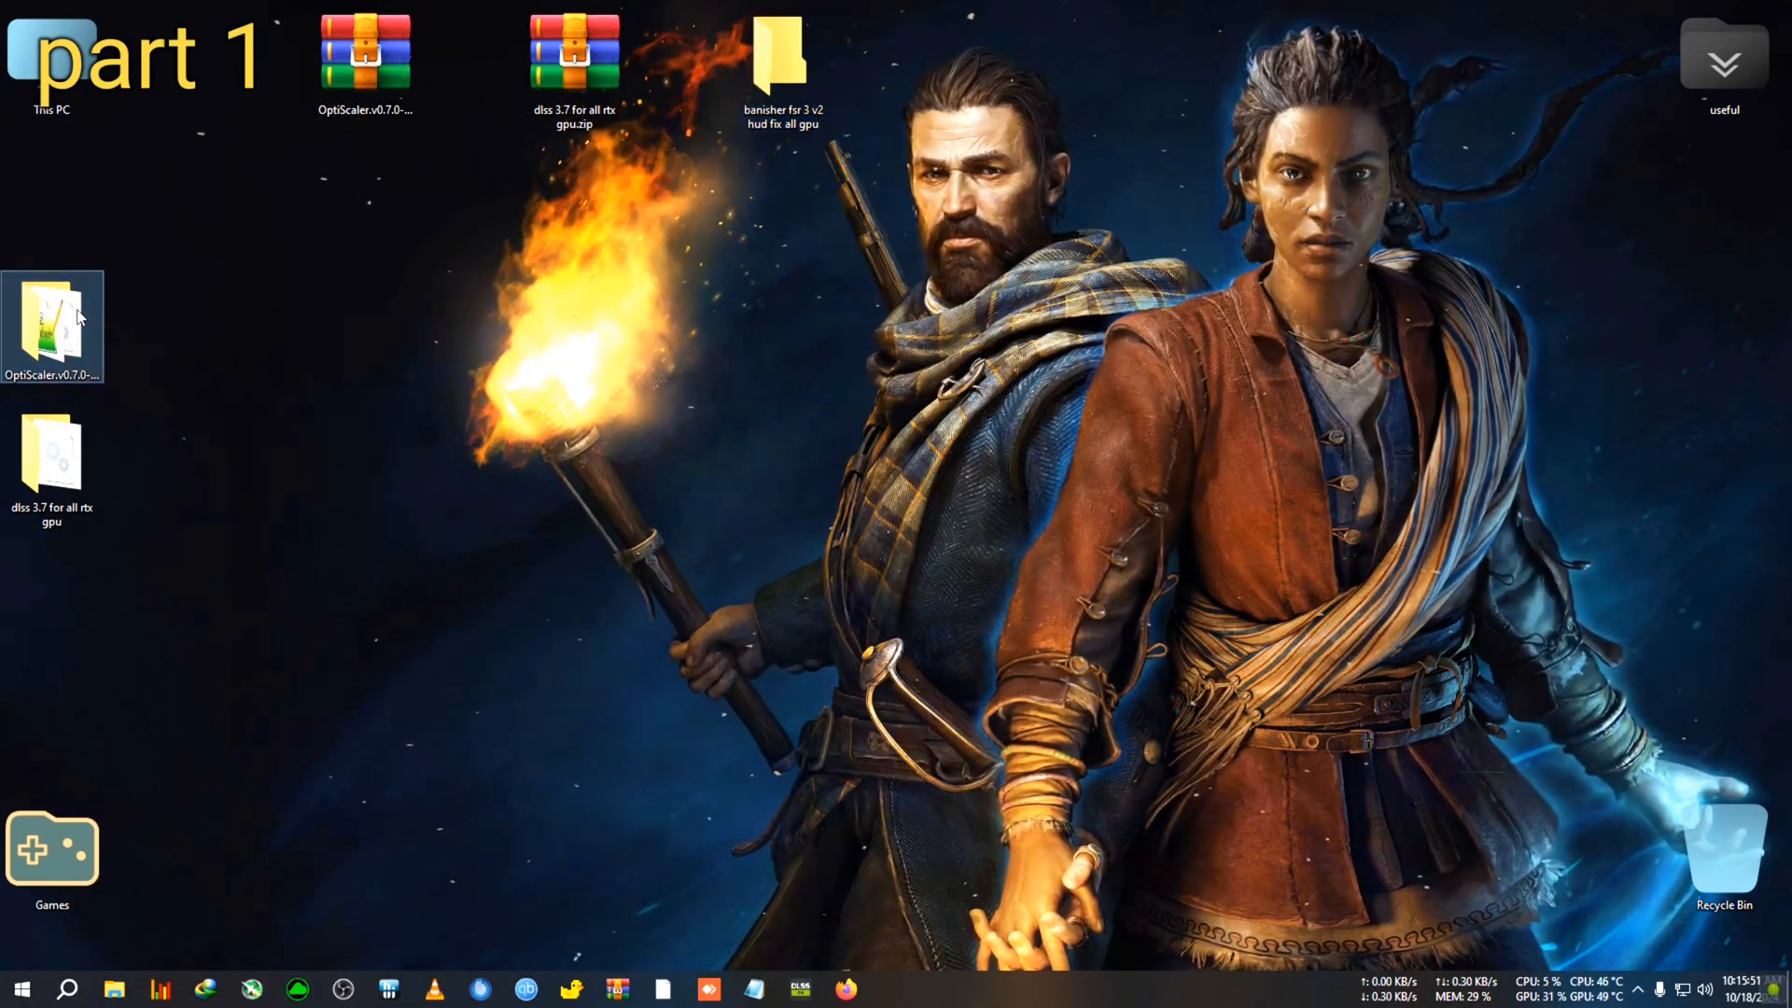
- In the extracted OptiScaler folder, rename nvngx.dll to dxgi.dll
double_click(51, 326)
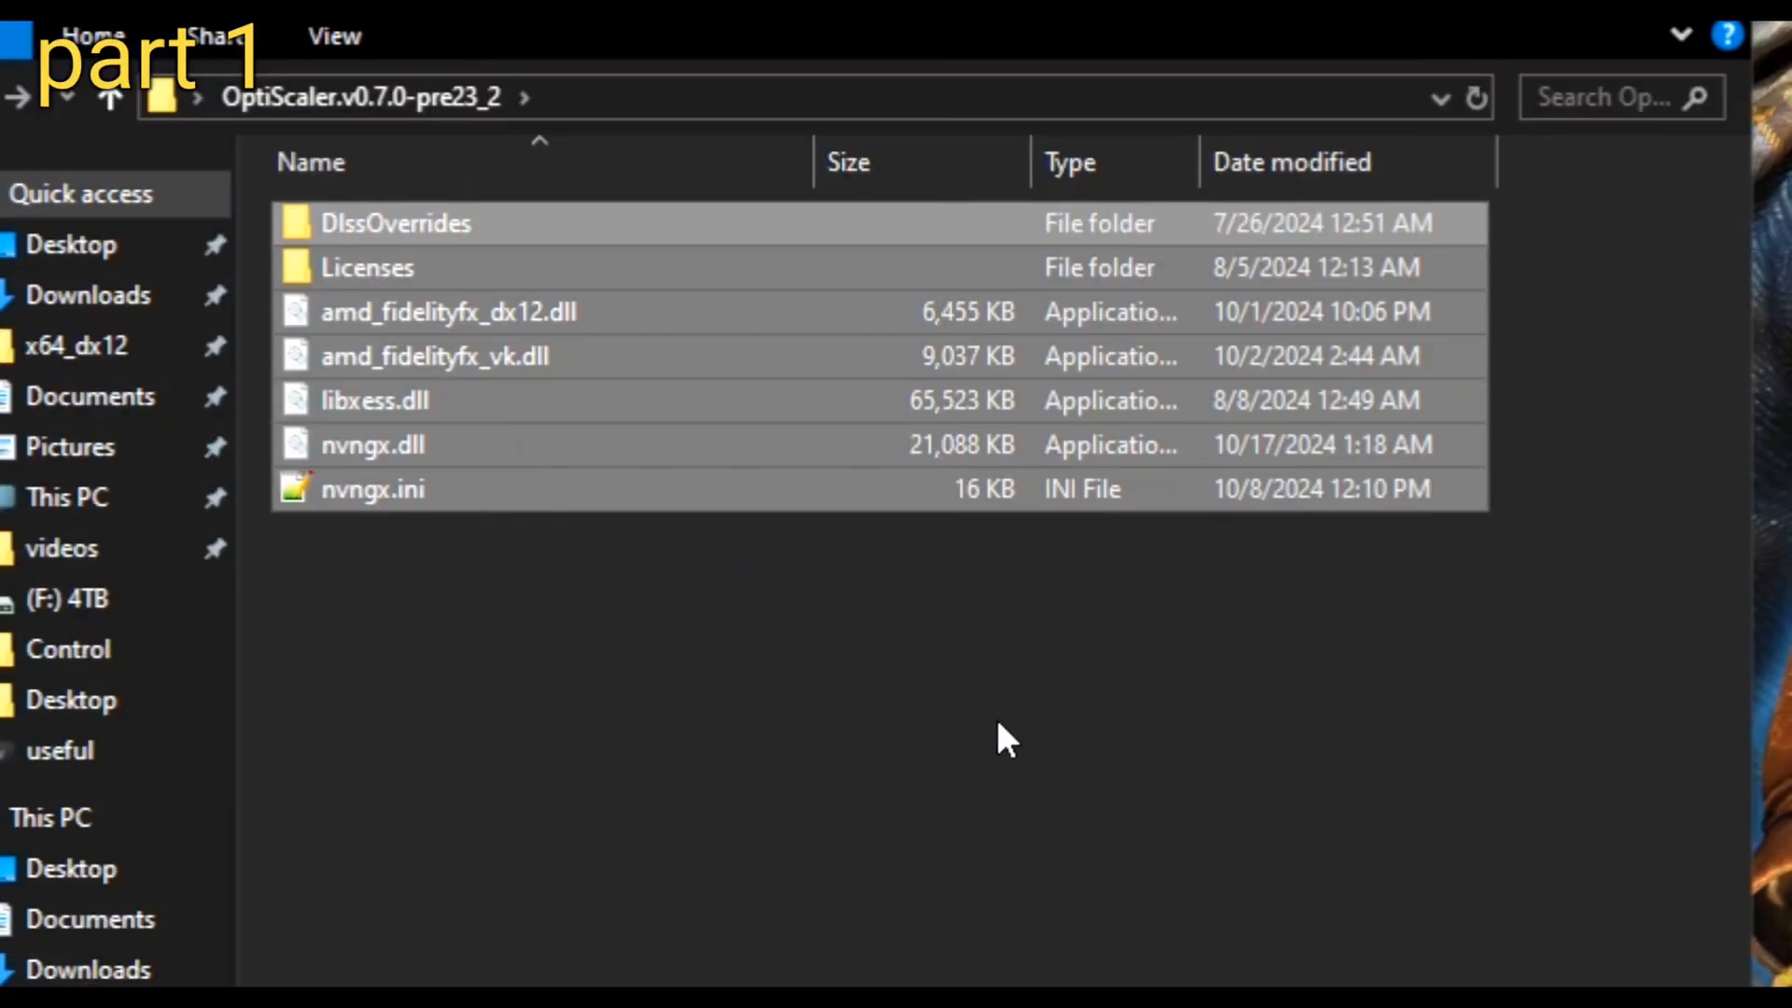
click(373, 489)
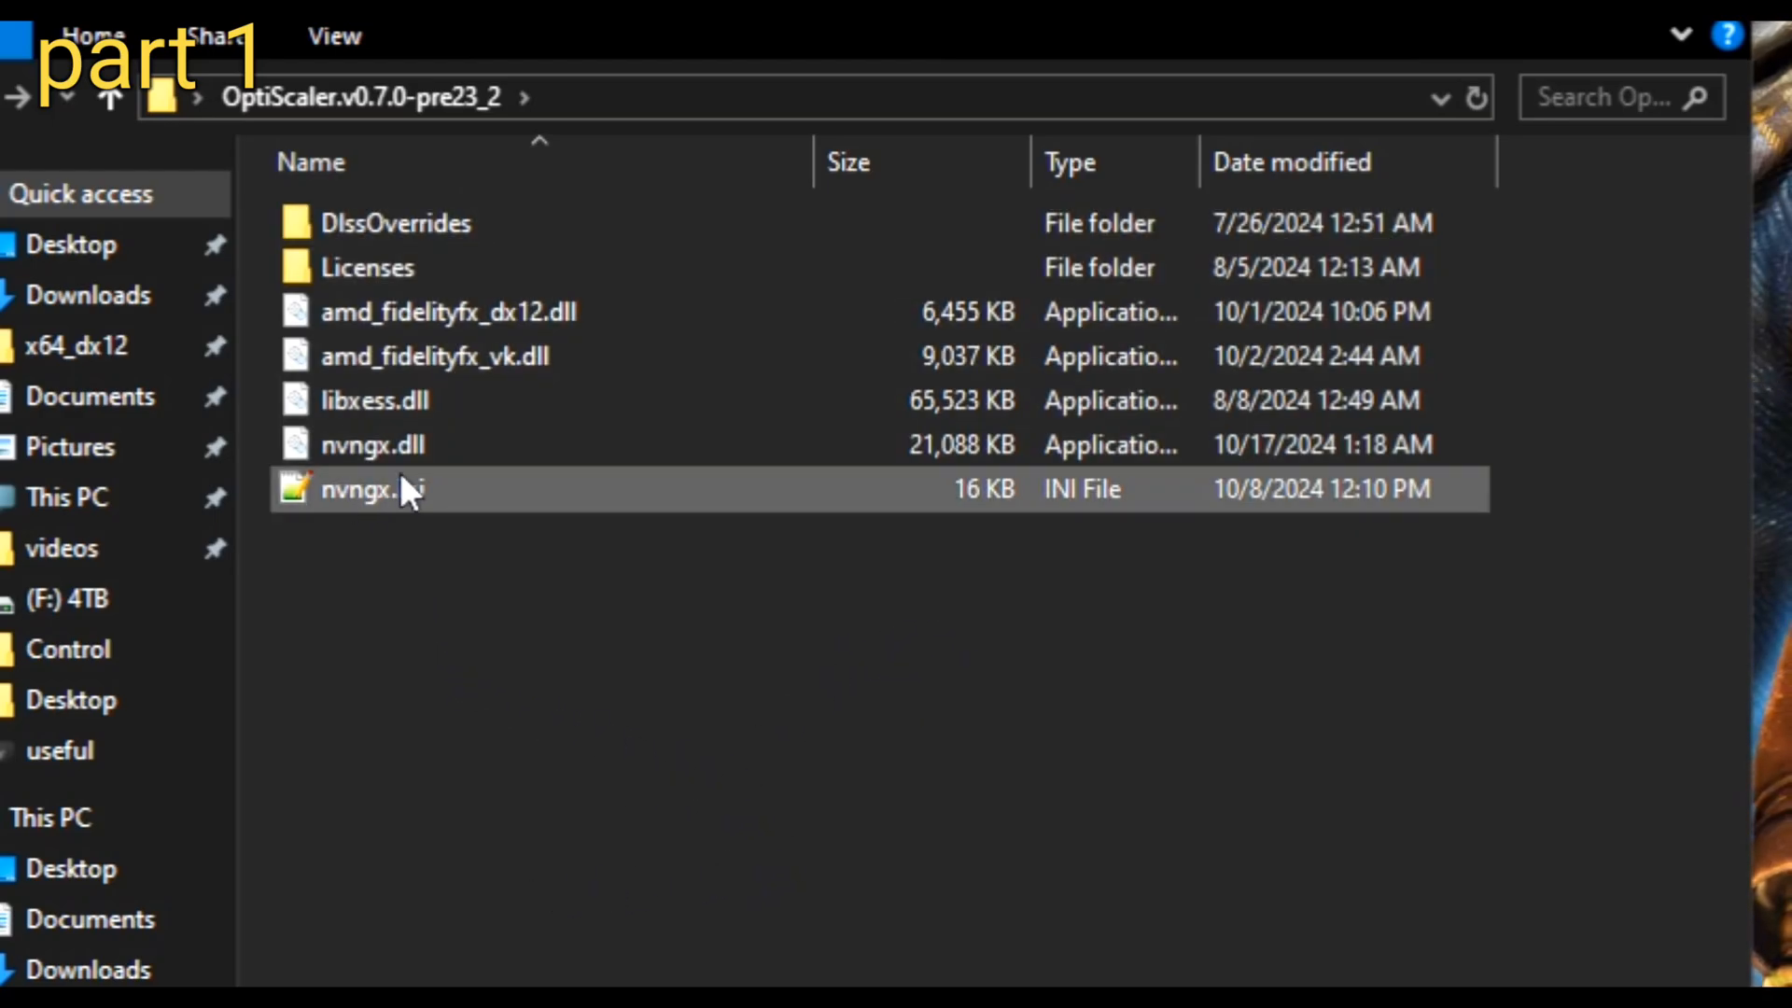
mouse_move(371, 444)
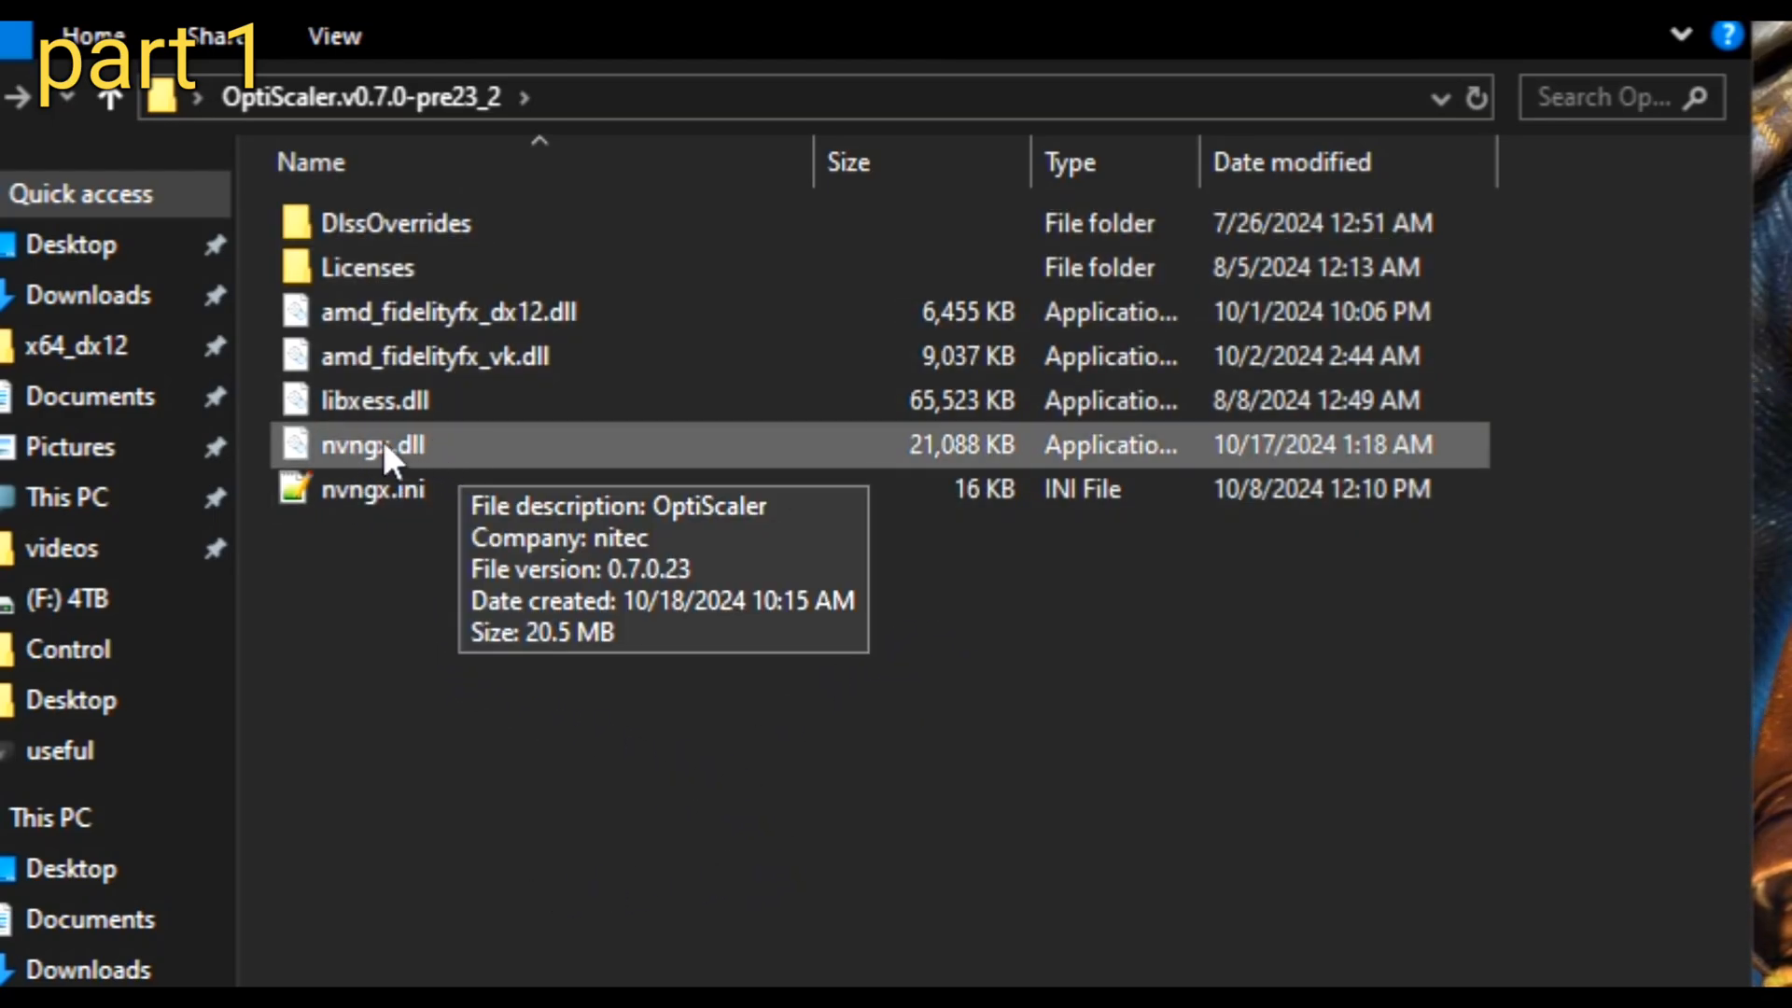
right_click(371, 444)
text(dxgi)
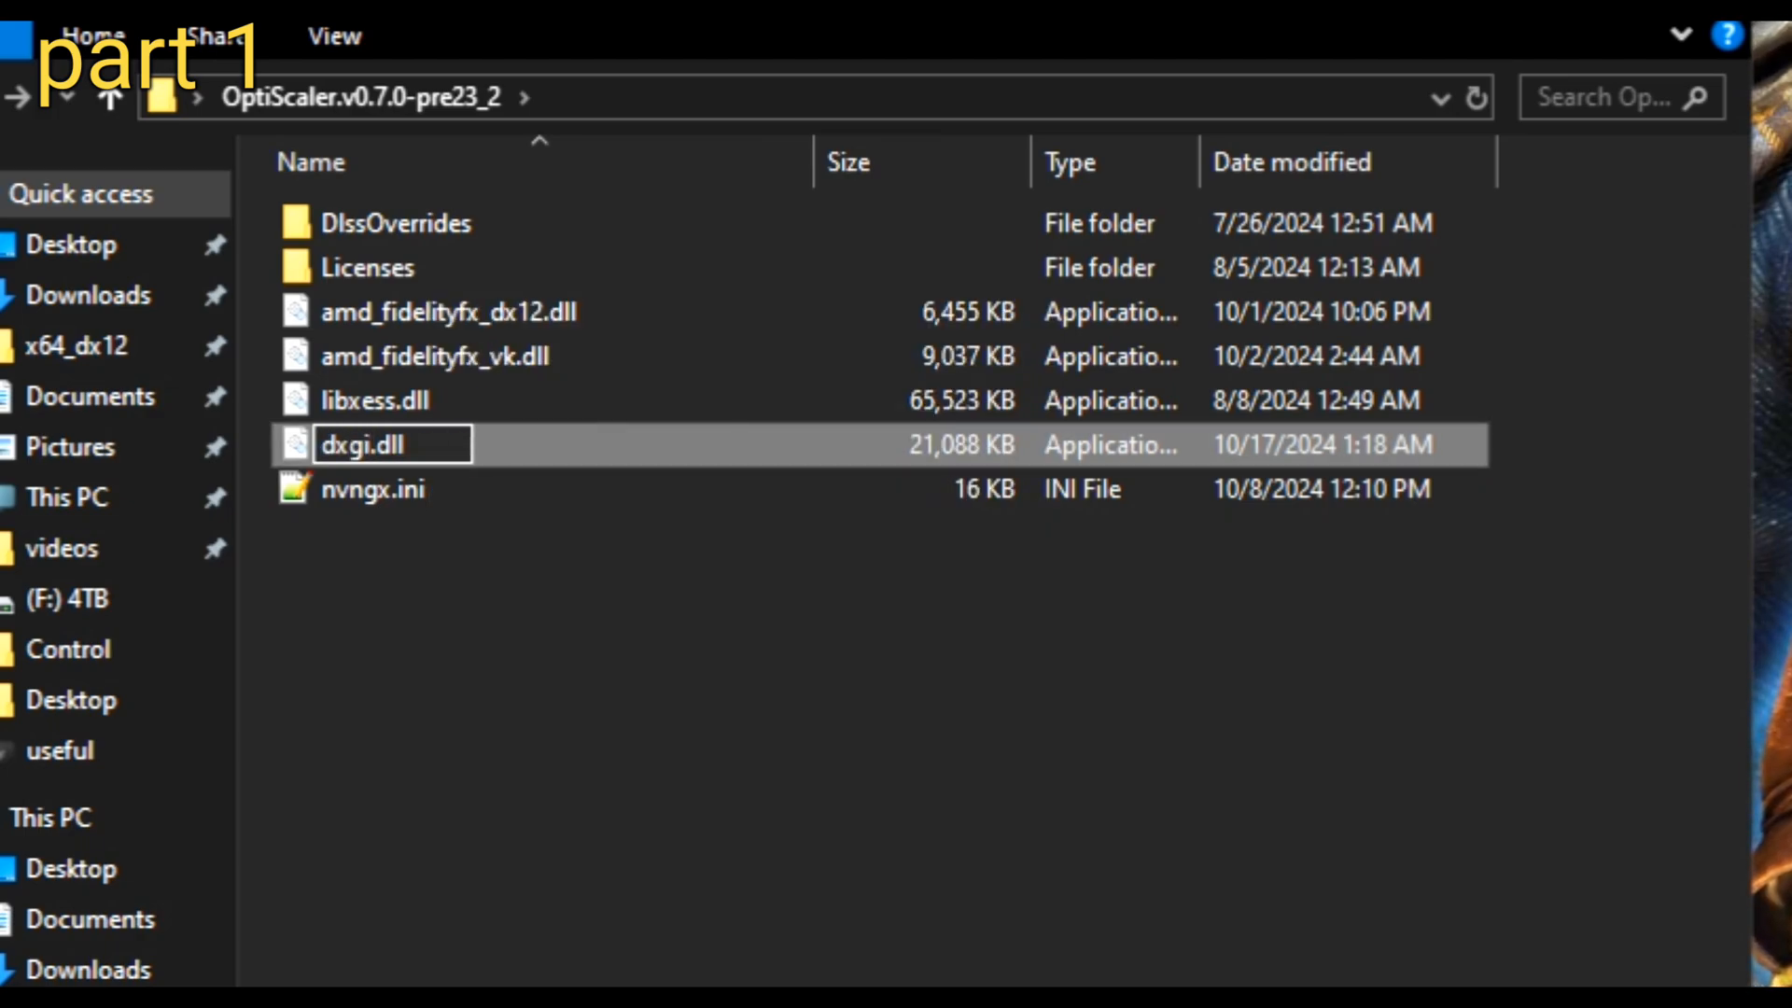
click(845, 765)
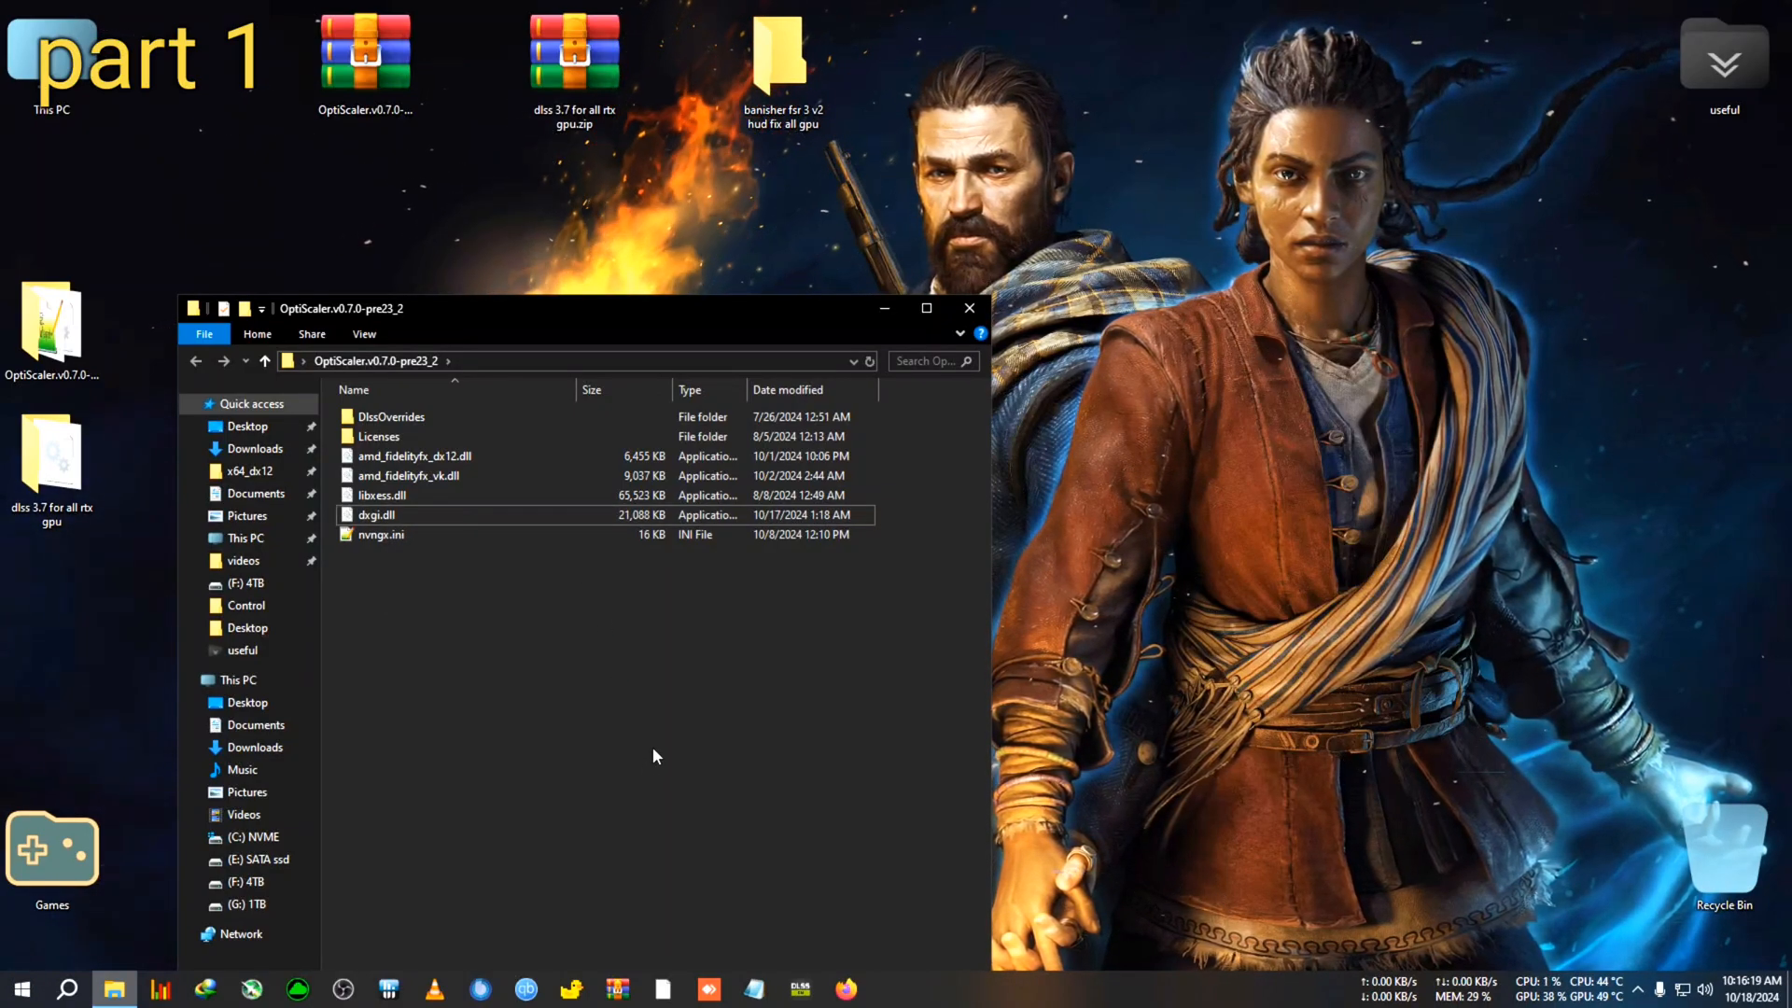
mouse_move(470, 615)
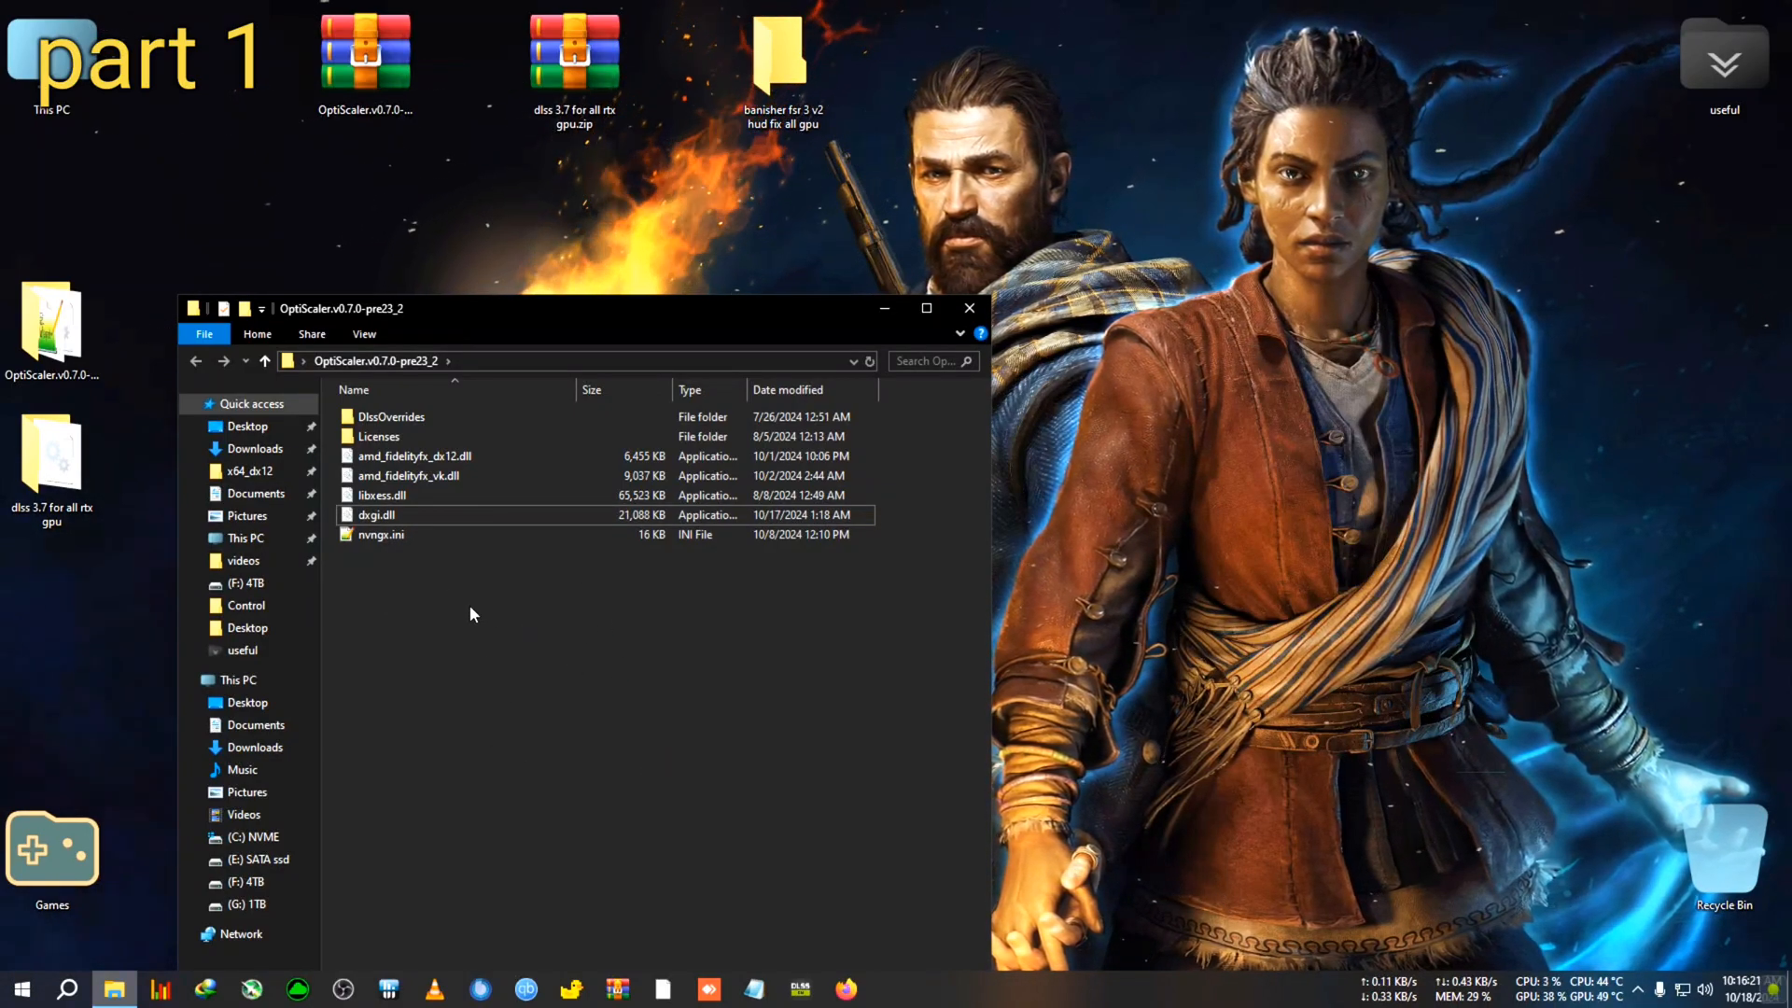
- Copy DLSS 3.7's nvngx_dlss.dll into OptiScaler to serve as nvngx.dll
click(381, 533)
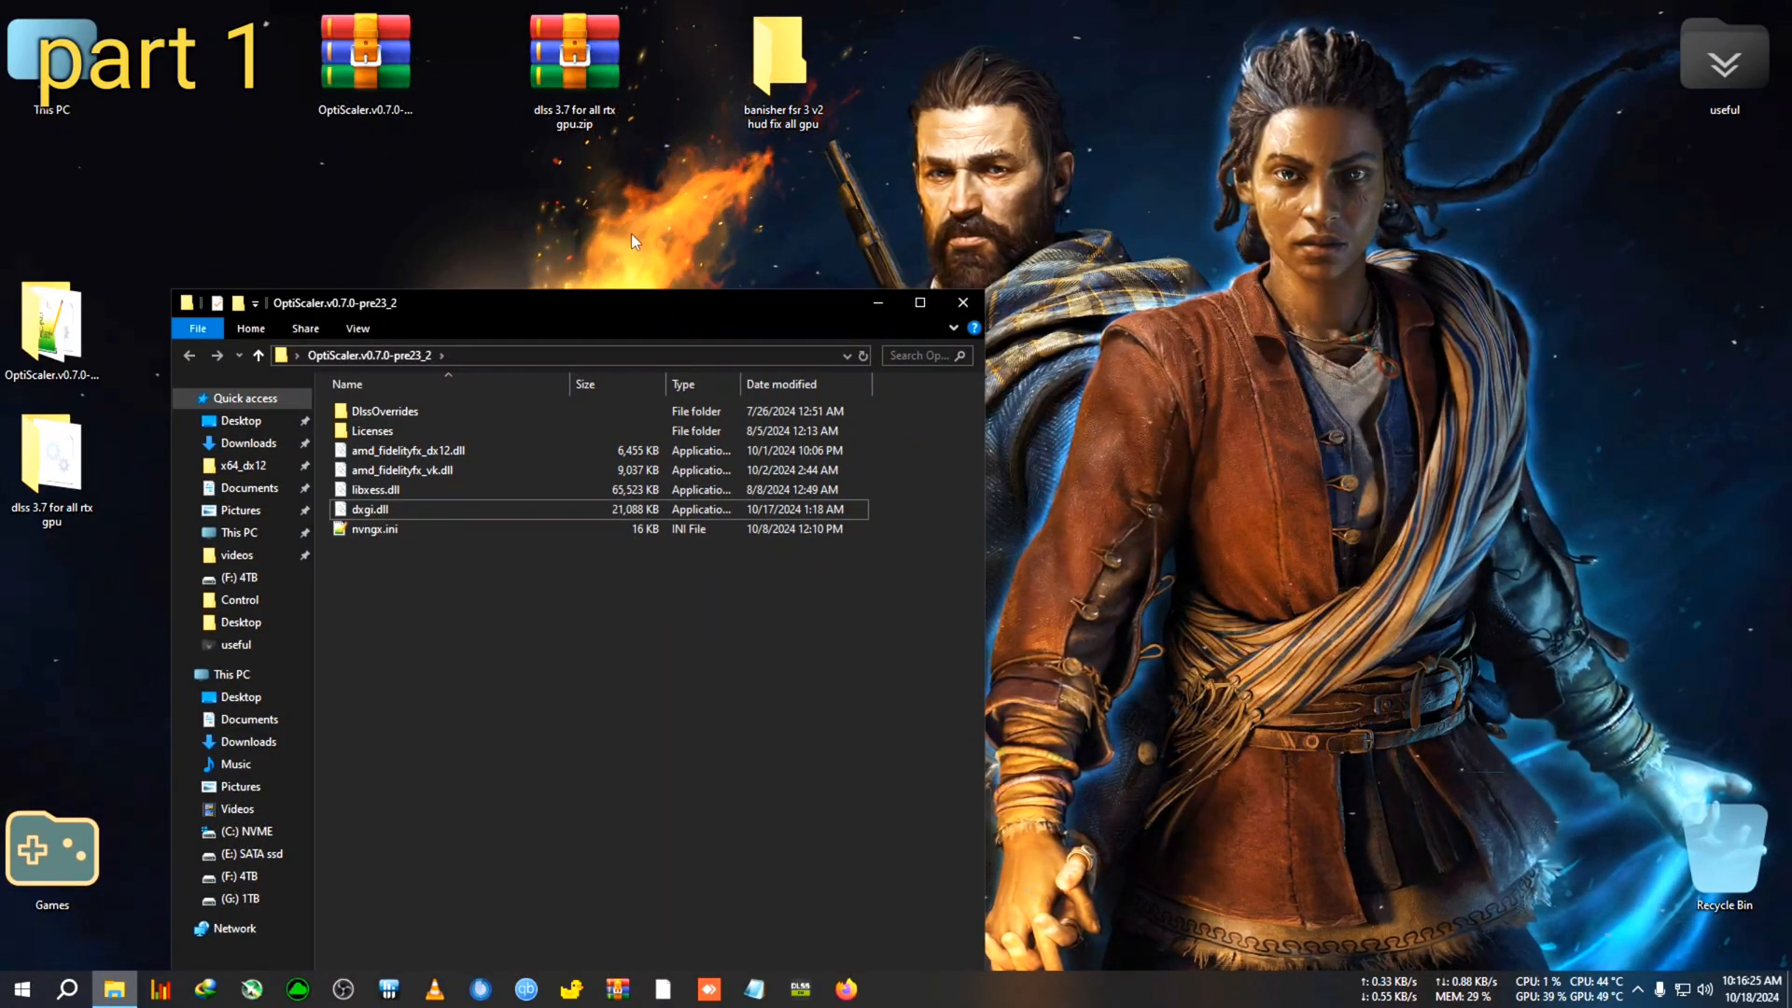
click(574, 57)
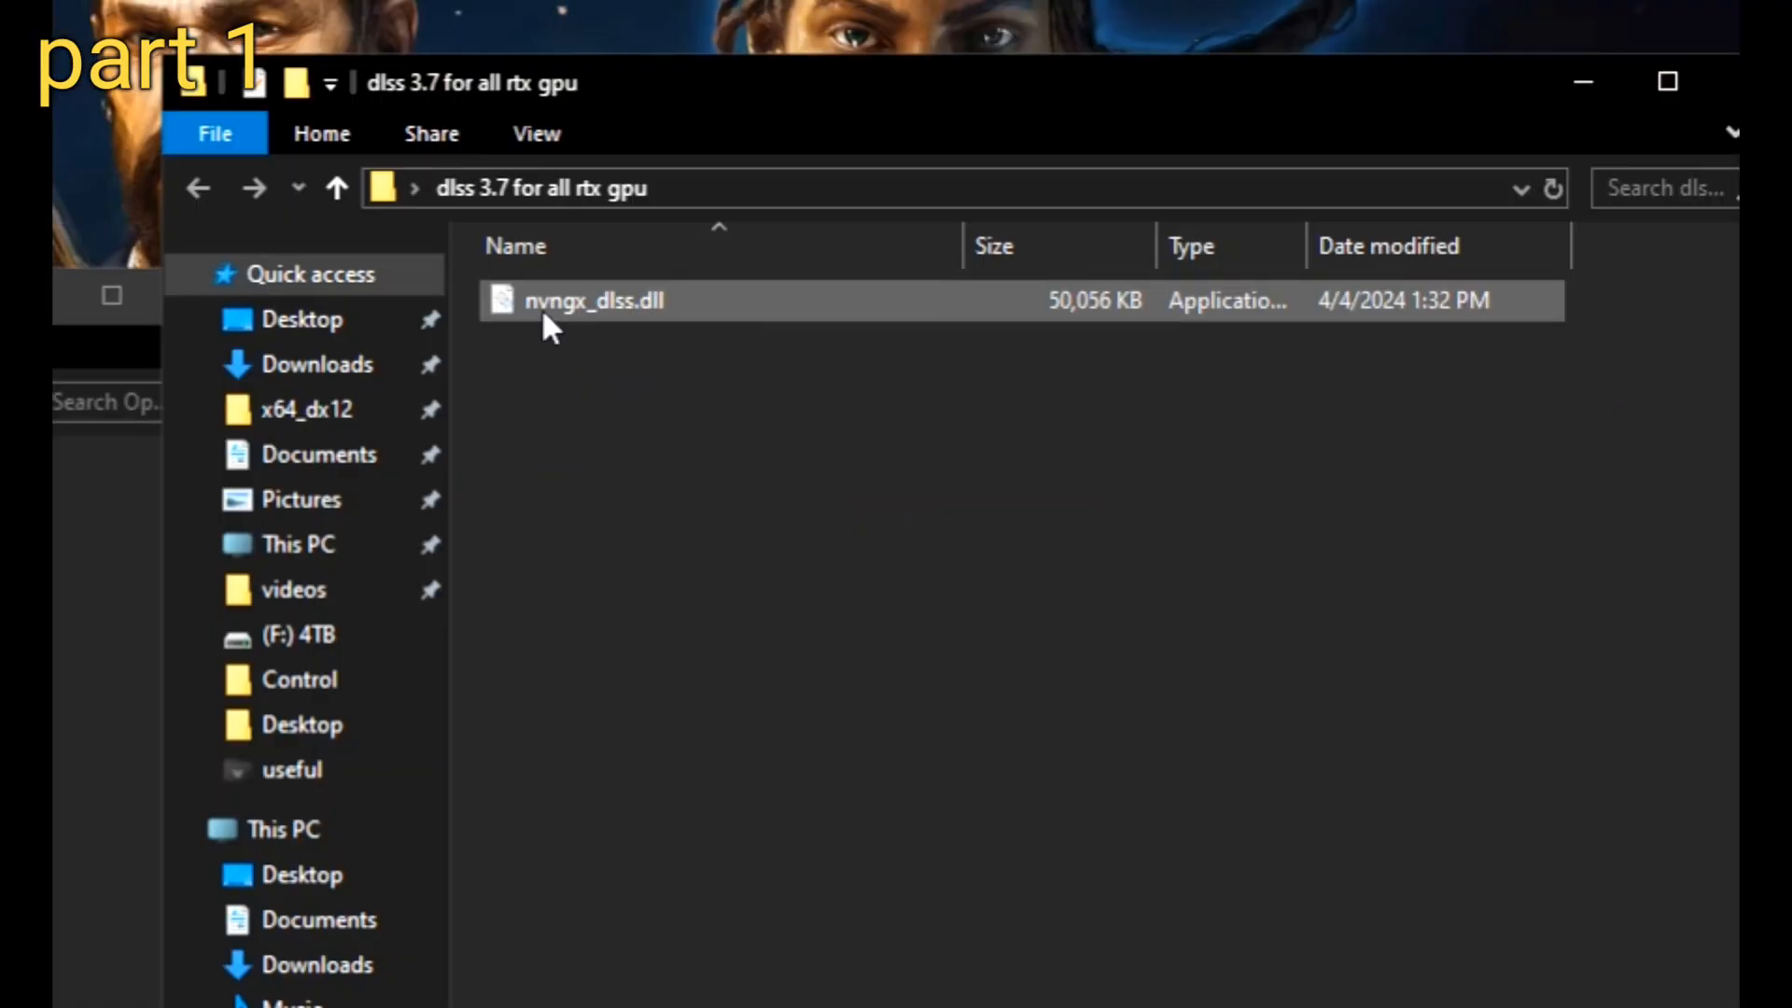
right_click(592, 300)
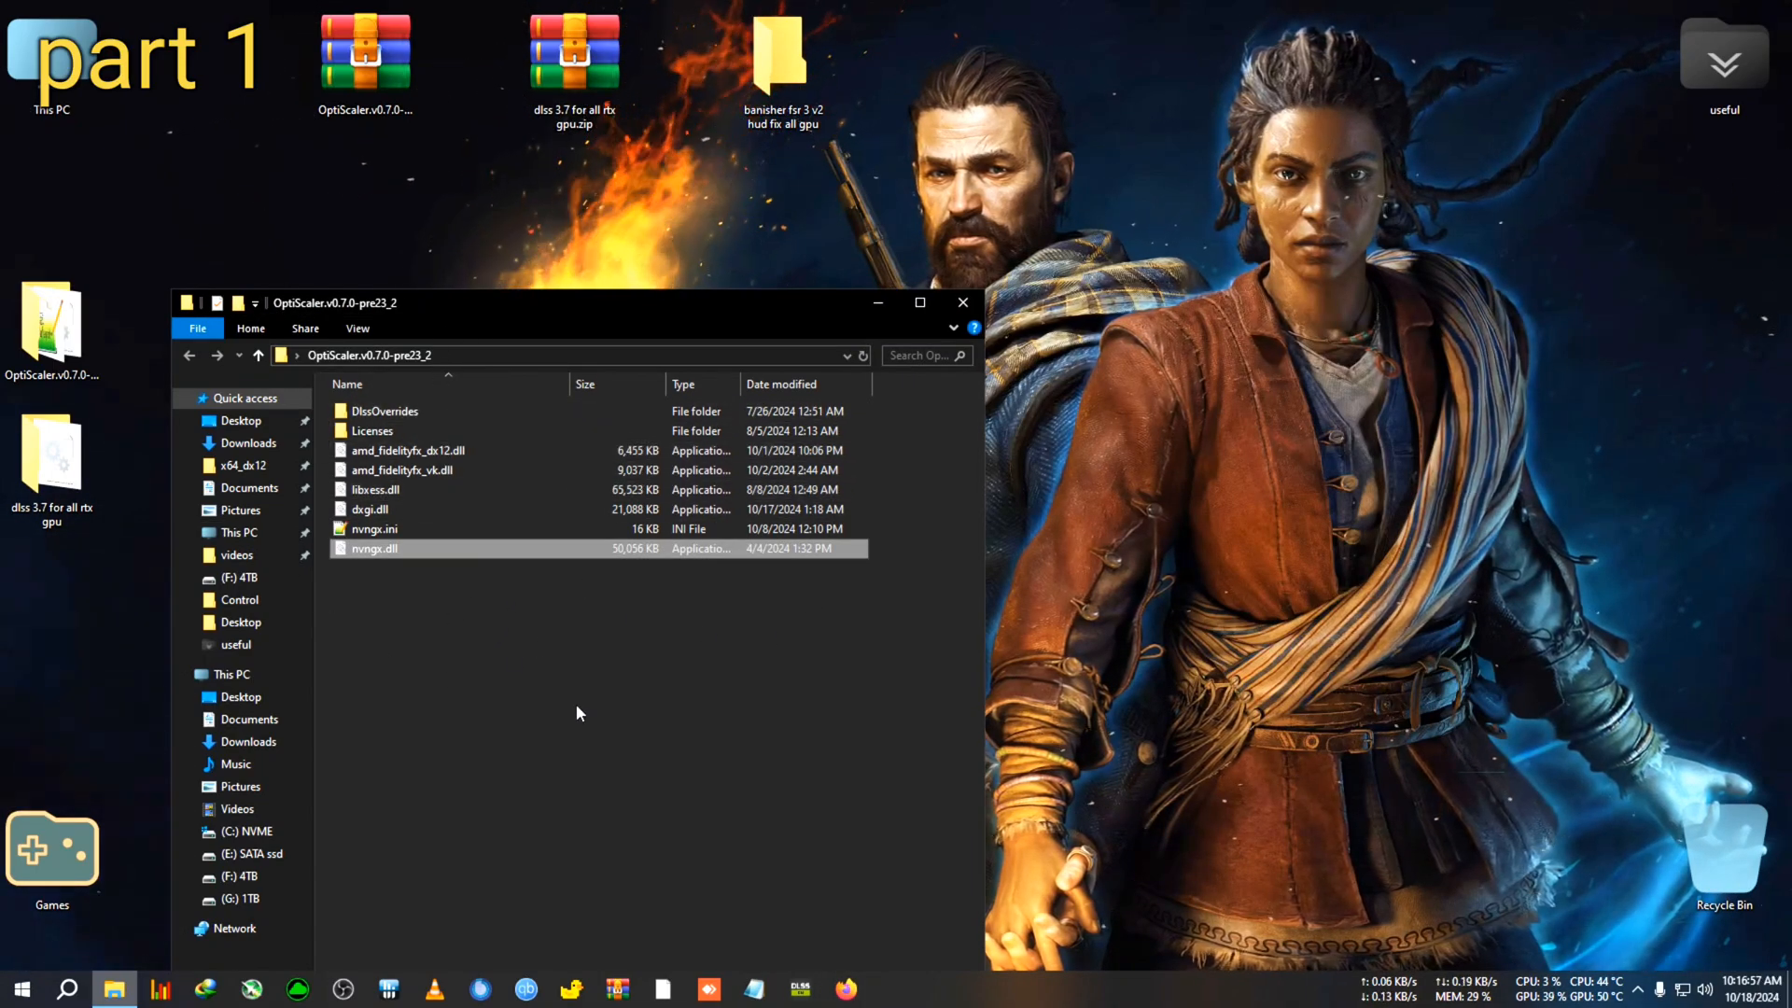
mouse_move(474, 667)
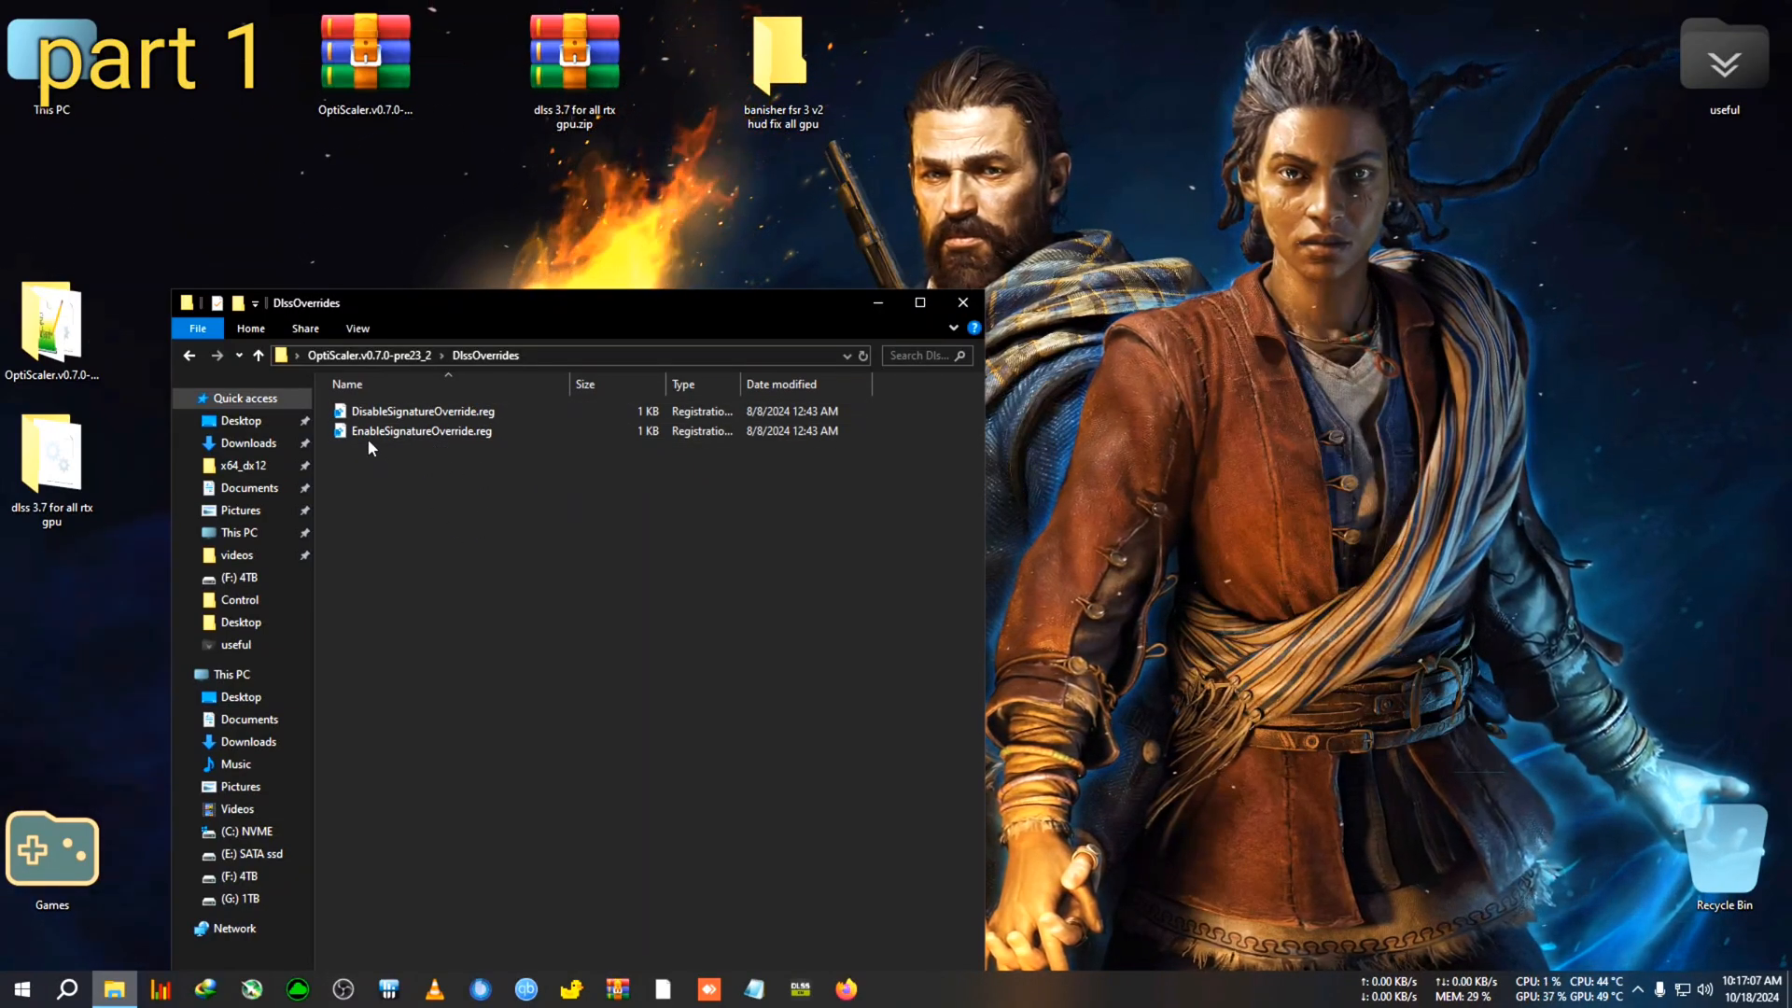
- Merge EnableSignatureOverride.reg into the registry and go to the banisher fsr 3 v2 hud fix folder
double_click(419, 432)
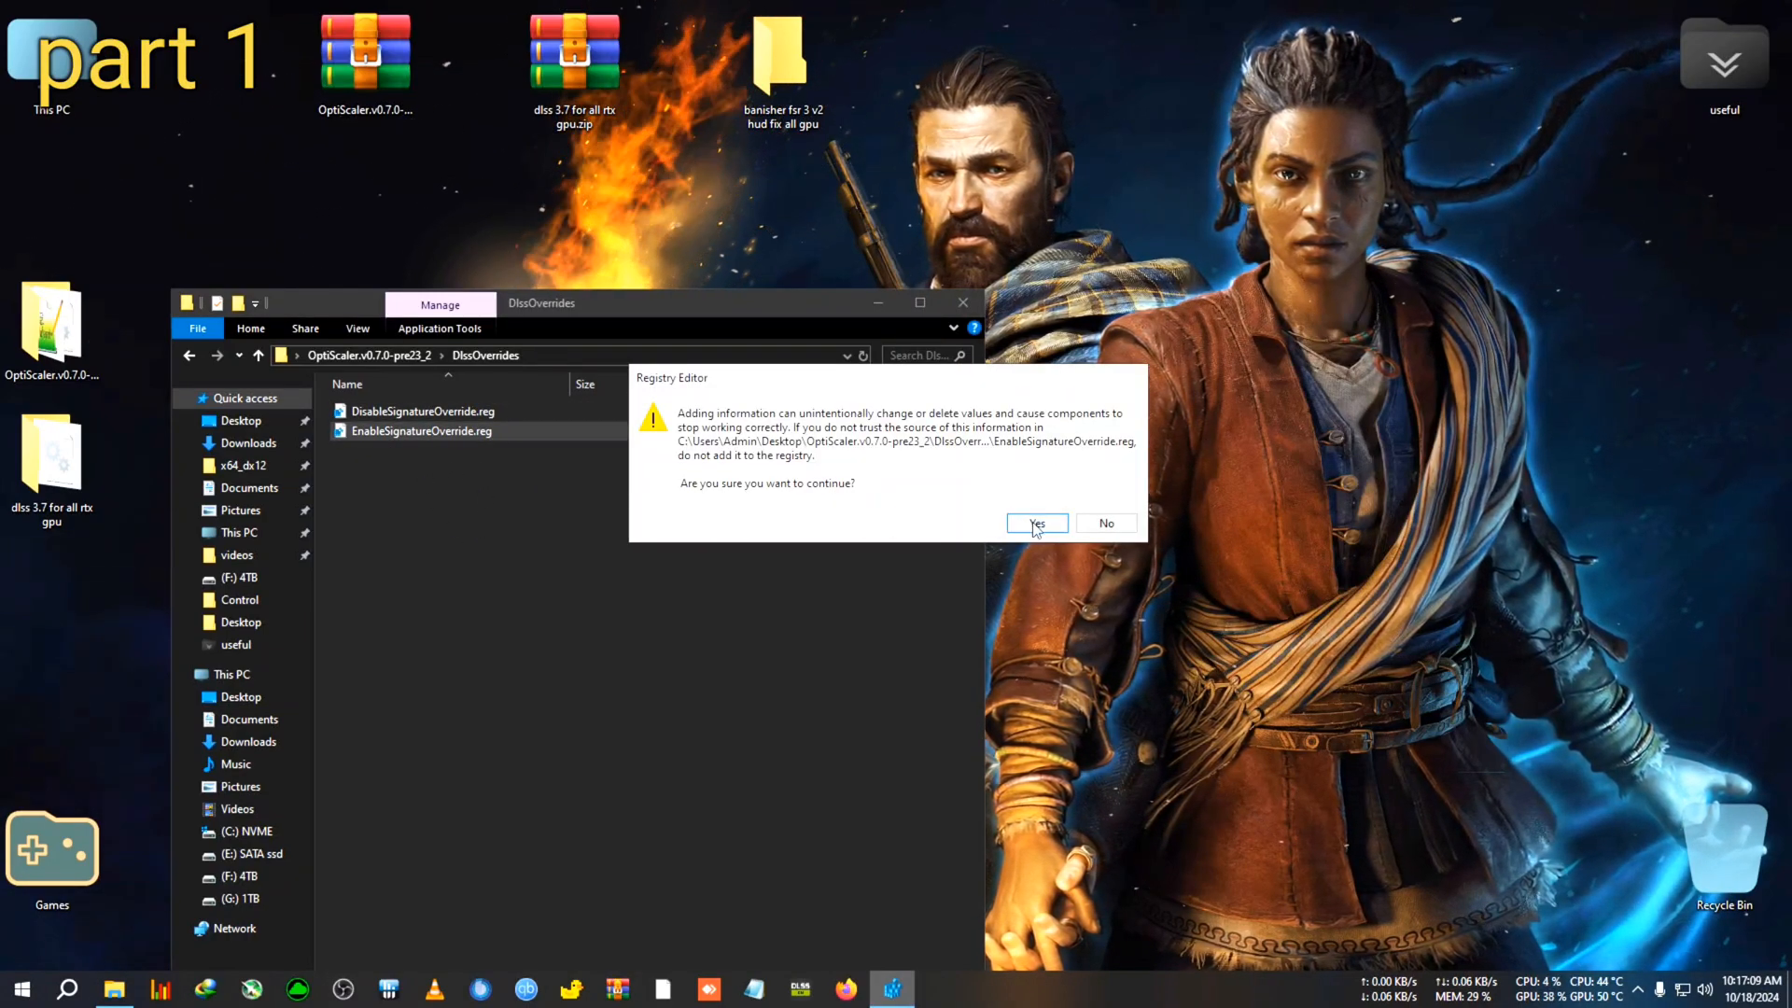
click(1035, 523)
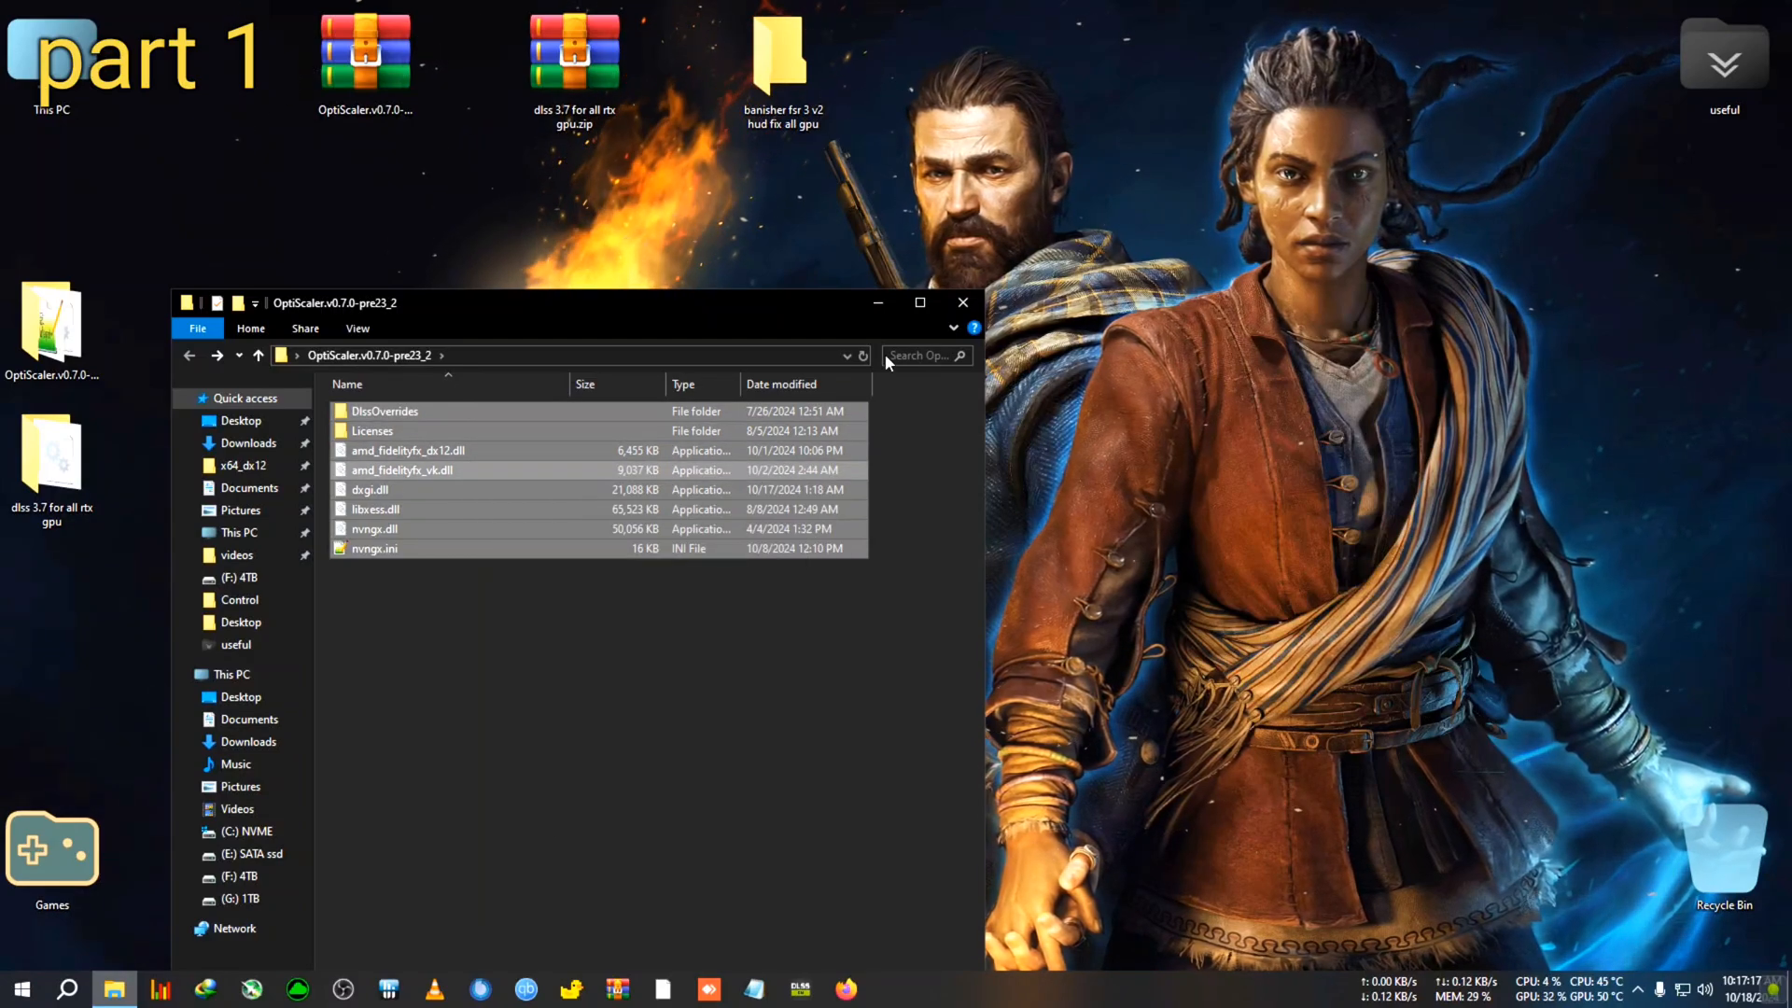
double_click(783, 51)
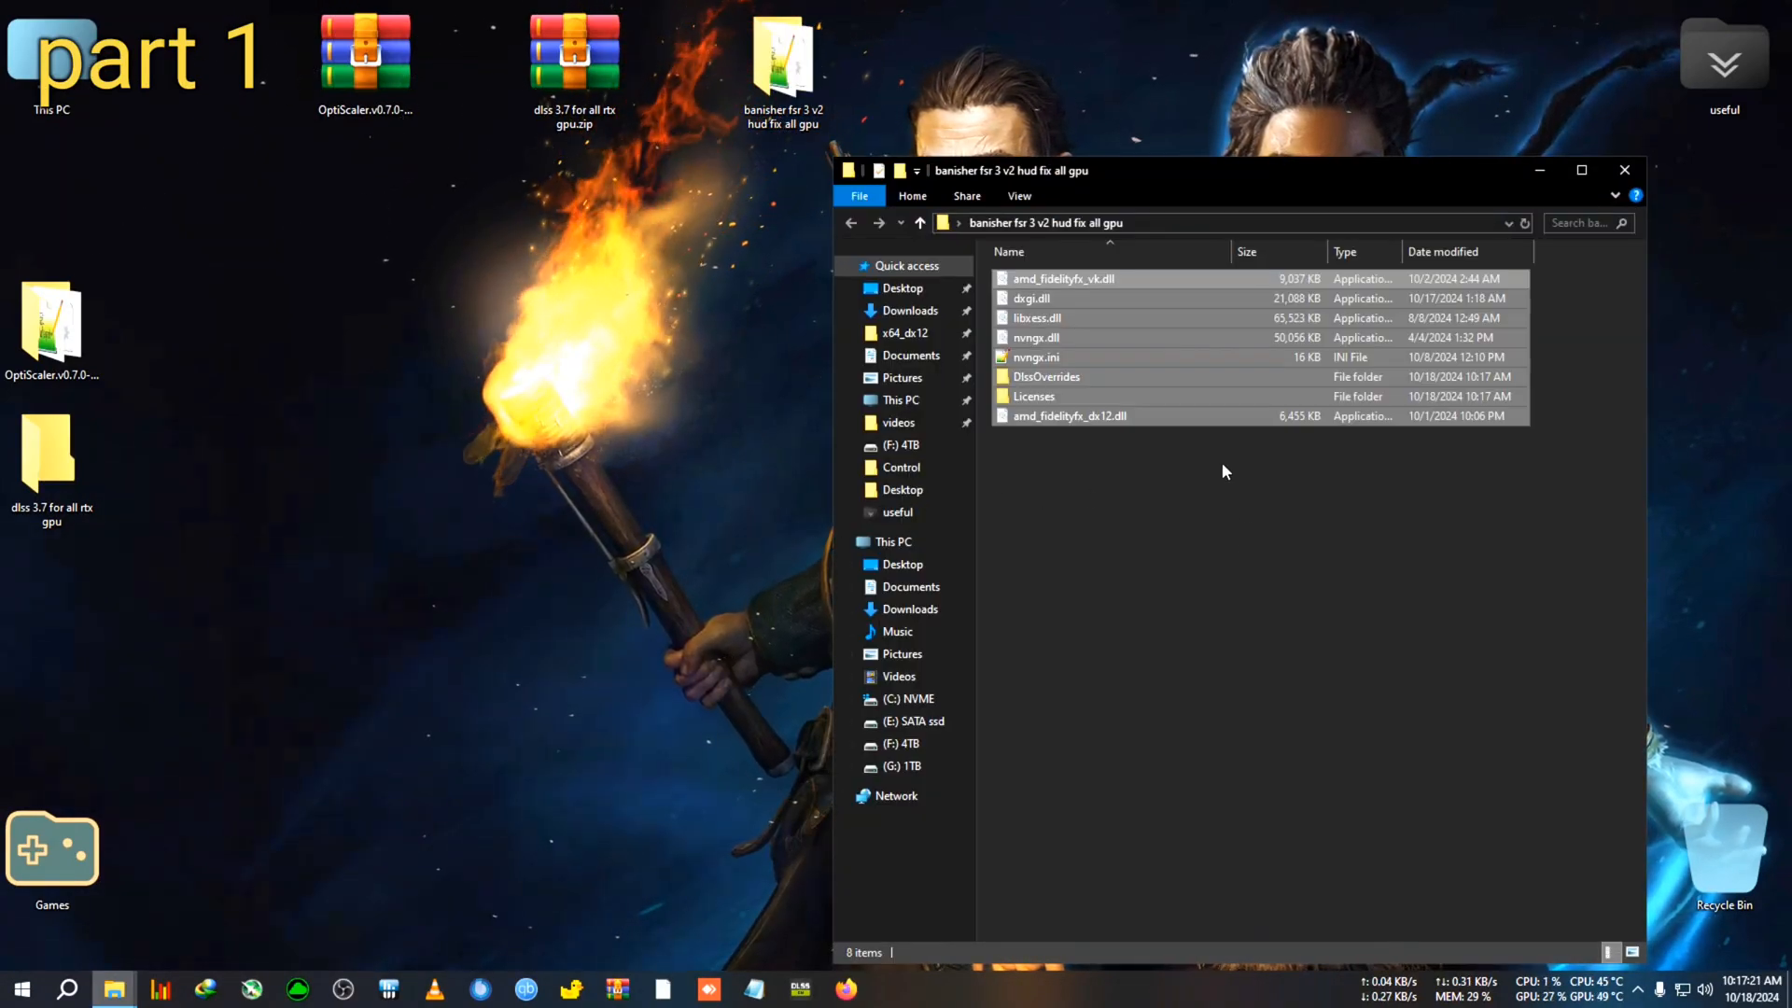
- Pack the banisher fsr 3 v2 hud fix all gpu folder into a ZIP archive
click(1624, 169)
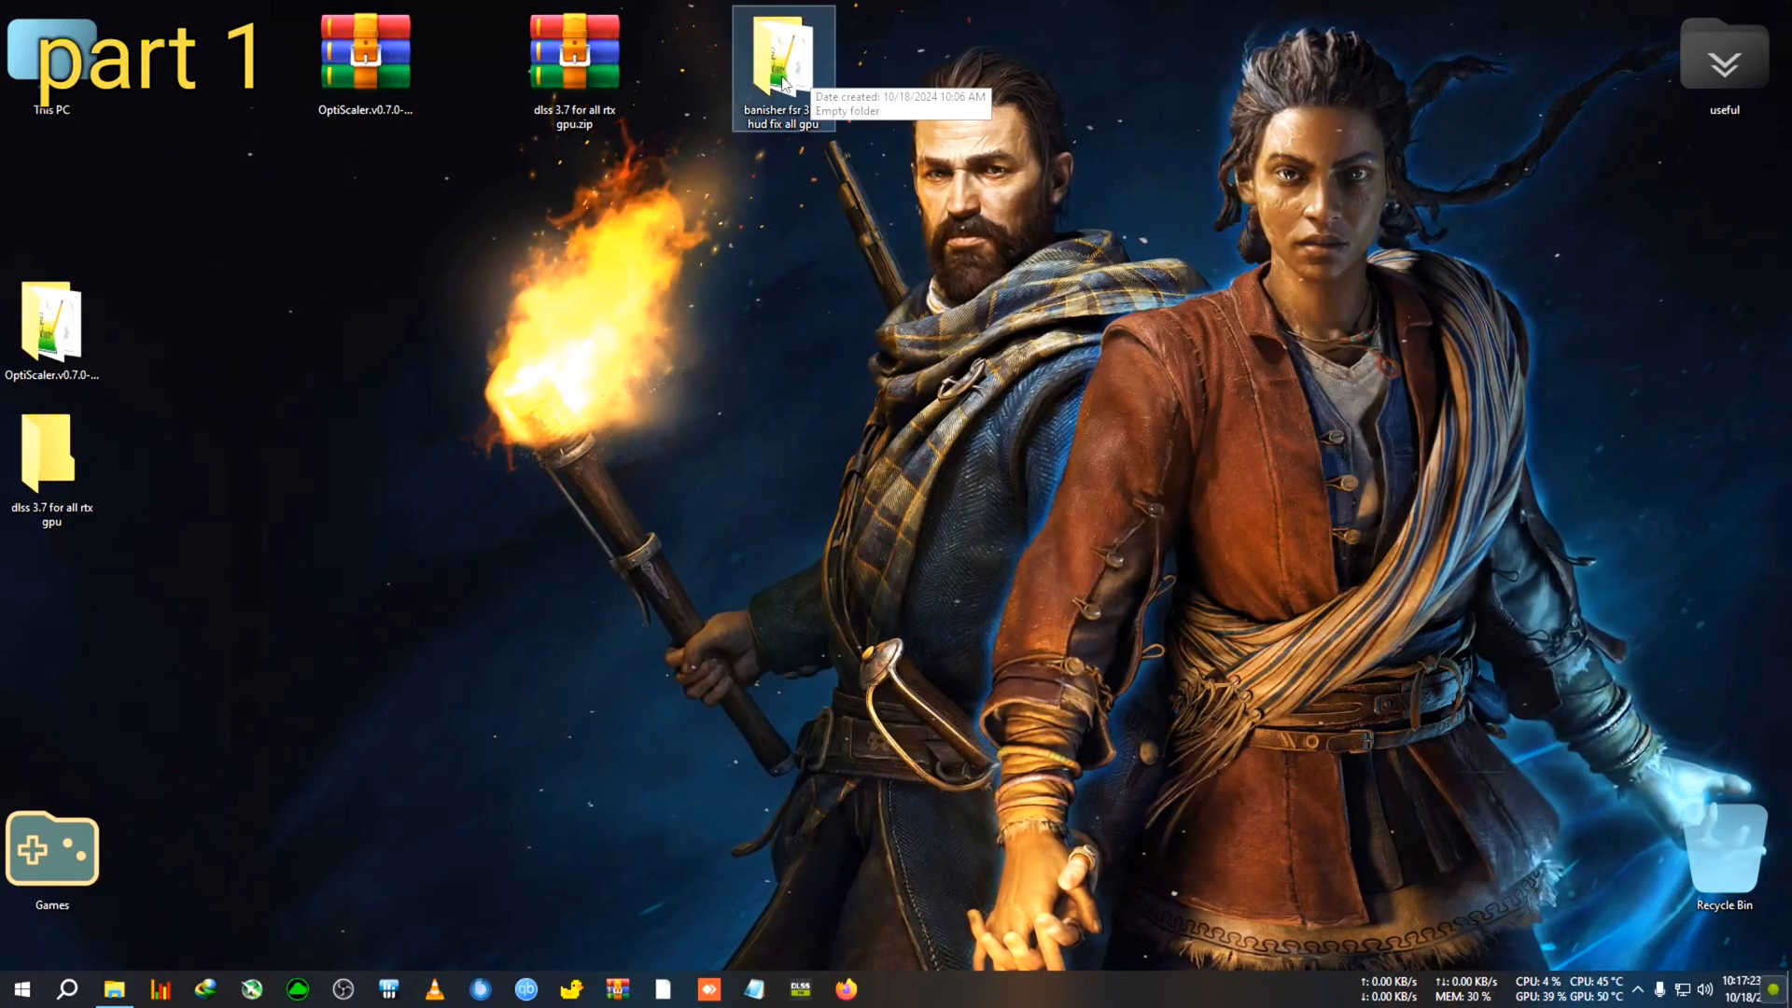
right_click(783, 63)
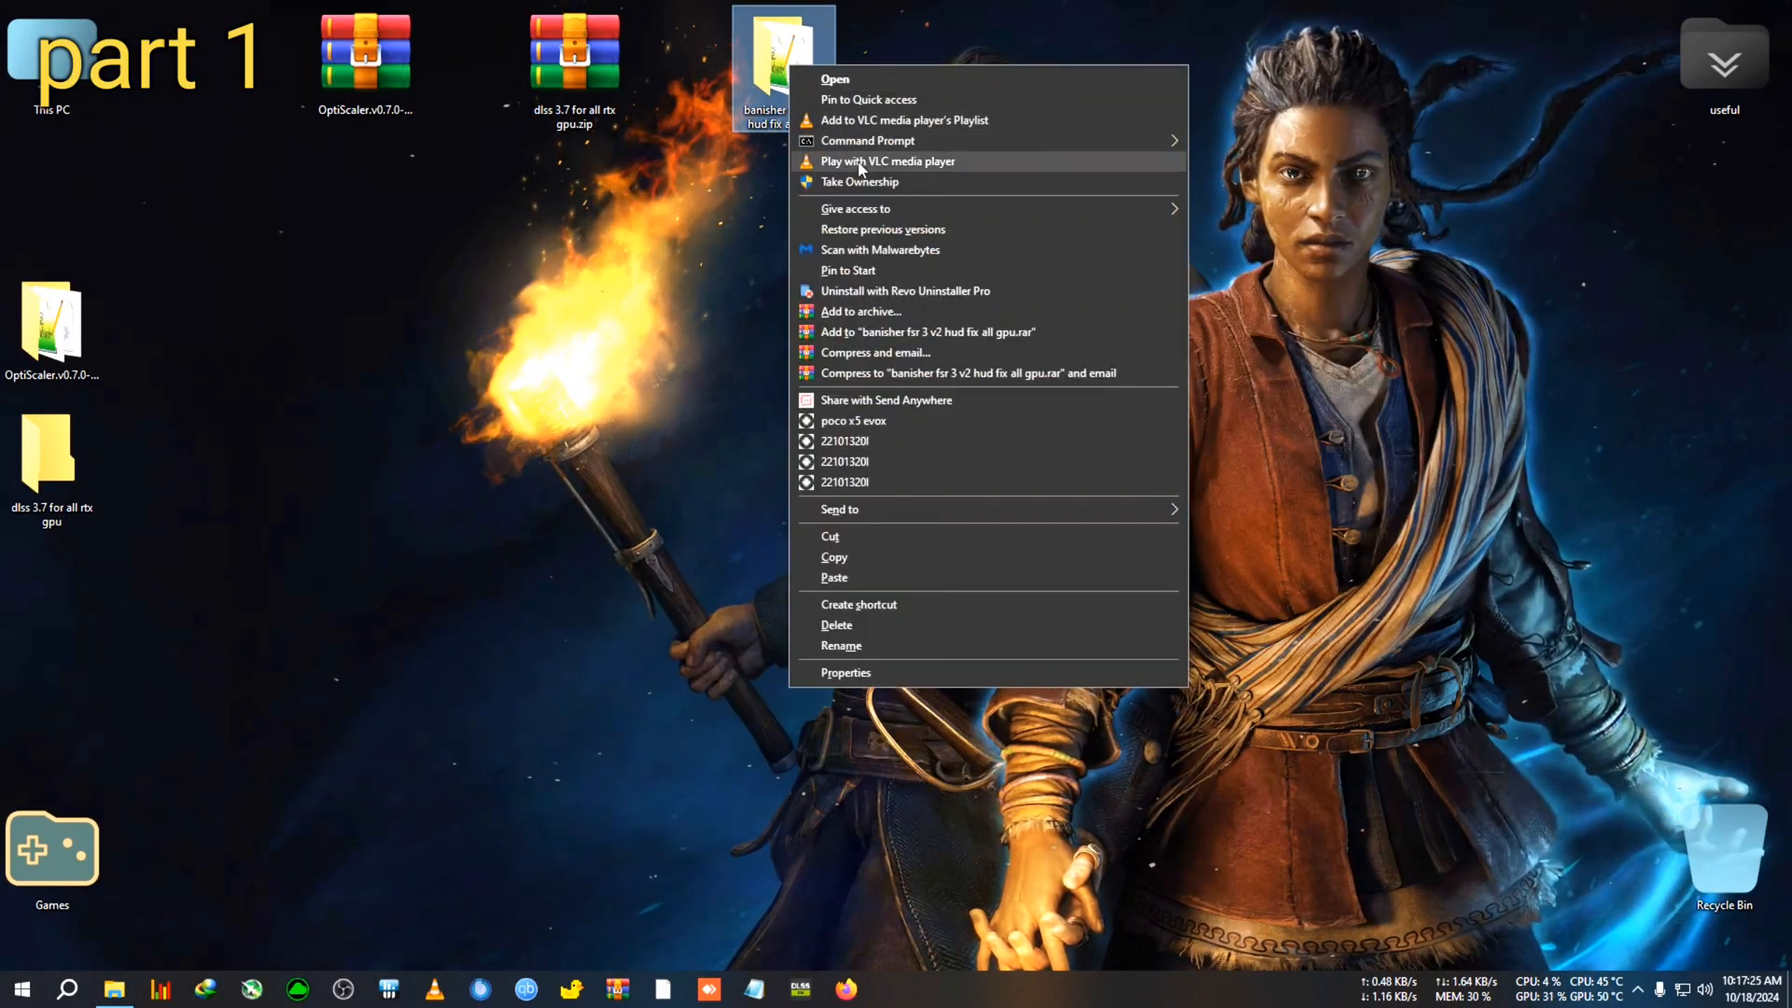
click(860, 310)
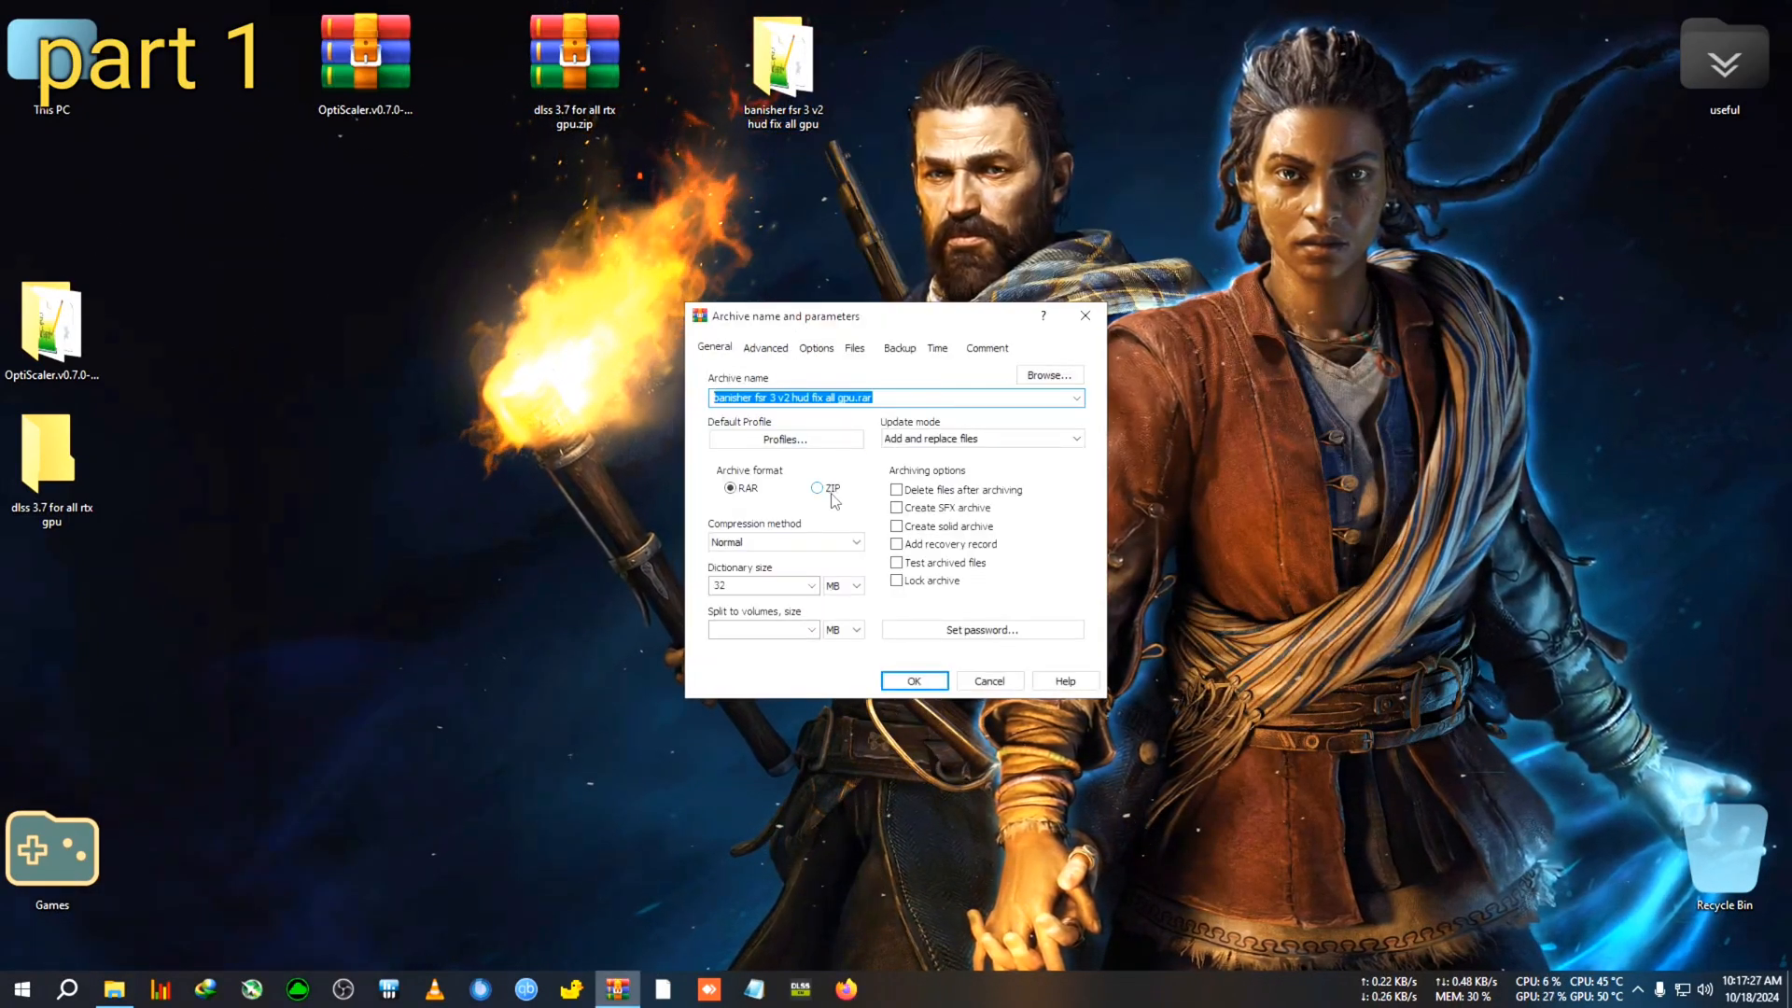
click(913, 680)
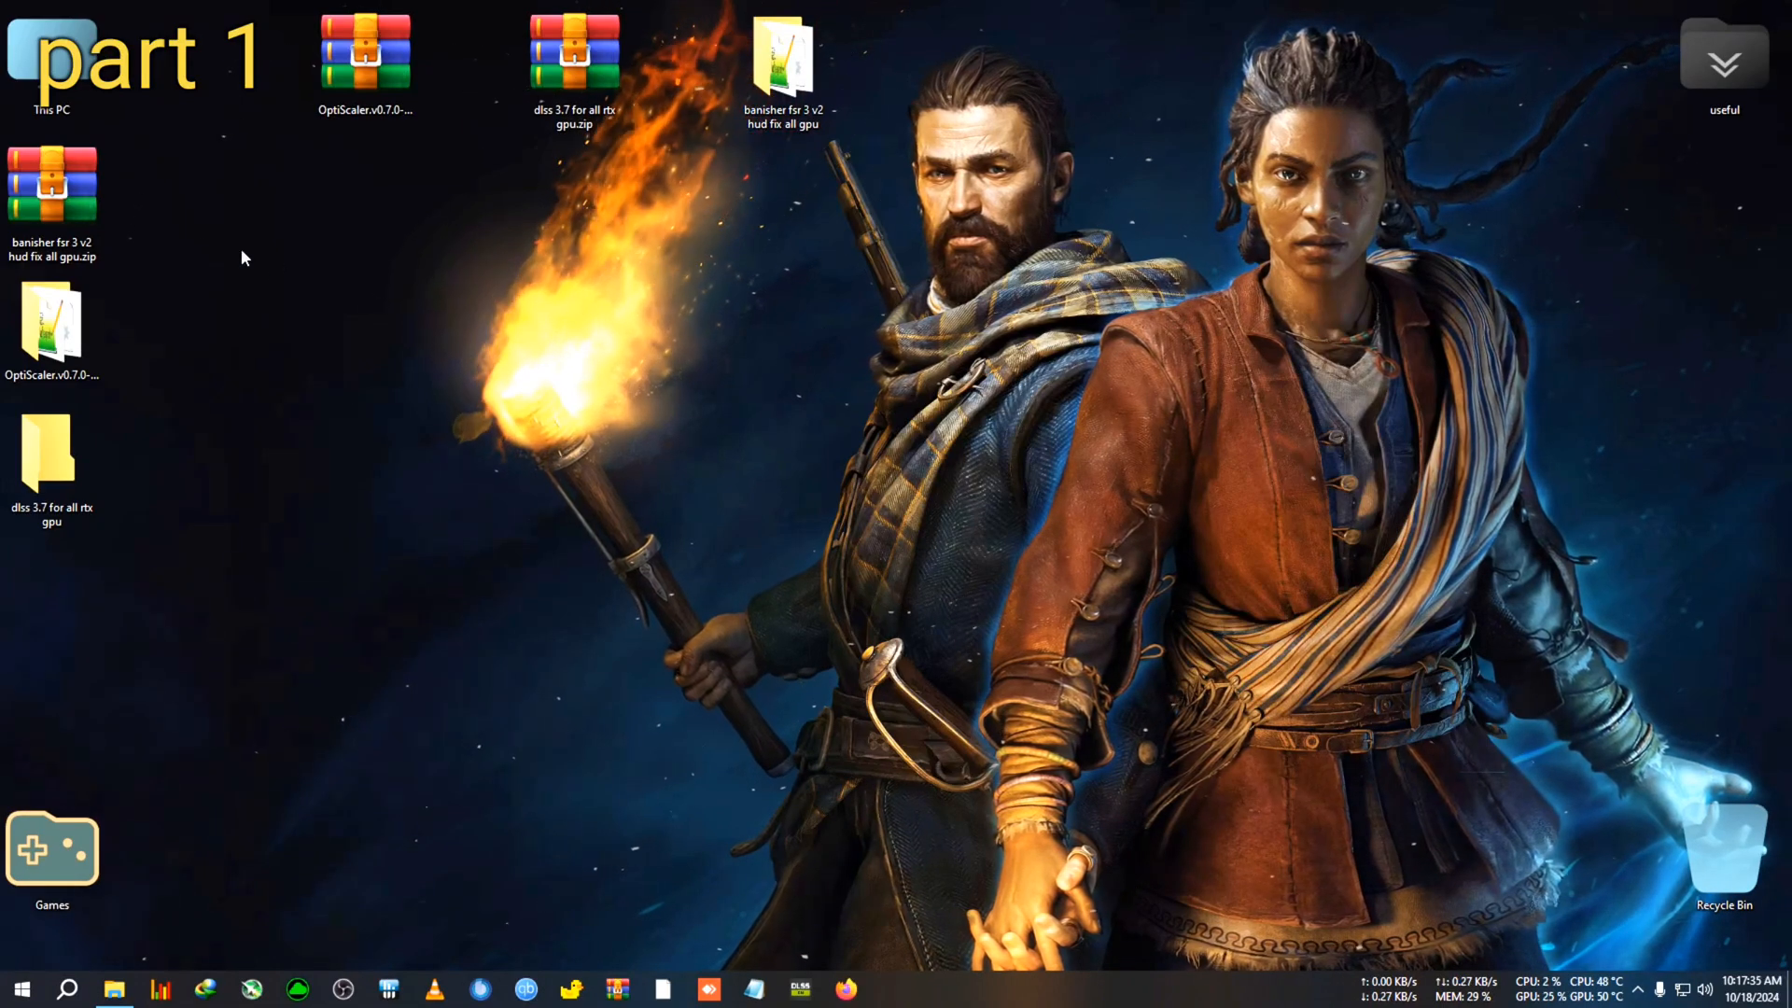
double_click(783, 57)
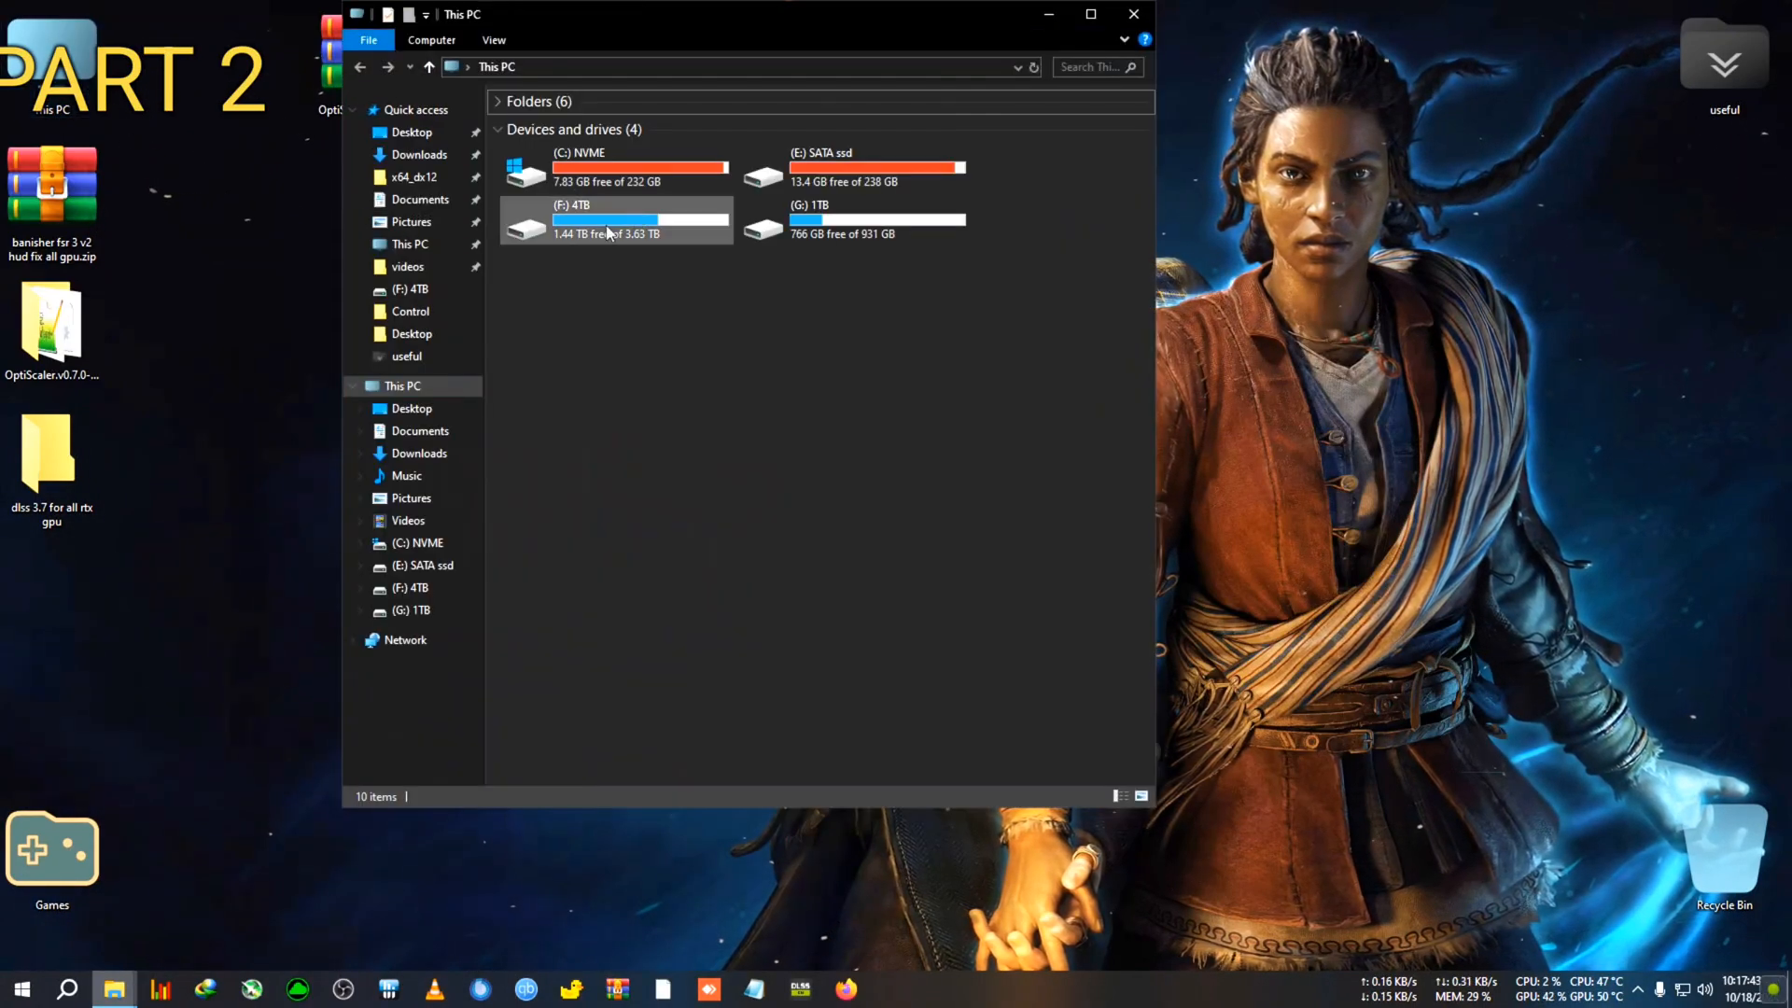
- Paste the mod files into the game's Win64 folder, replacing originals, and run EnableSignatureOverride.reg
double_click(616, 219)
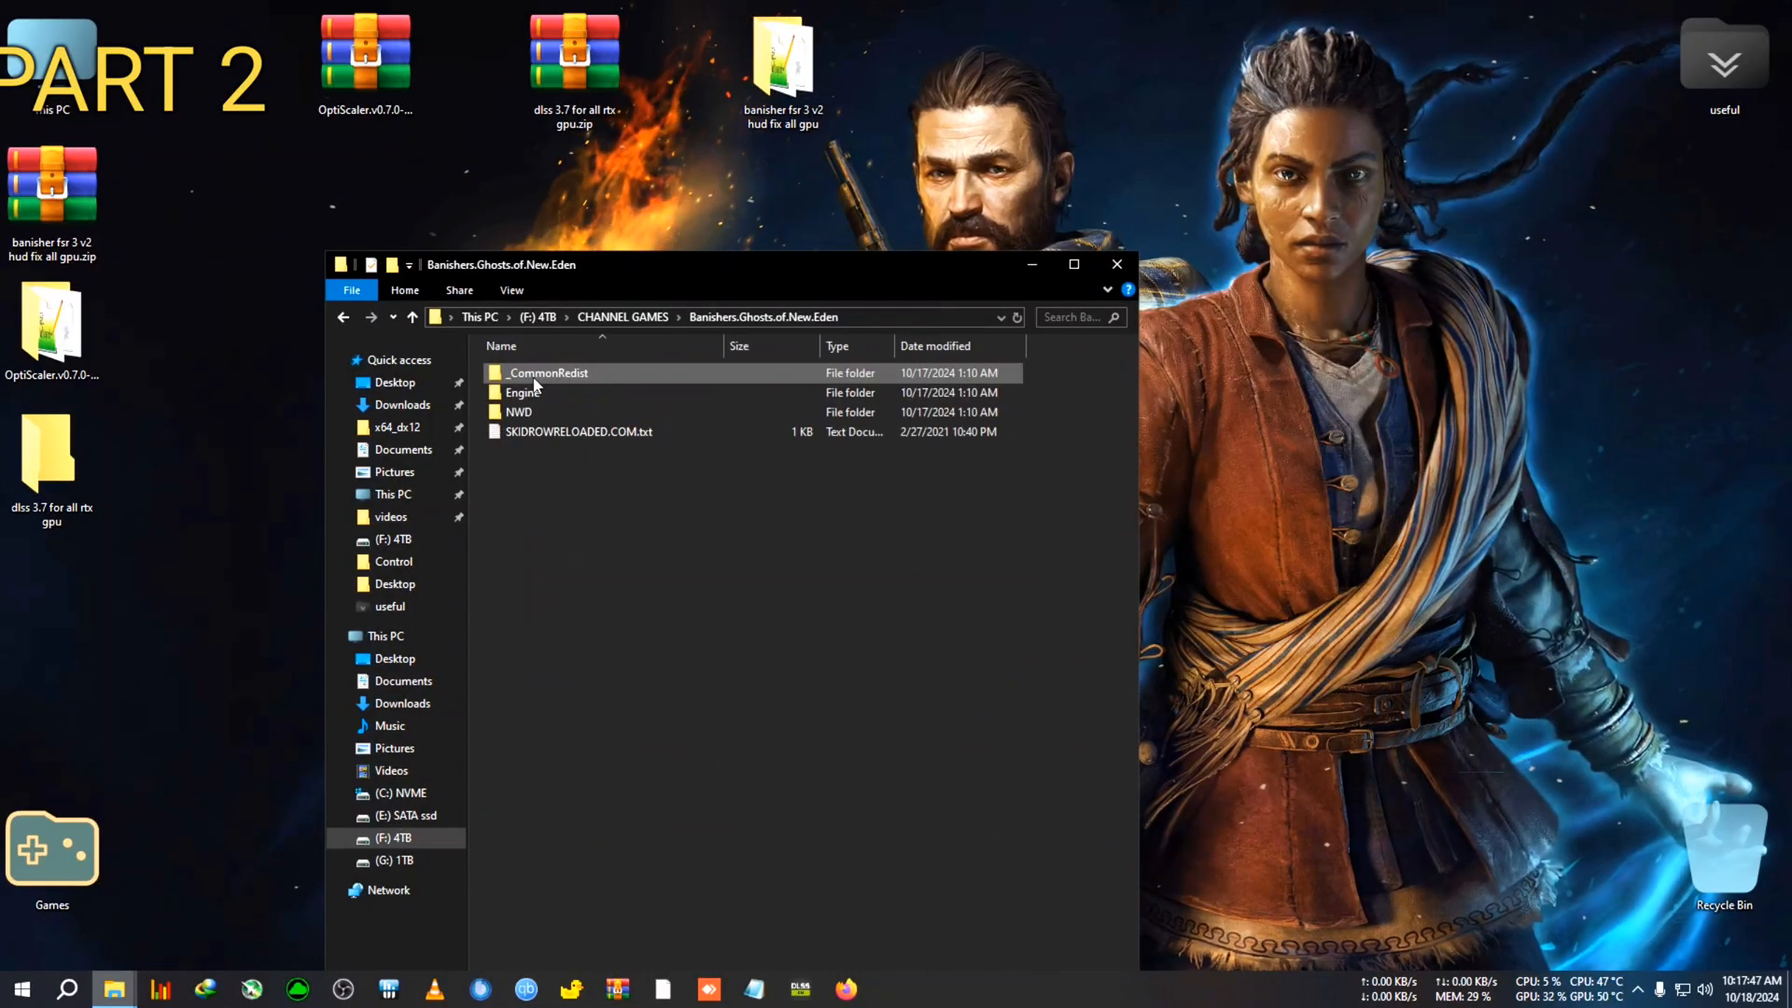
double_click(519, 412)
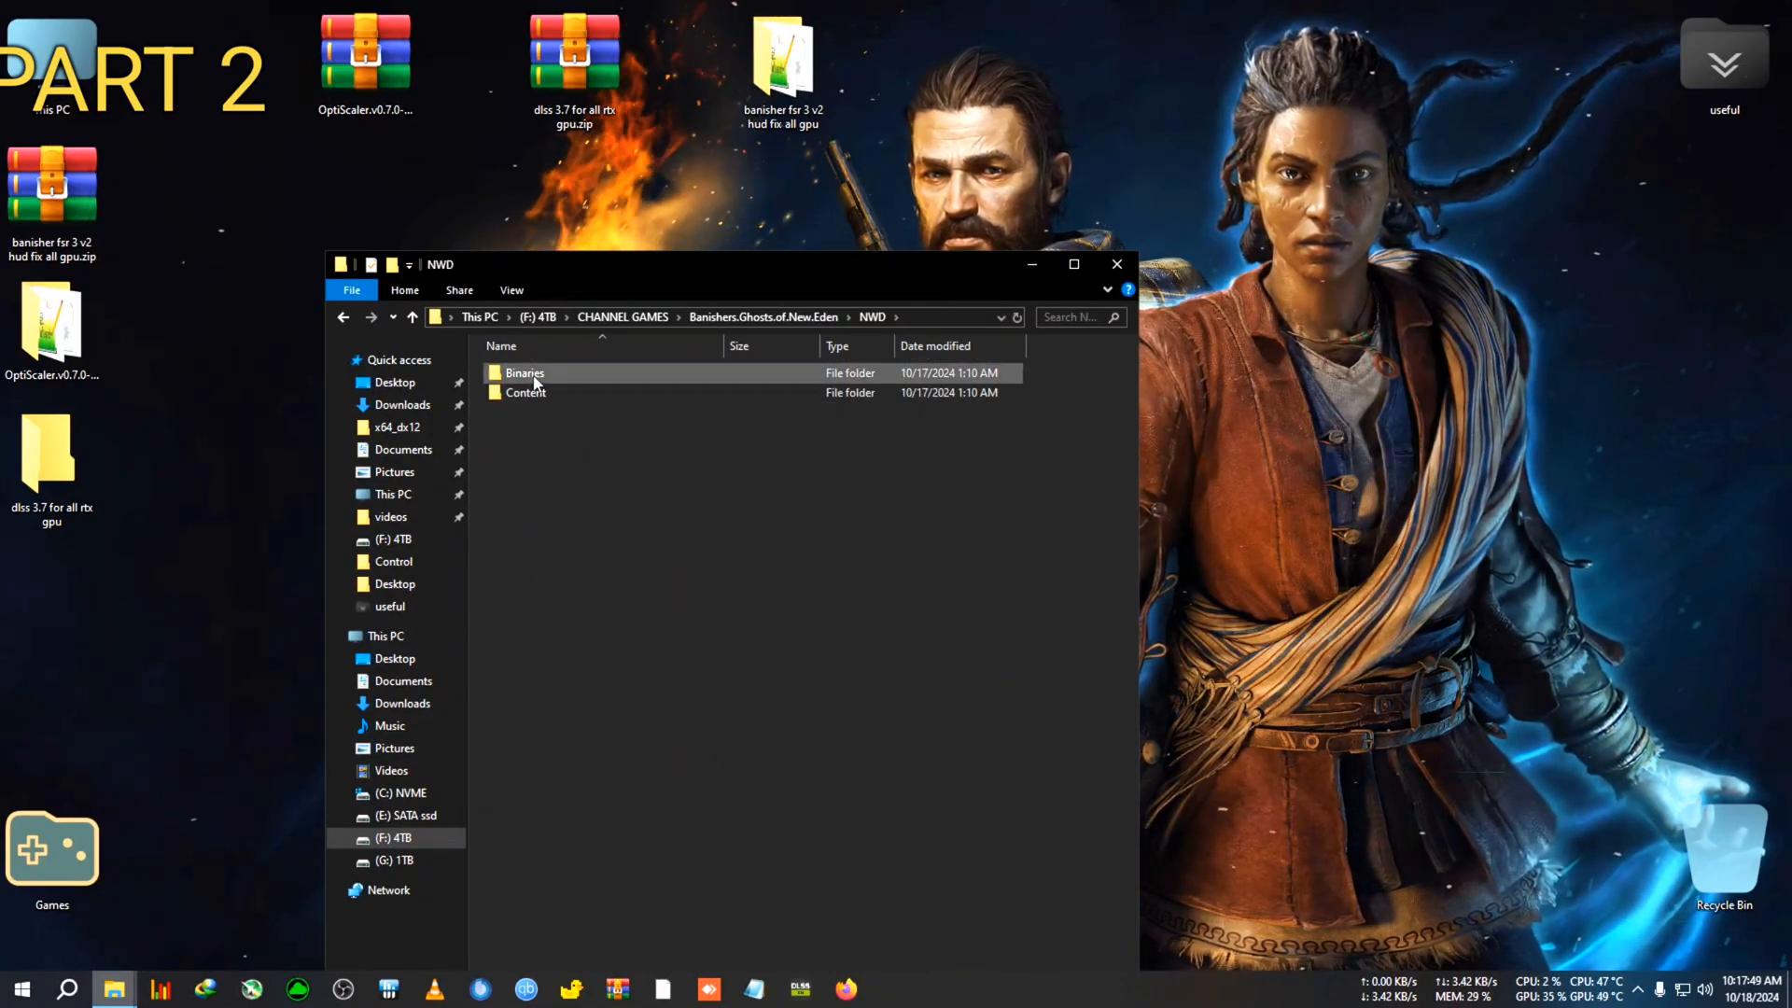
double_click(525, 373)
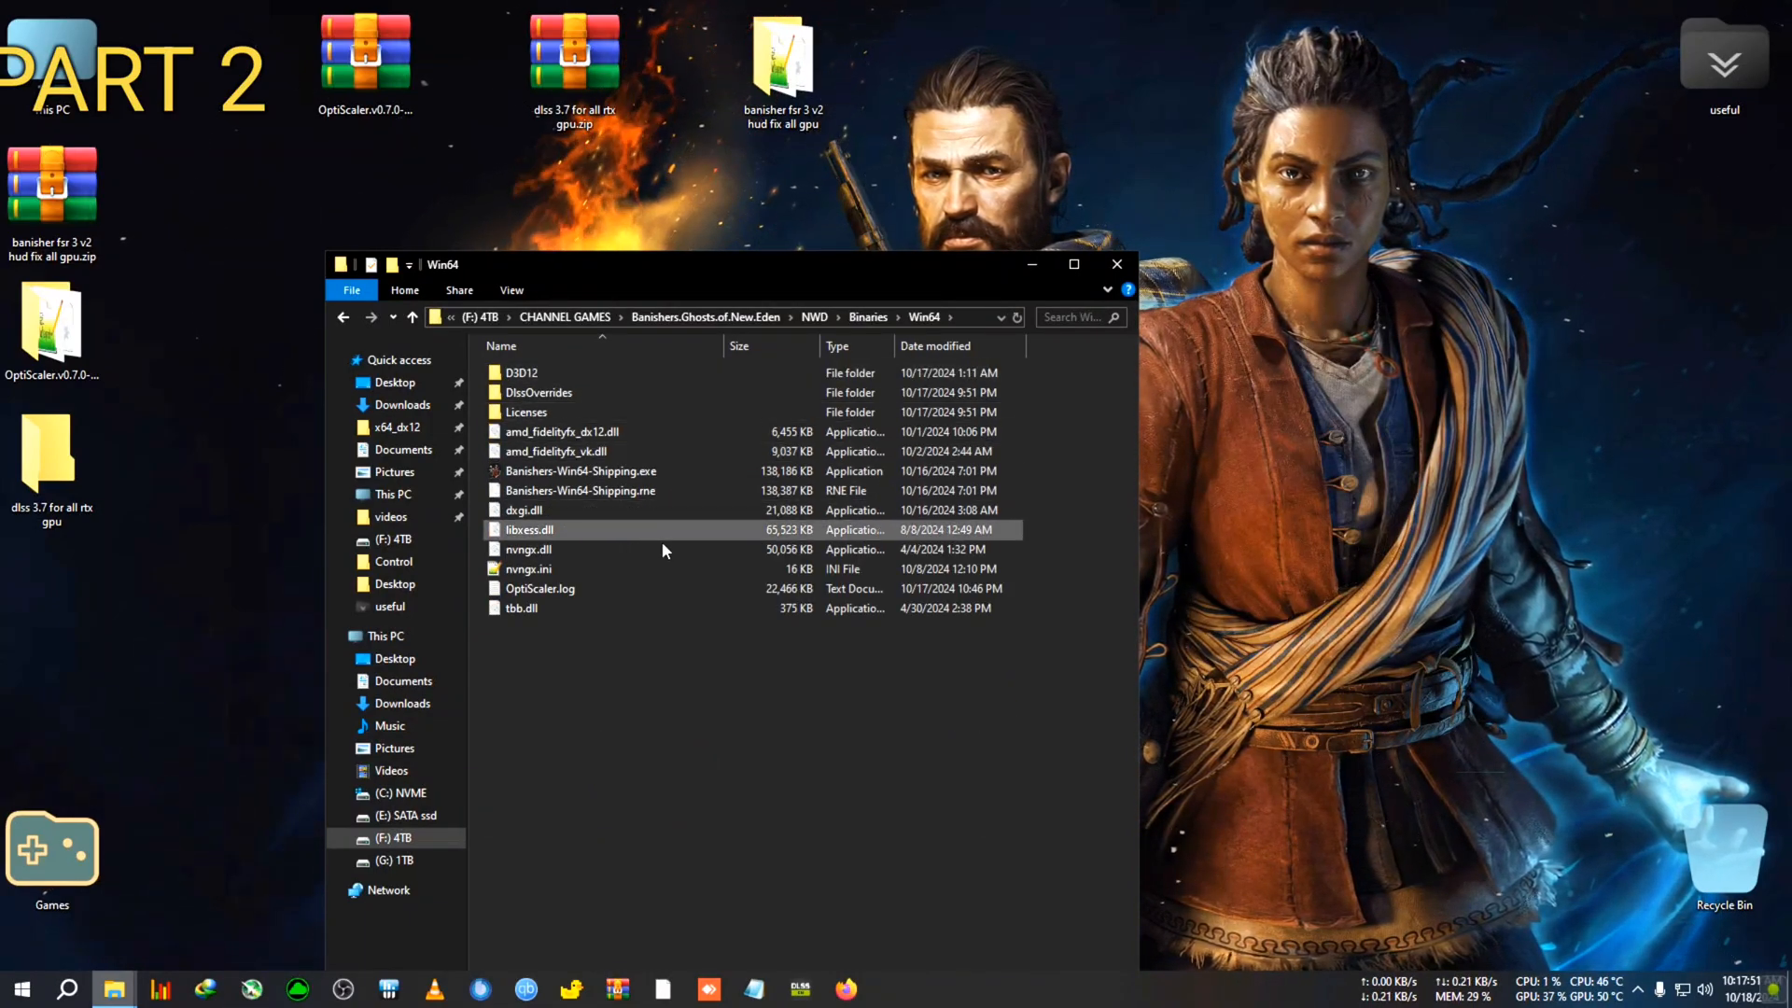
click(686, 717)
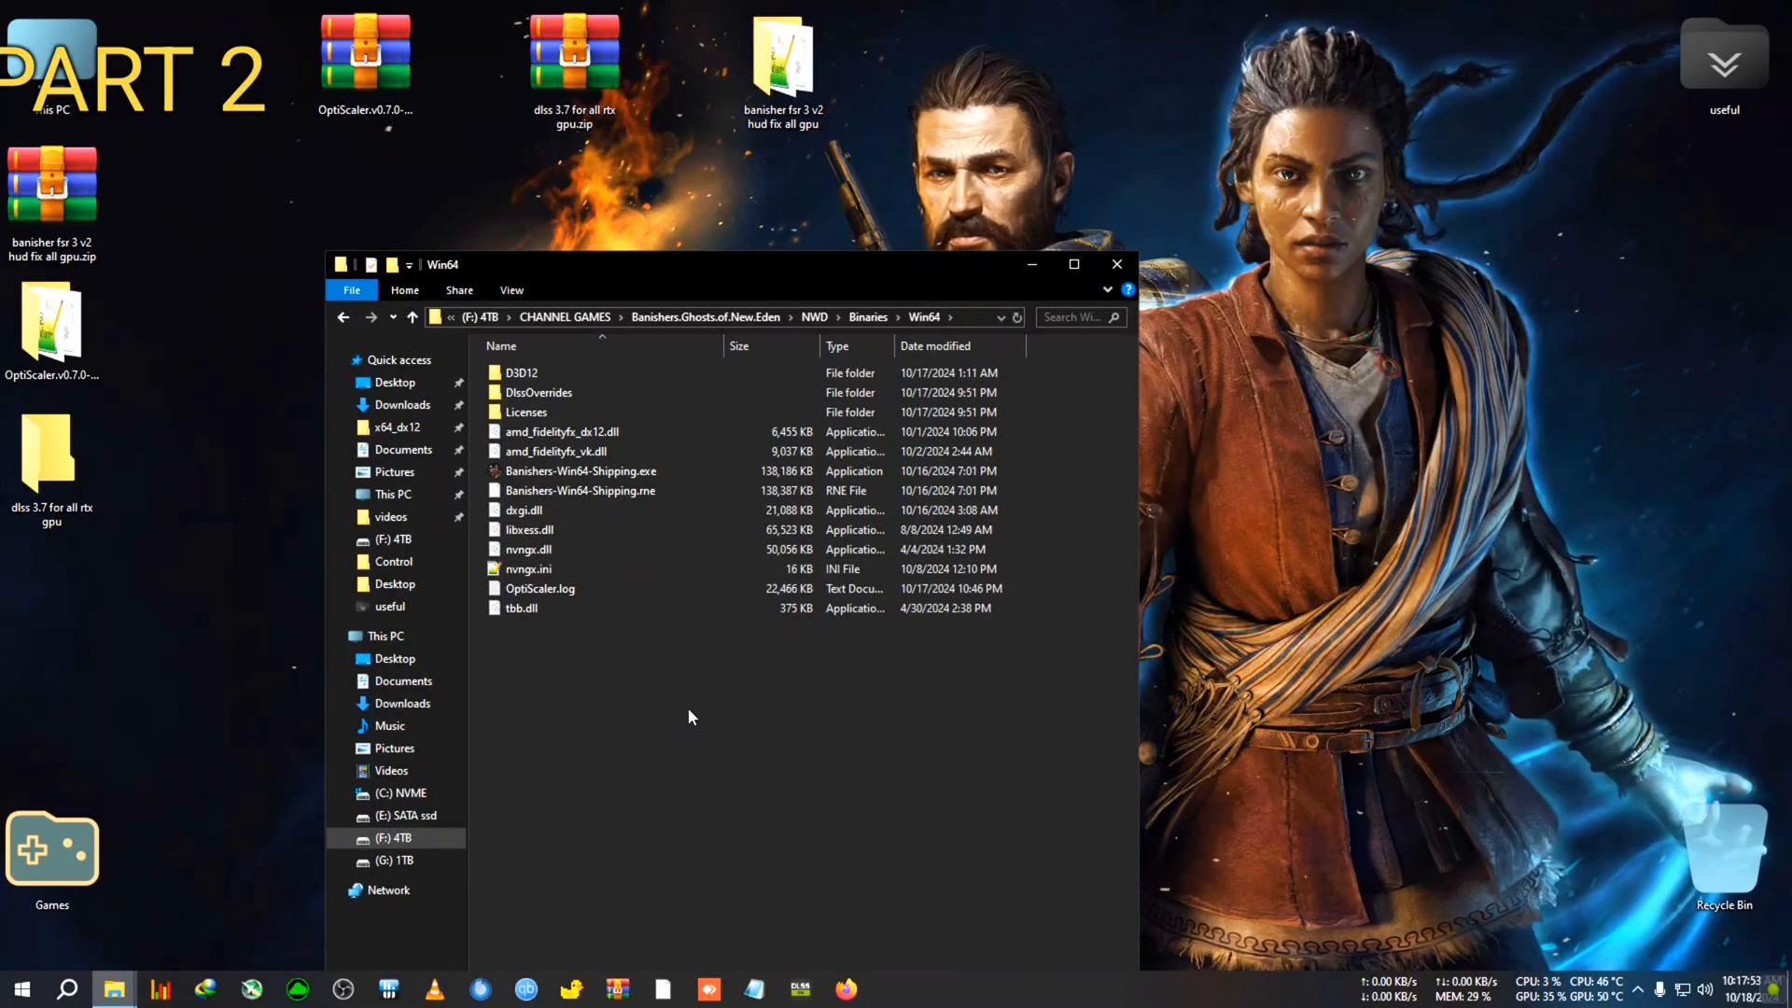
click(528, 549)
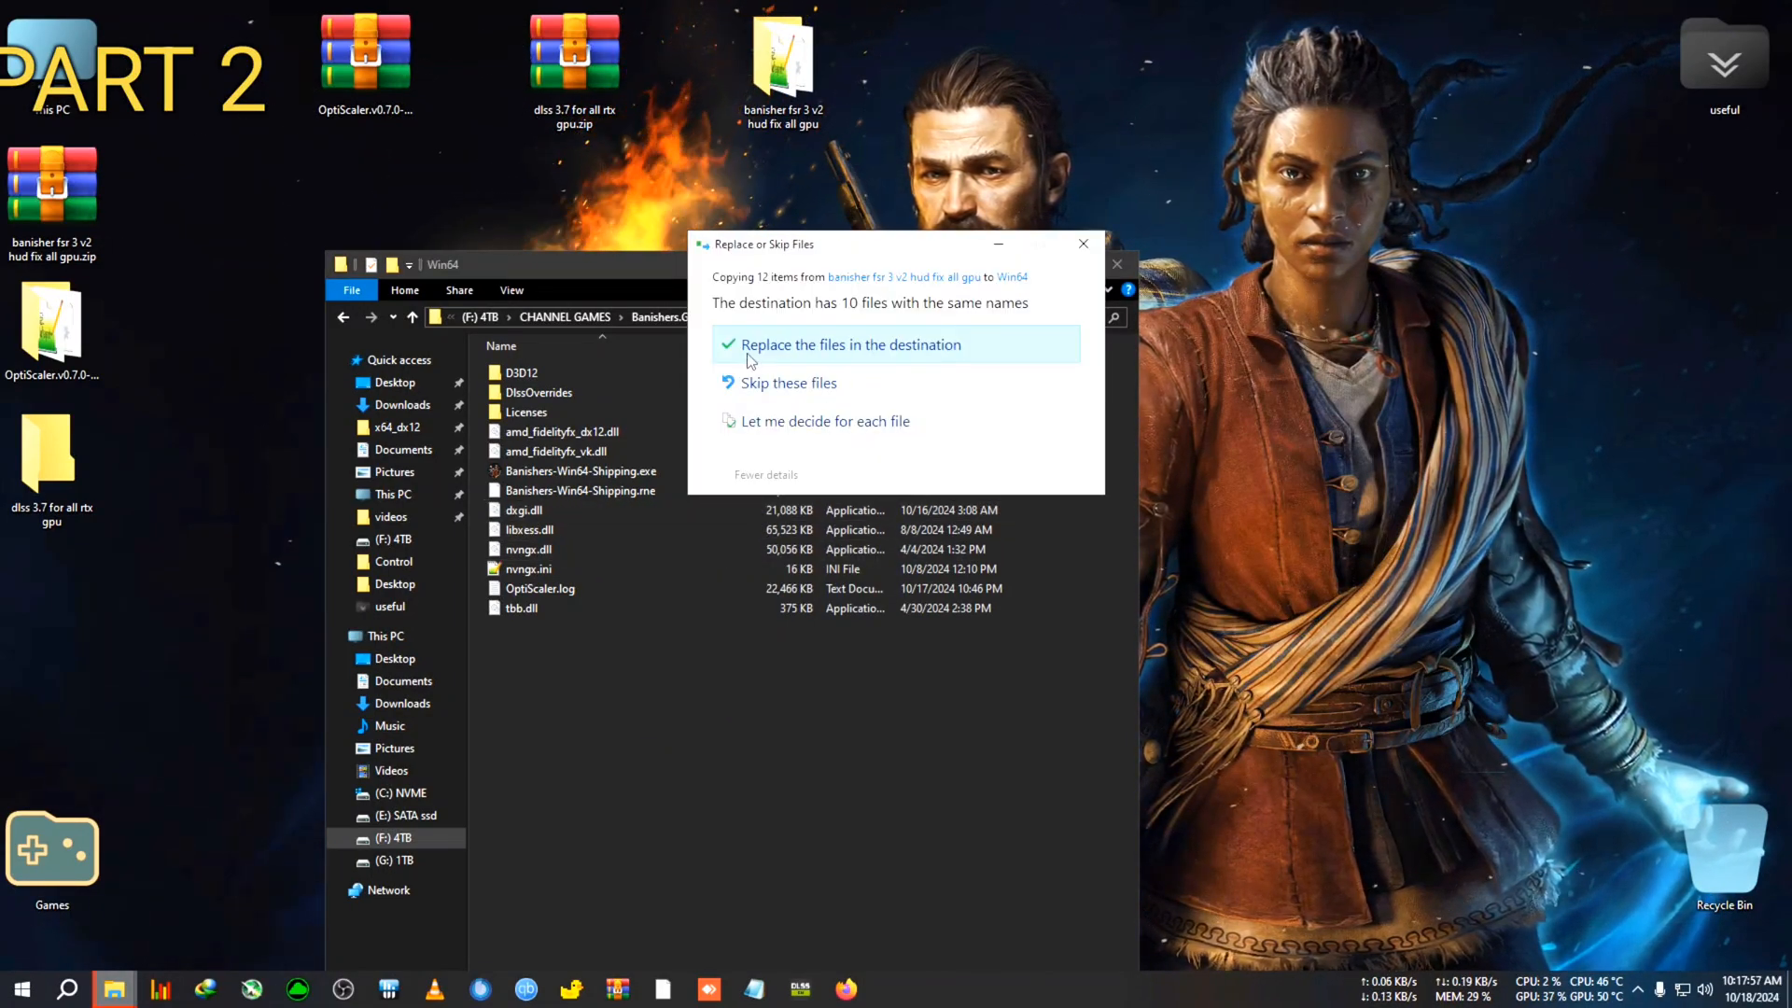
click(849, 344)
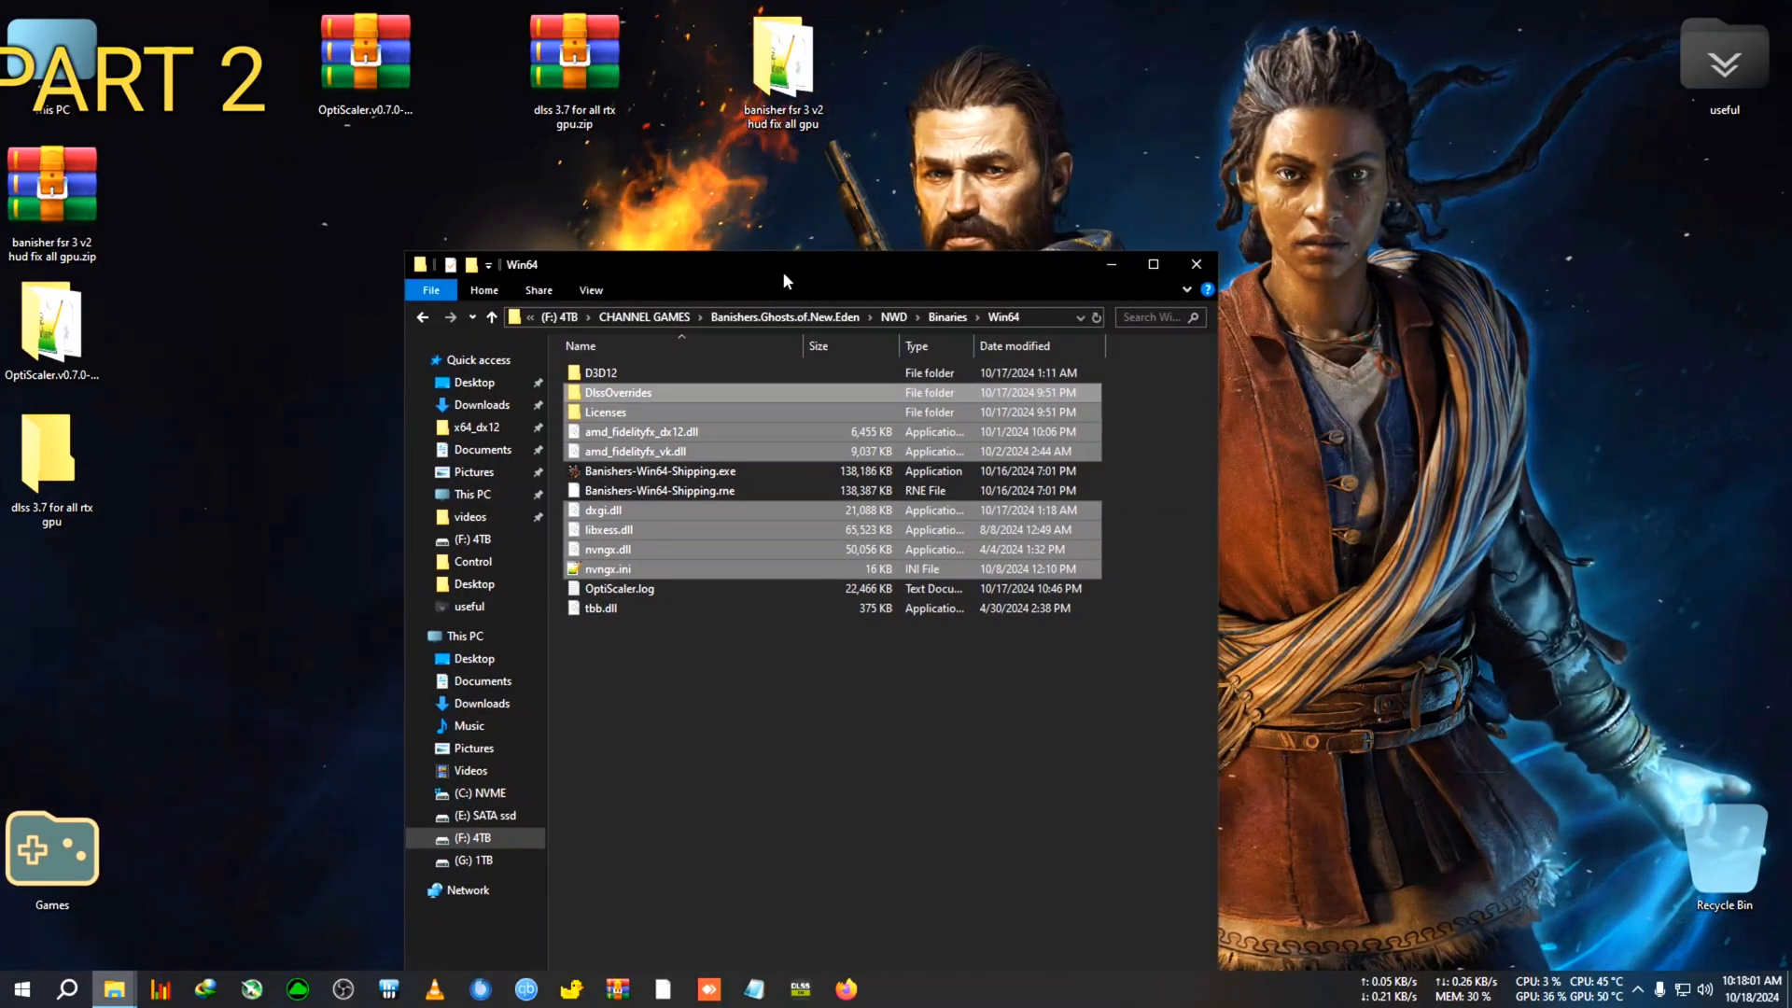
double_click(617, 392)
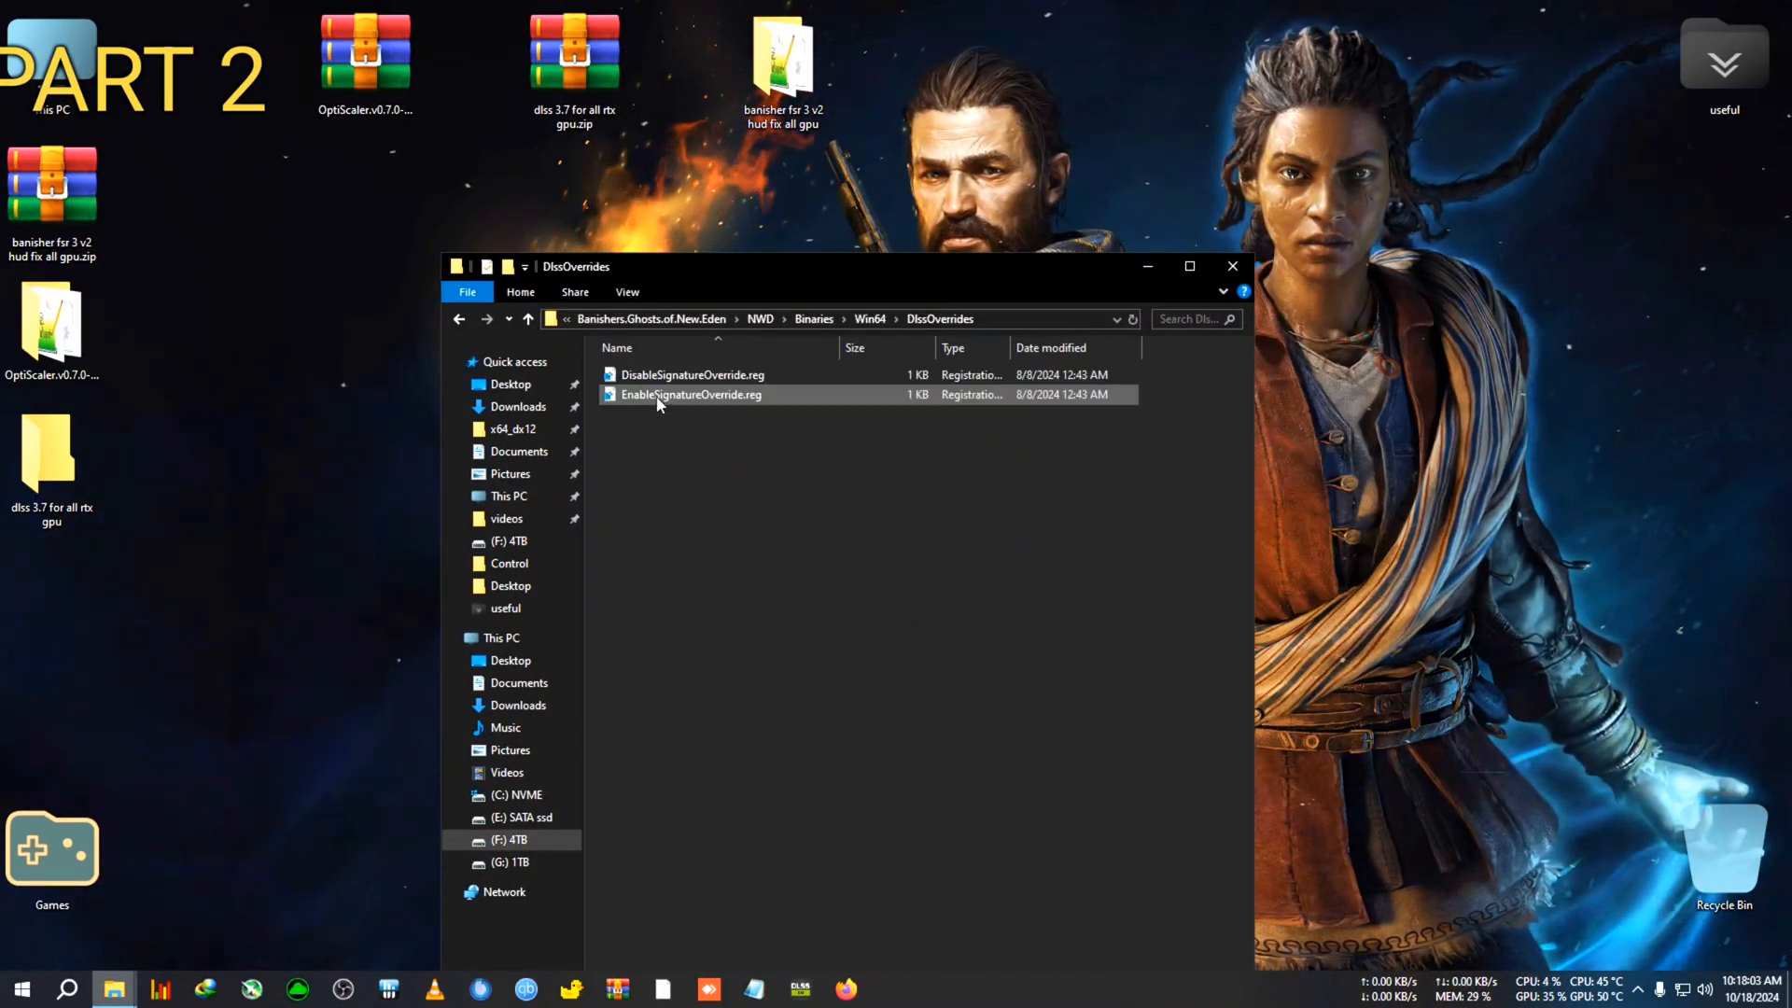
double_click(692, 393)
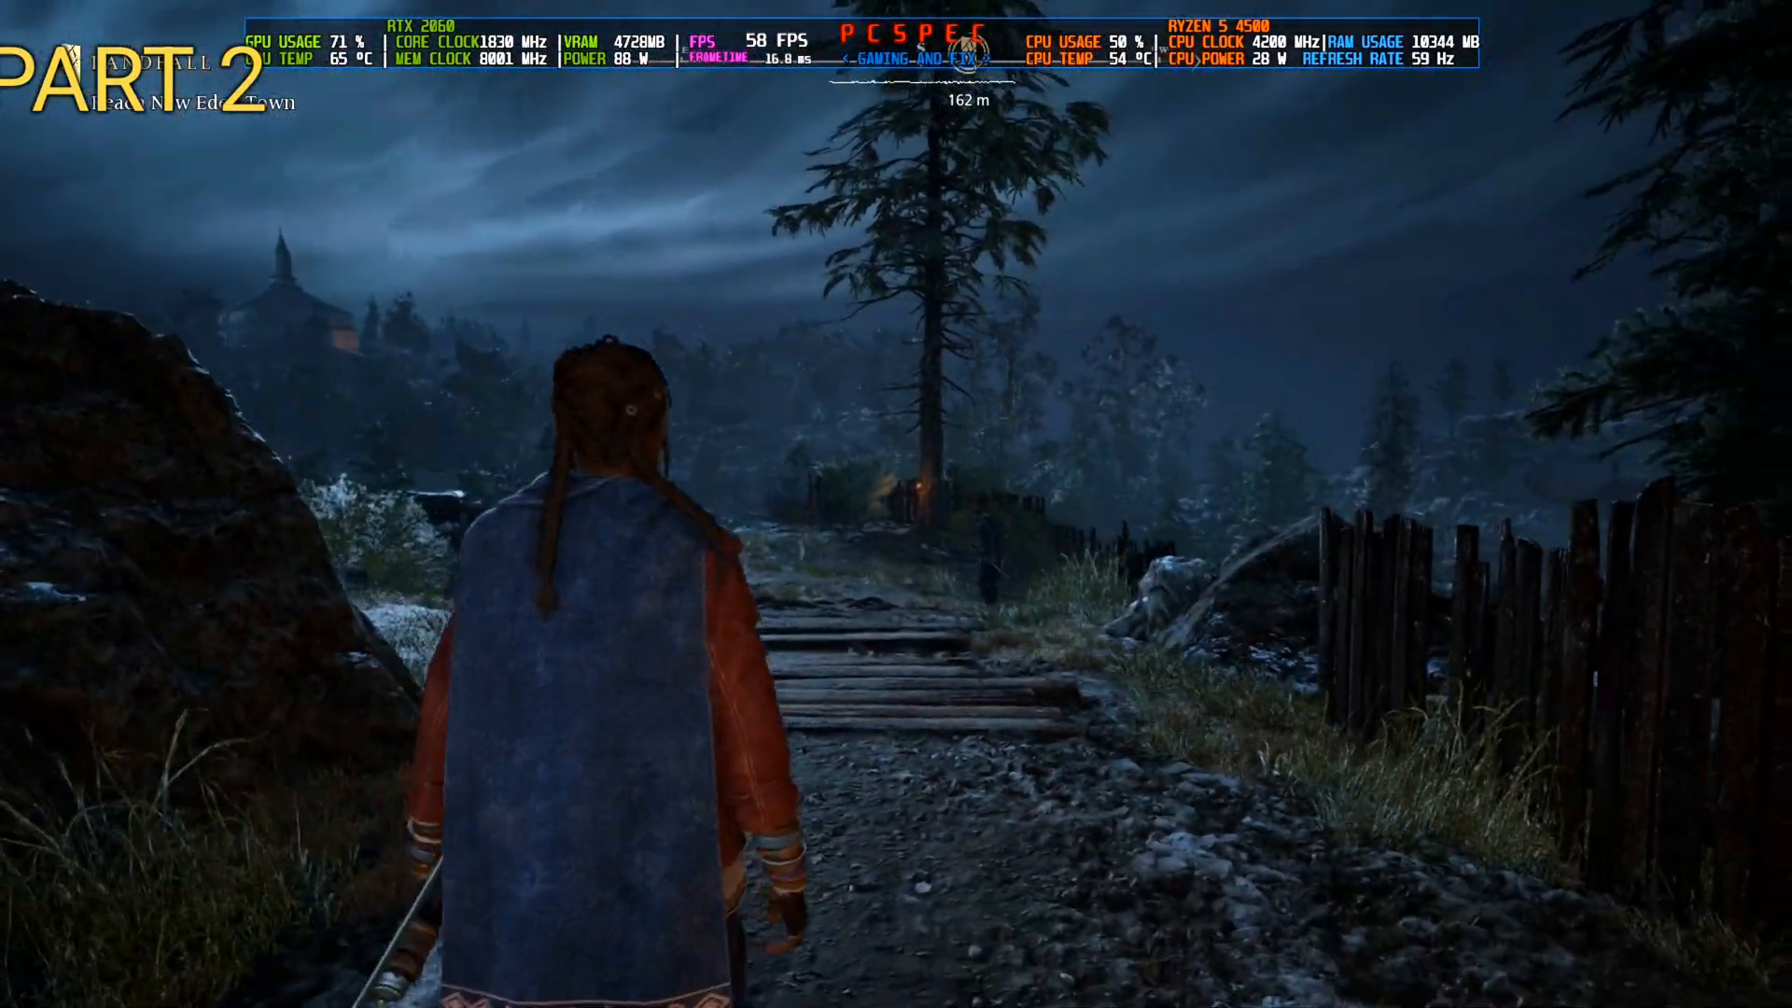
- Check the Video options show NVIDIA DLSS upsampling with frame generation, then resume the game
key(Escape)
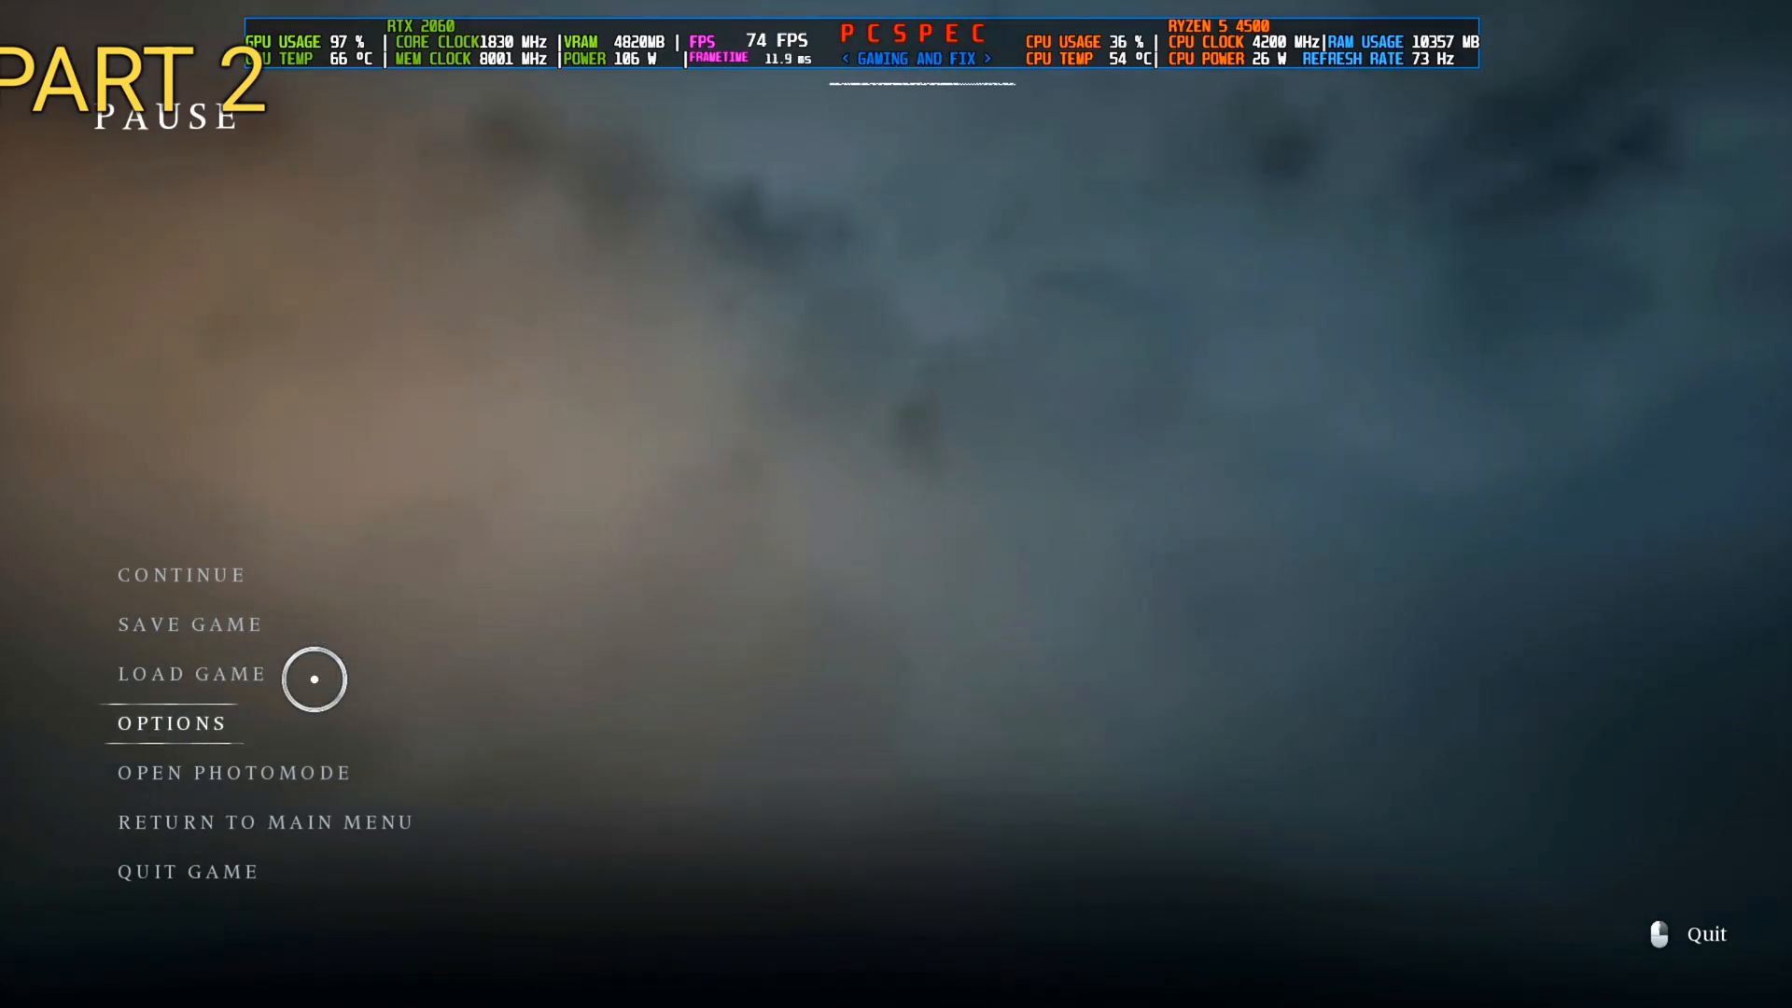
click(172, 723)
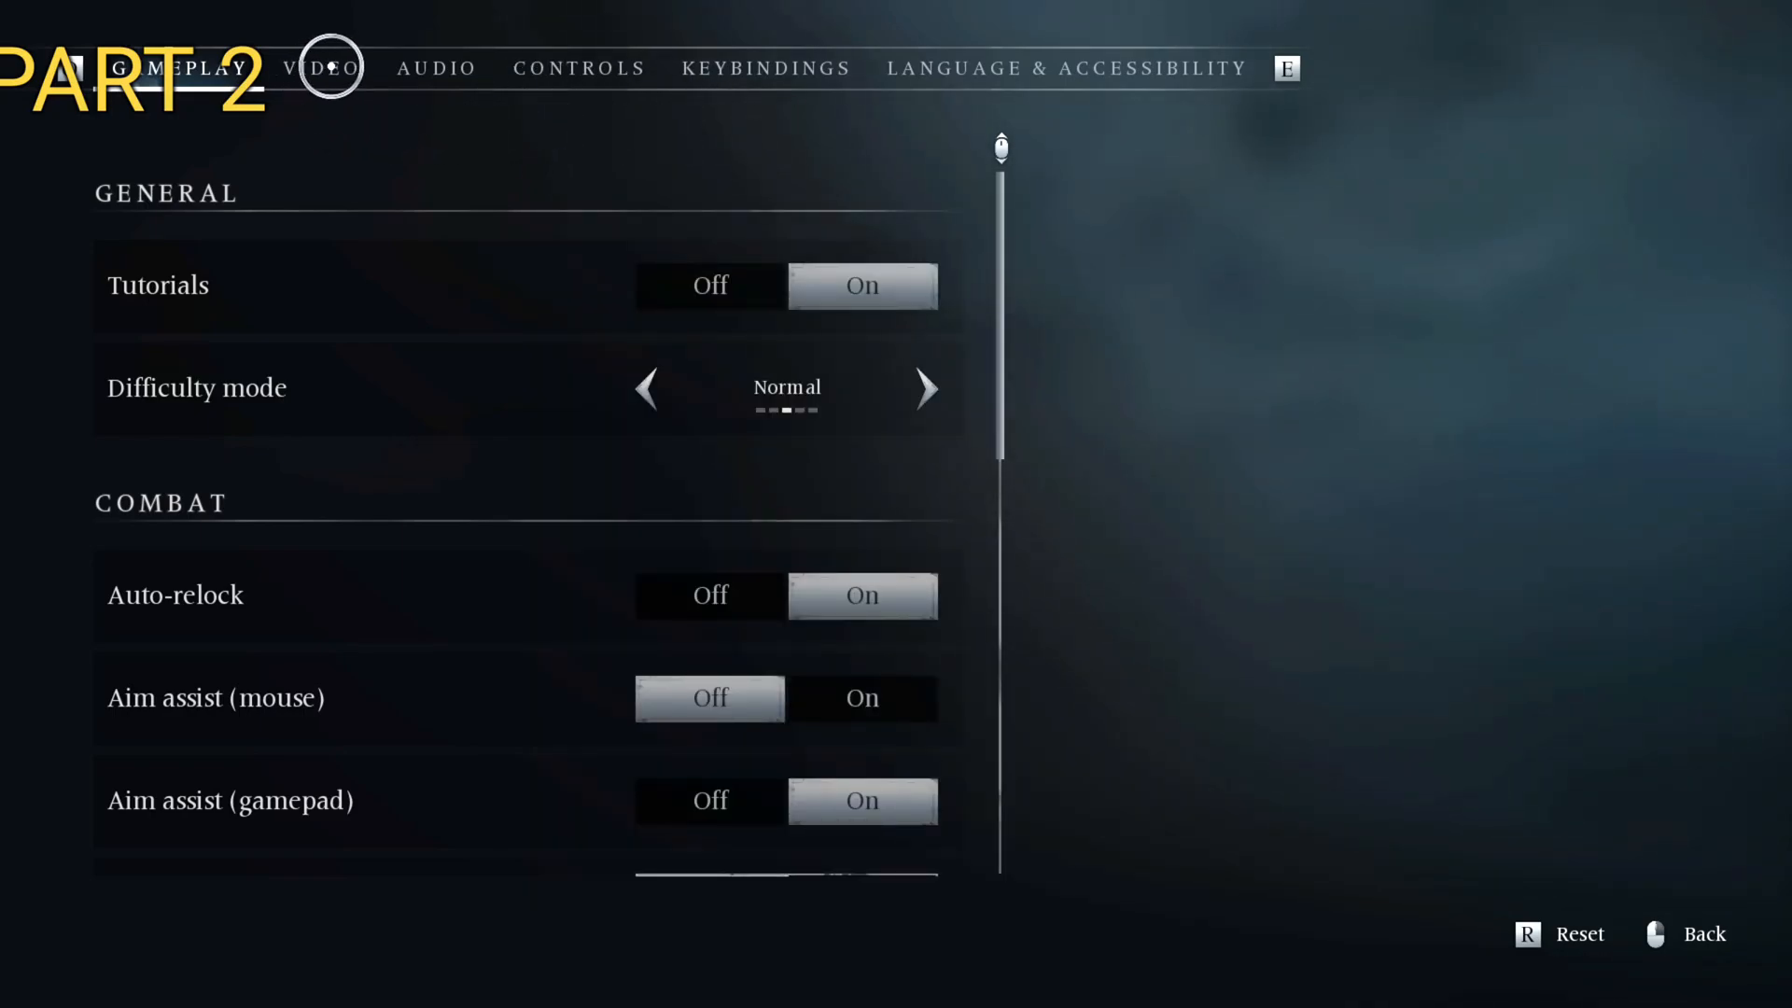
click(322, 67)
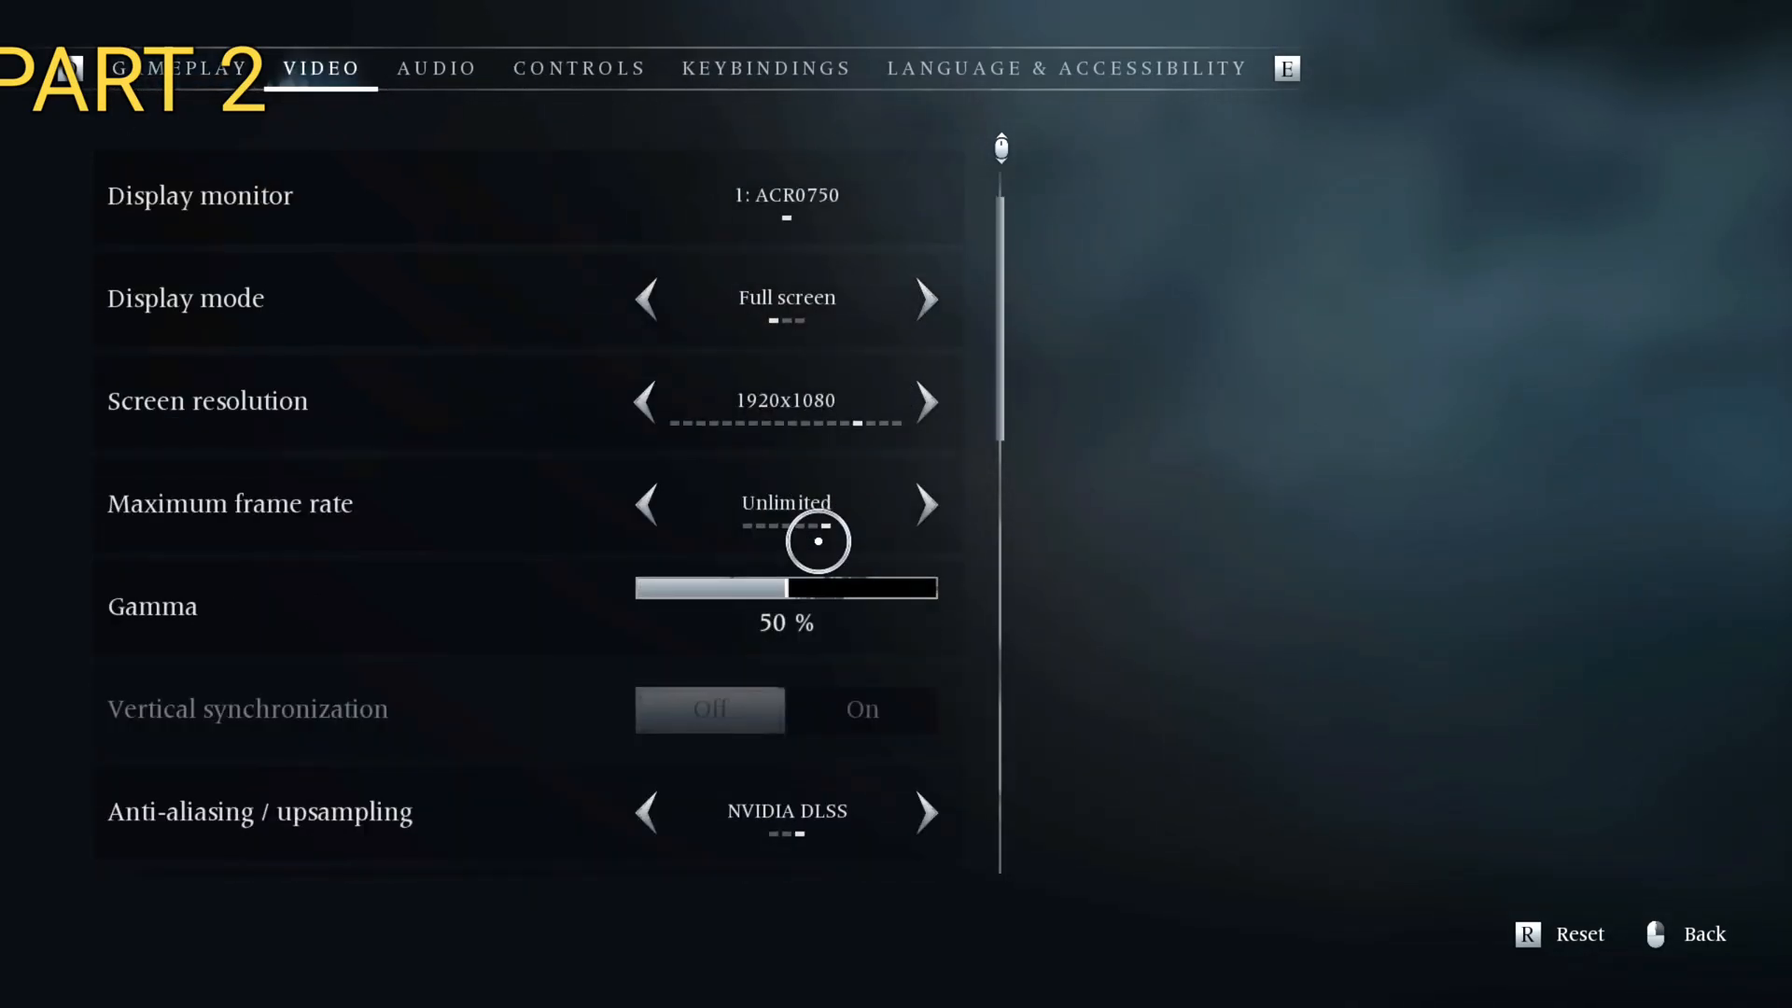
scroll(down, 3)
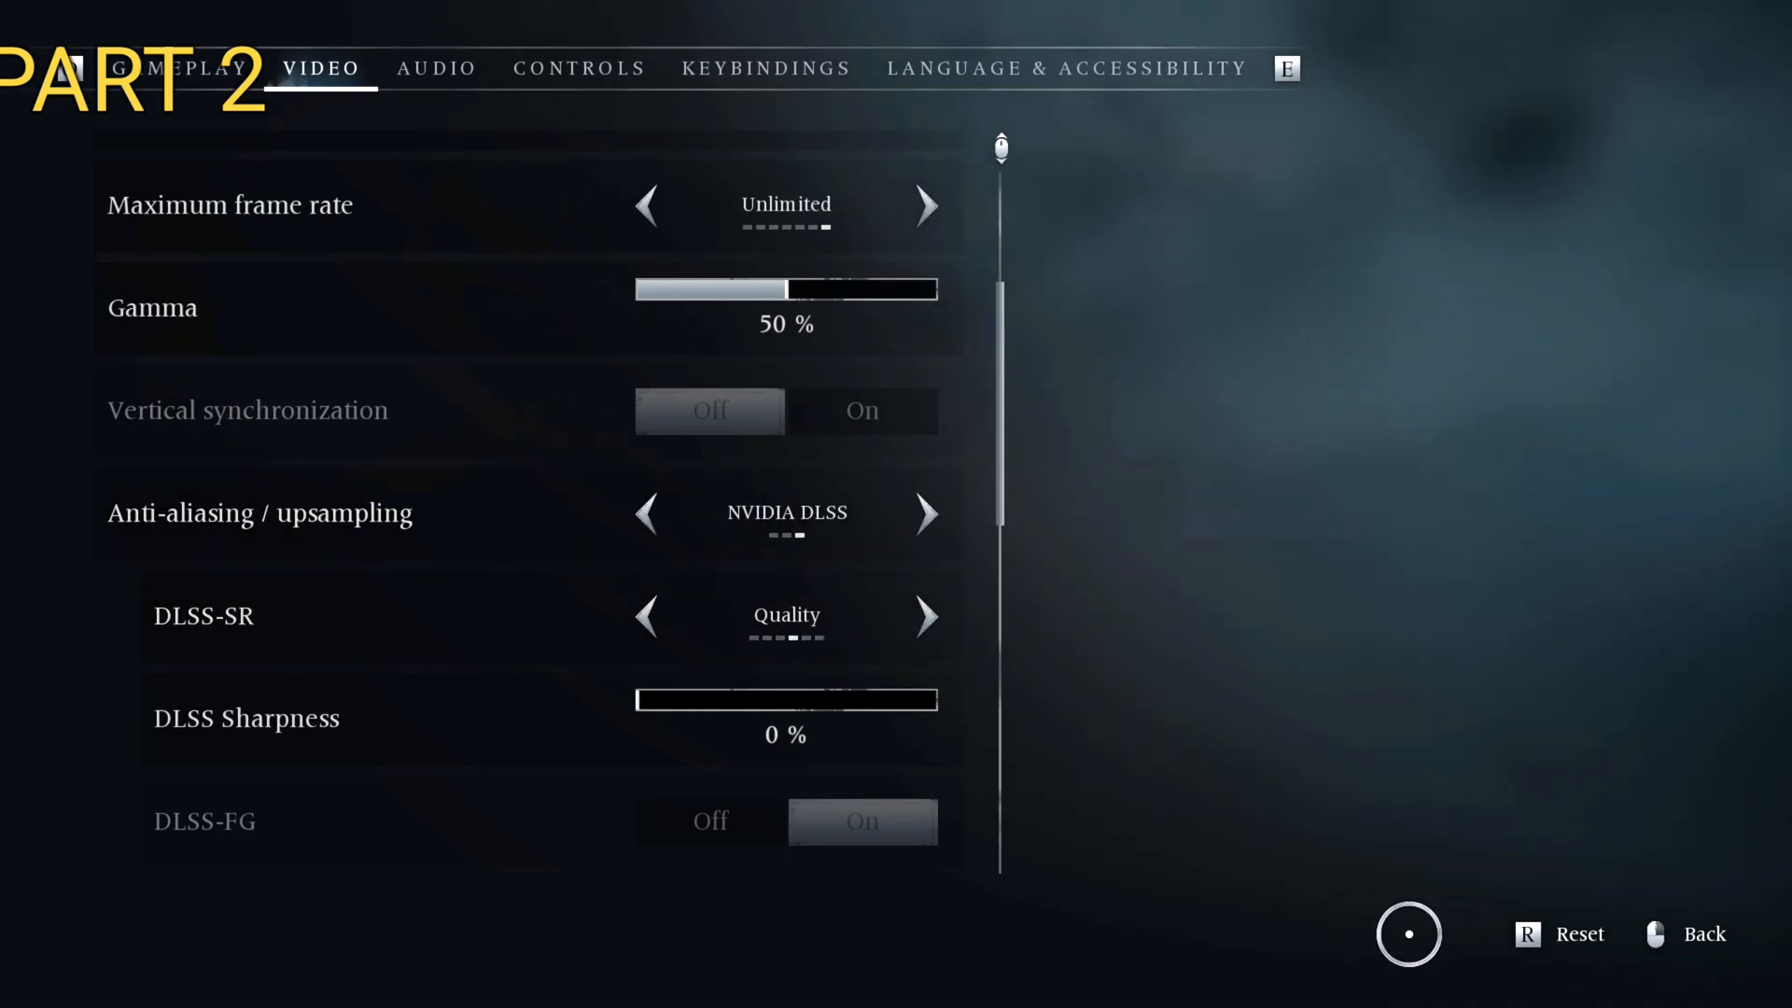
key(Escape)
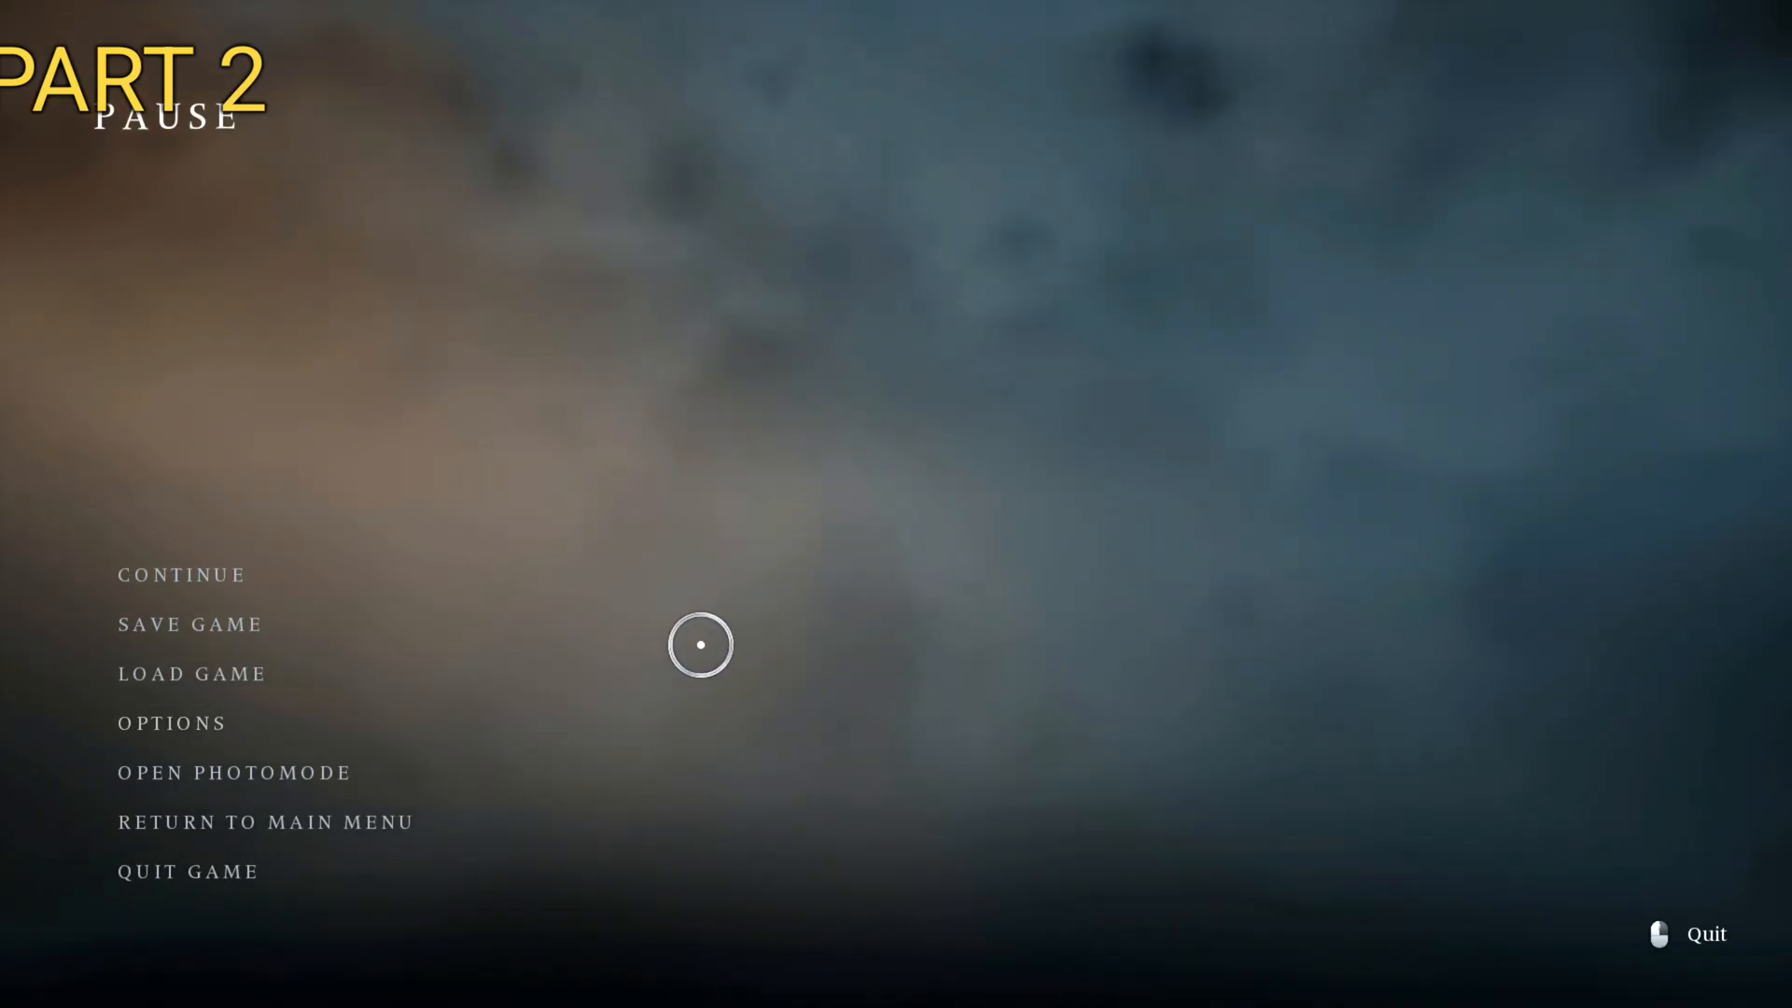
click(180, 574)
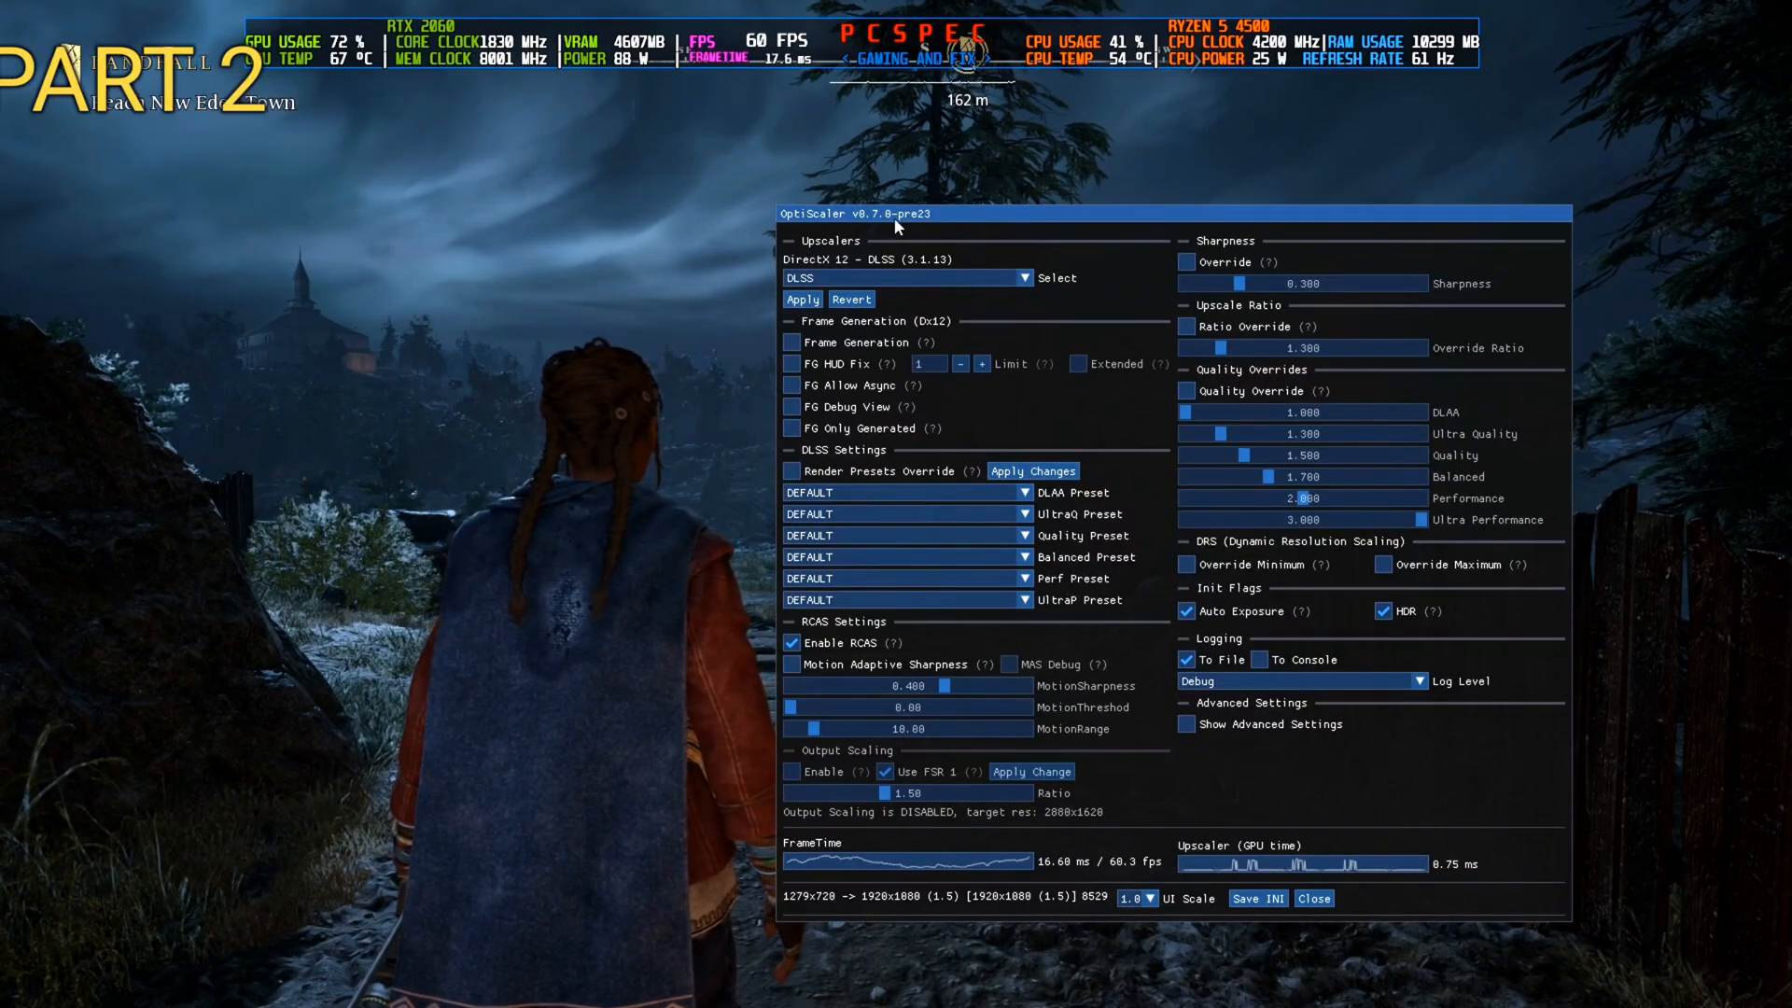
- Switch OptiScaler's upscaler to XeSS, enable frame generation and apply
drag(897, 213, 947, 195)
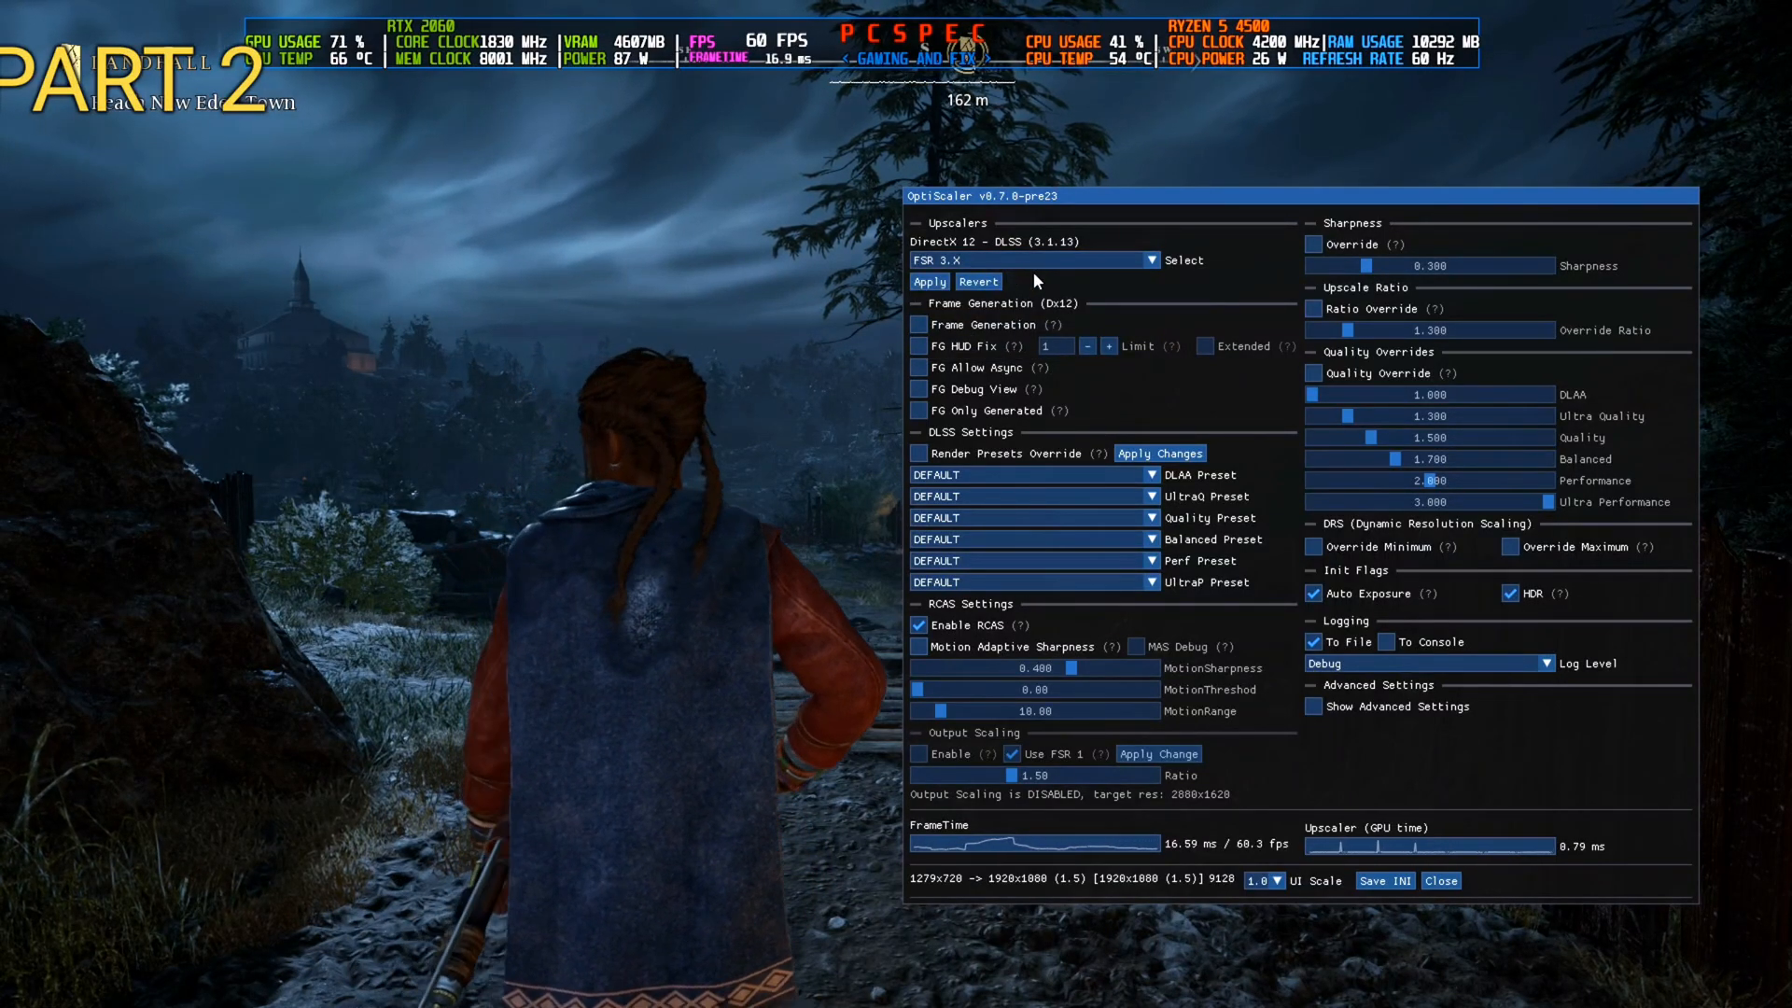
click(1150, 260)
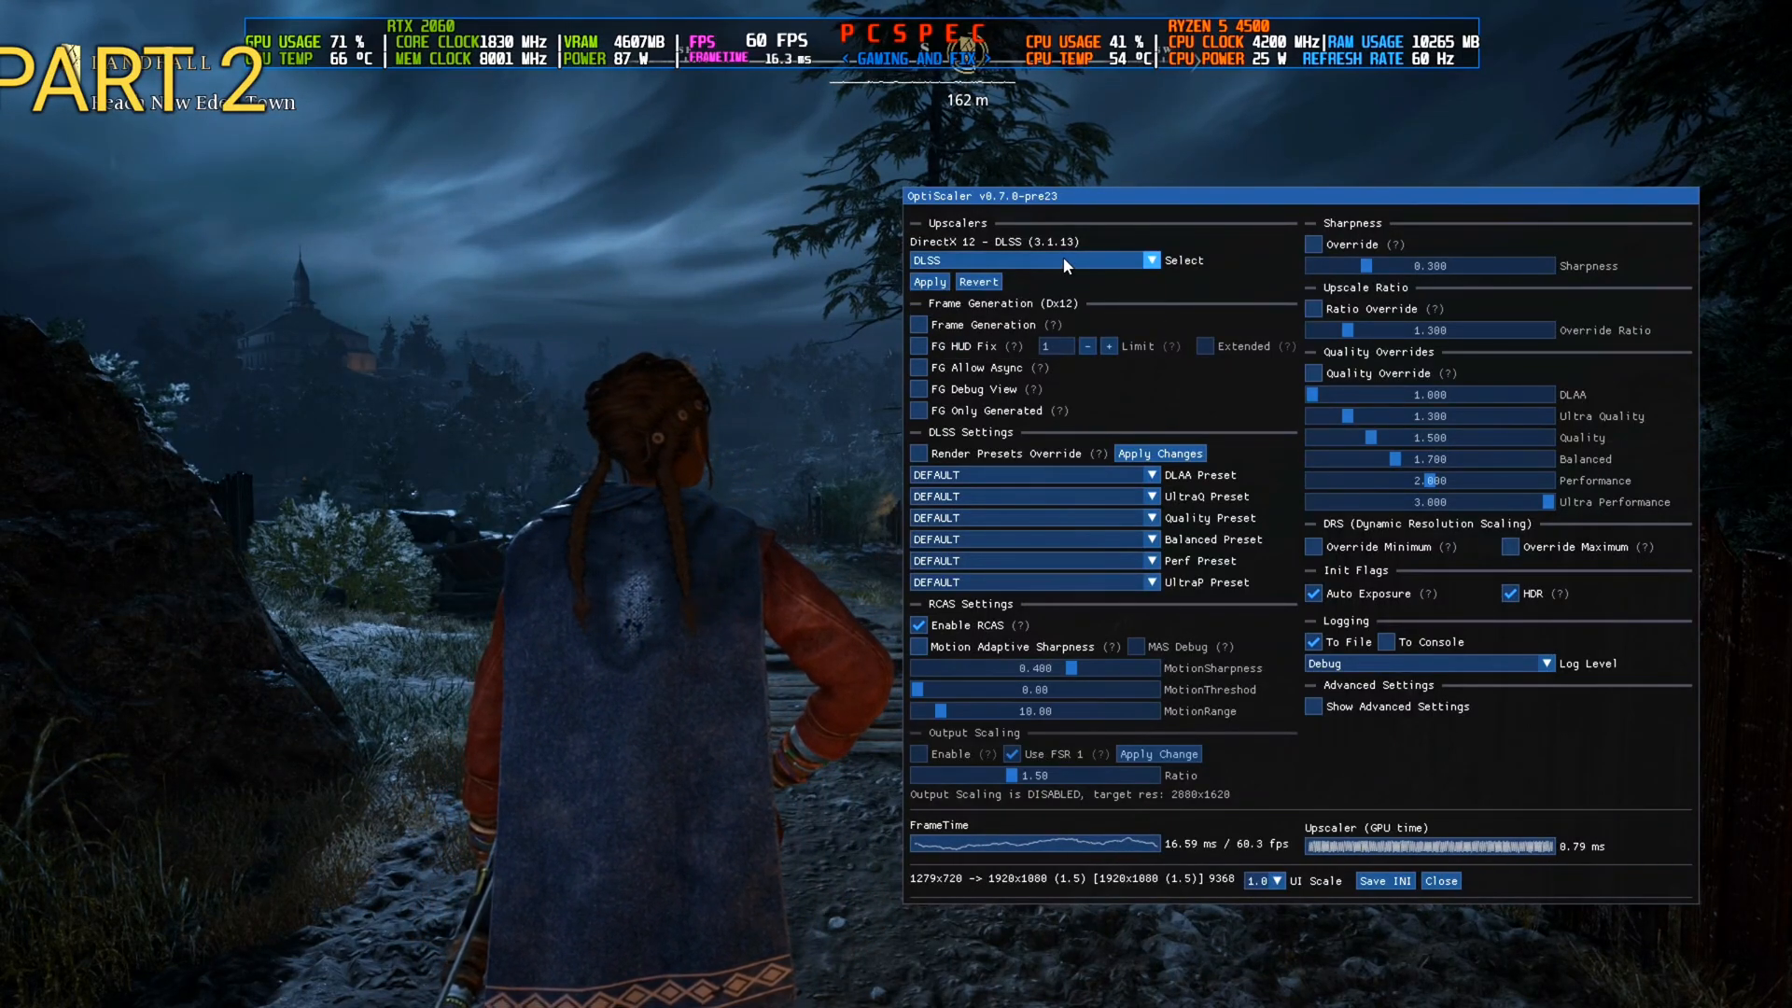
click(1027, 260)
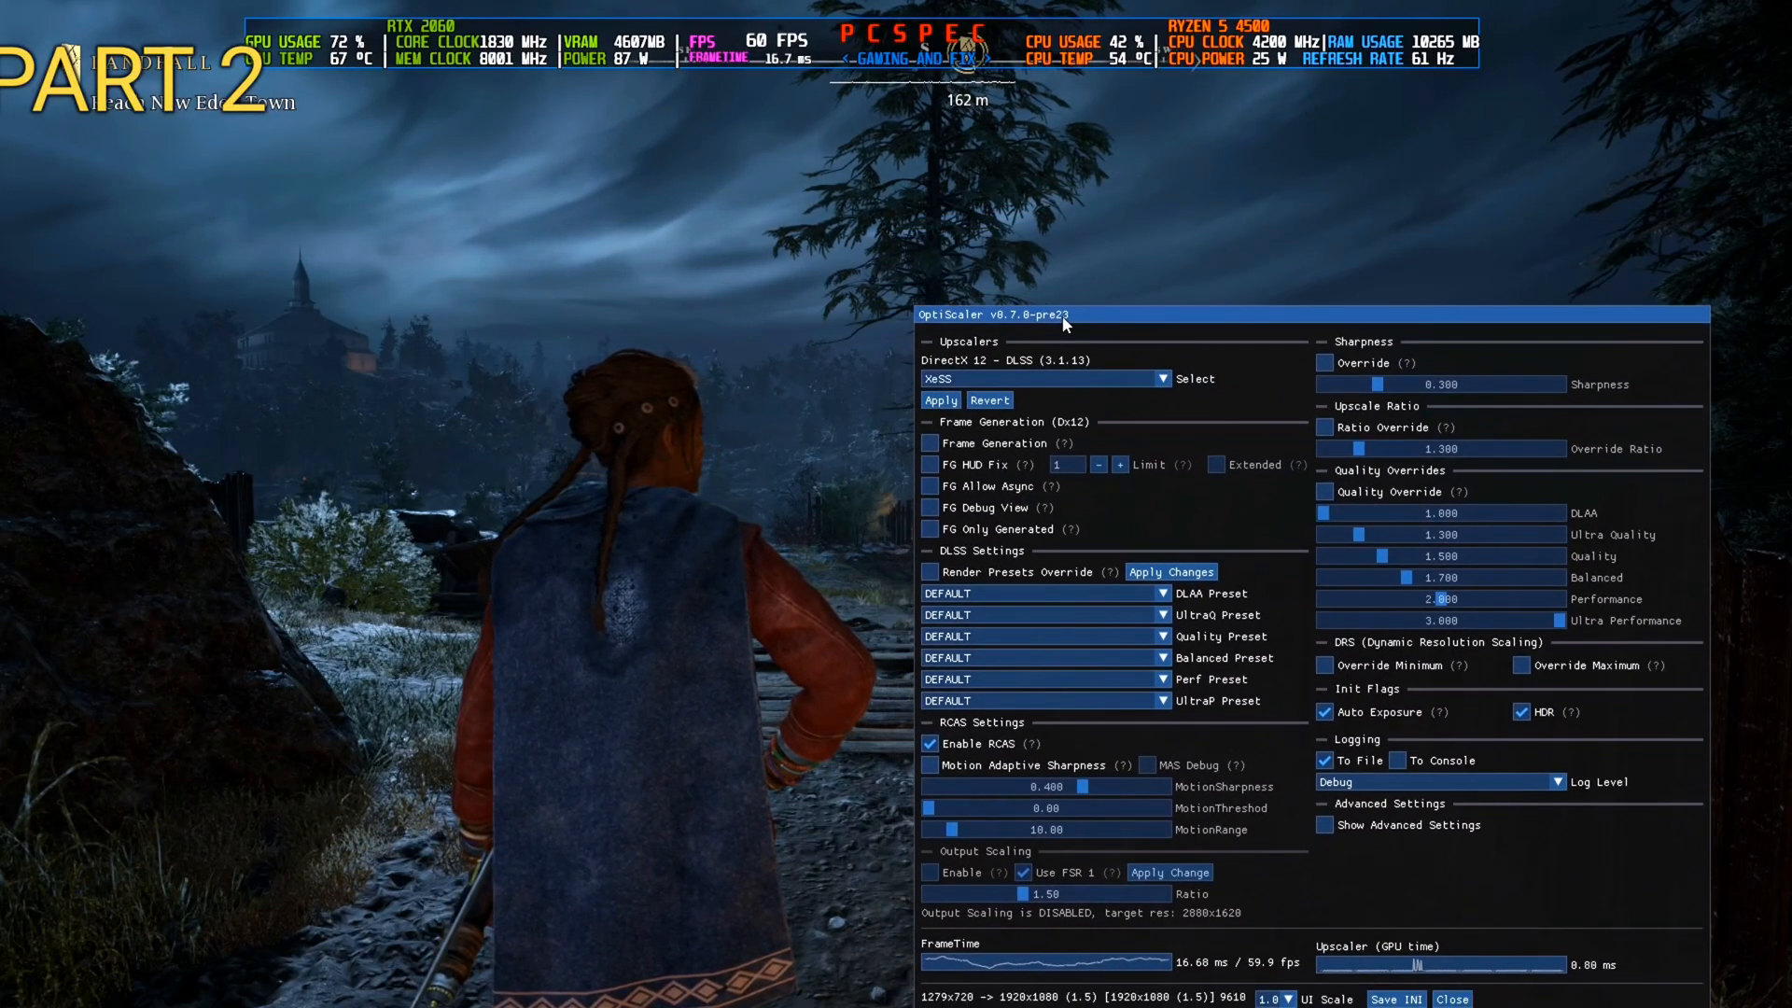
drag(1063, 314, 954, 247)
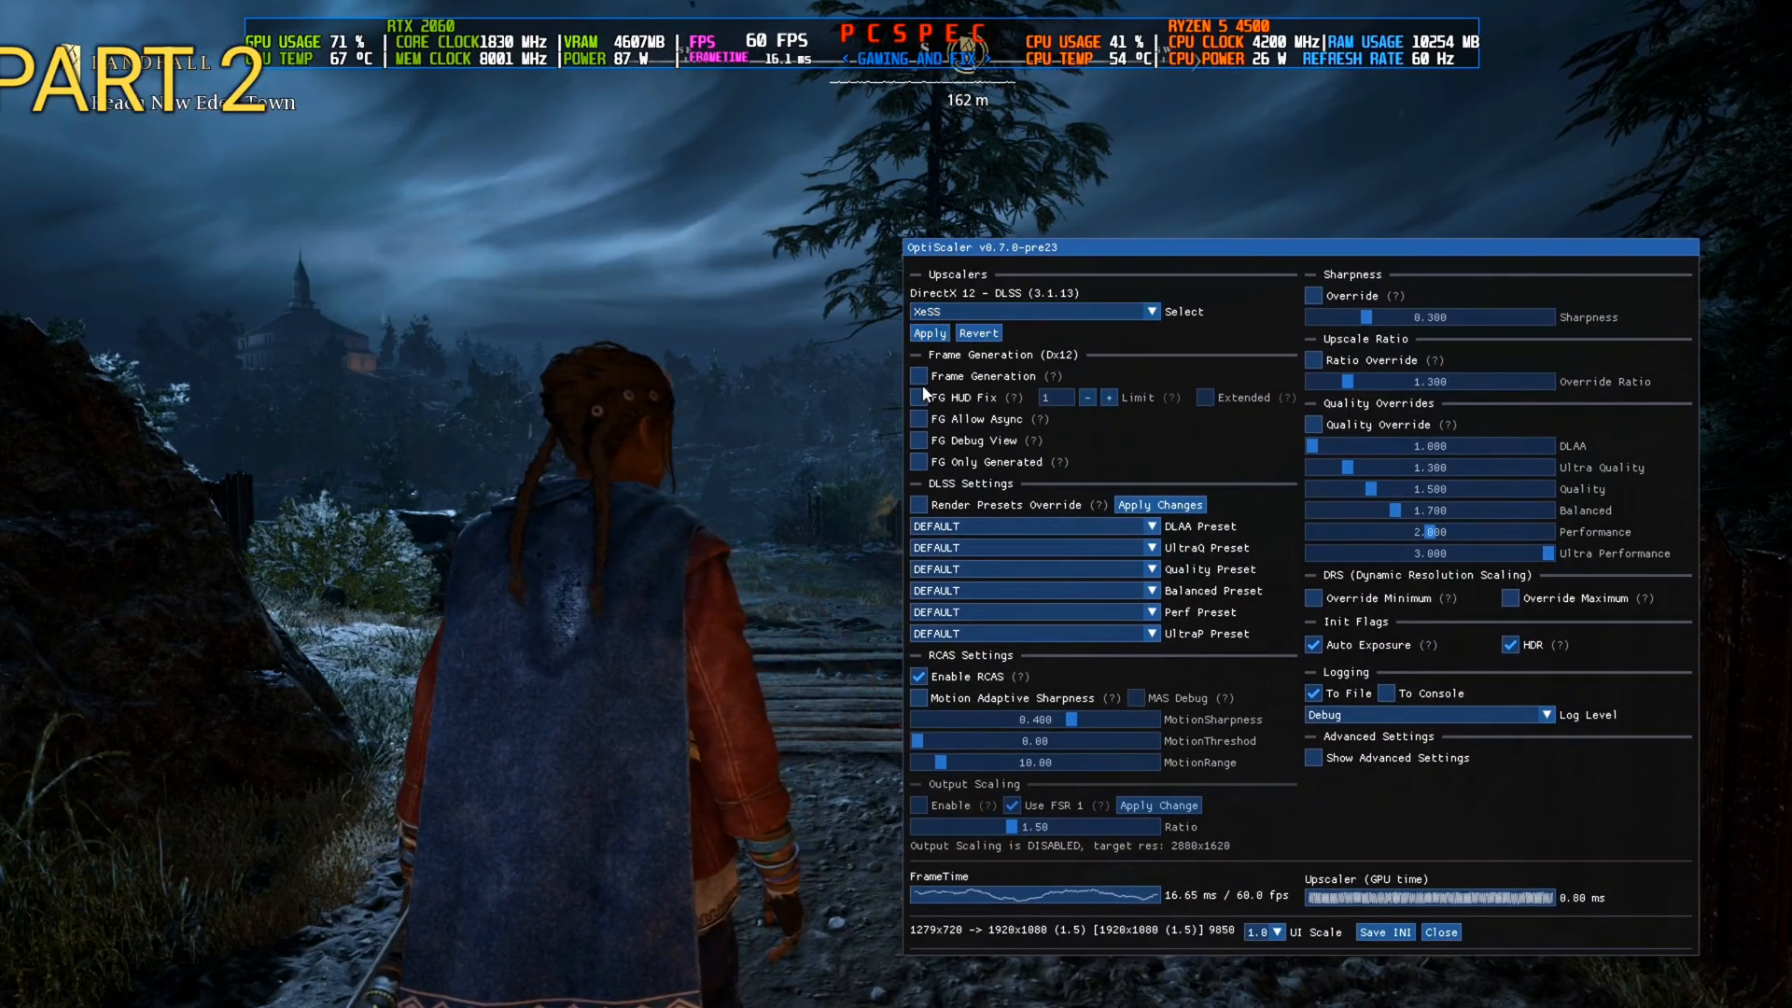
click(930, 332)
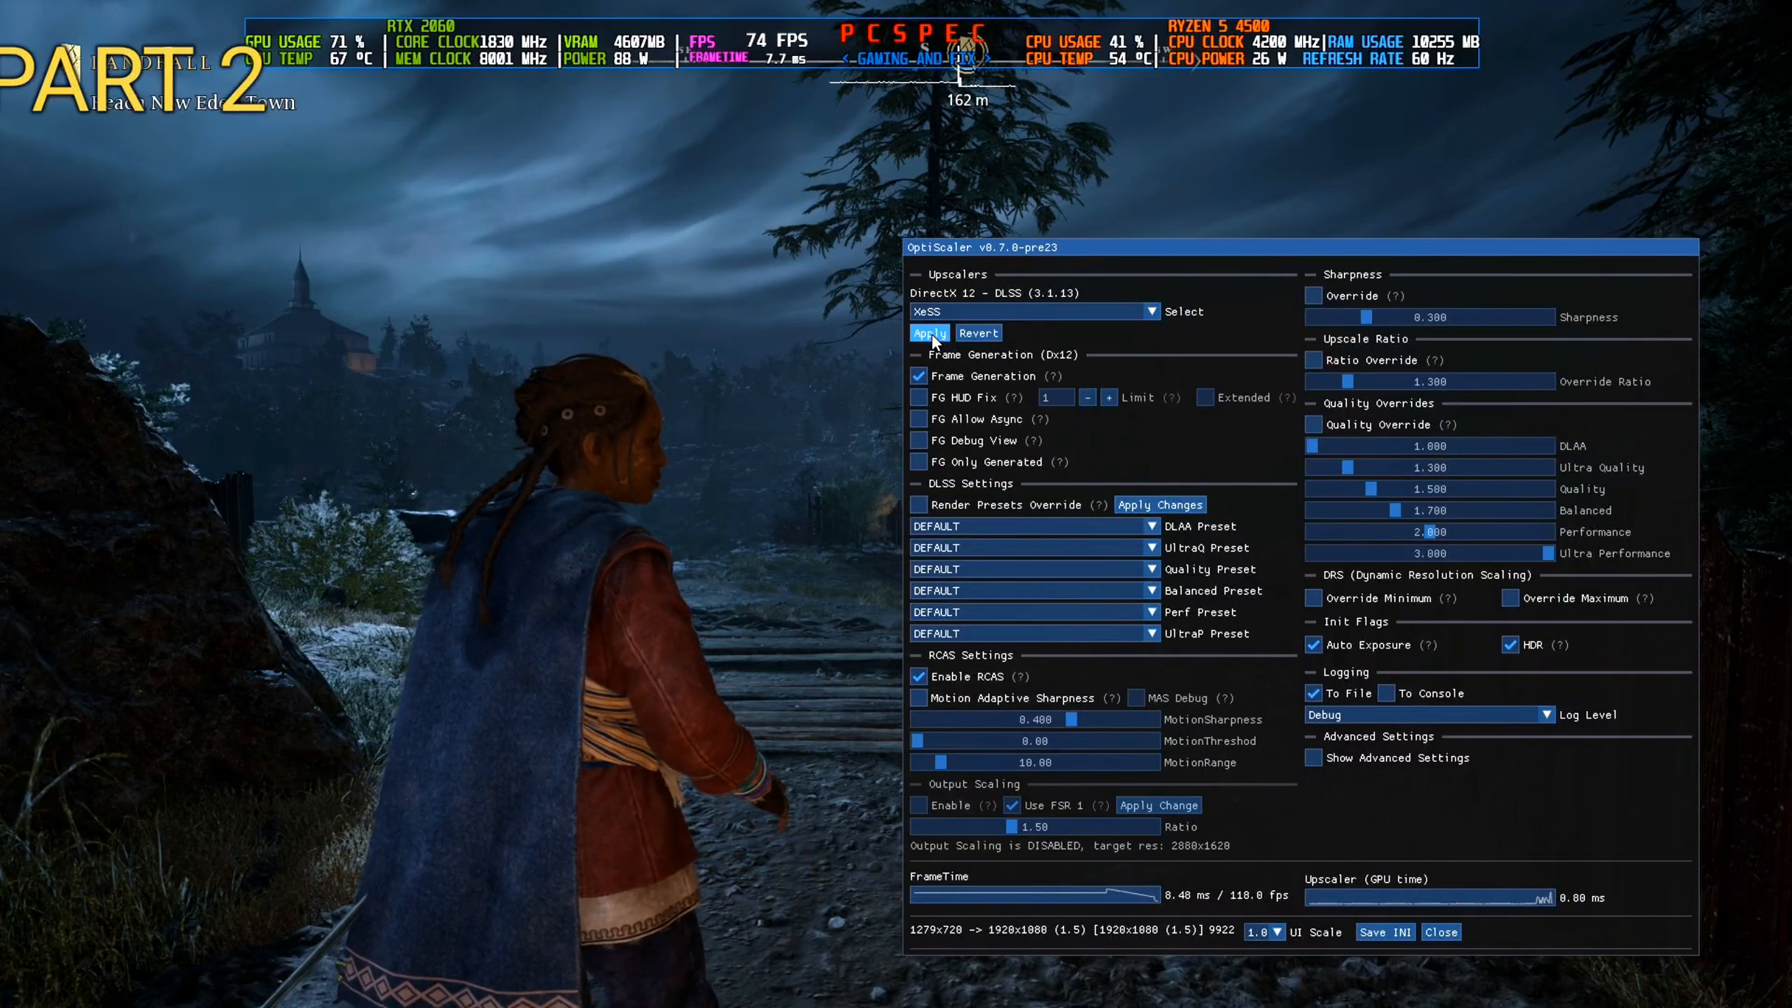
click(928, 332)
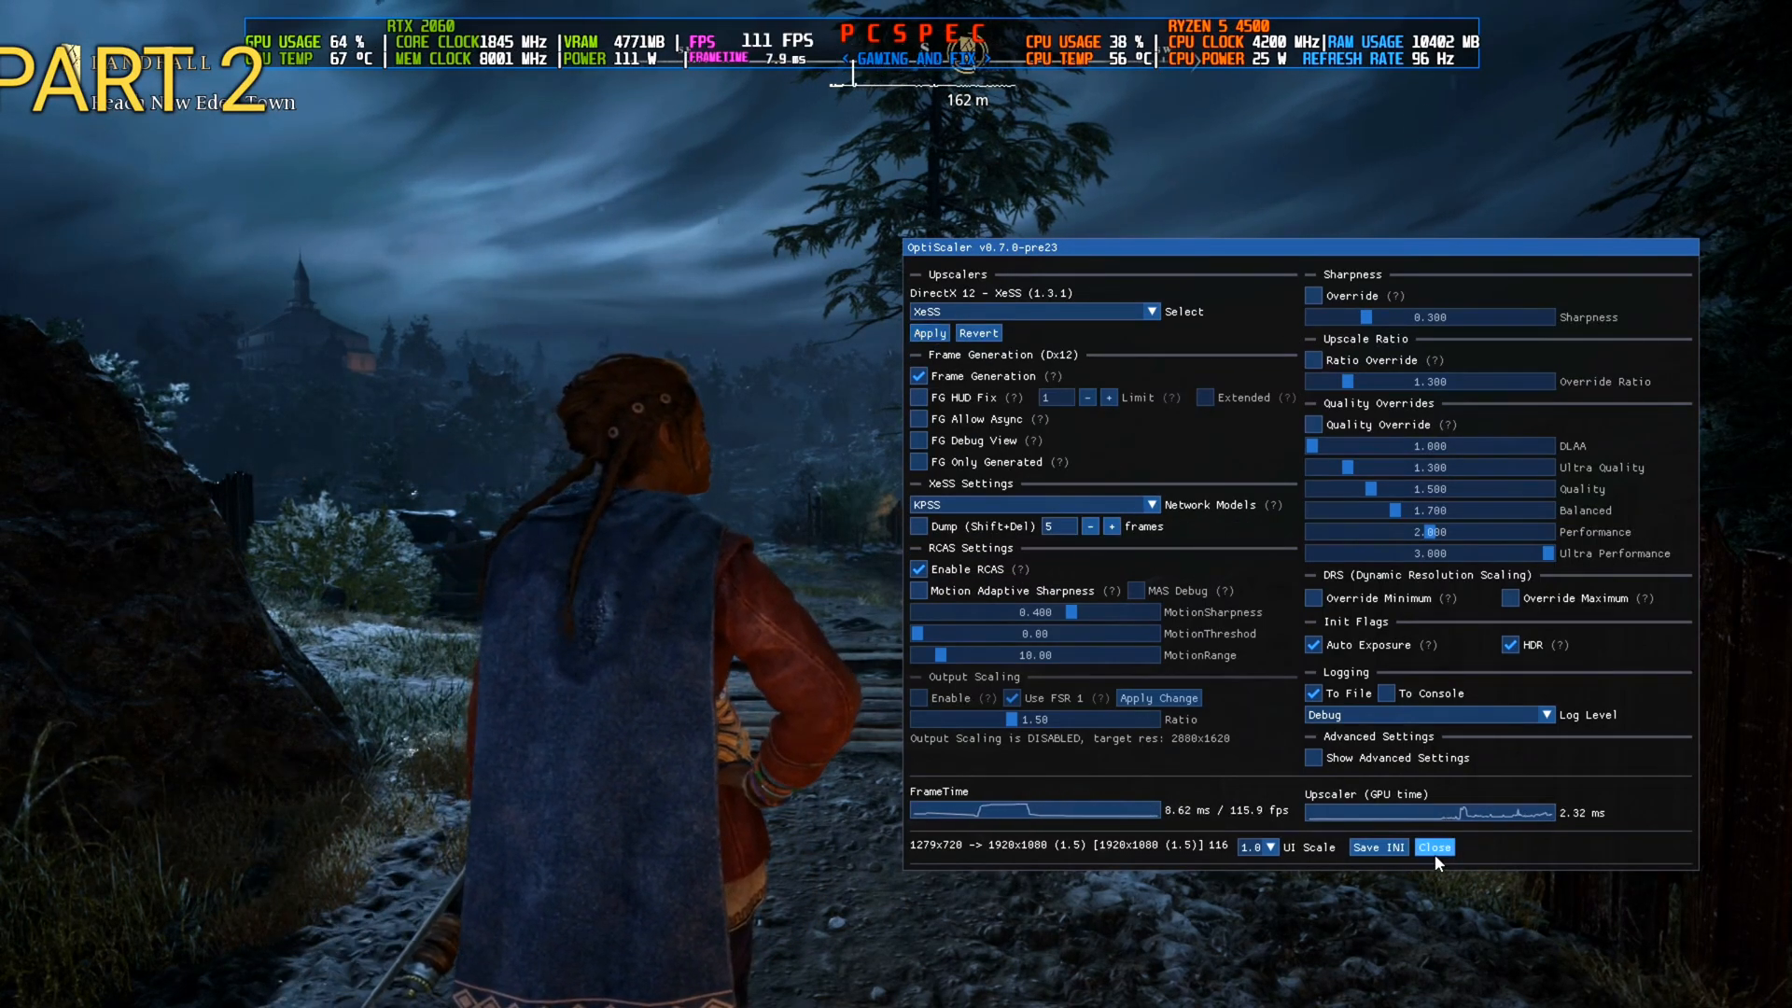
click(1435, 846)
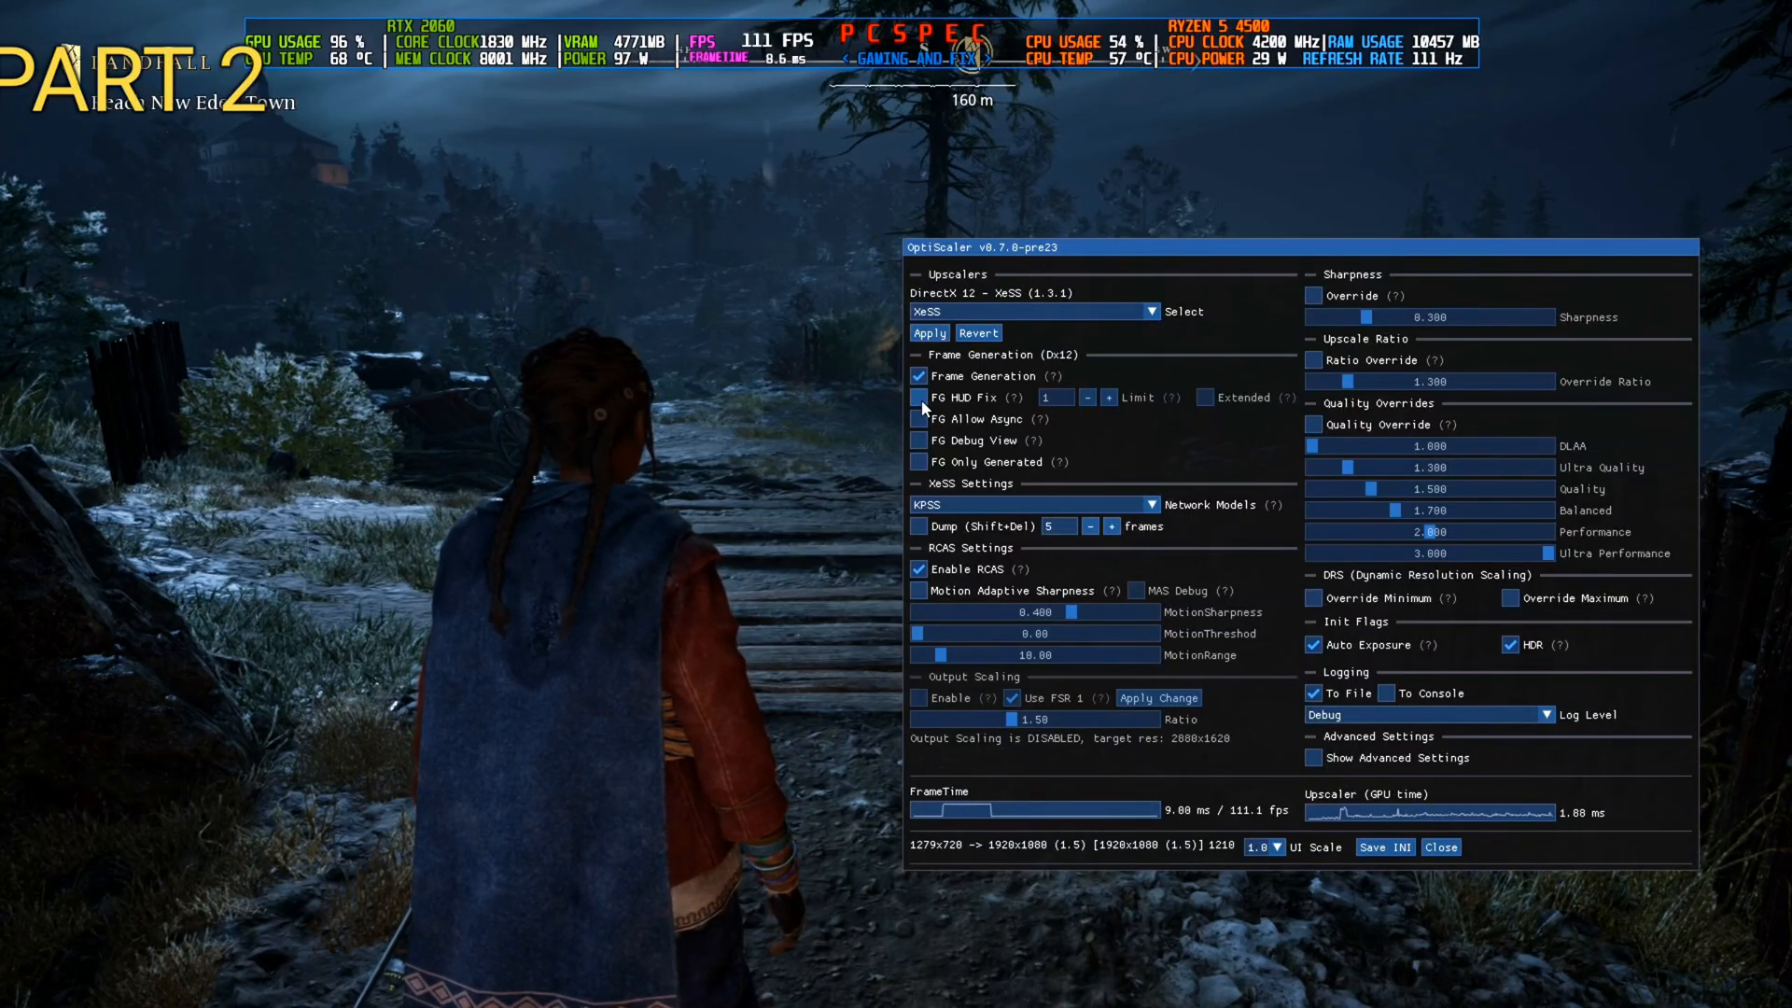
- Tick FG HUD Fix in OptiScaler, test gameplay, then reopen the overlay with W
click(918, 397)
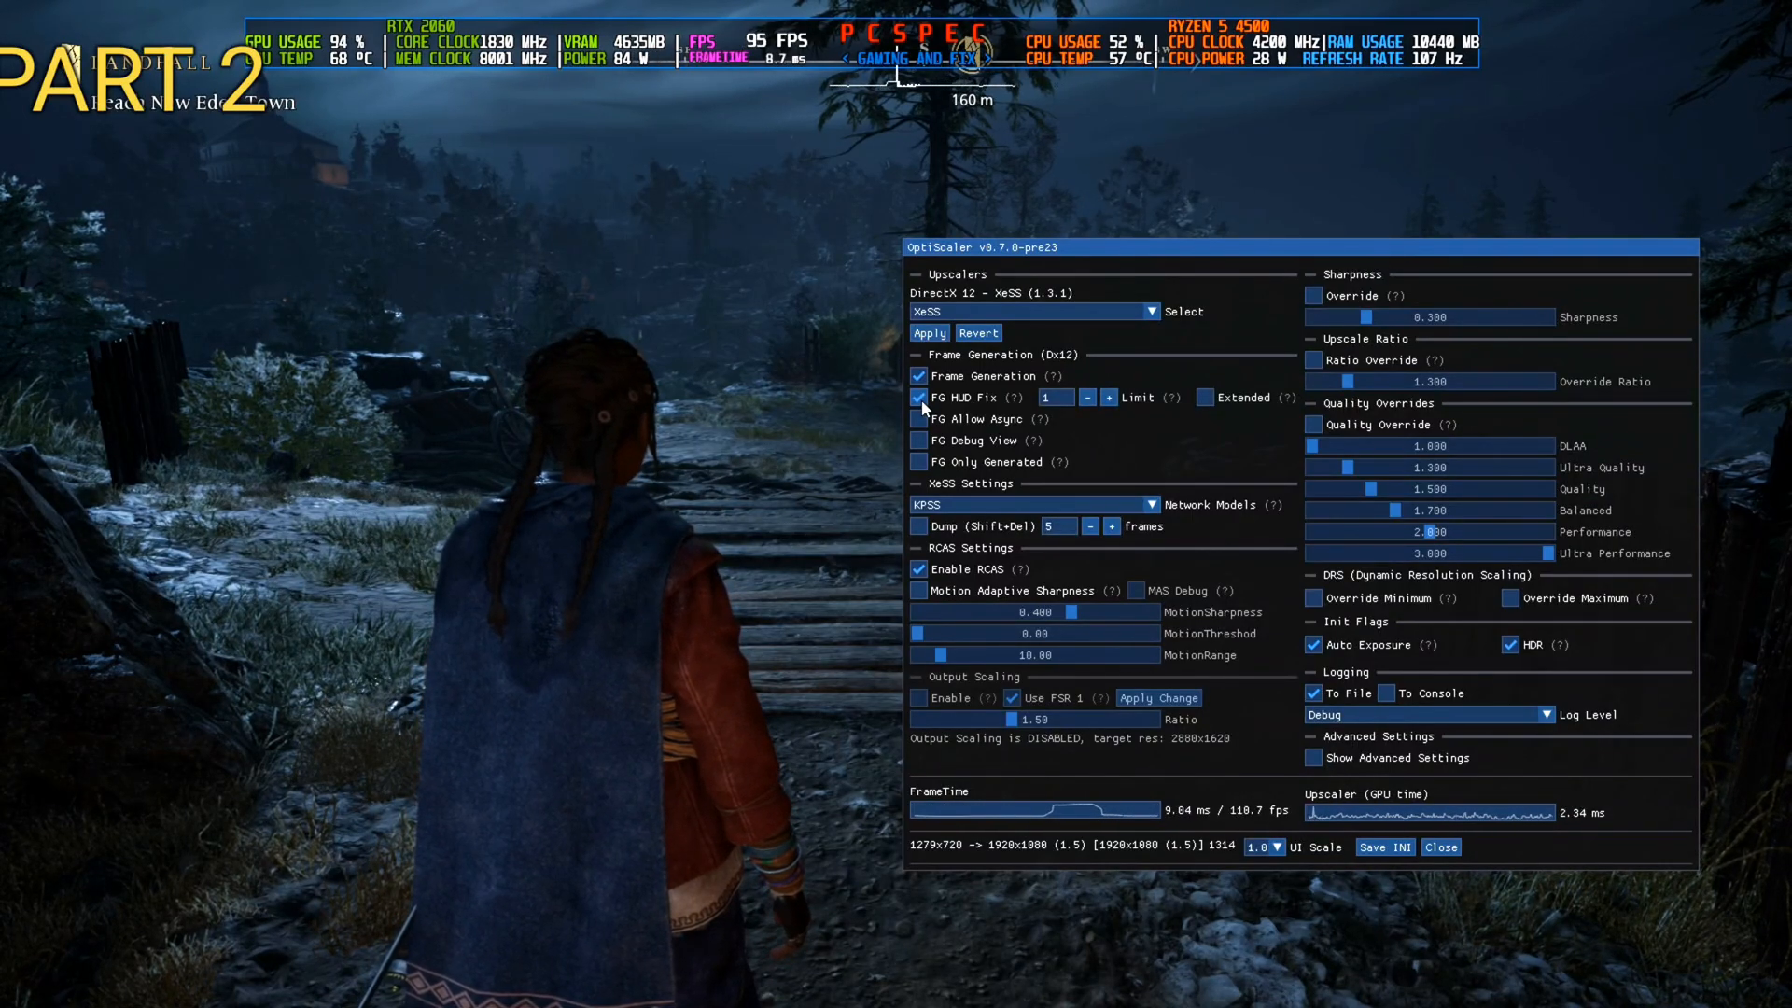
click(1441, 847)
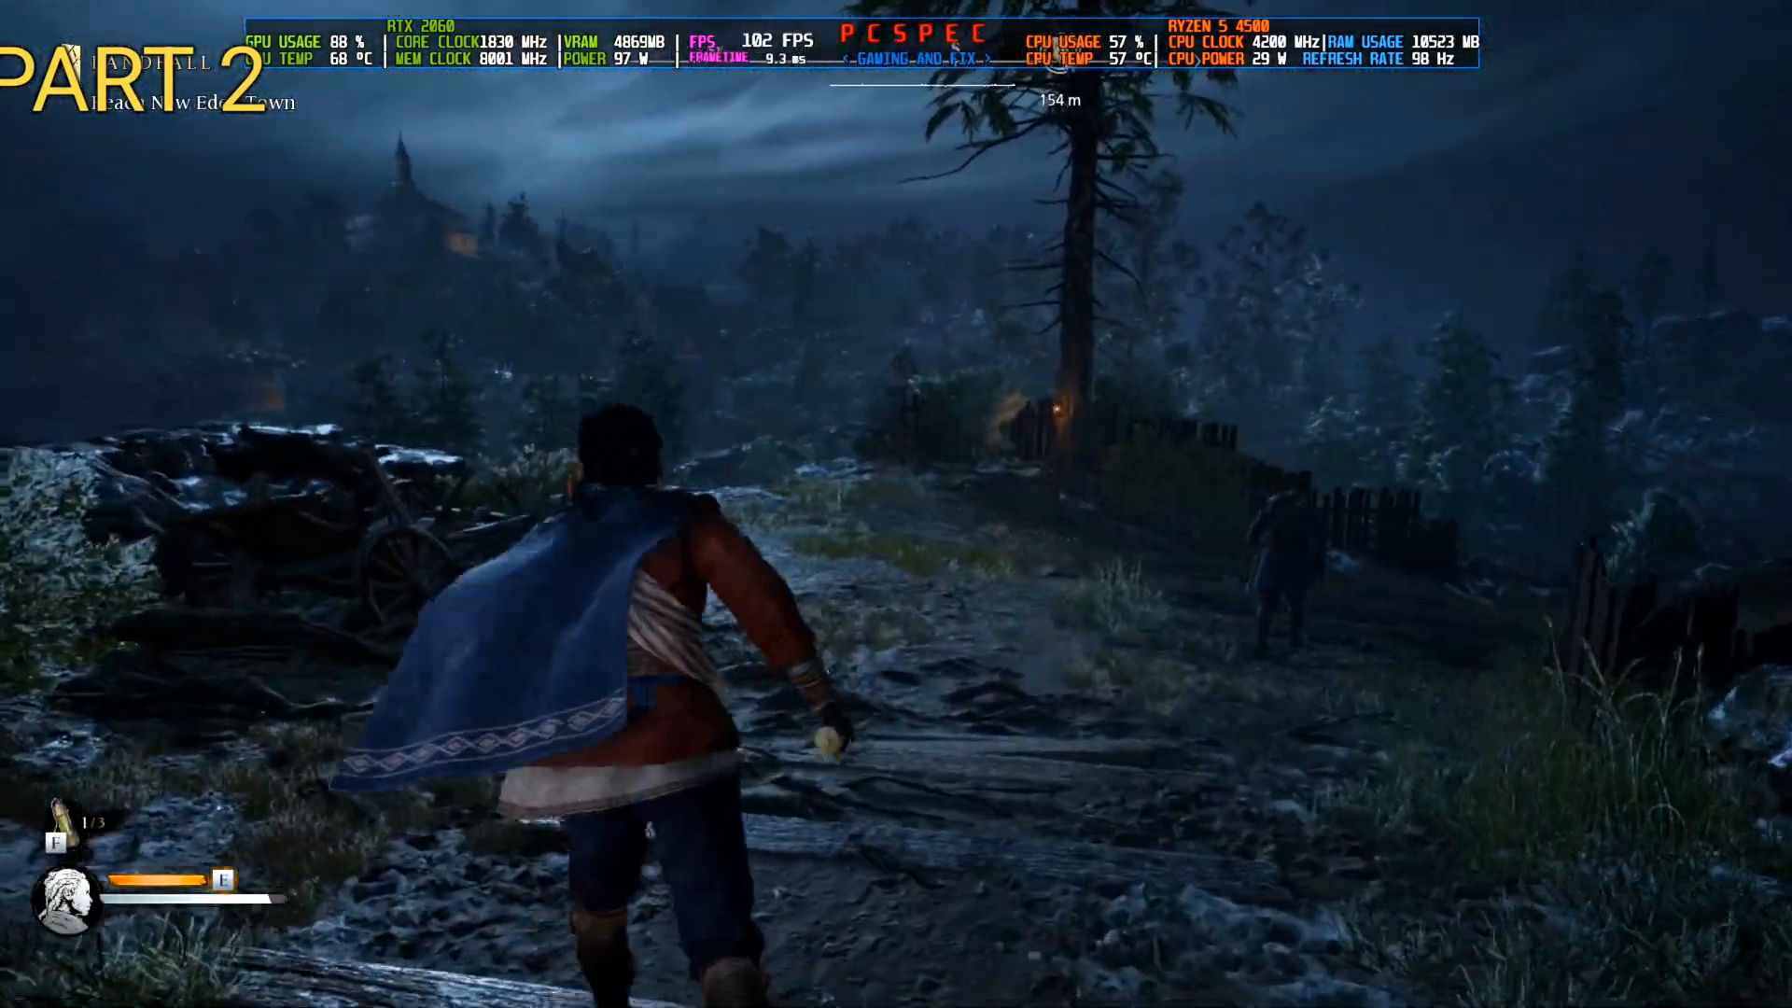
key(w)
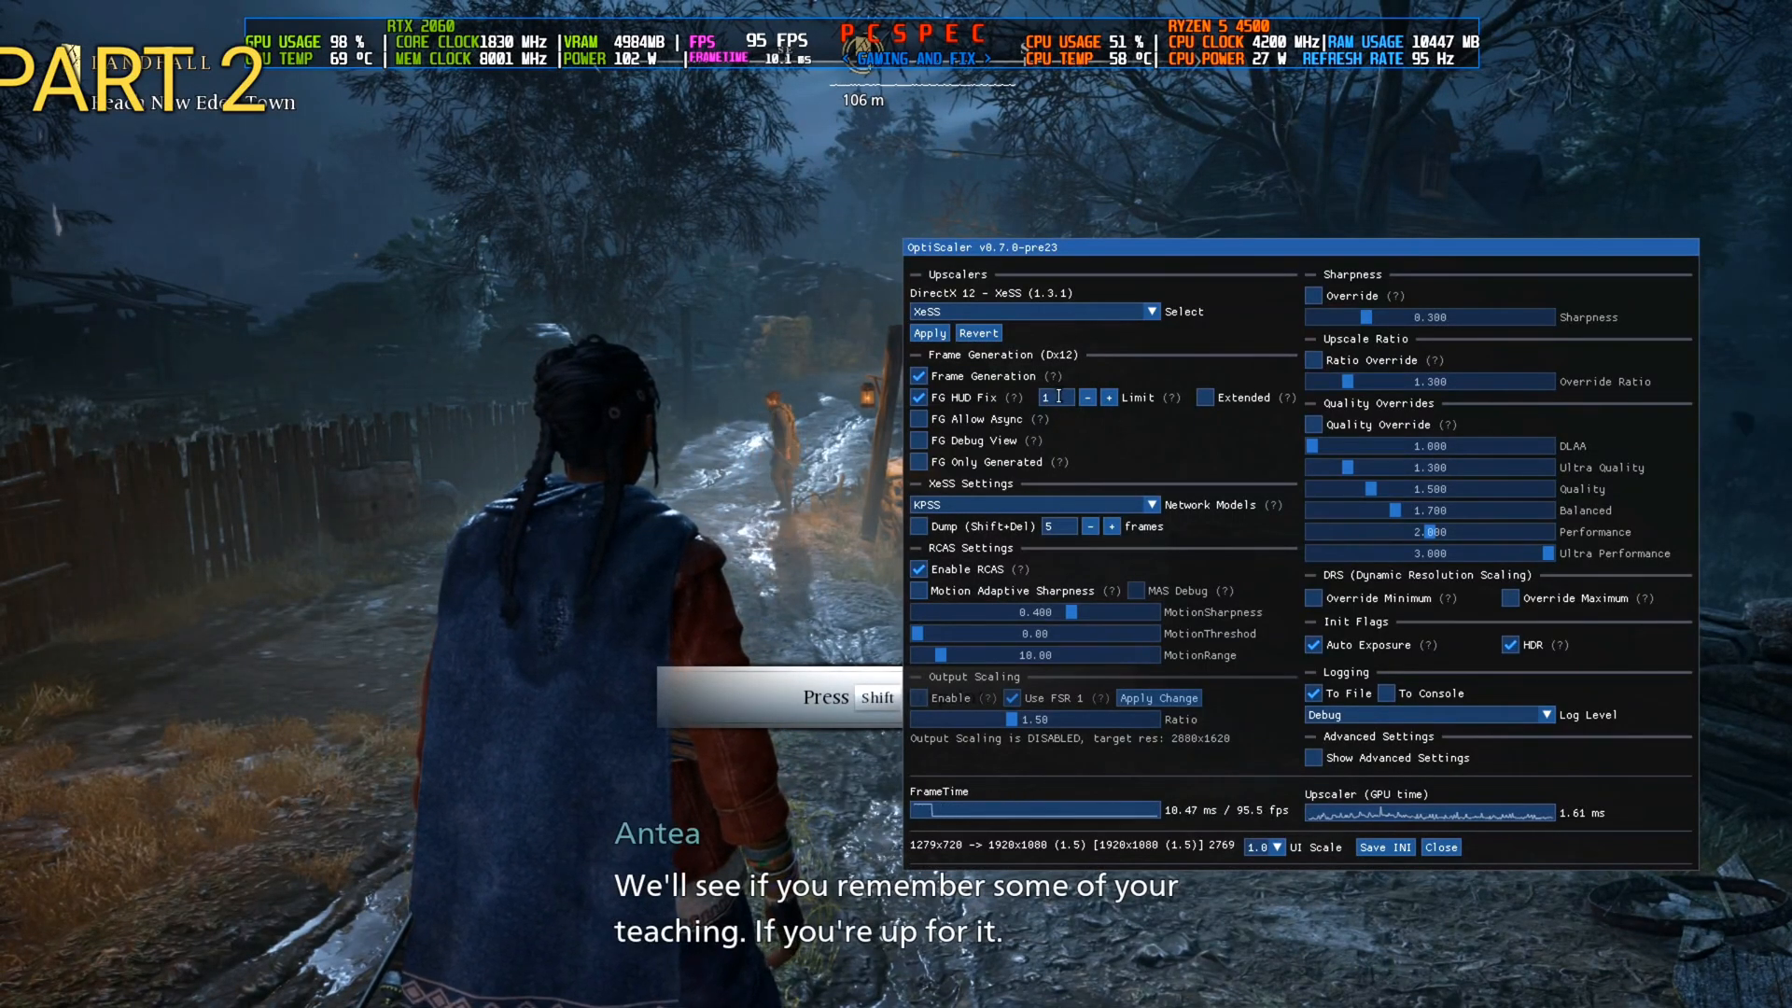
- Set the FG HUD Fix limit to 2, leaving Extended off, and test in-game
click(1108, 396)
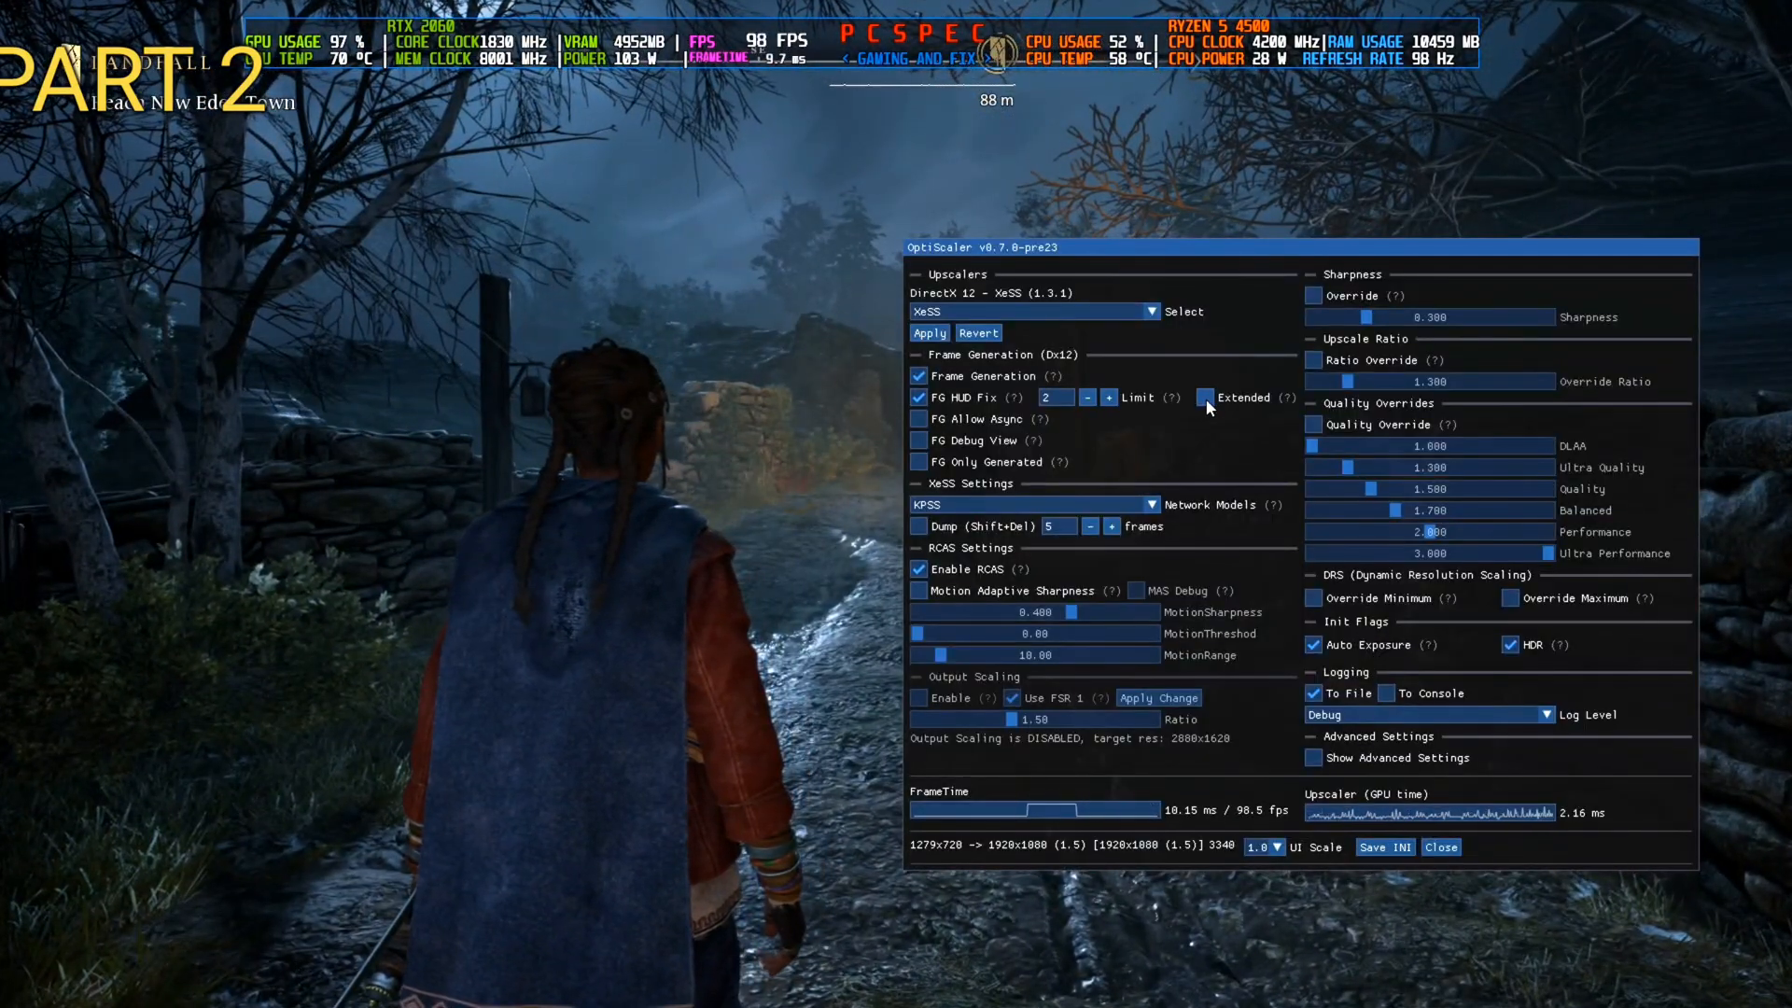
click(1441, 847)
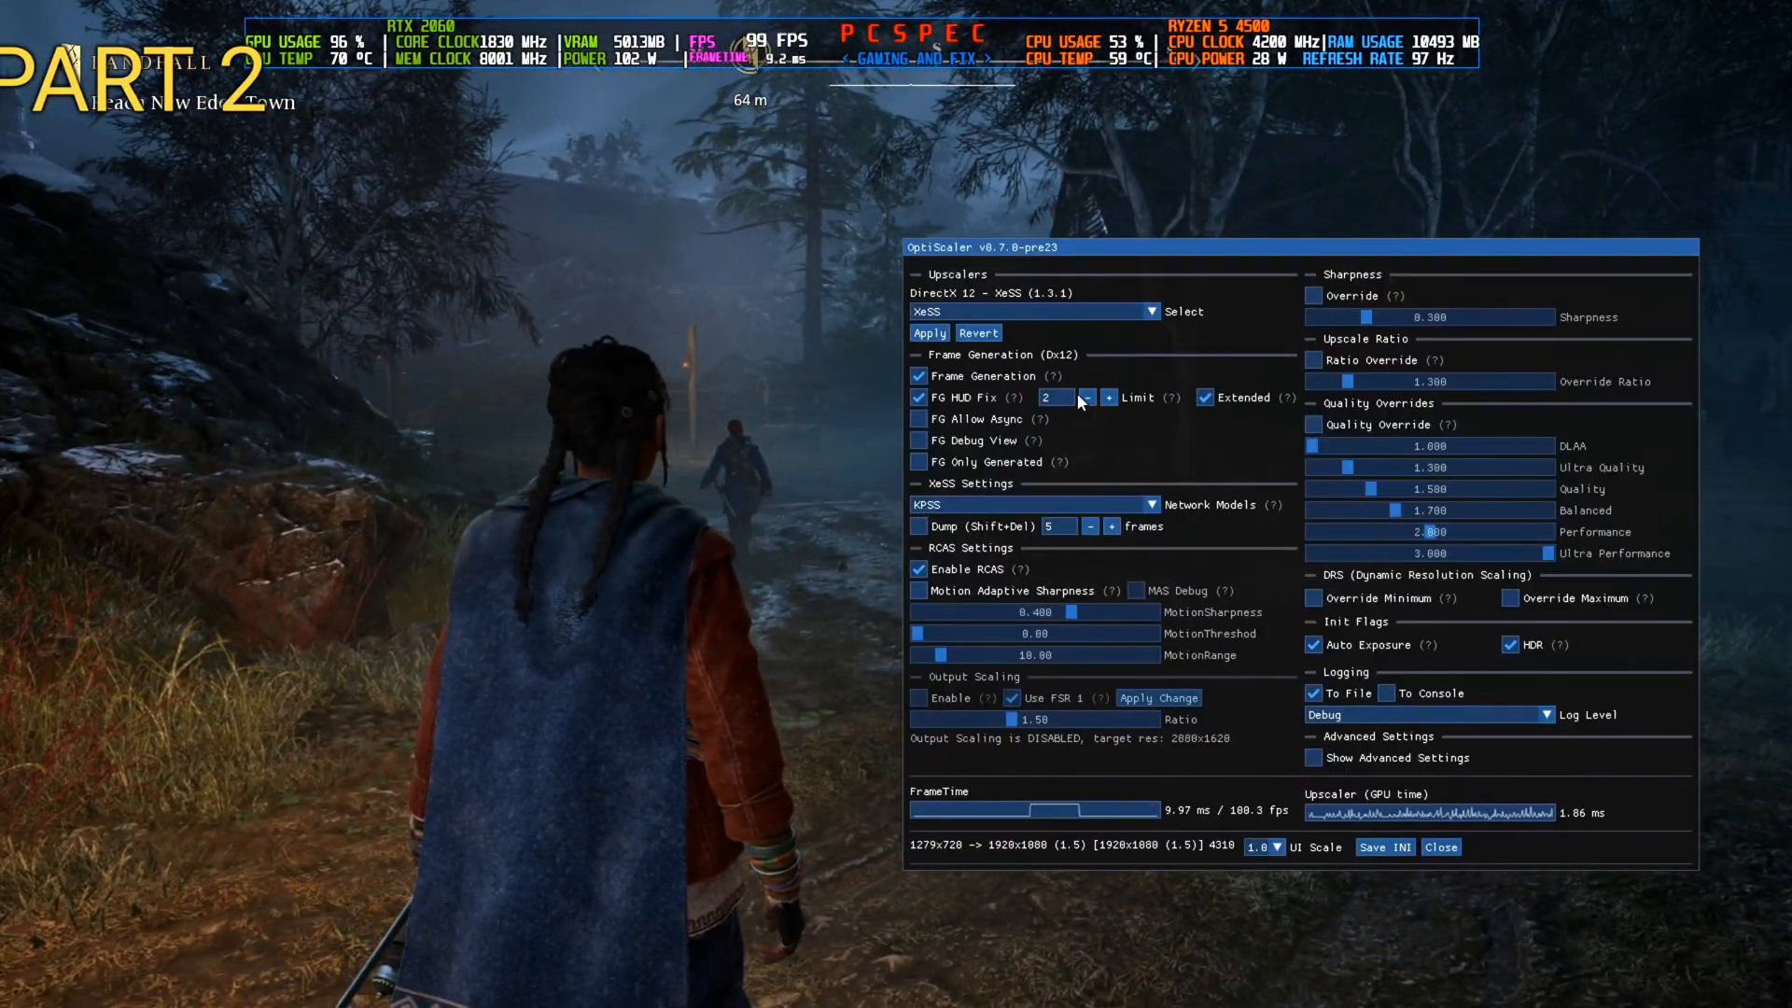
click(1203, 397)
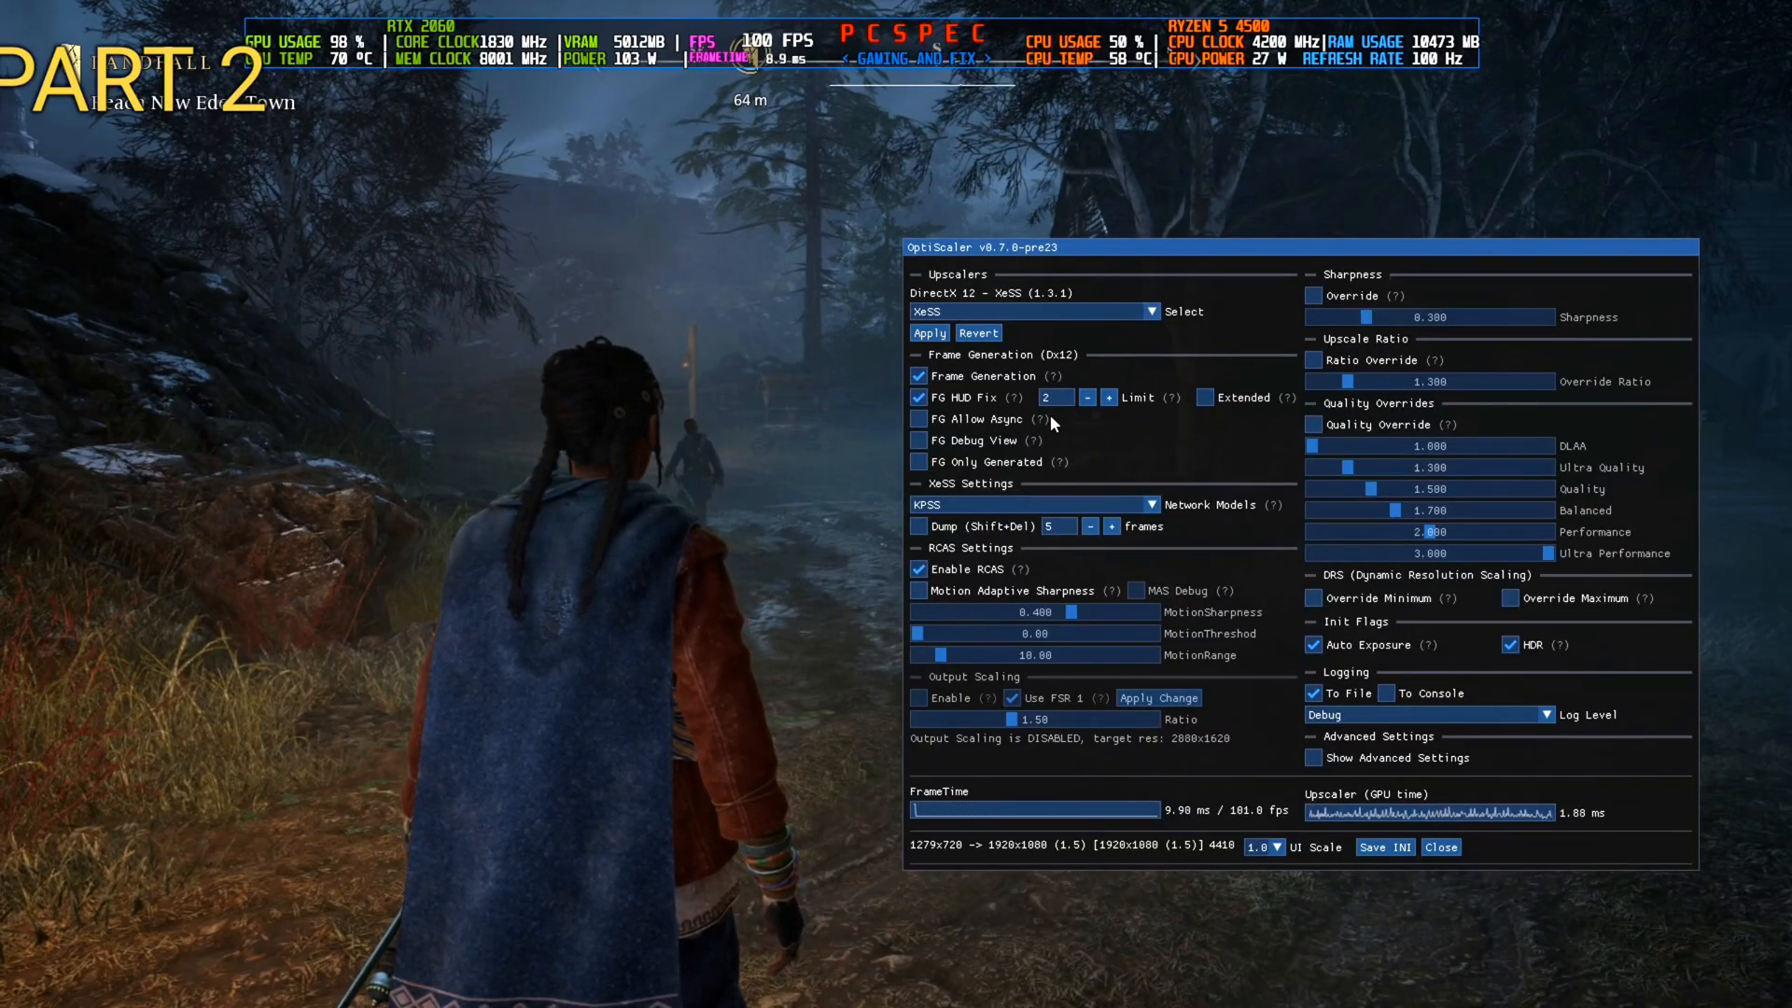
click(1441, 846)
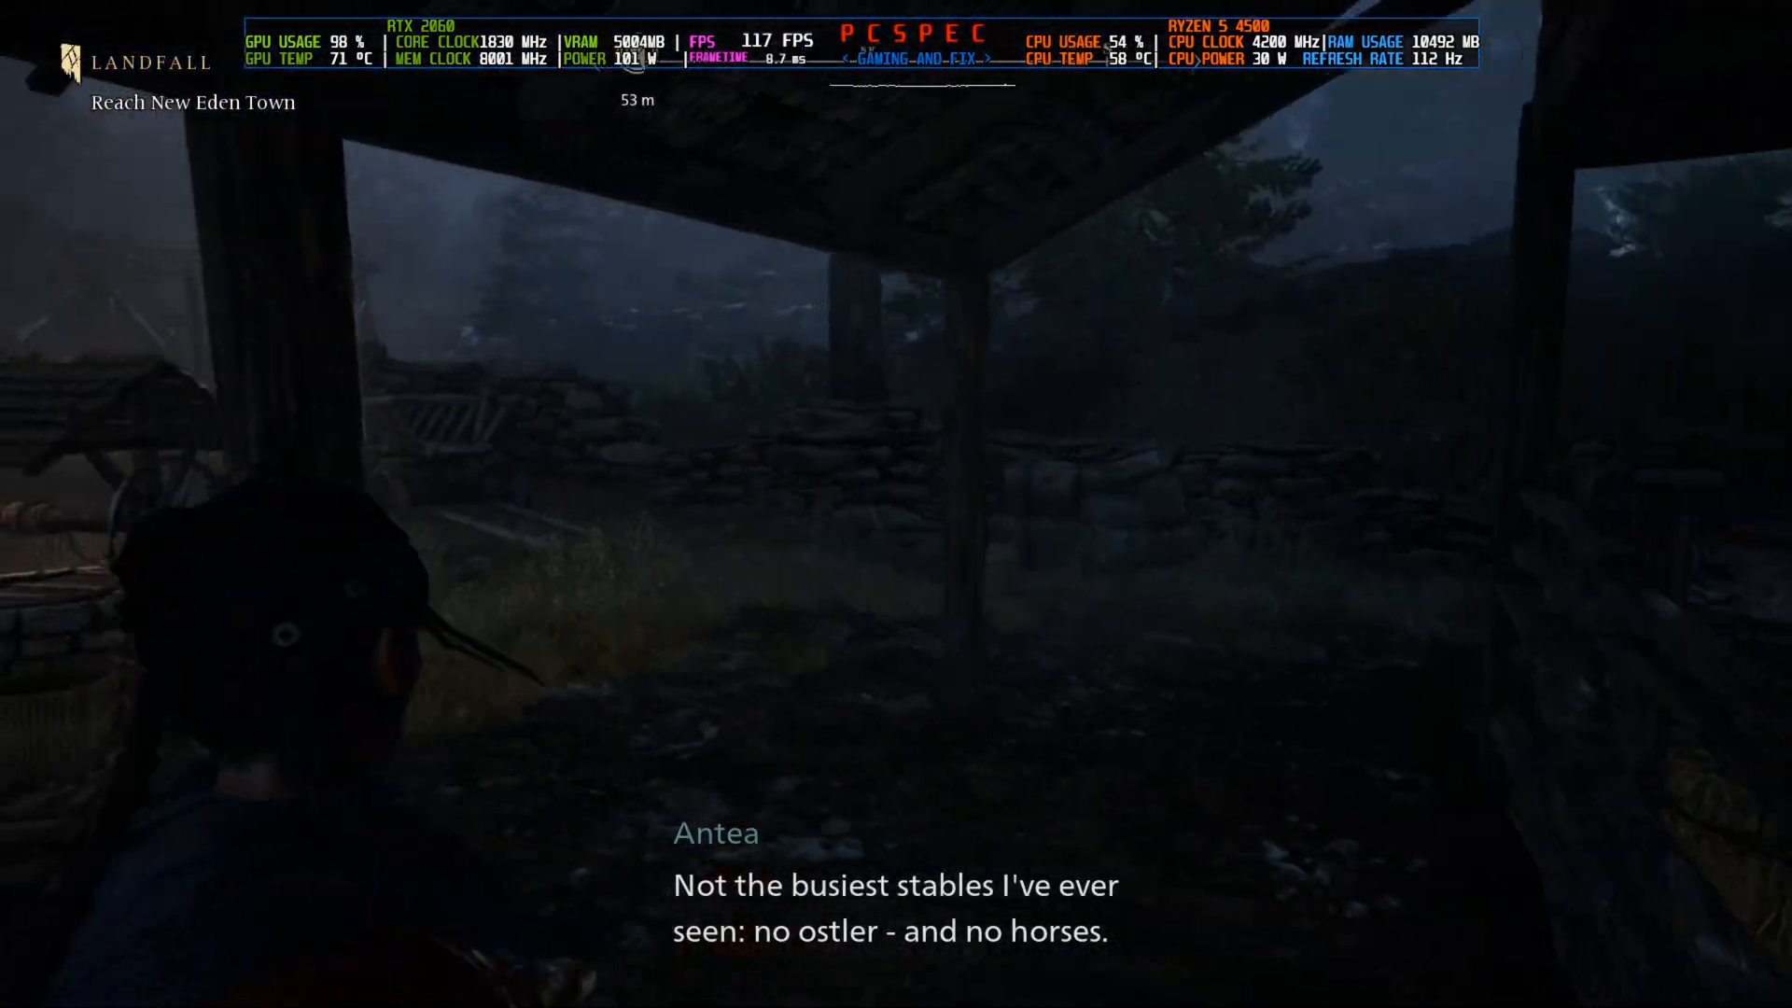
- Dismiss the OptiScaler overlay with W and resume playing near the stables
key(w)
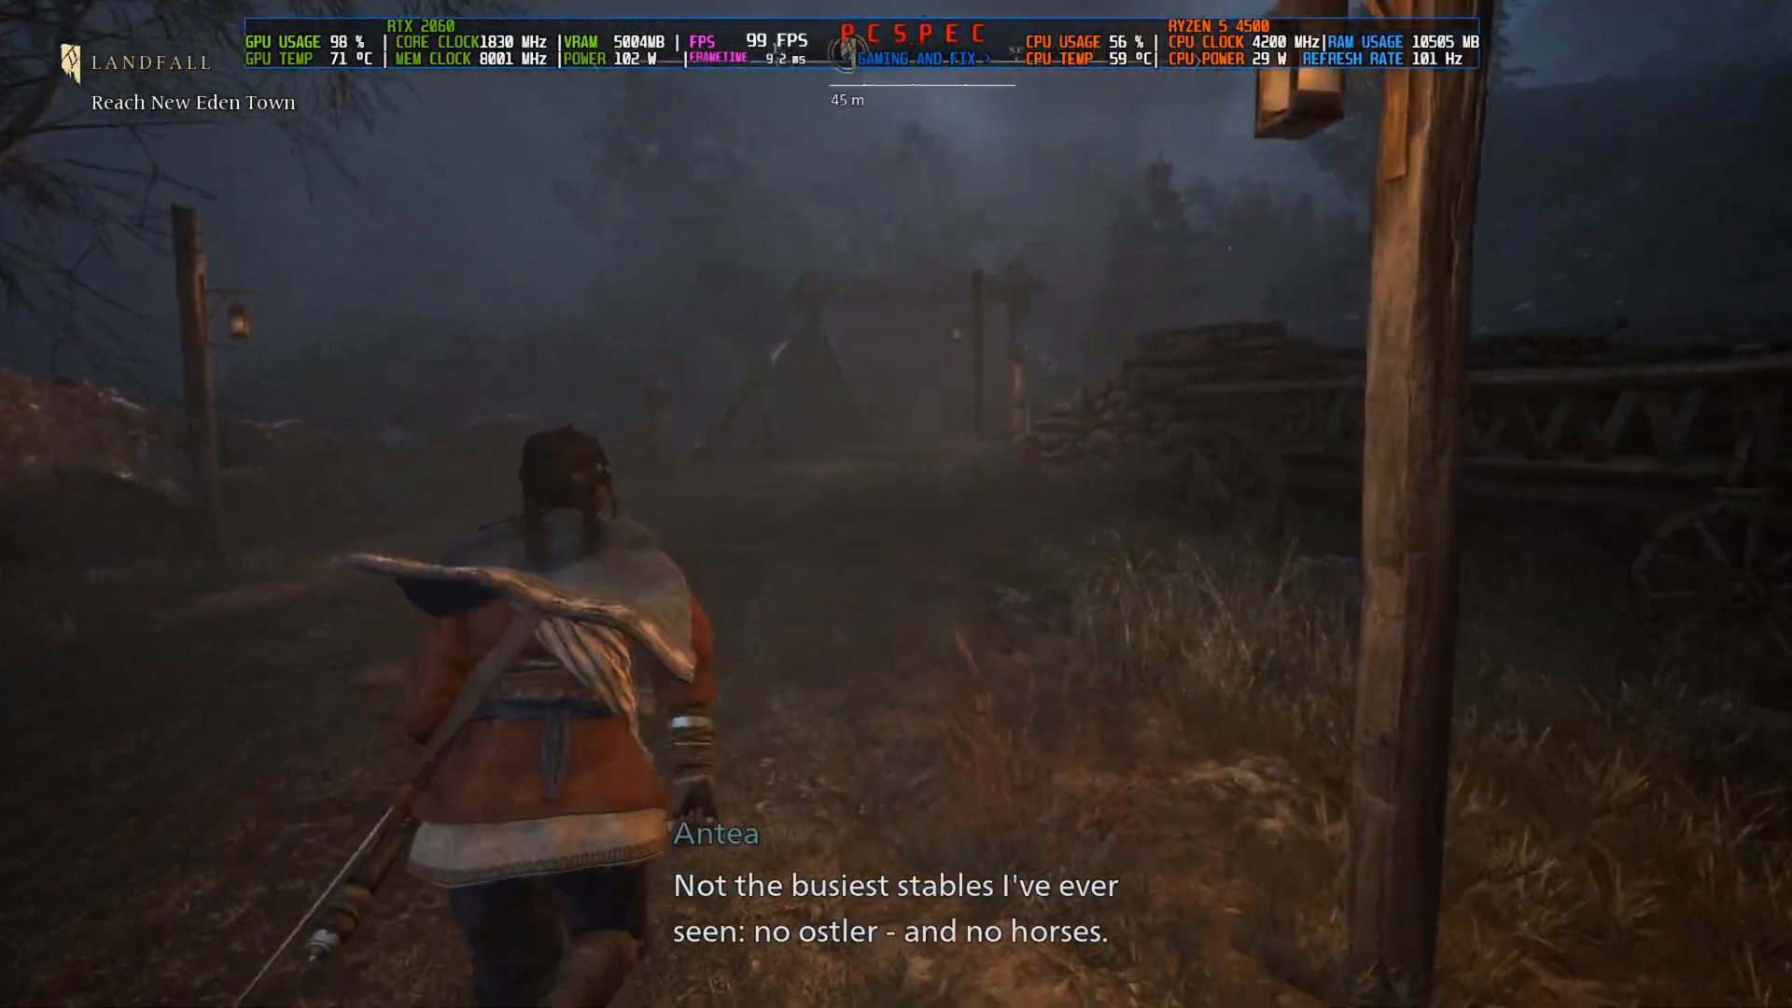